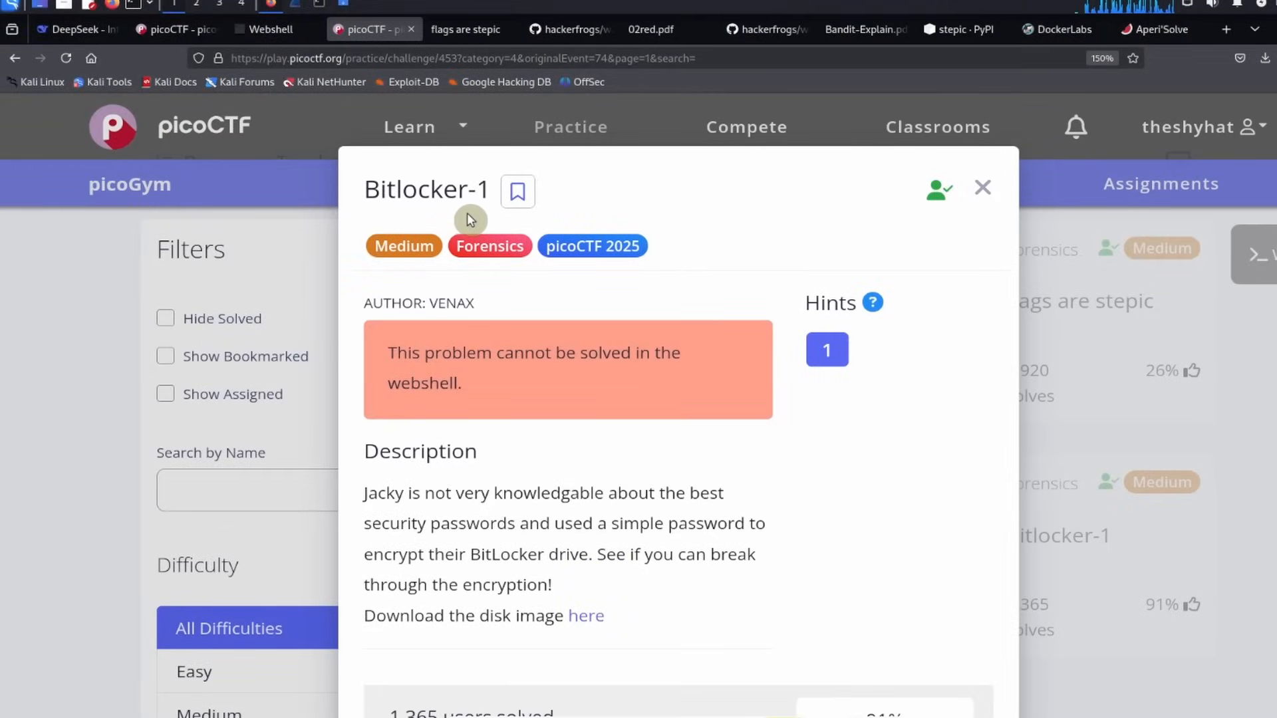
mouse_move(763, 452)
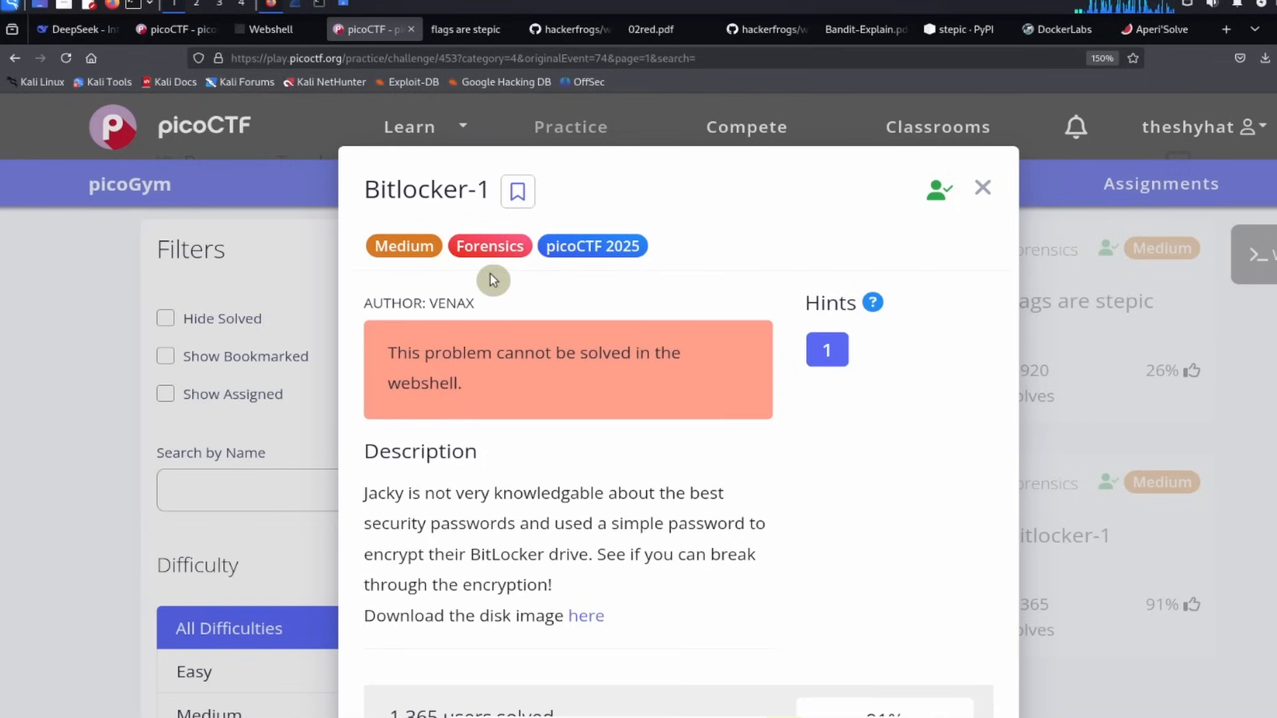
mouse_move(489, 476)
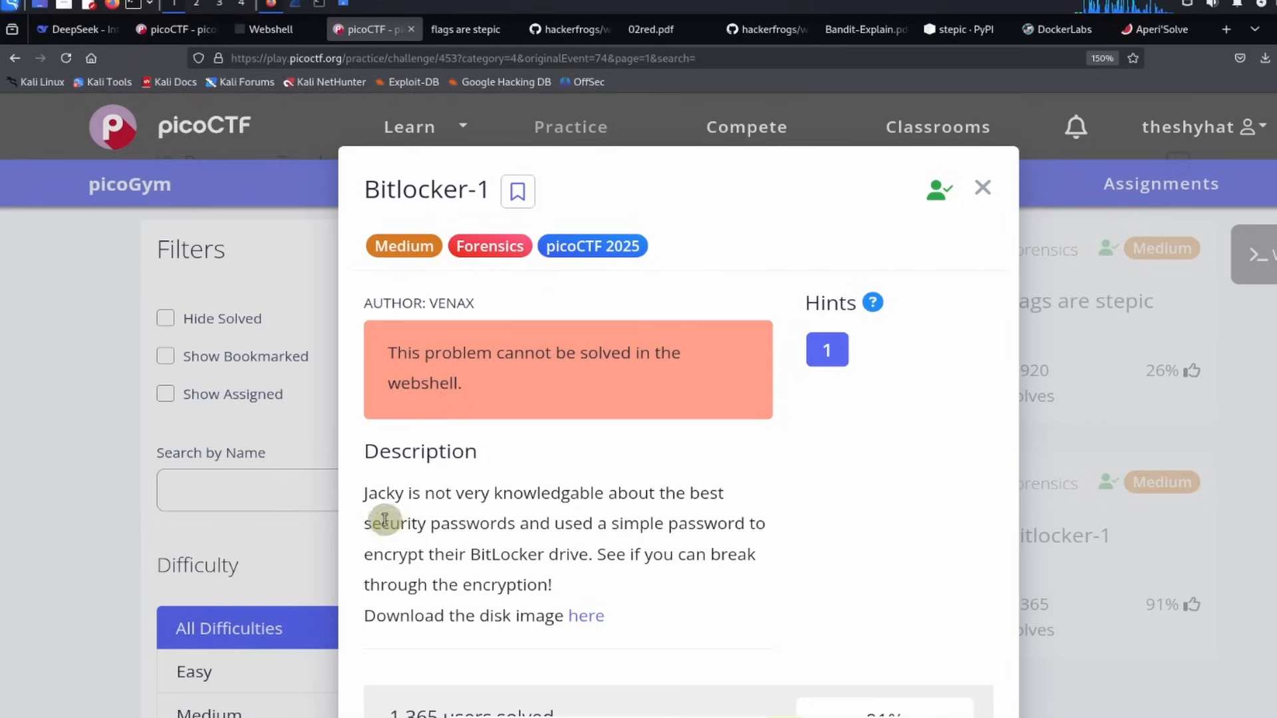
mouse_move(407, 560)
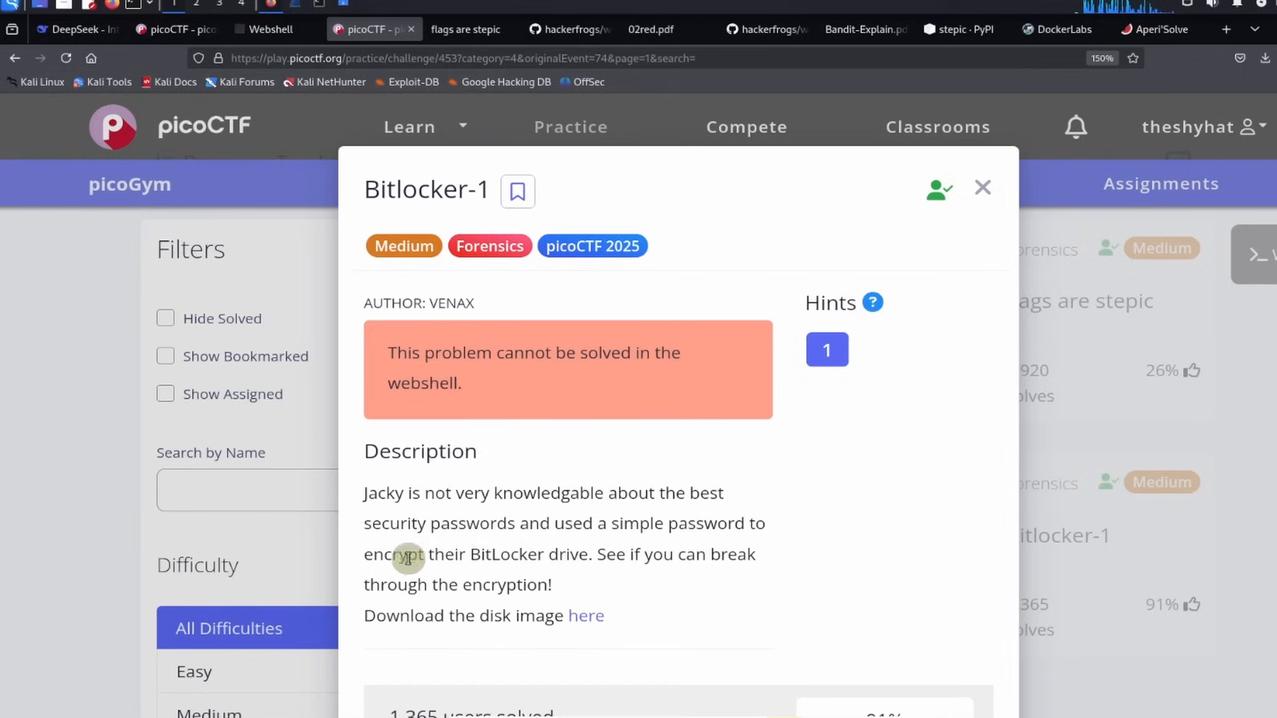
mouse_move(646, 555)
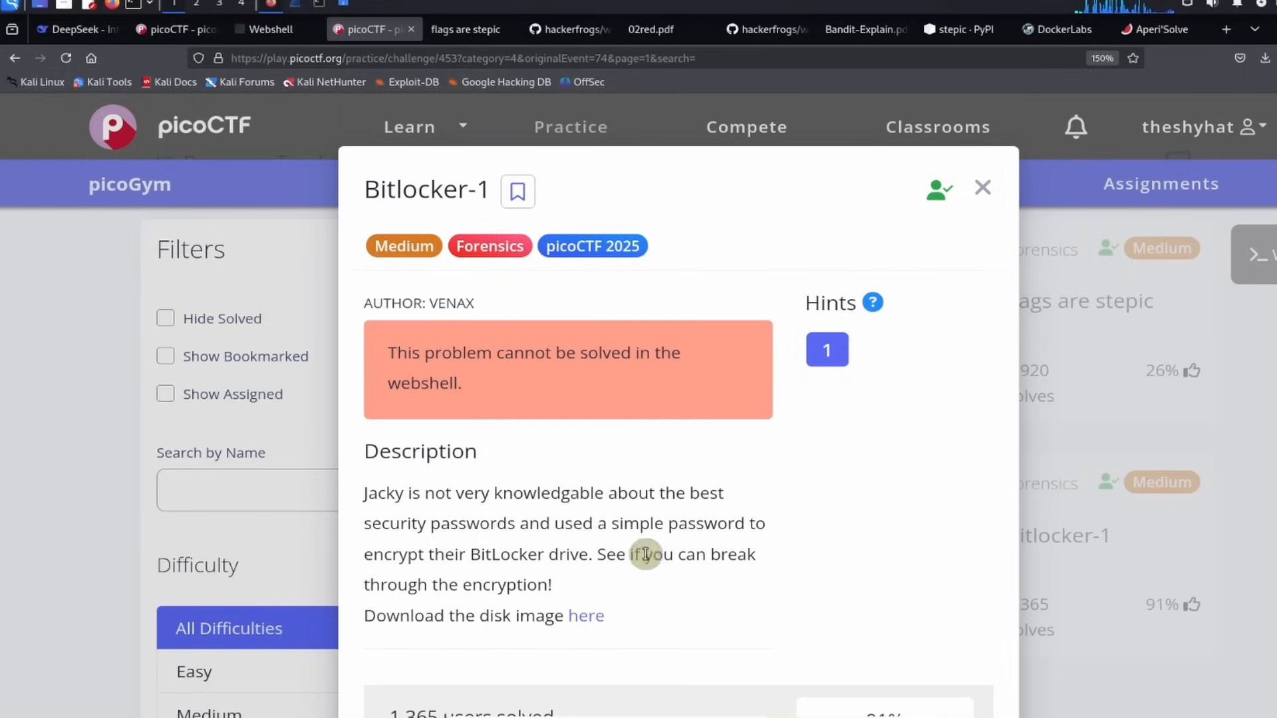
mouse_move(506, 582)
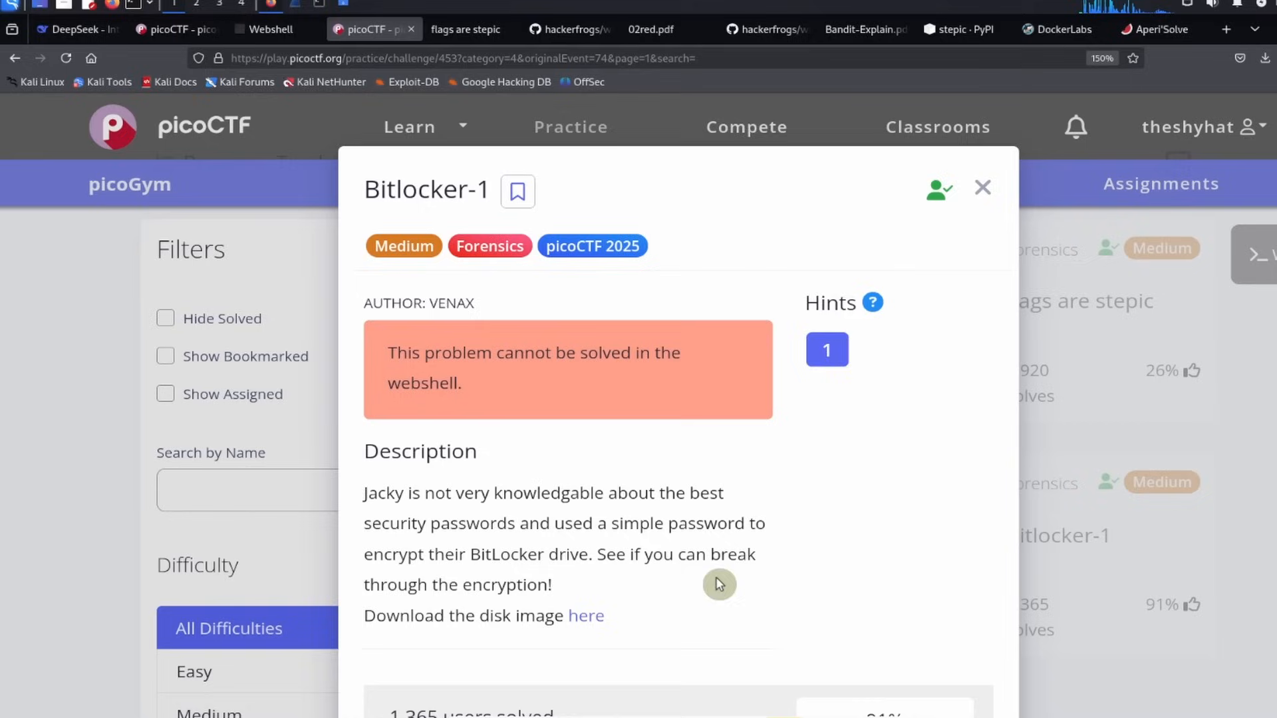
mouse_move(391, 641)
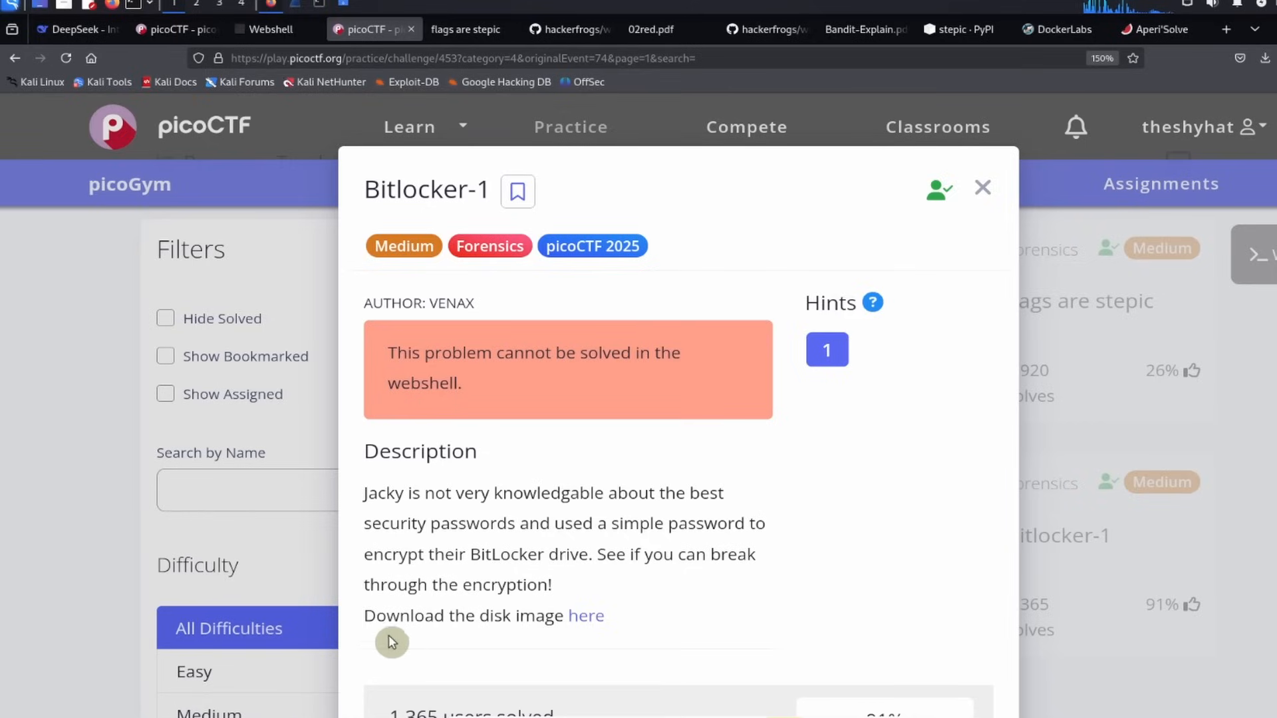
mouse_move(757, 400)
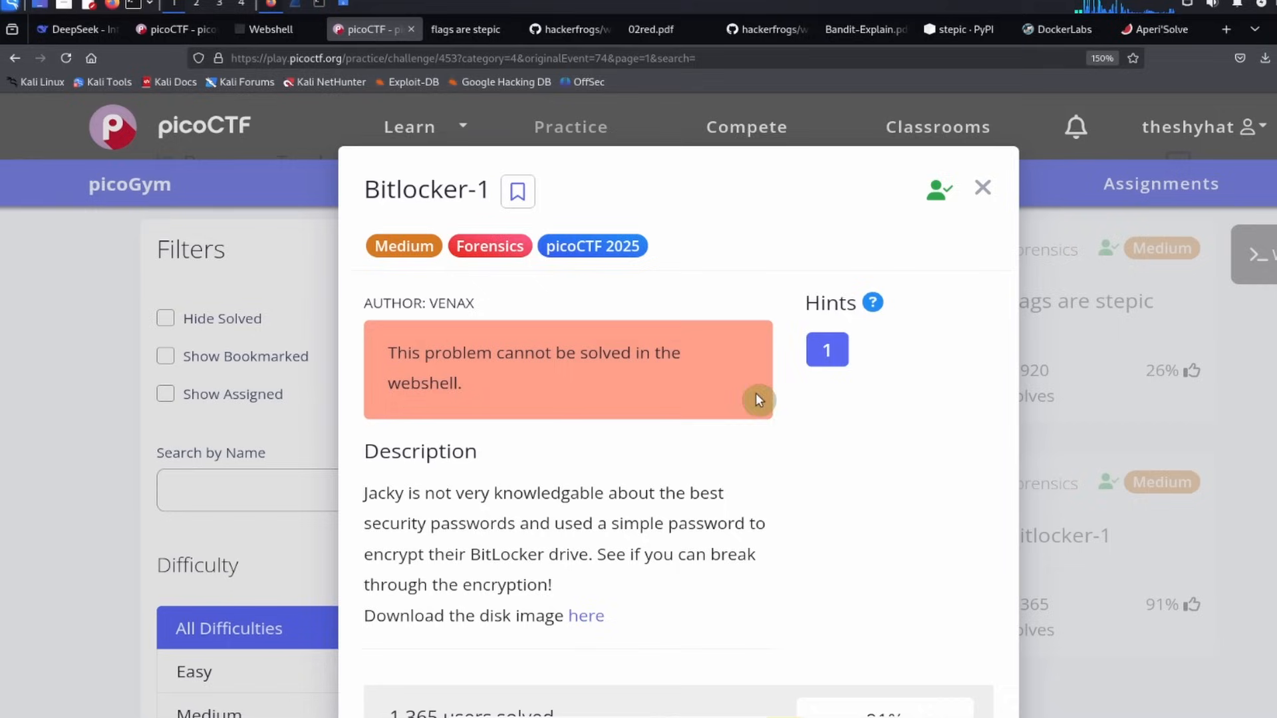
mouse_move(435, 539)
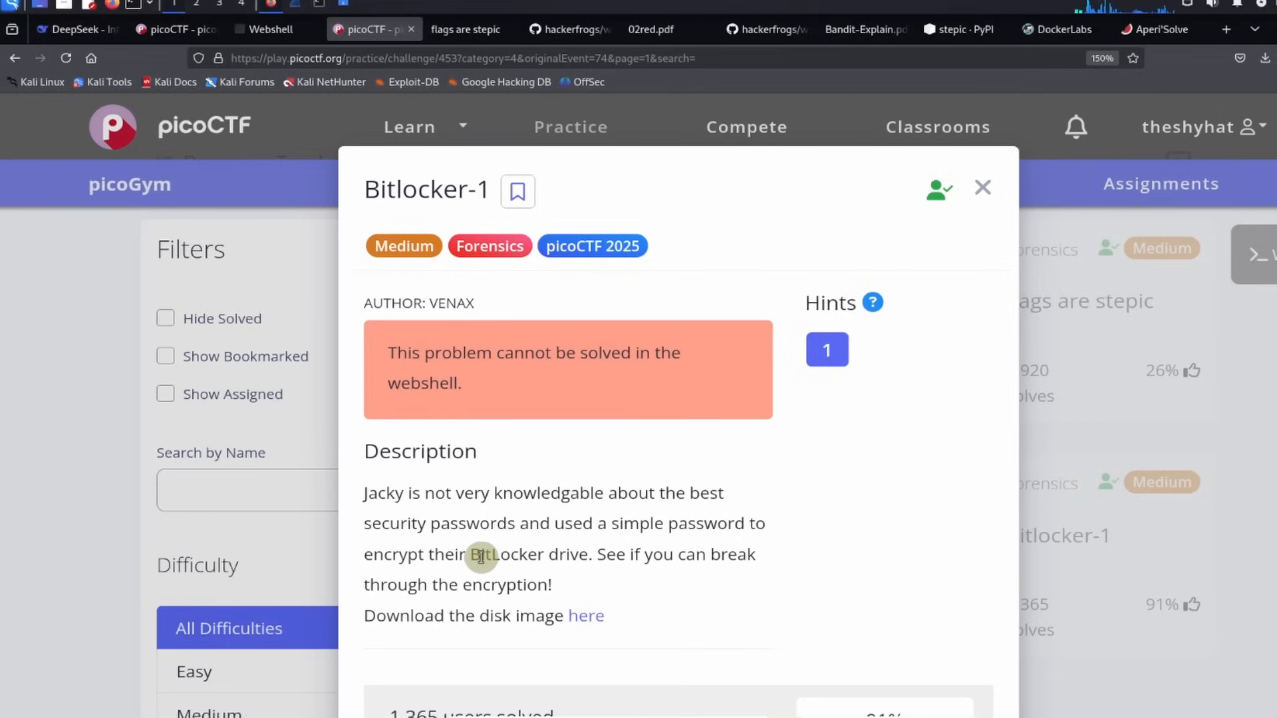
- Copy the disk image download link, list files, clear the Shell Access output and move to the Miscellaneous session
scroll("down", 3)
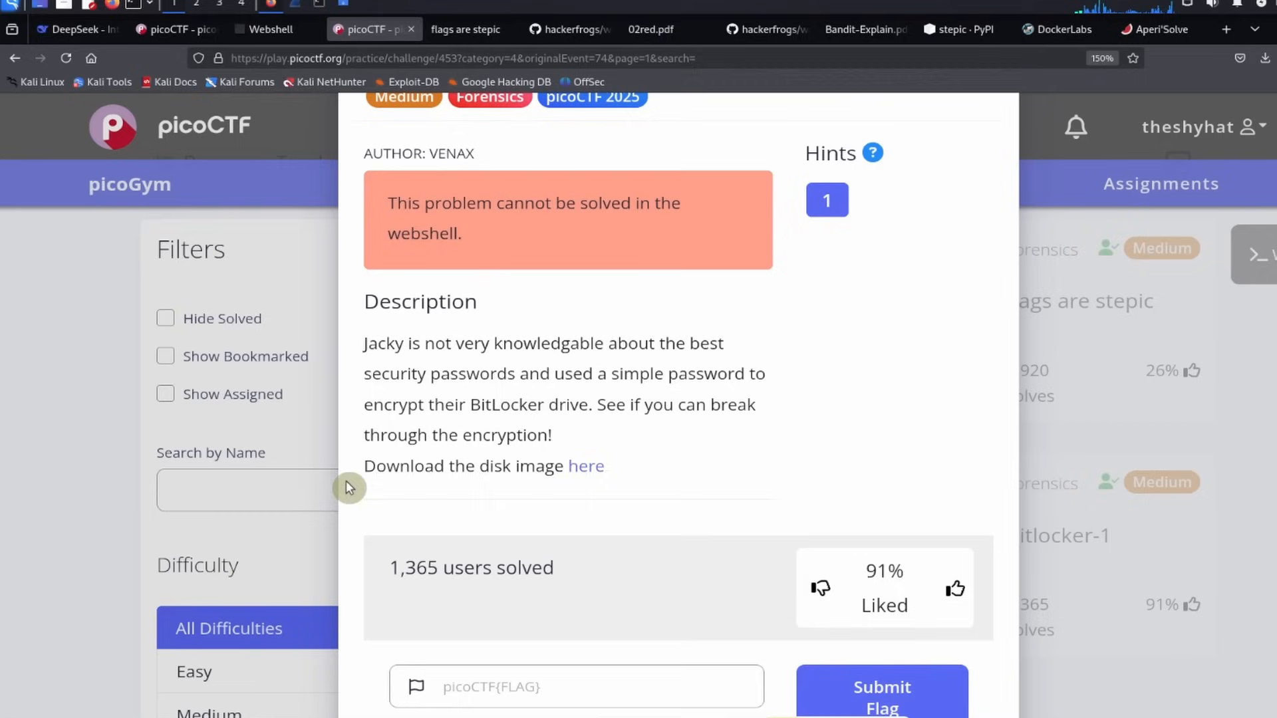
right_click(587, 465)
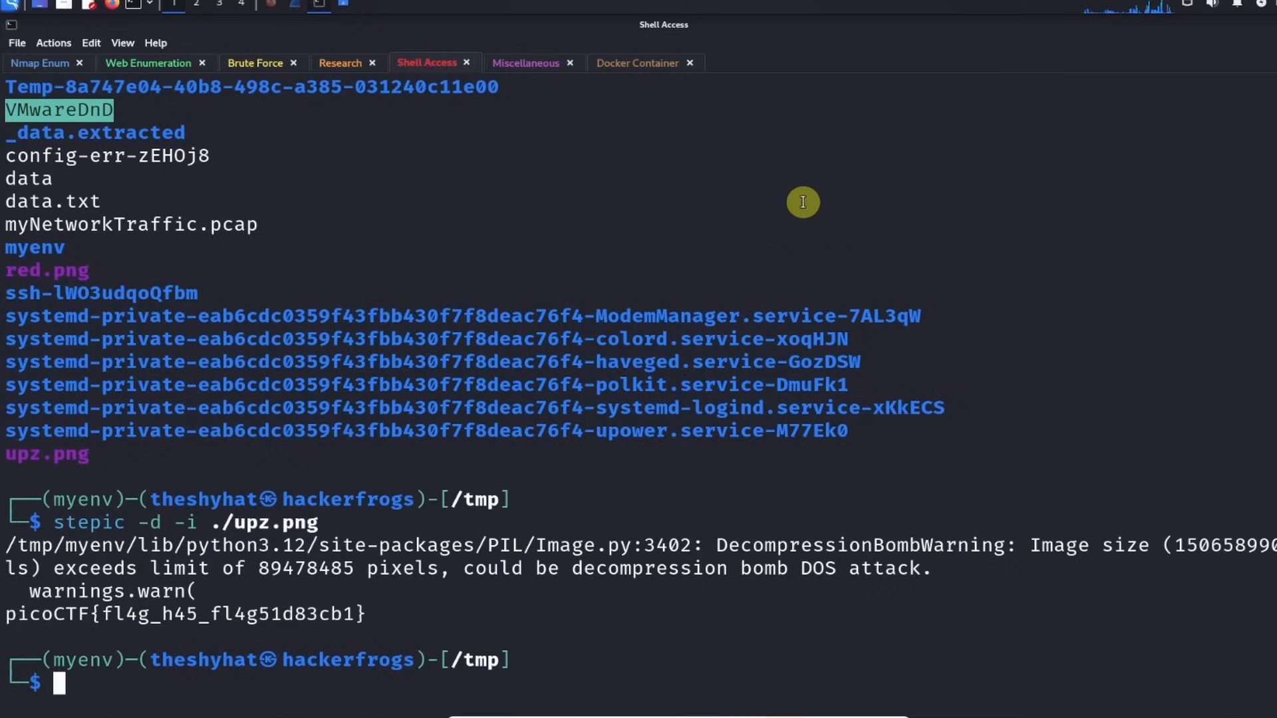
type("ls")
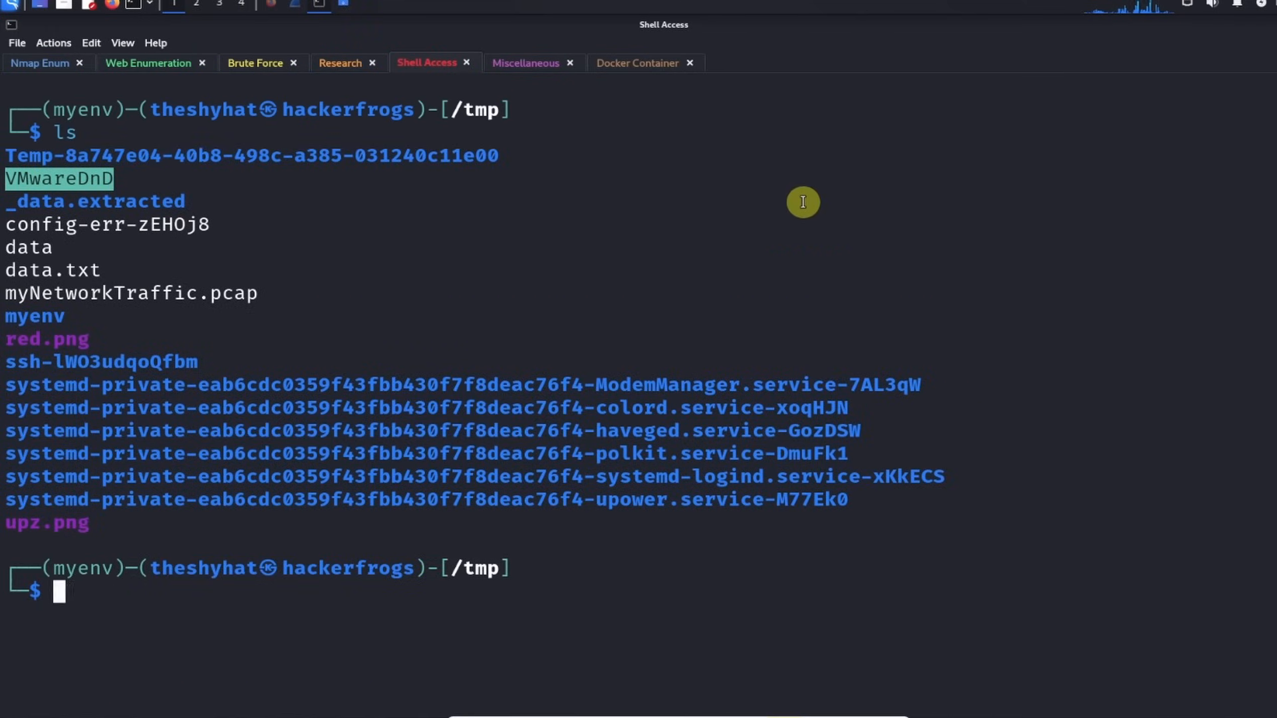
key("ctrl+l")
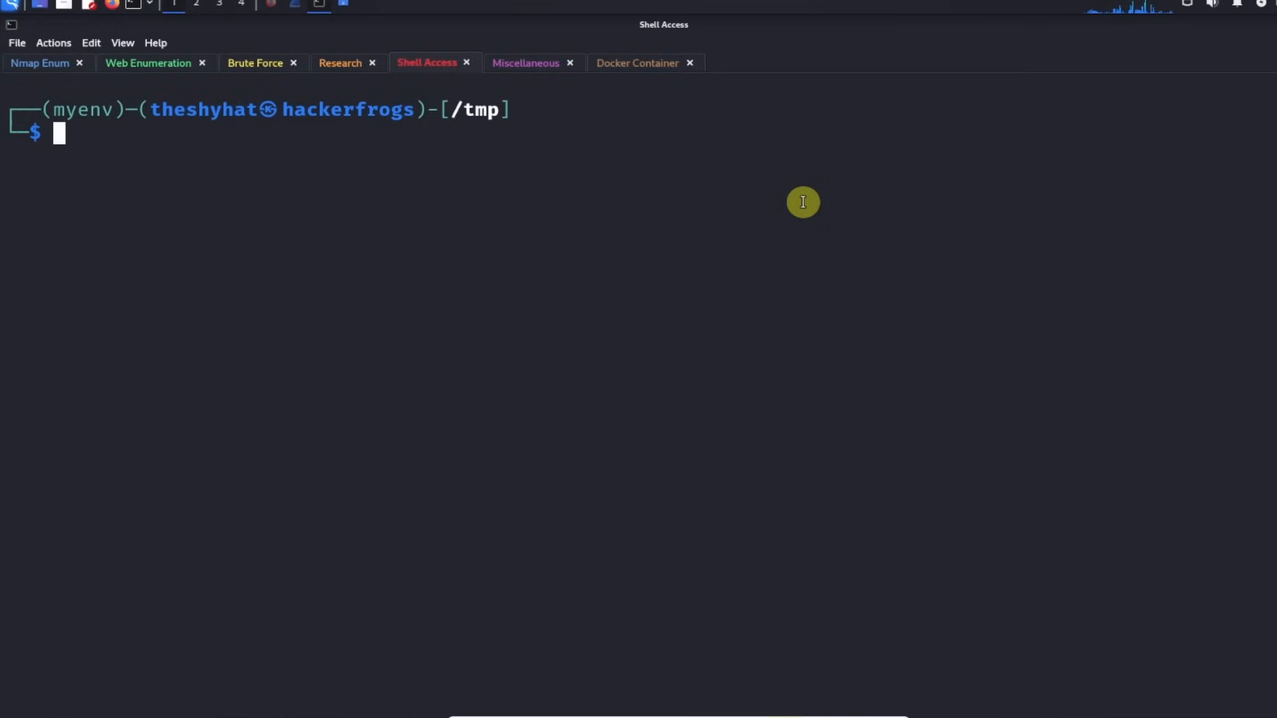
mouse_move(404, 248)
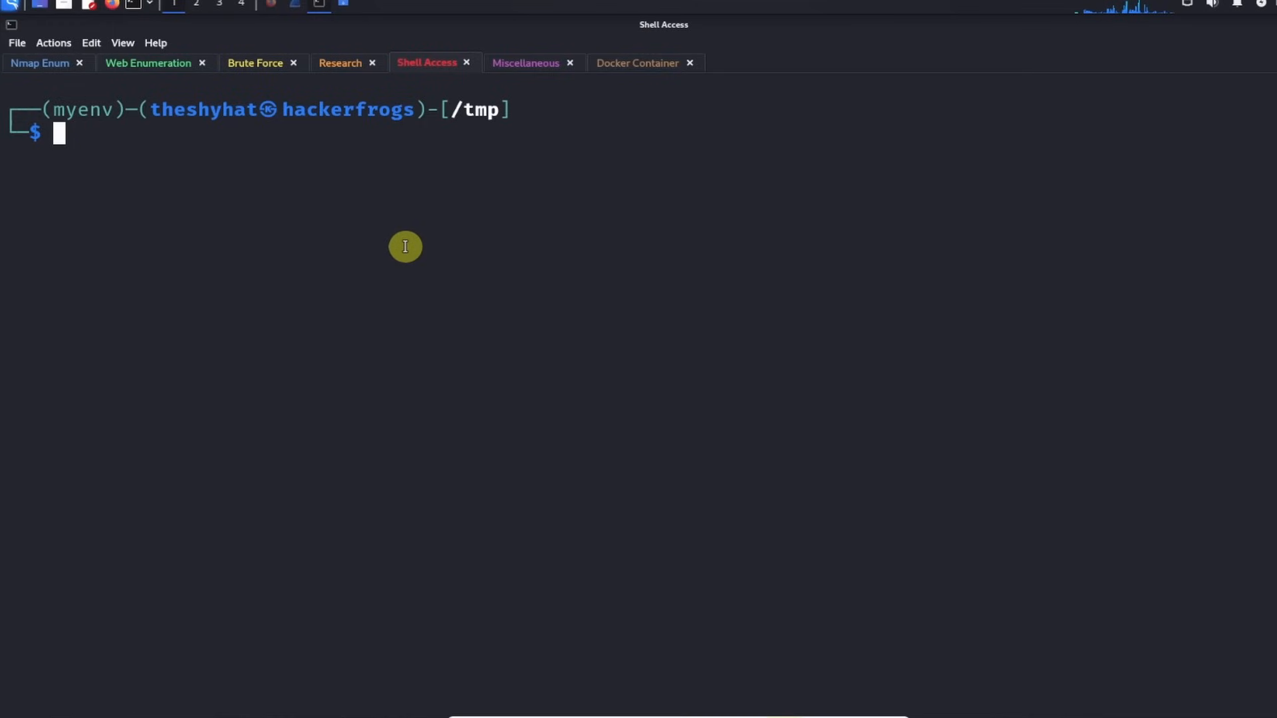
mouse_move(511, 201)
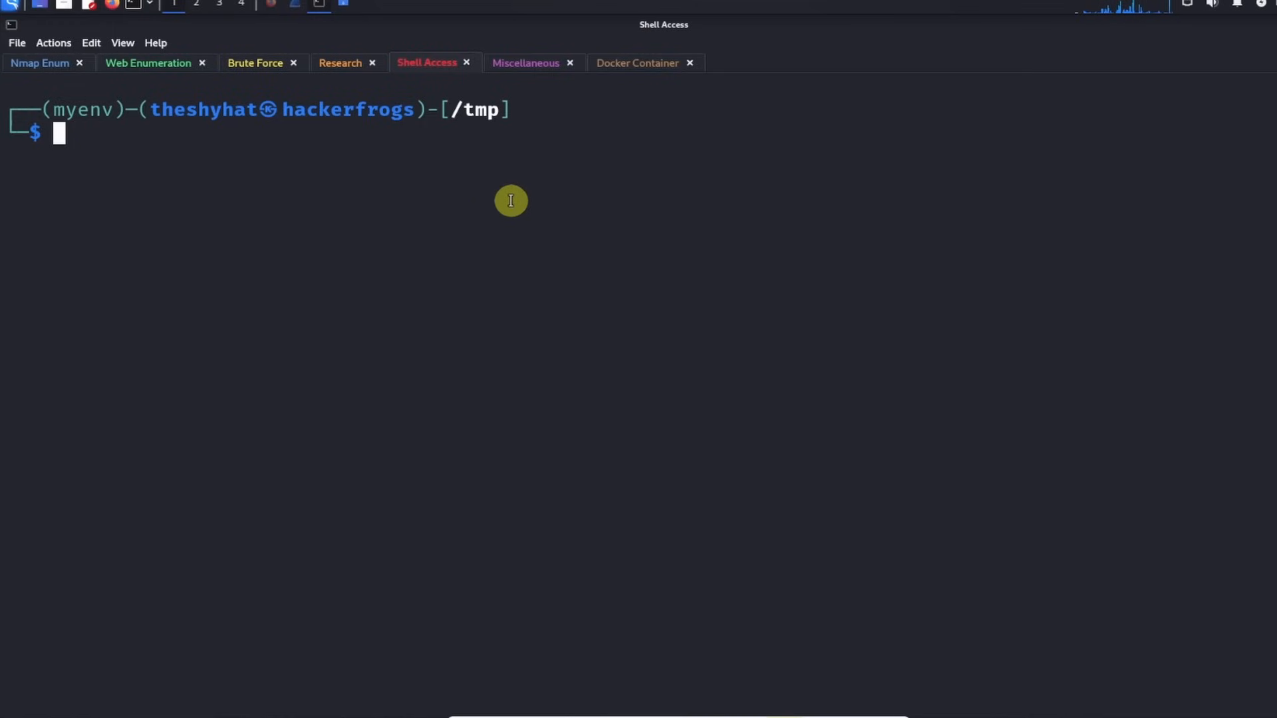
left_click(524, 63)
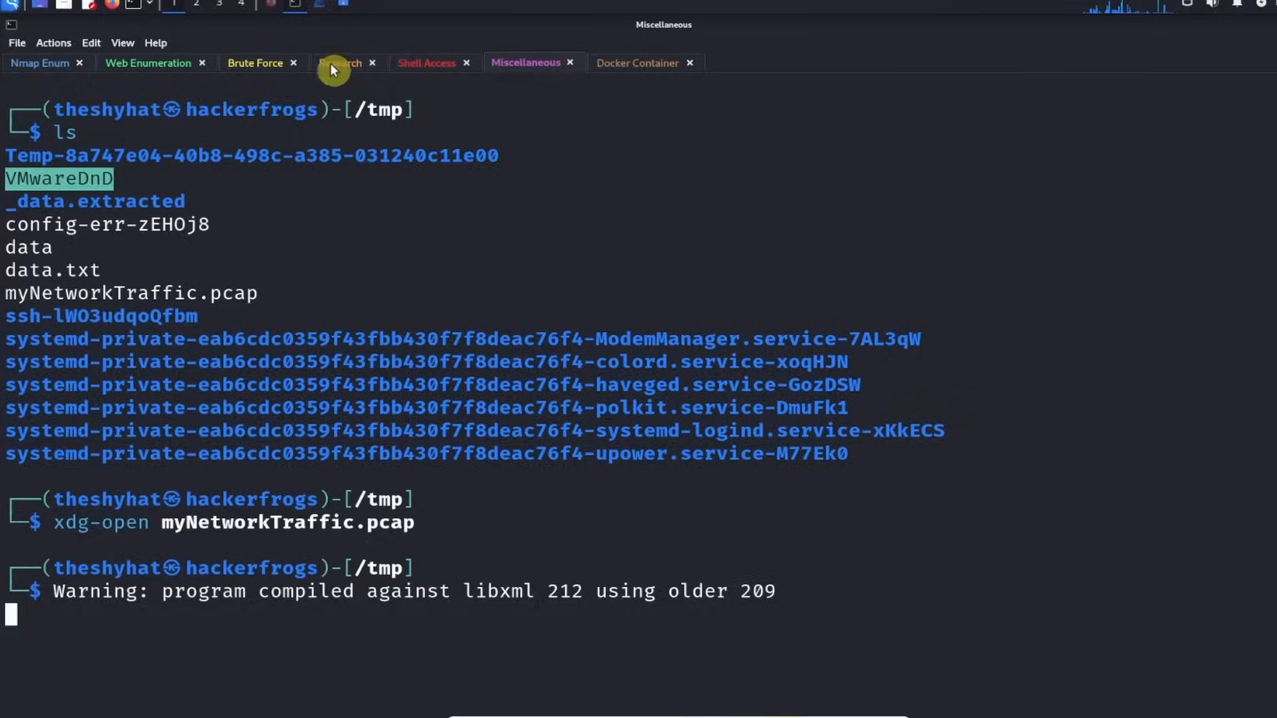
- In the Research session, wget the pasted bitlocker-1.dd link into /tmp and check it with file
left_click(339, 62)
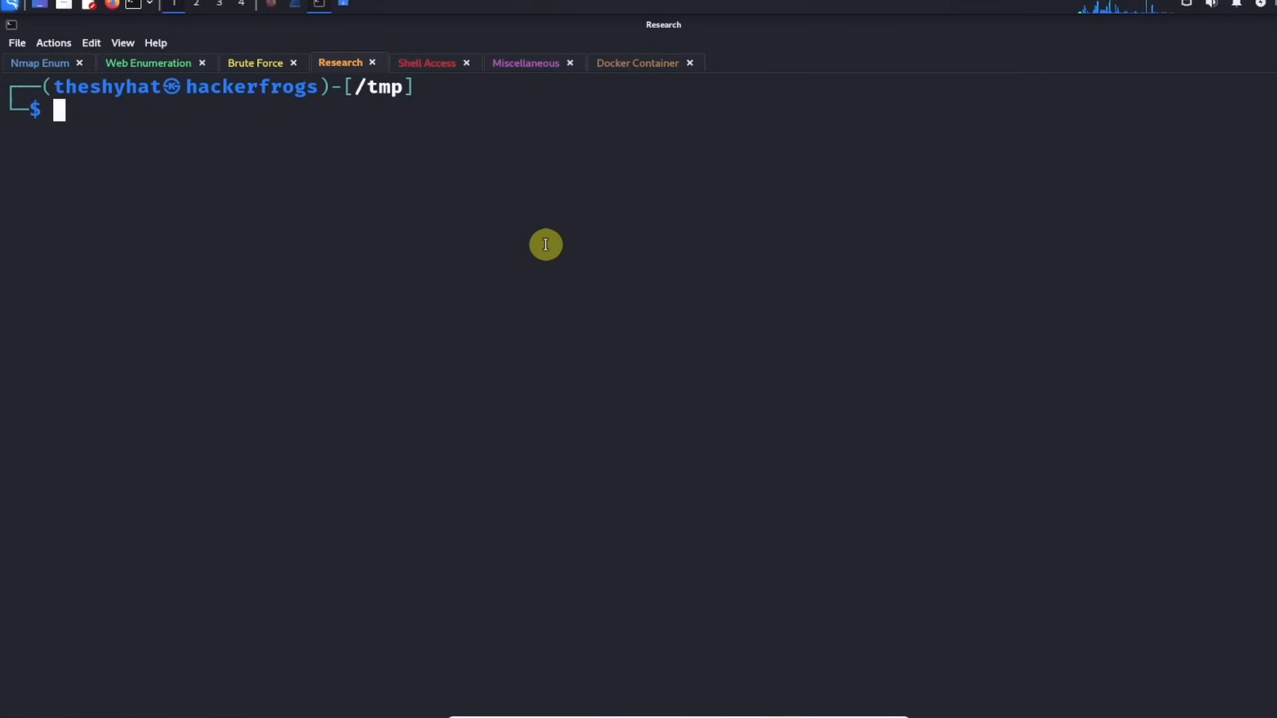
type("wget https://raw.githubusercontent.com/n0obit4/Webmin_1.890-POC/refs/heads/master/Webmin_exploit.py")
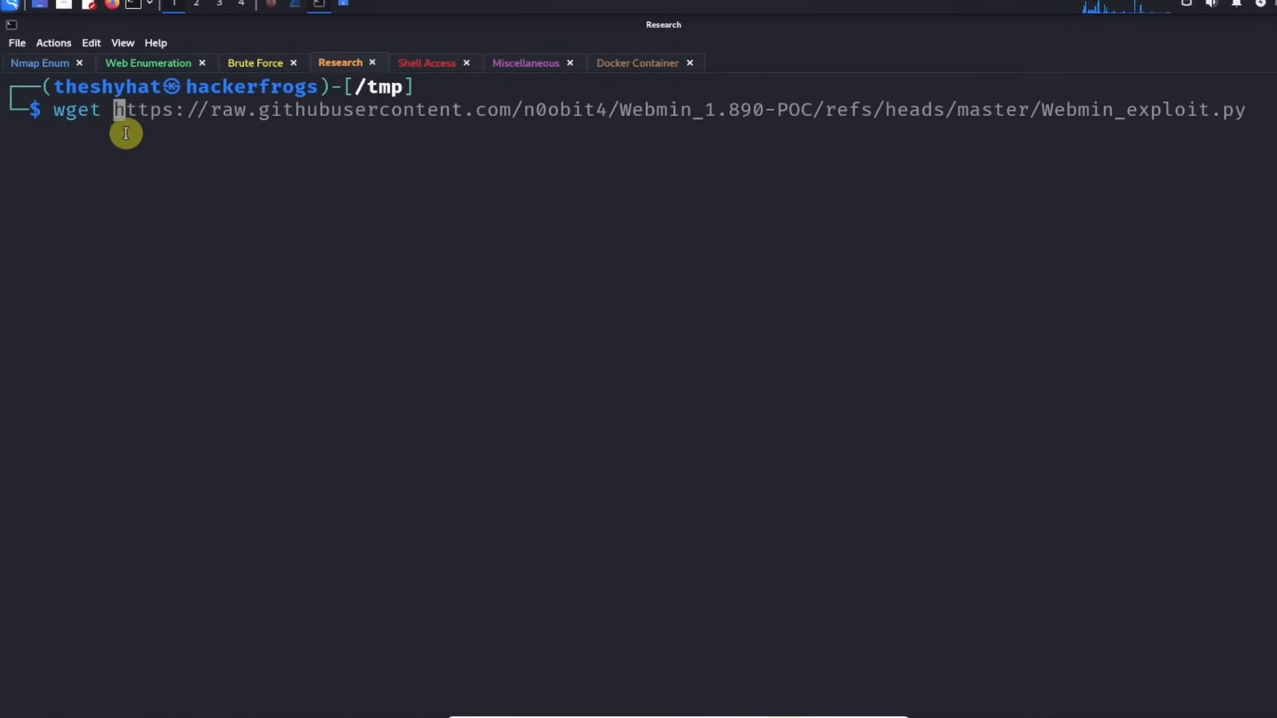
right_click(127, 130)
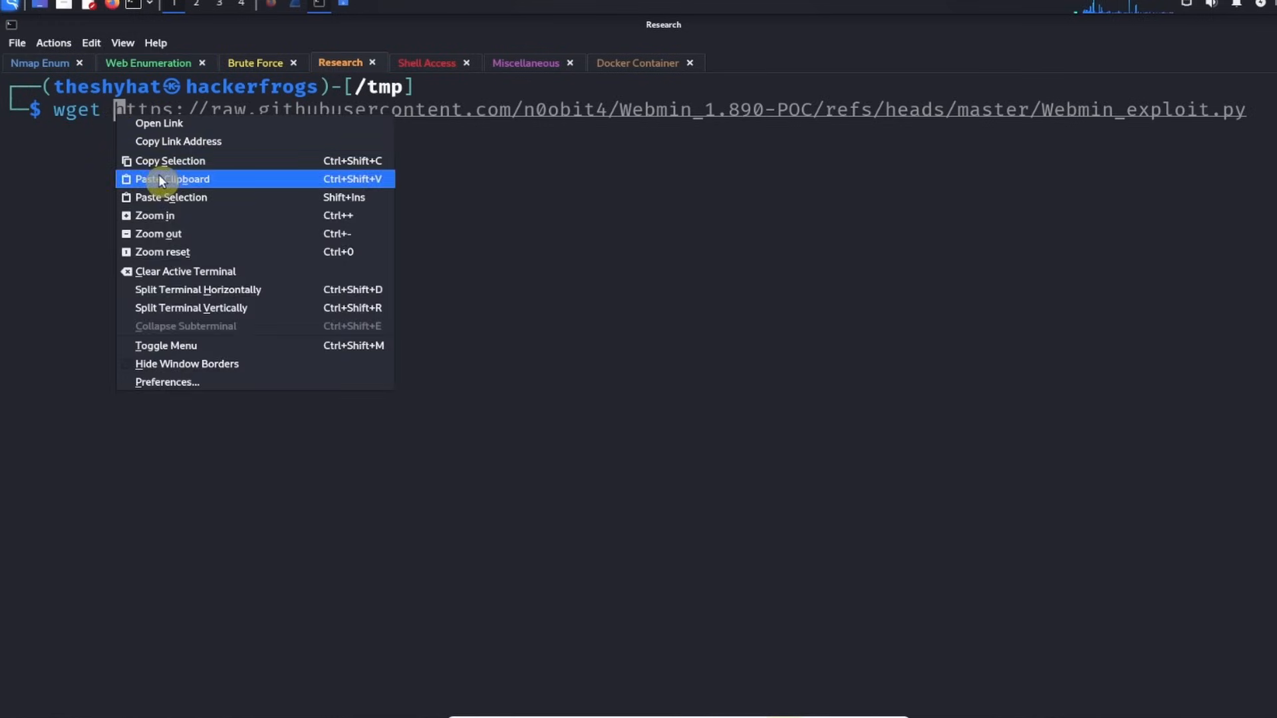
left_click(172, 179)
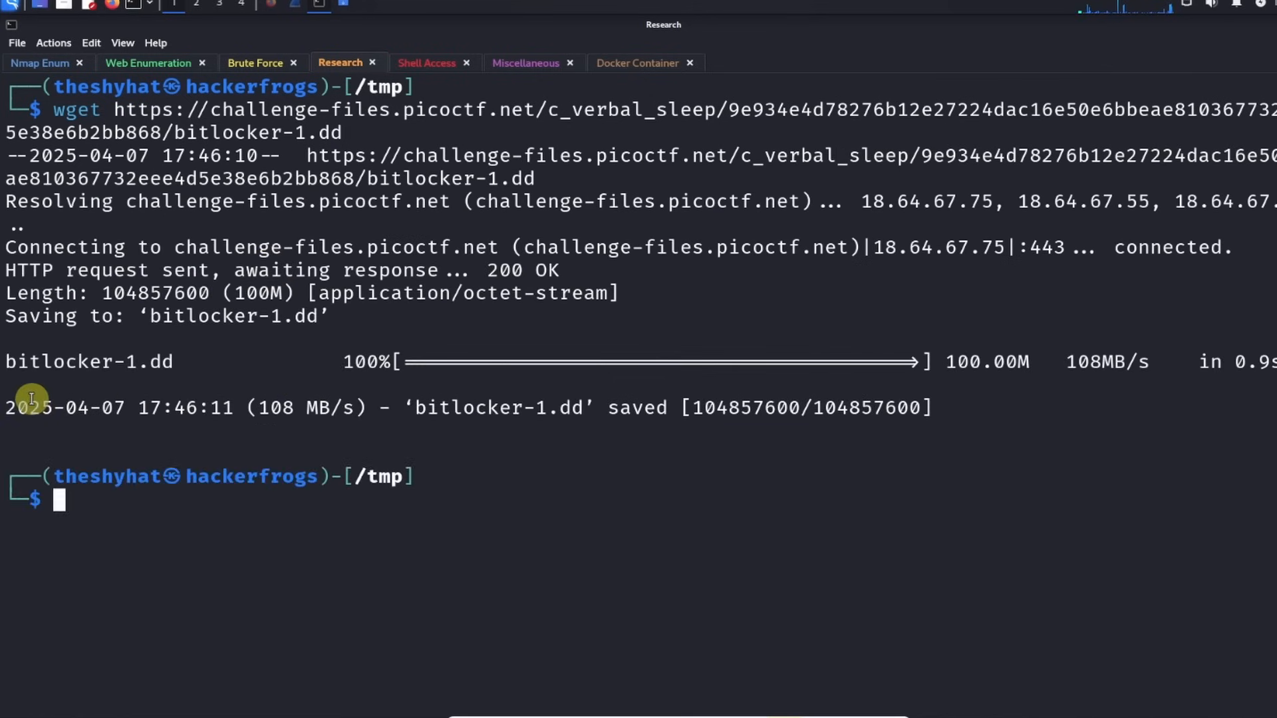
double_click(81, 362)
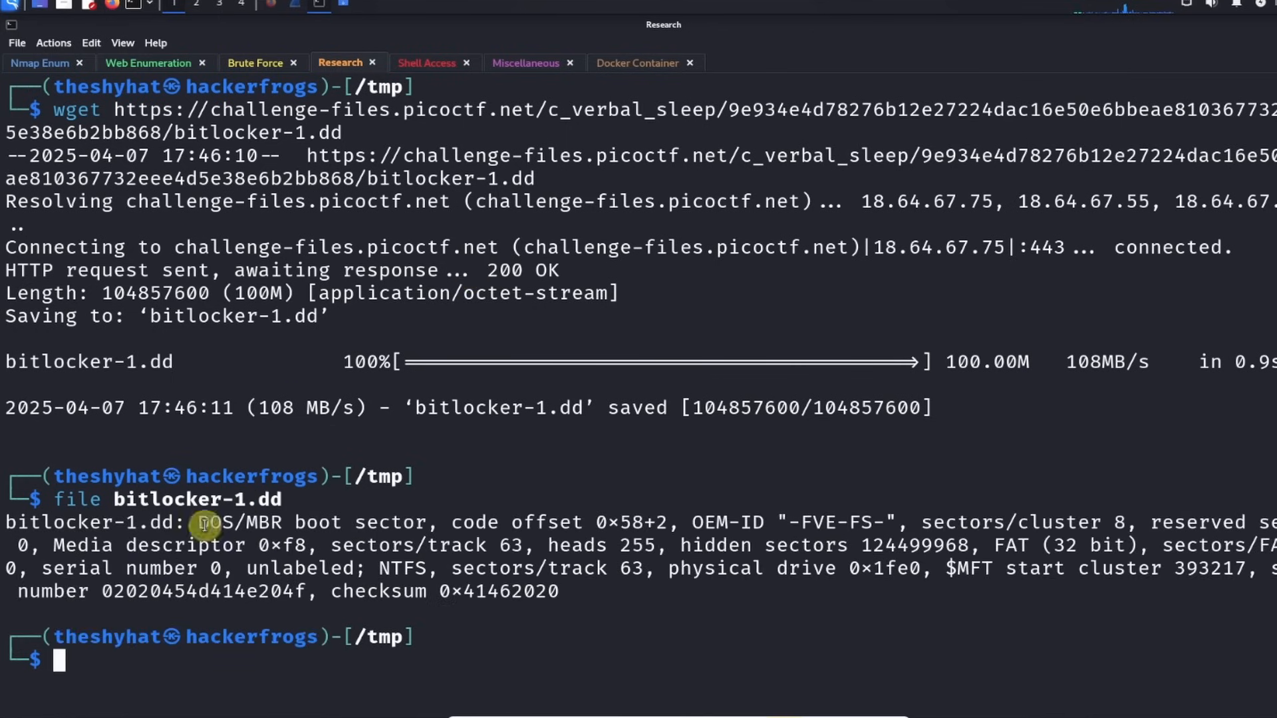
mouse_move(260, 546)
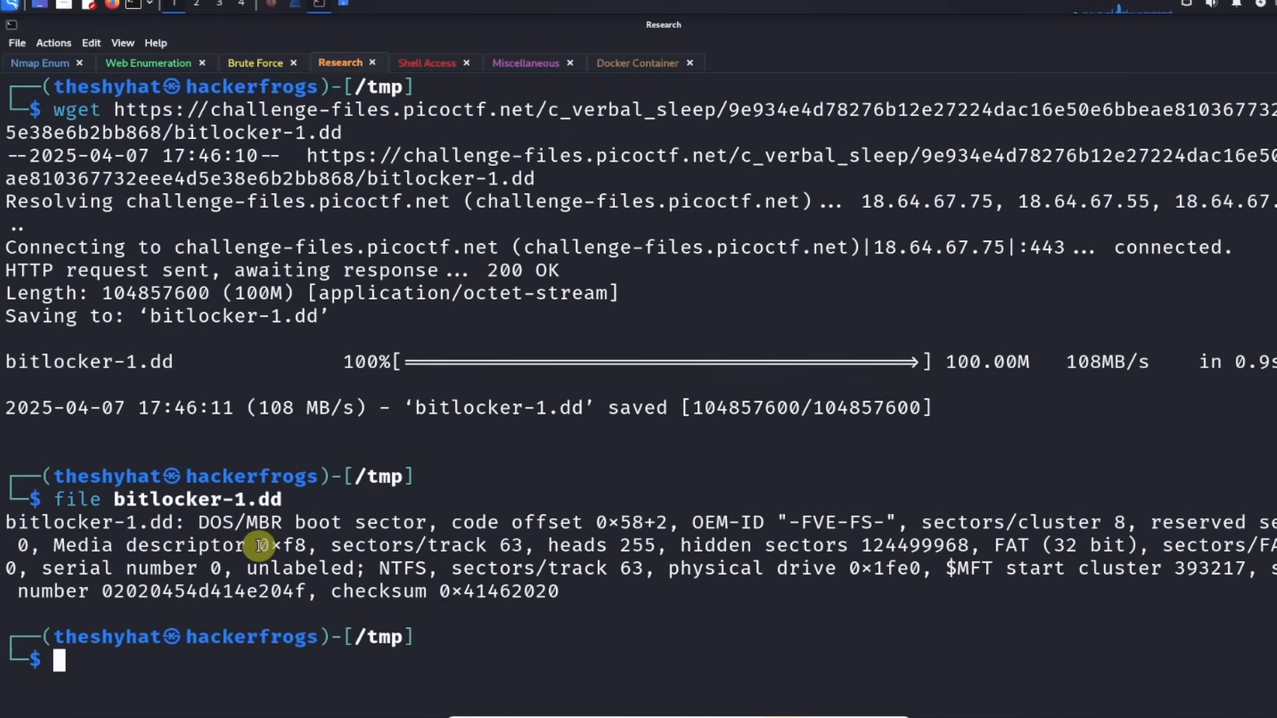
mouse_move(422, 521)
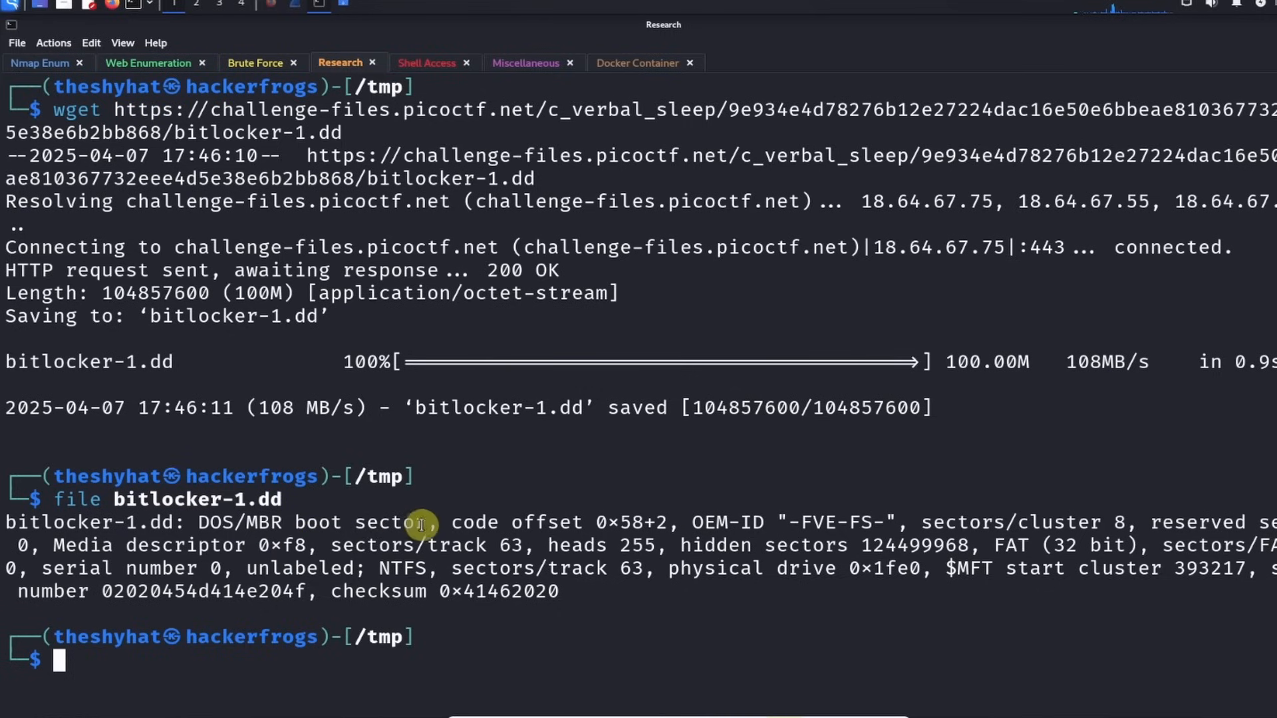
mouse_move(158, 508)
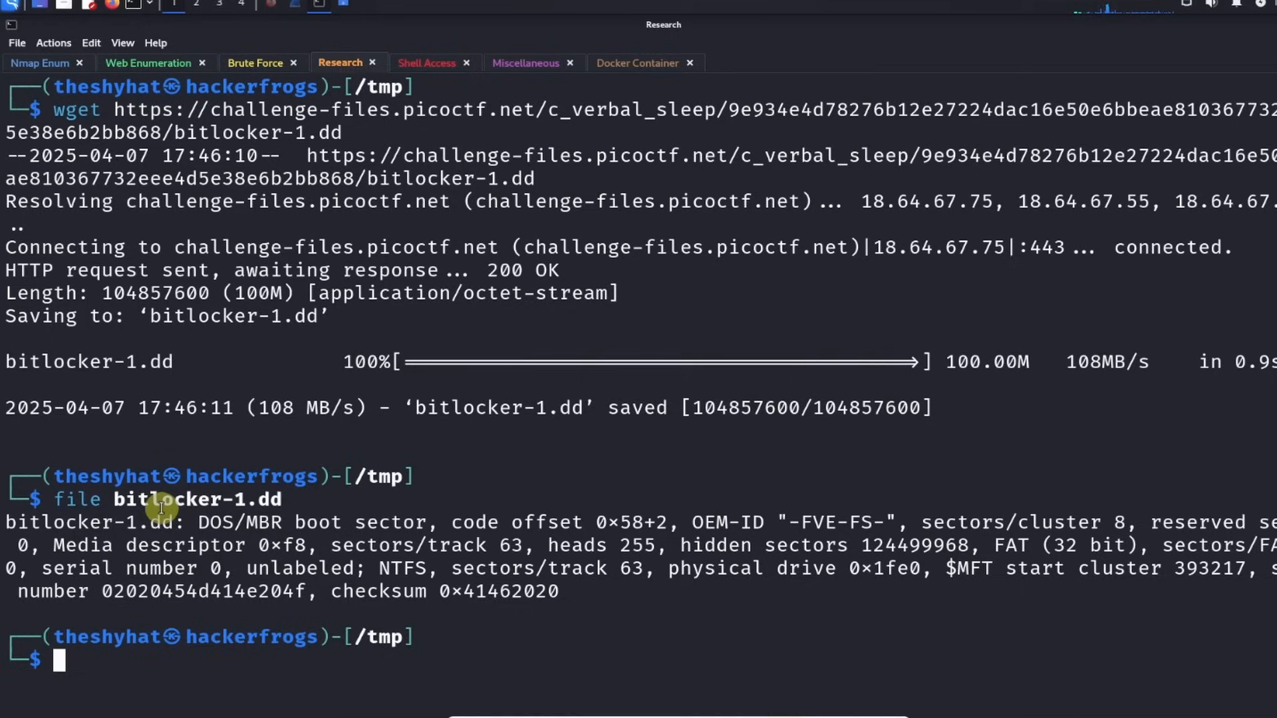
mouse_move(490, 536)
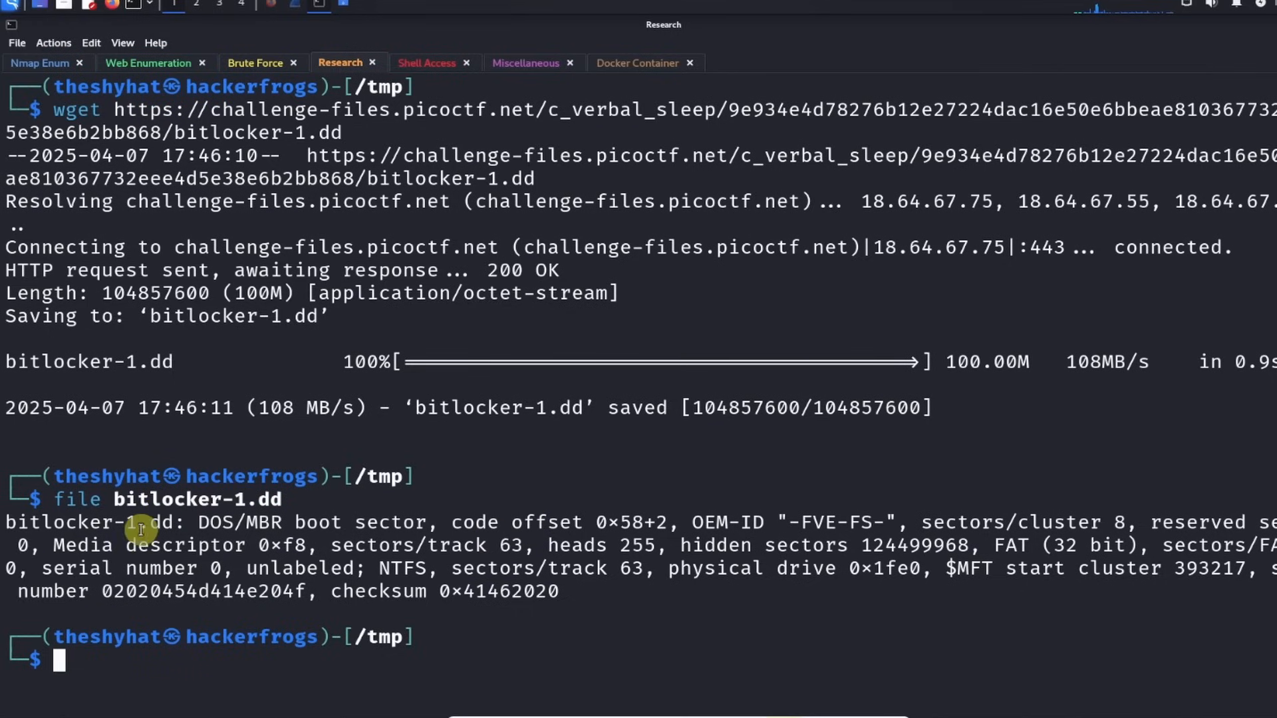
mouse_move(176, 526)
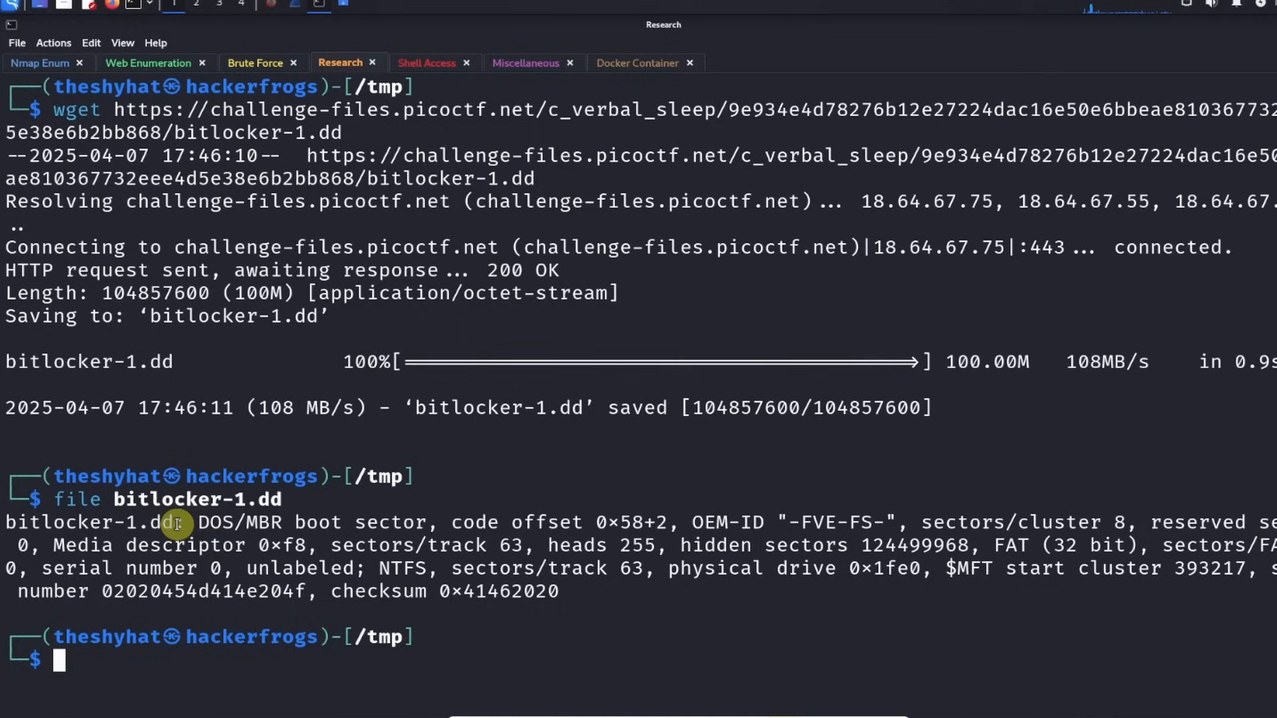
- From the hackerfrogs picoctf 2025 forensics folder, download the raw 04Bitlocker-1.pdf walkthrough
double_click(155, 499)
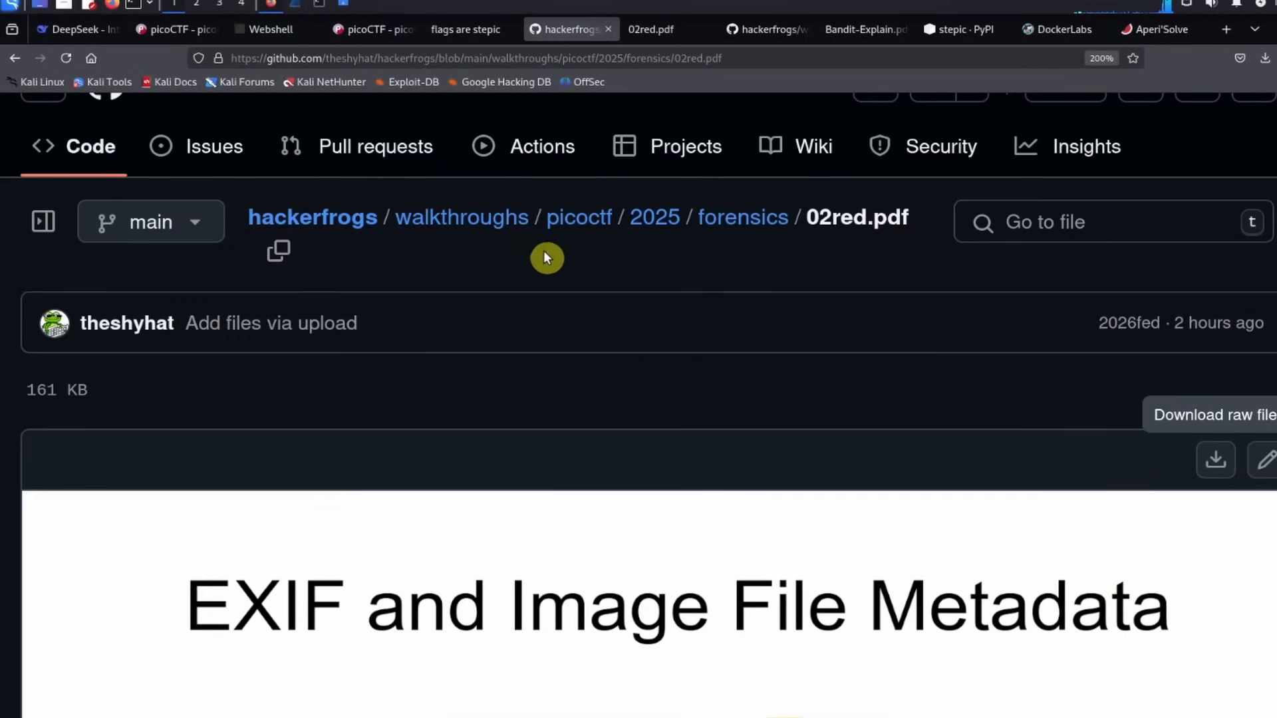
left_click(742, 217)
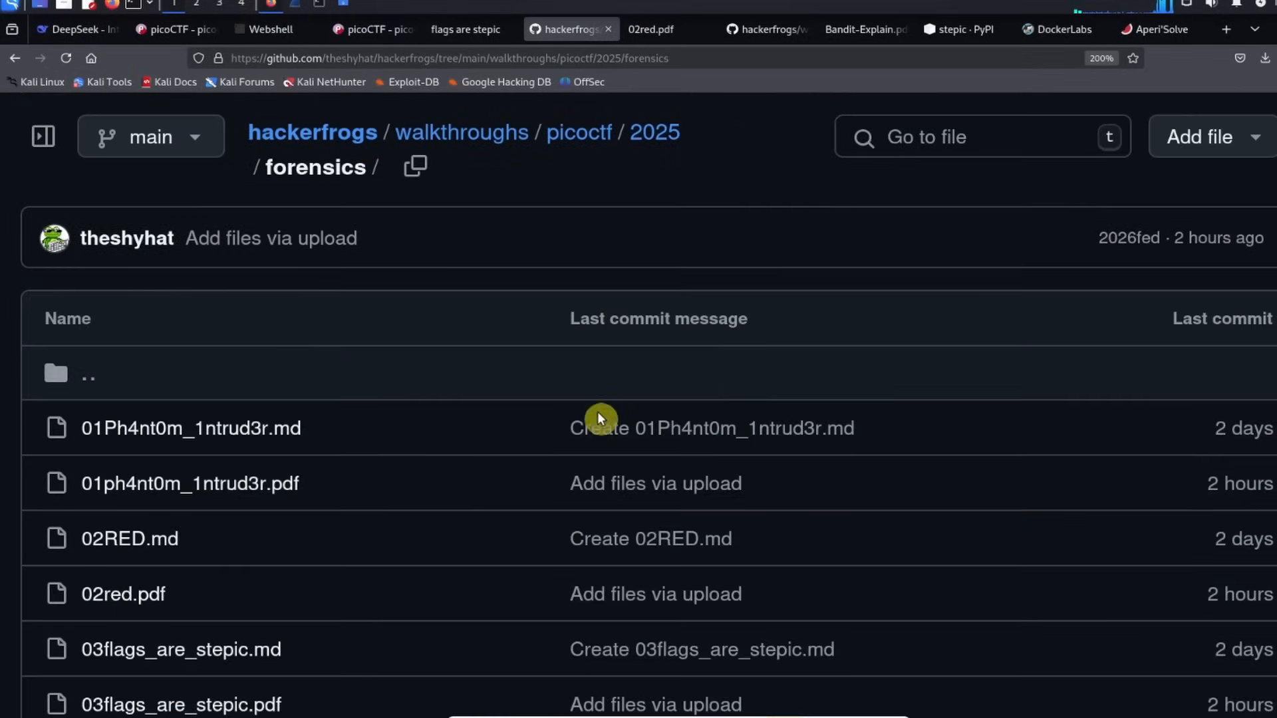
scroll("down", 3)
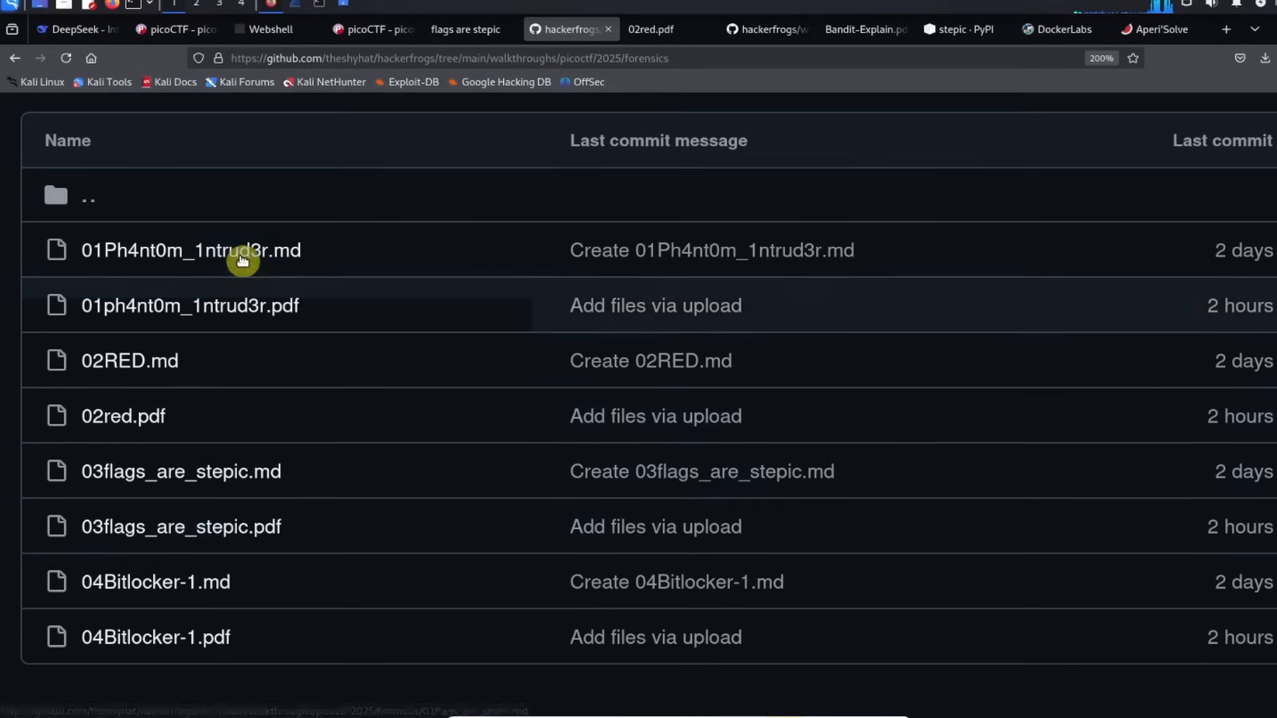
left_click(156, 638)
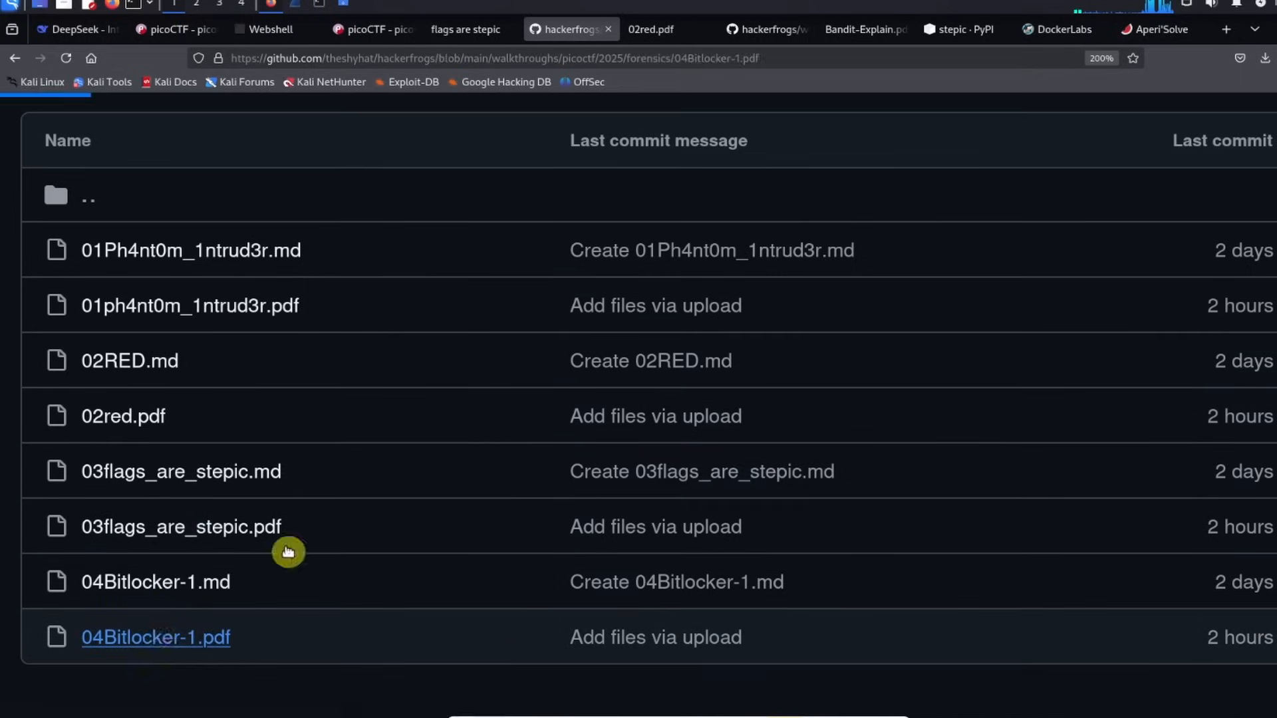
left_click(155, 638)
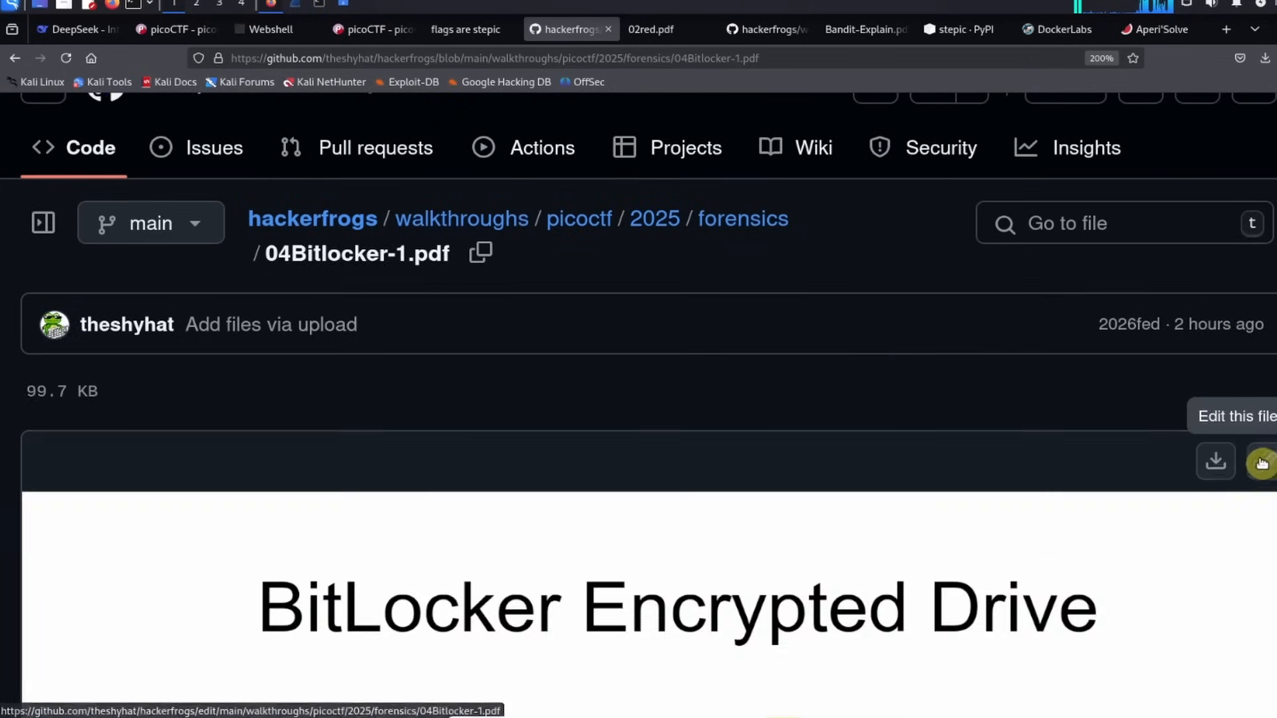
left_click(1235, 461)
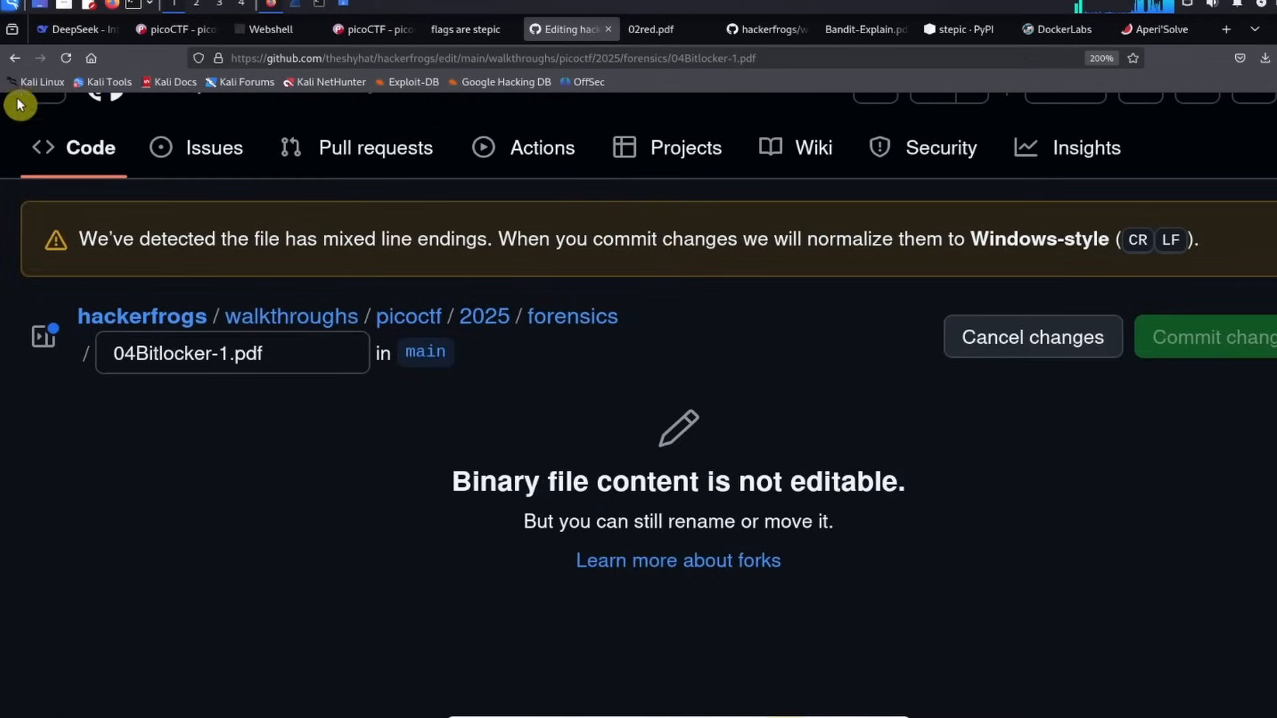
left_click(1031, 337)
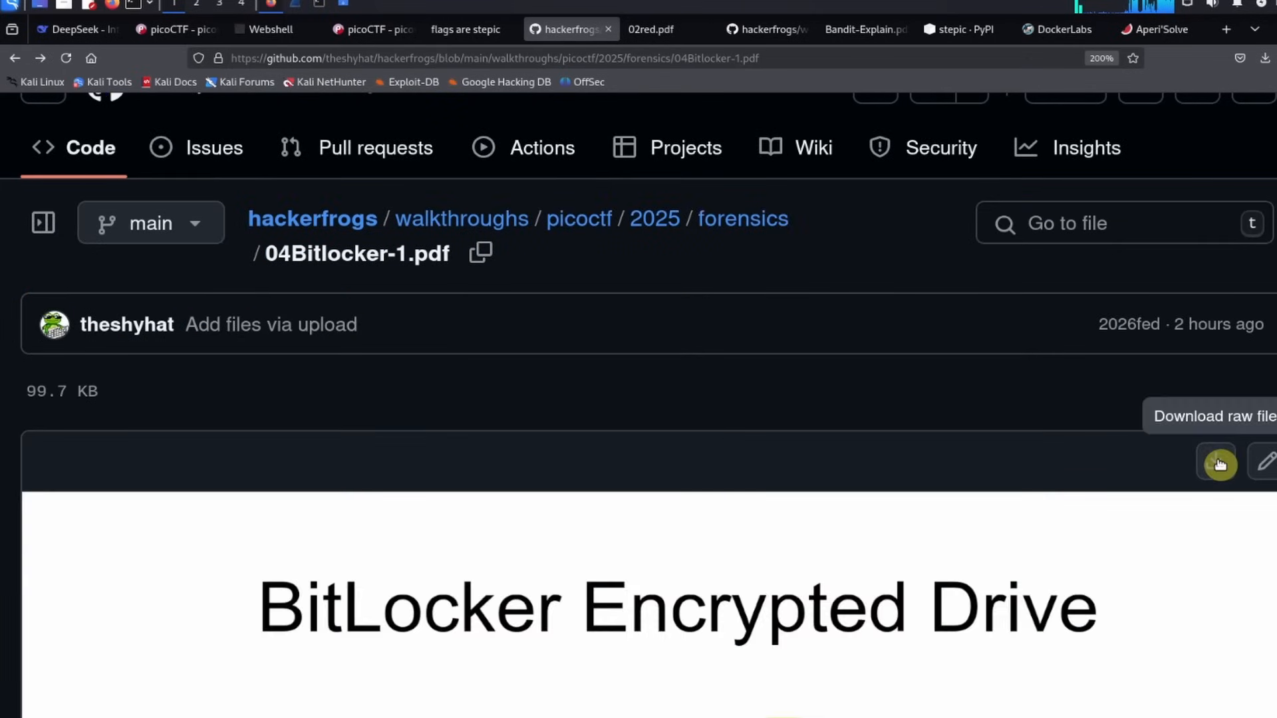
- Open the downloaded 04Bitlocker-1.pdf in the Firefox viewer and dismiss the Downloads panel
left_click(1219, 463)
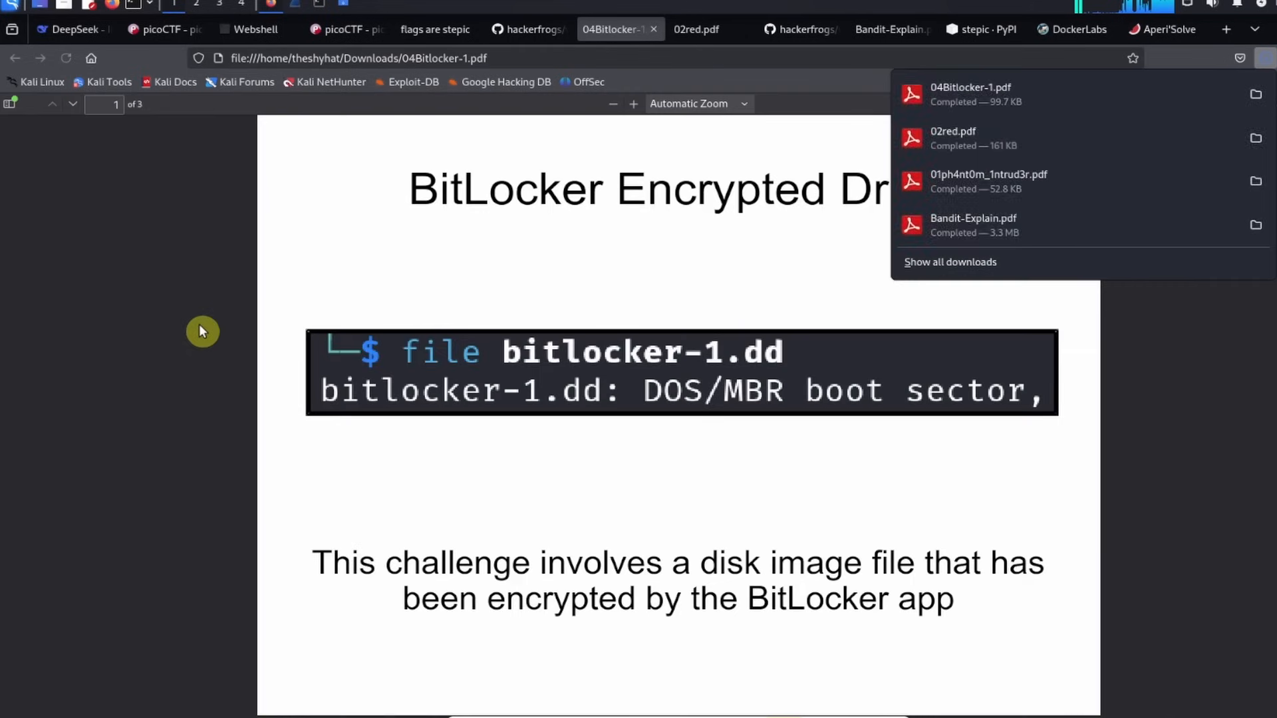
left_click(195, 318)
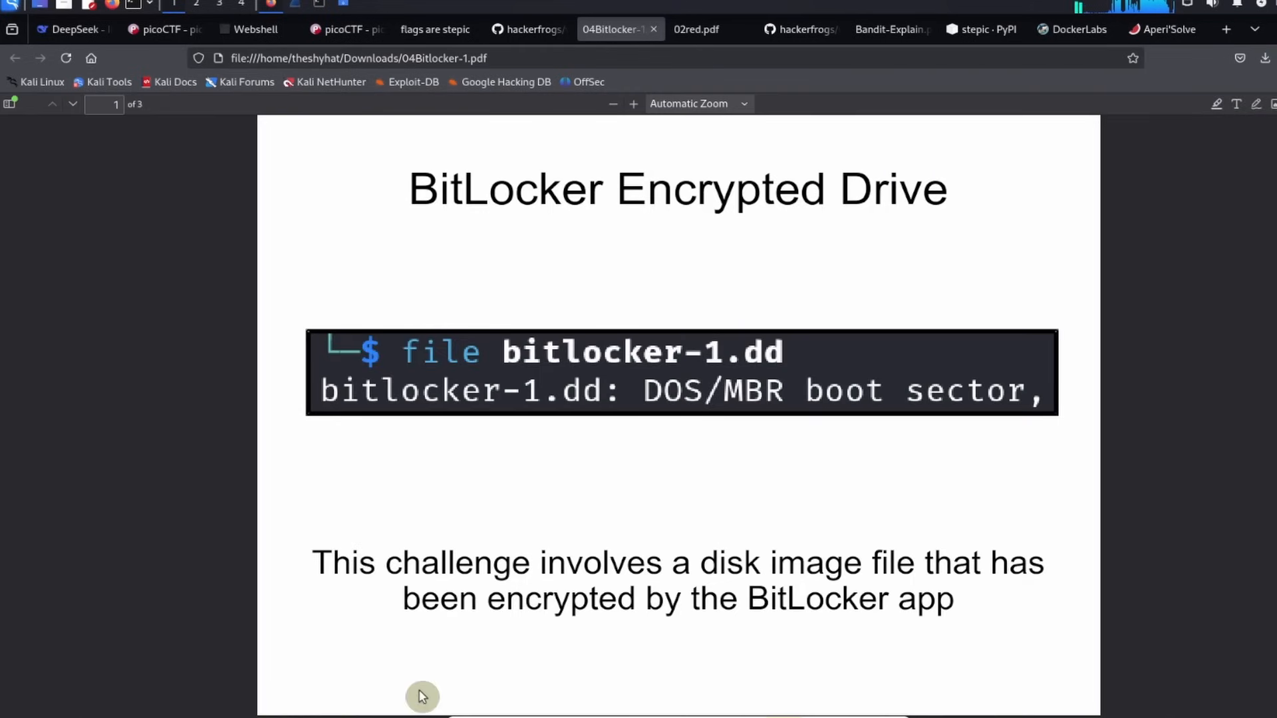
mouse_move(625, 635)
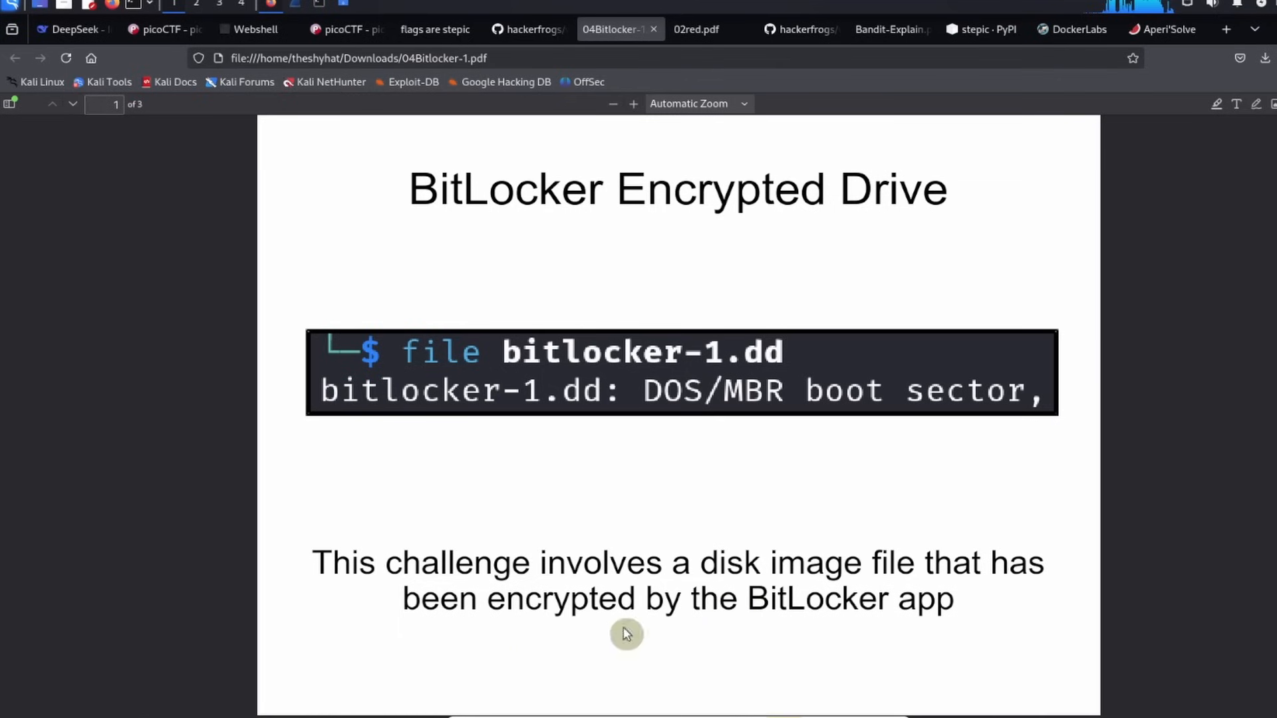
mouse_move(600, 640)
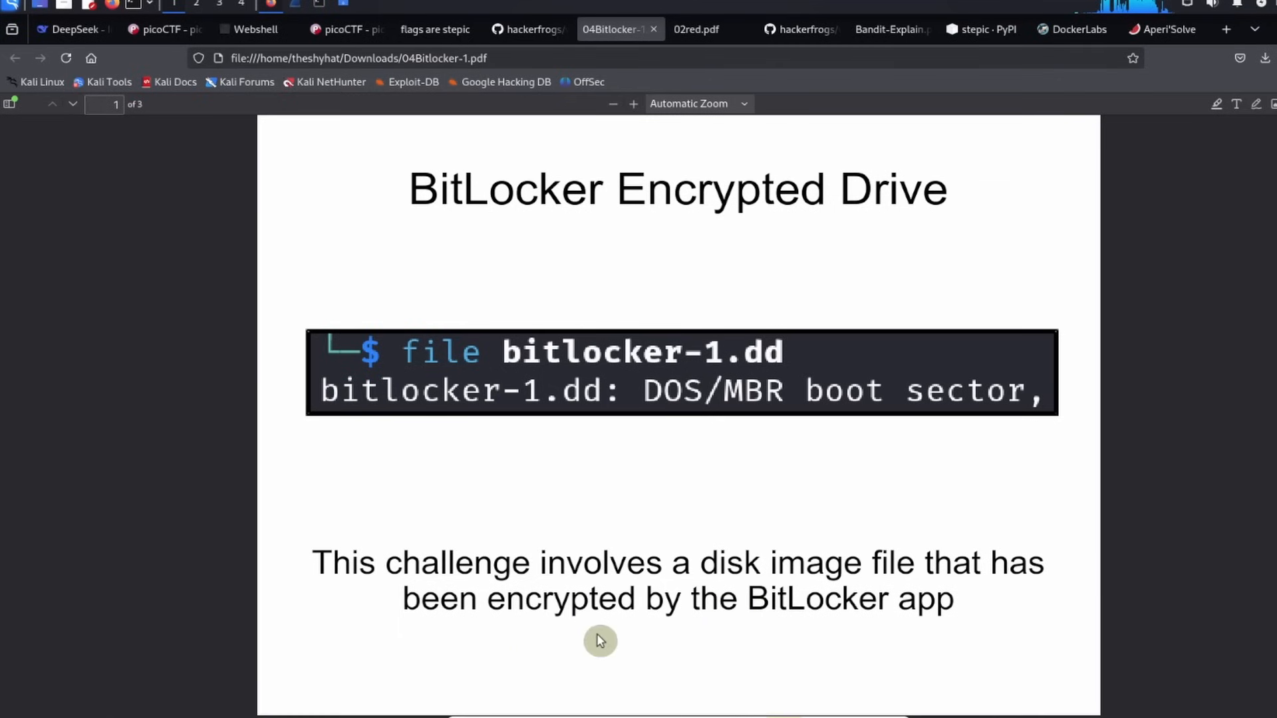
mouse_move(175, 483)
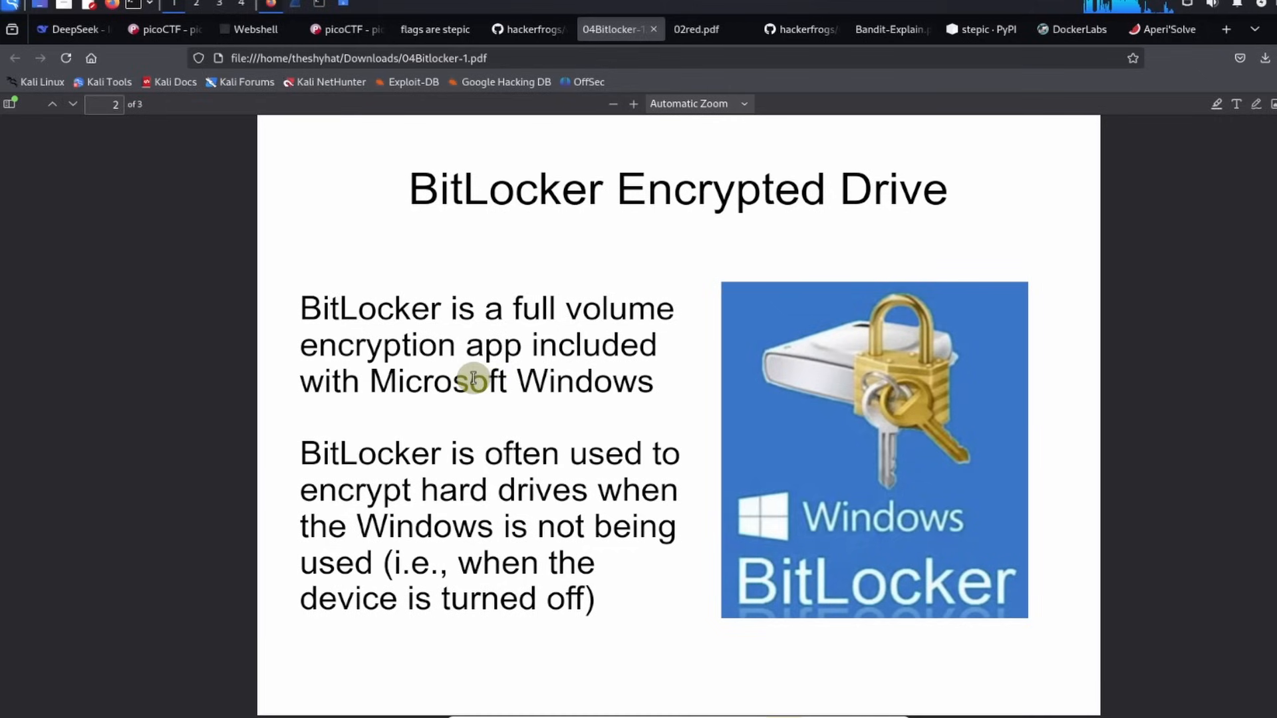
mouse_move(629, 411)
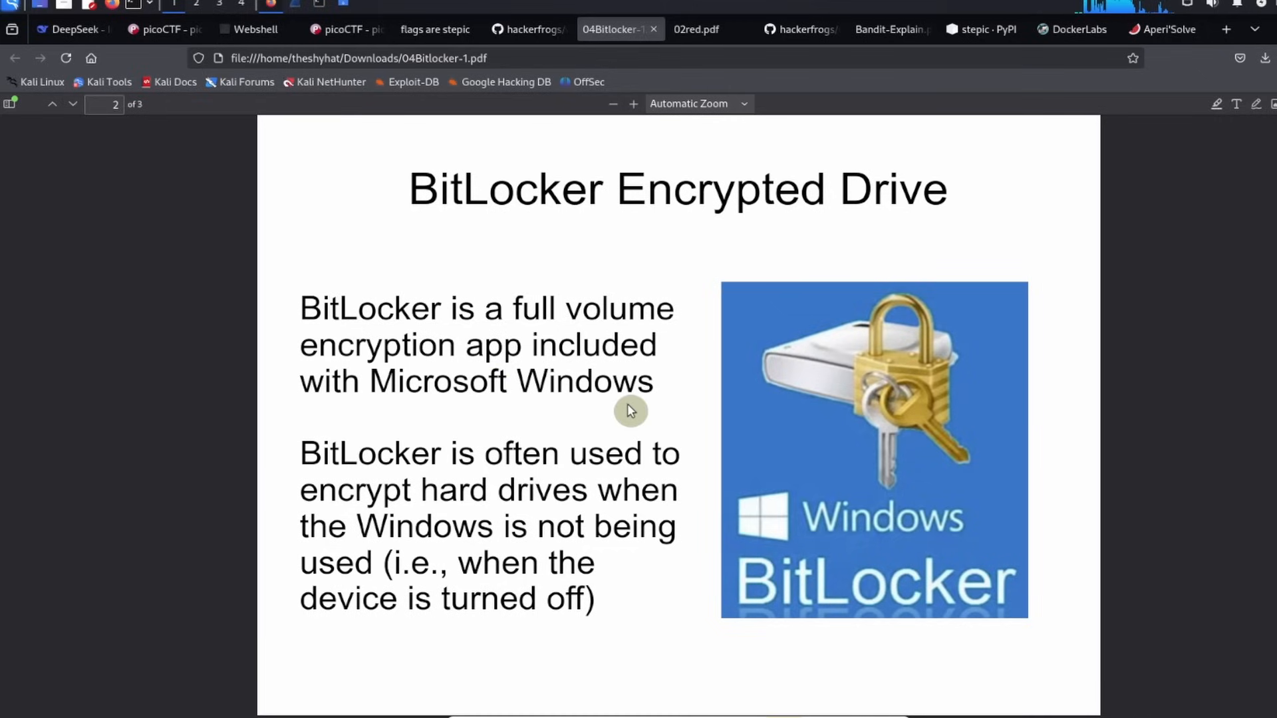
mouse_move(162, 412)
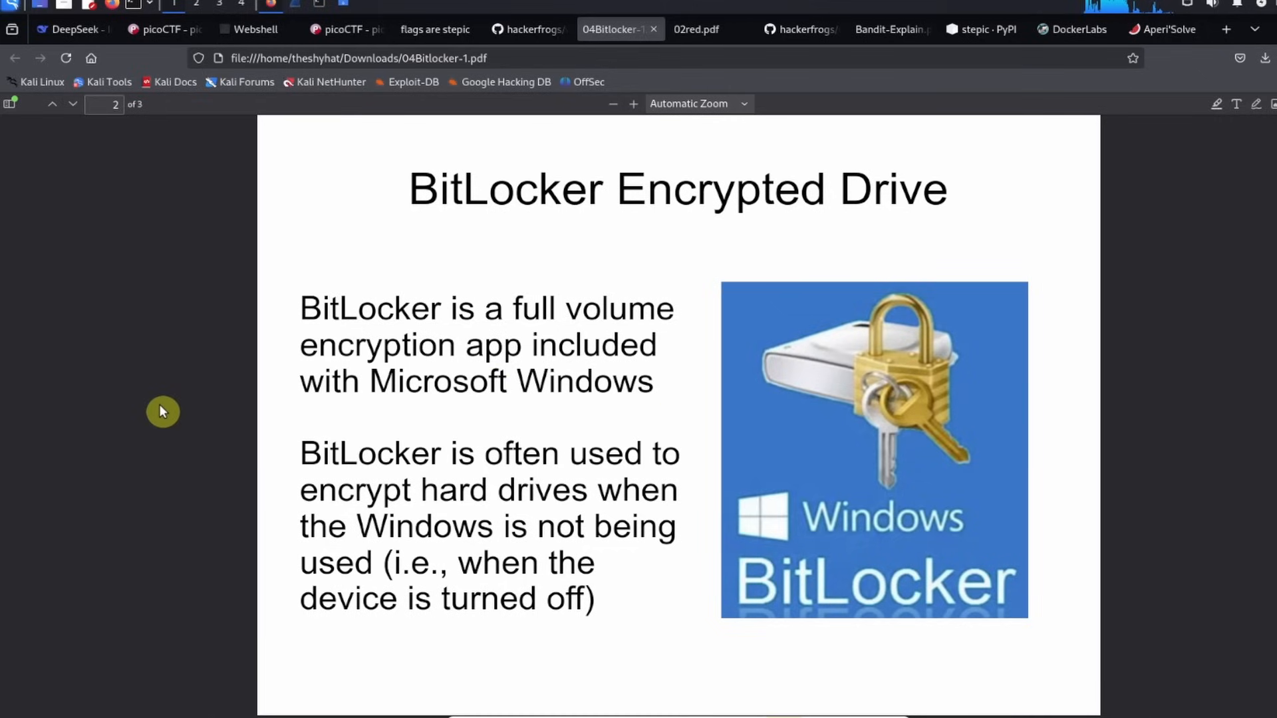
mouse_move(158, 417)
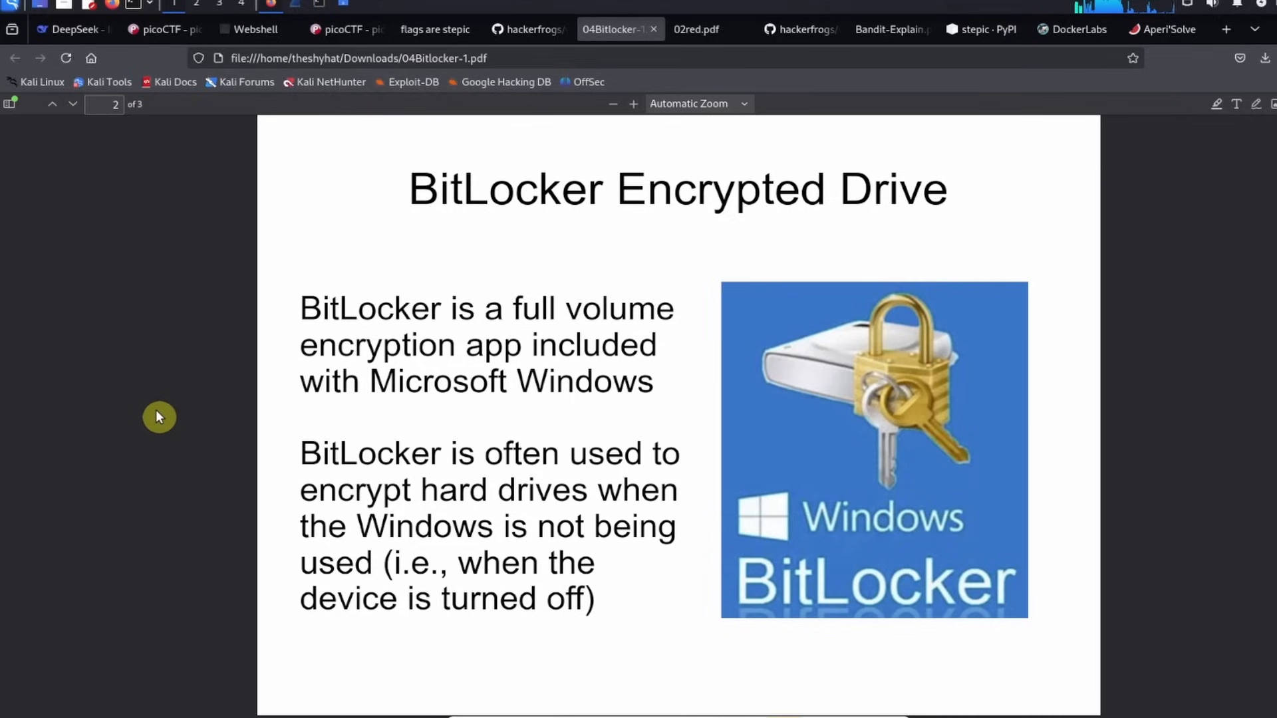
mouse_move(156, 420)
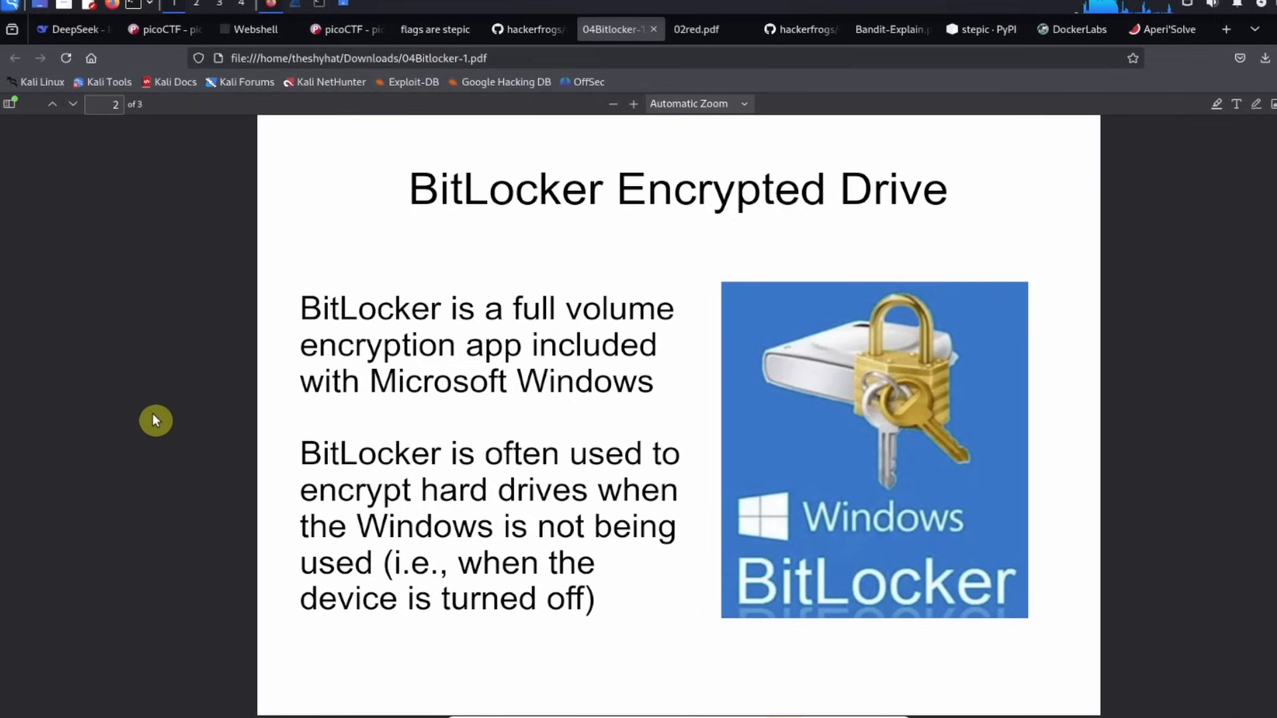
mouse_move(144, 434)
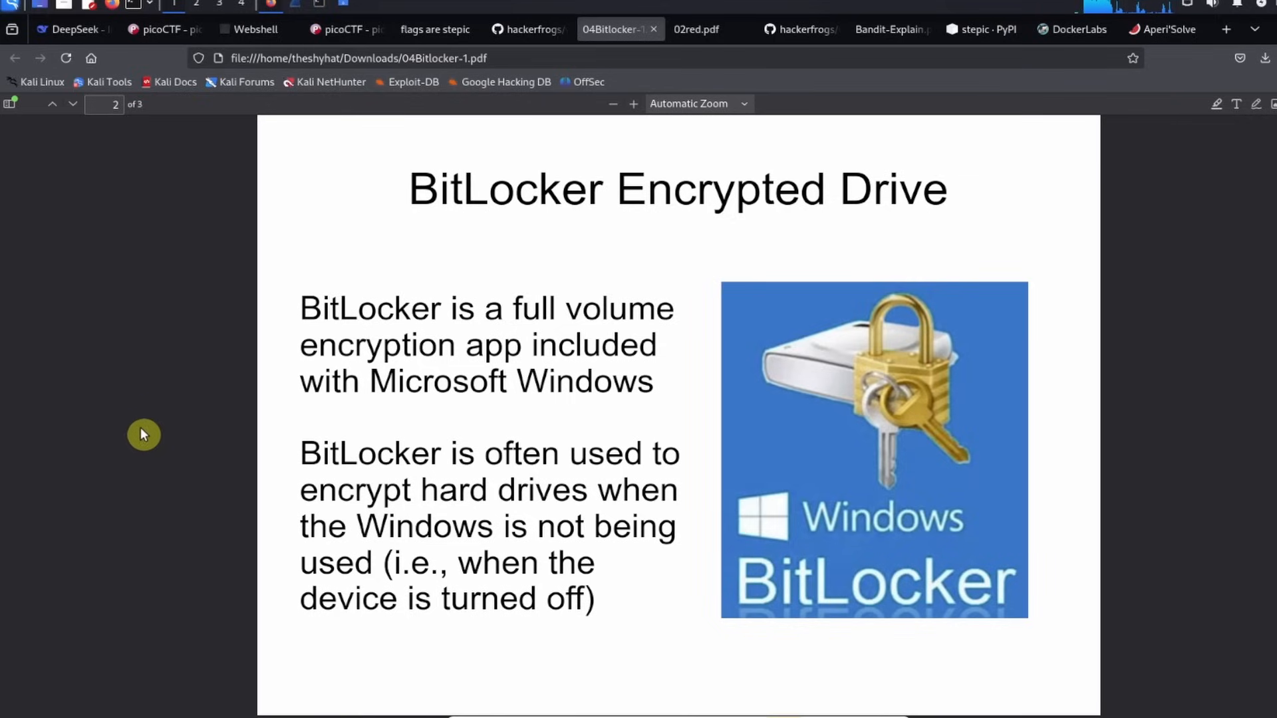
mouse_move(137, 436)
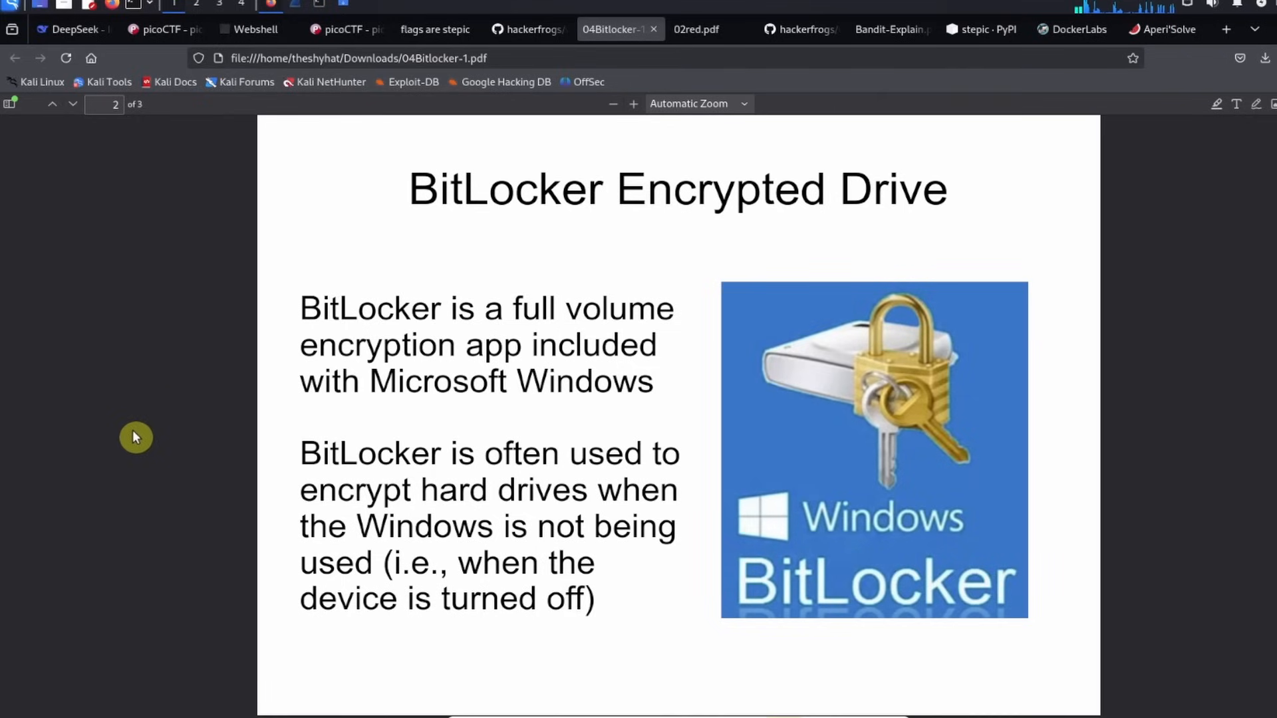
mouse_move(140, 441)
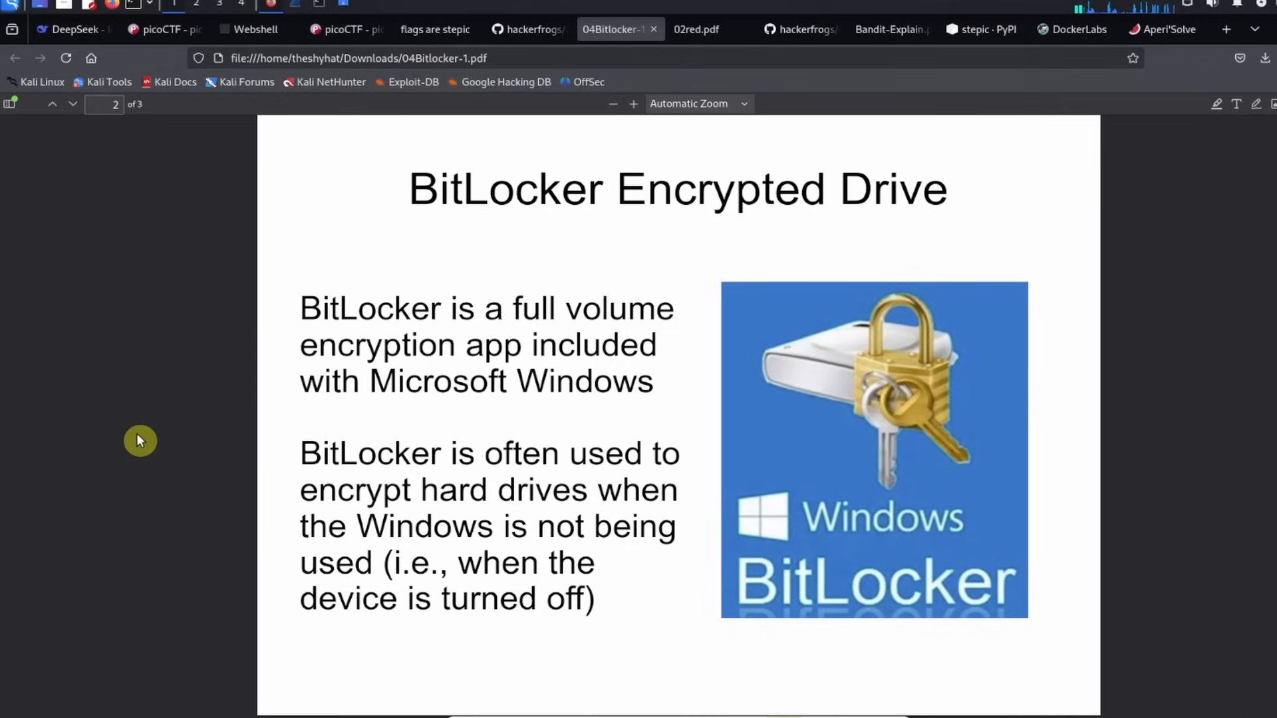
mouse_move(147, 434)
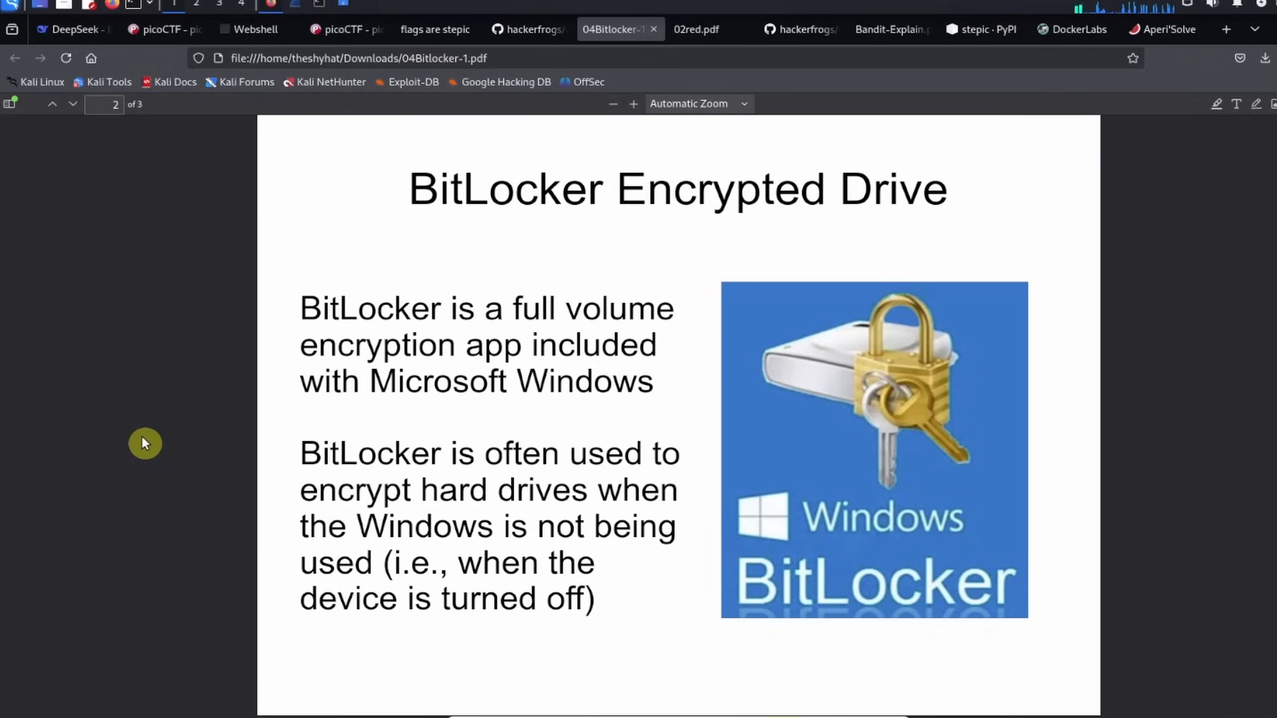
mouse_move(181, 426)
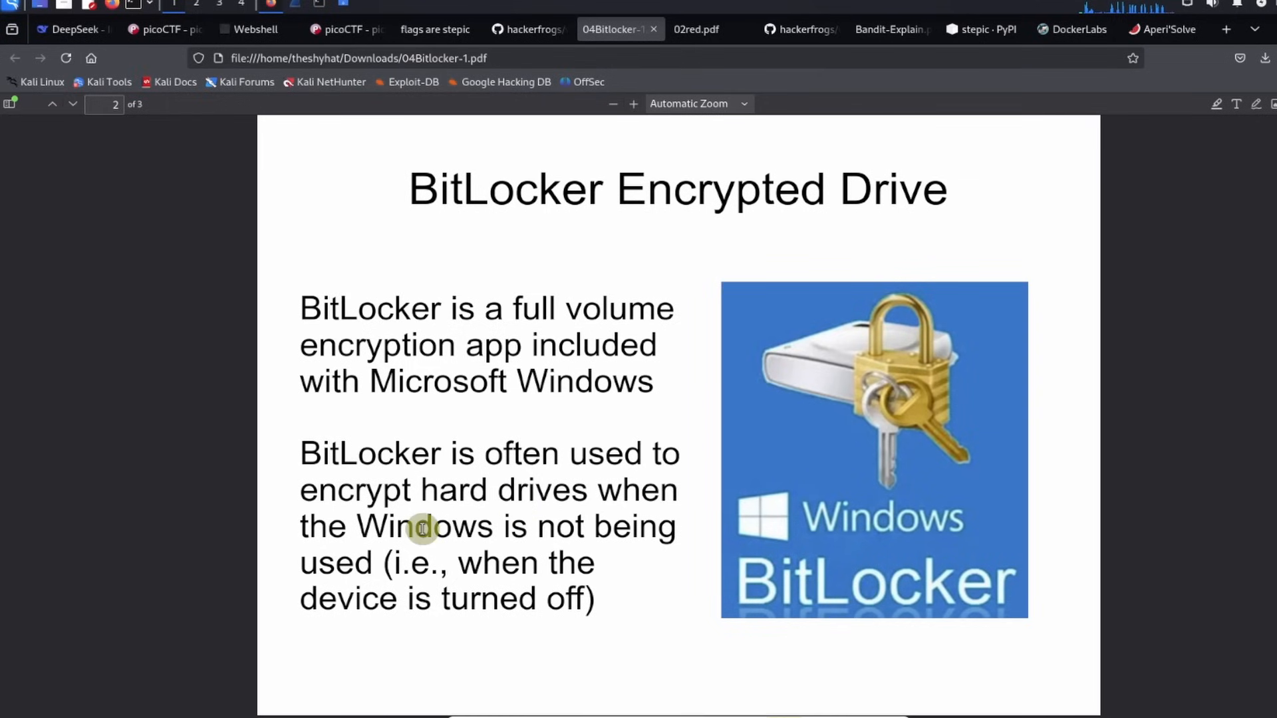
mouse_move(462, 560)
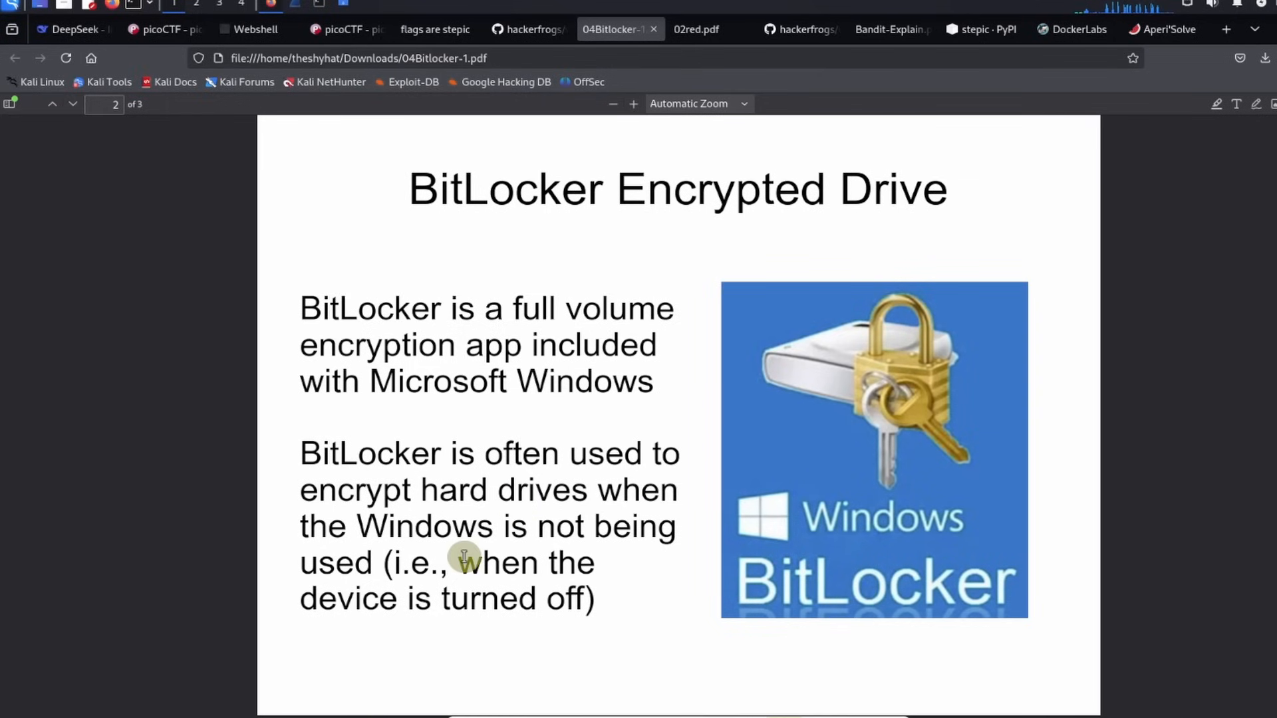
mouse_move(488, 613)
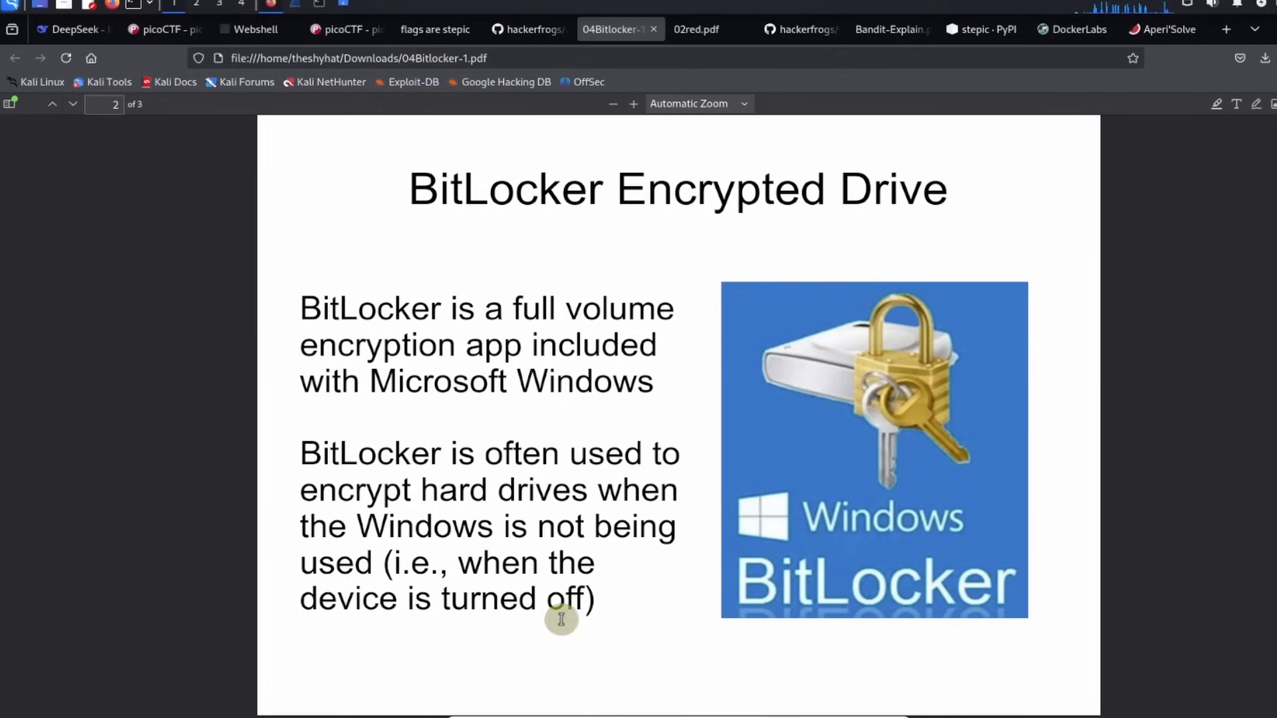
mouse_move(731, 681)
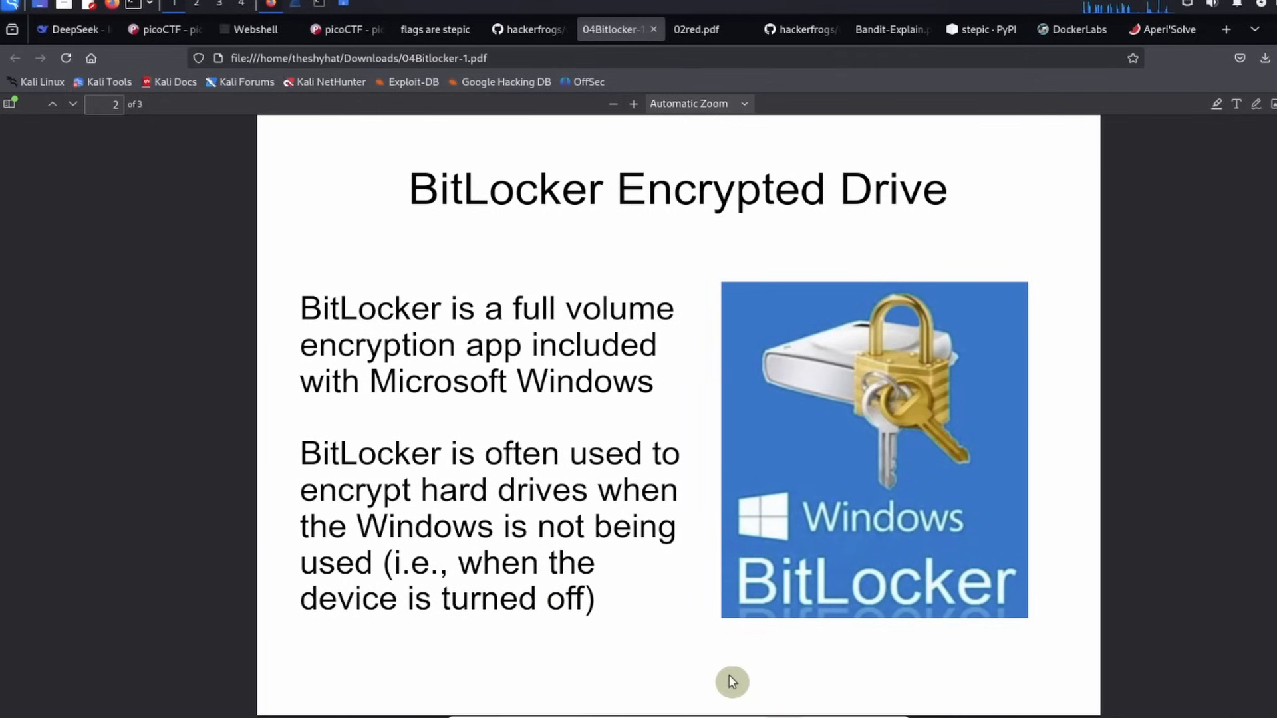
mouse_move(449, 661)
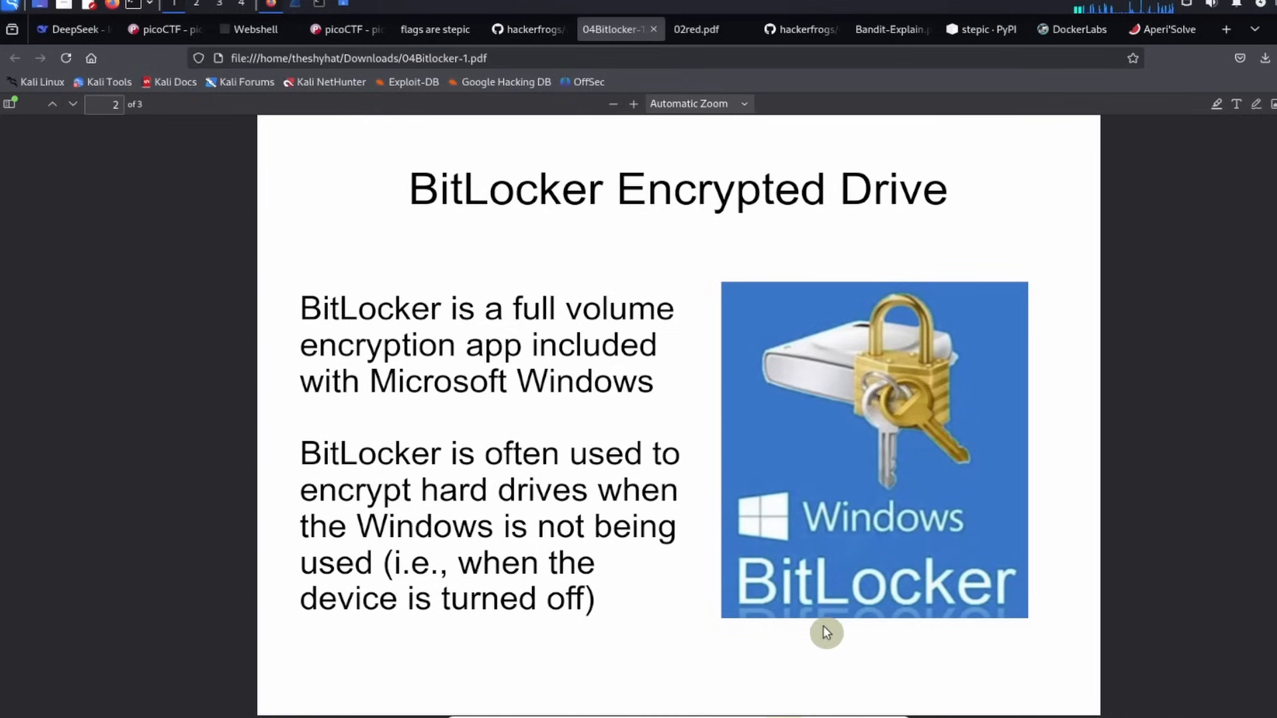
mouse_move(480, 533)
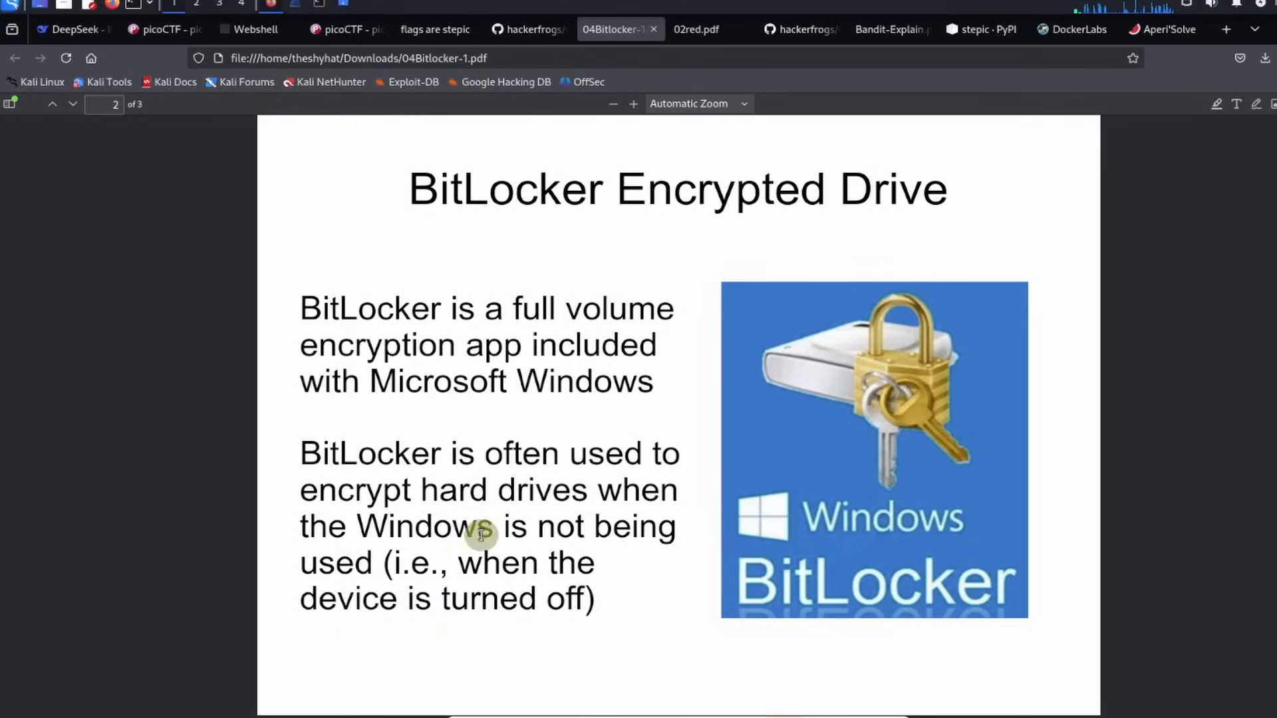
mouse_move(189, 467)
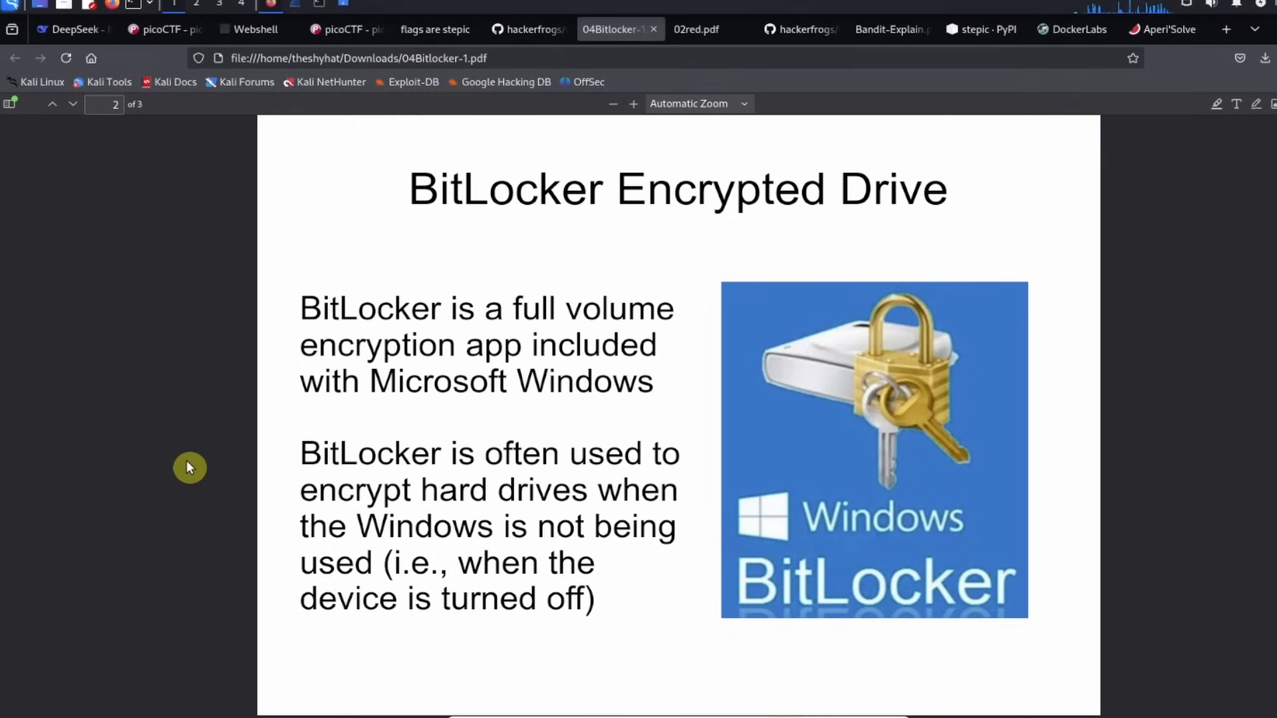
mouse_move(212, 413)
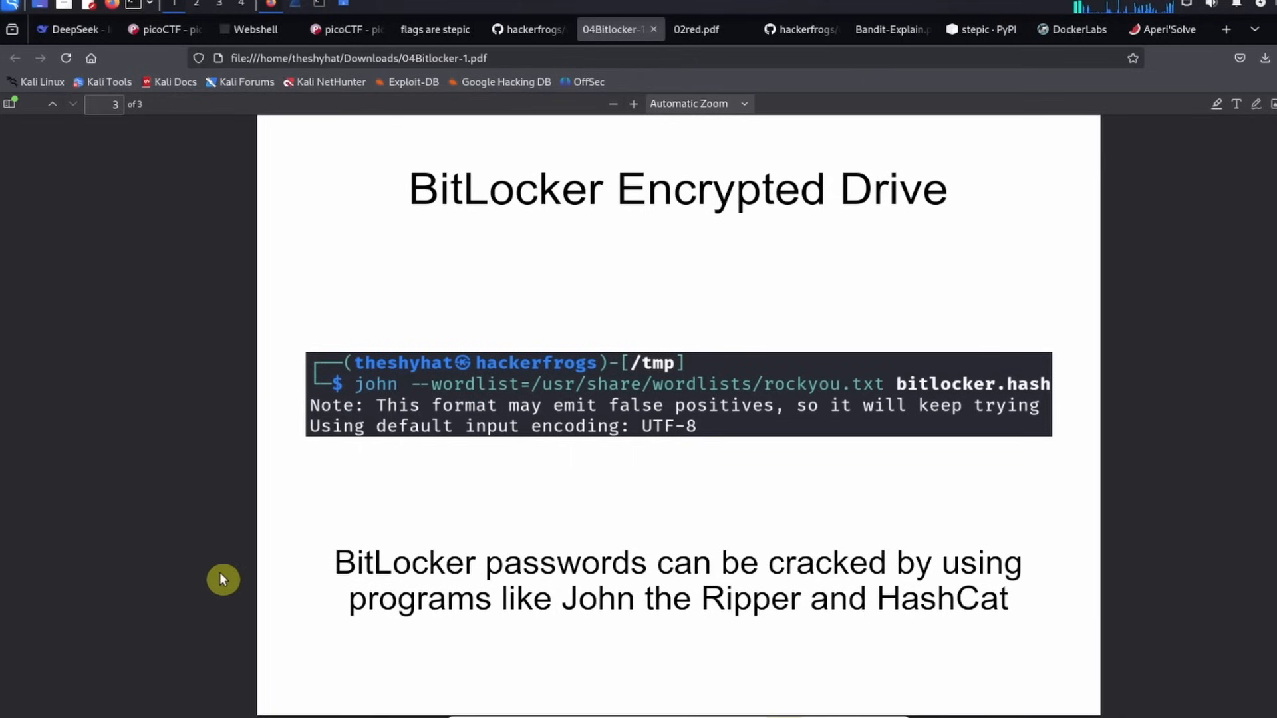
mouse_move(514, 638)
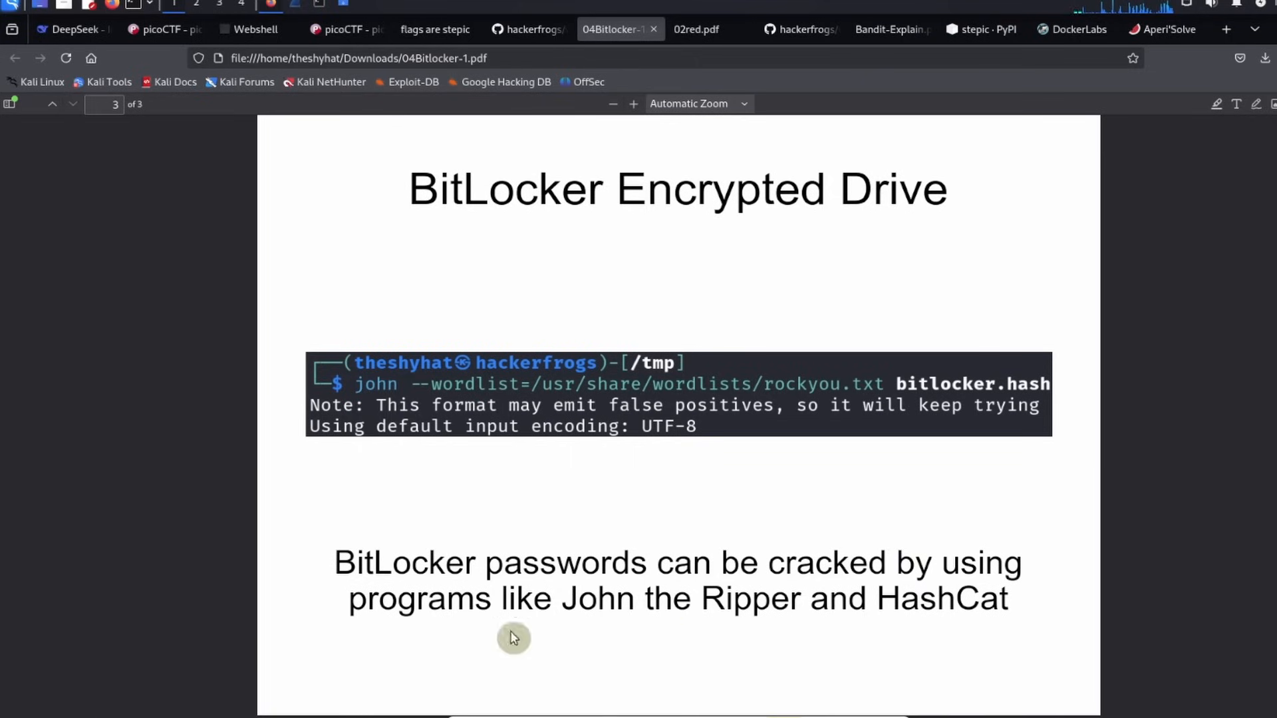
mouse_move(935, 627)
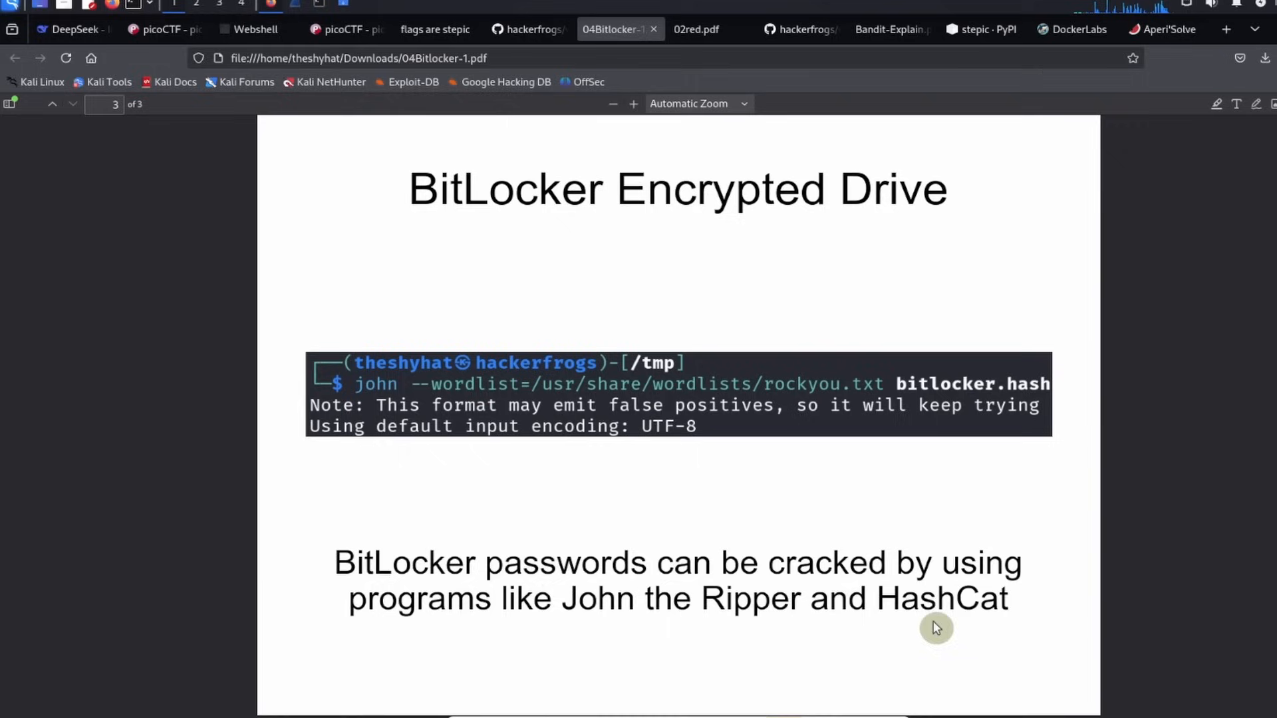
mouse_move(997, 343)
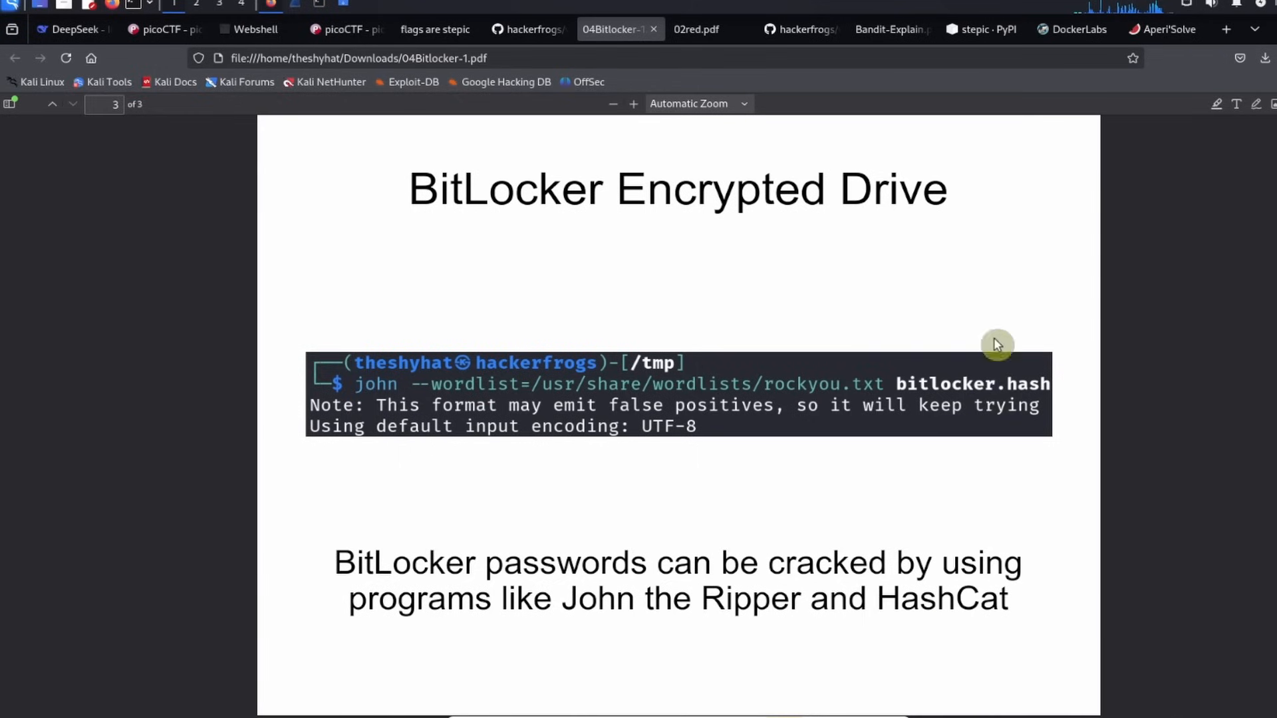
mouse_move(876, 465)
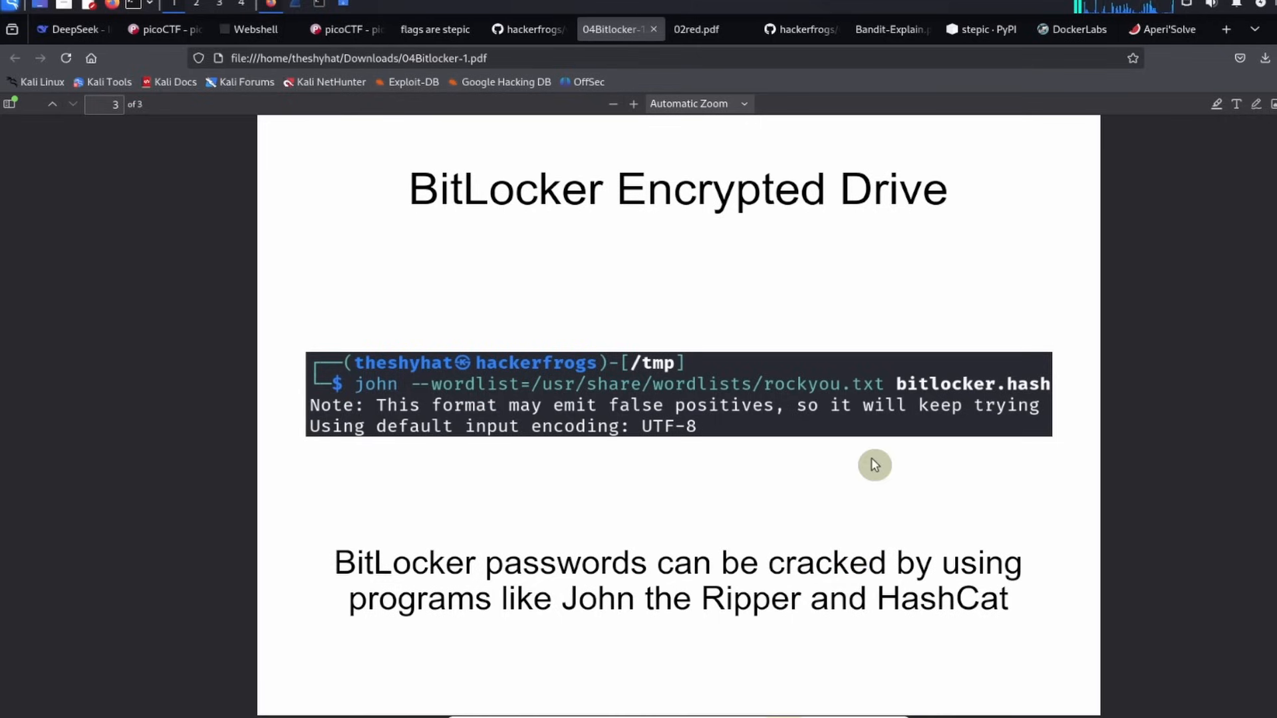
mouse_move(231, 425)
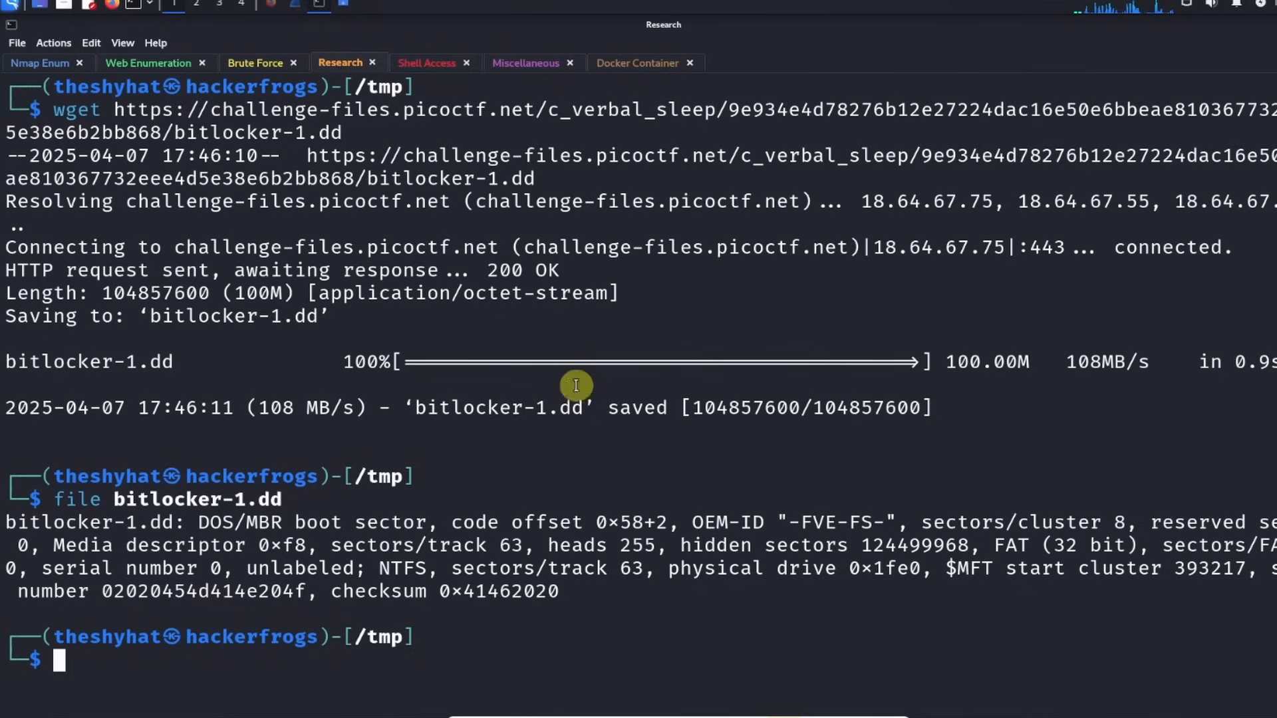
mouse_move(150, 504)
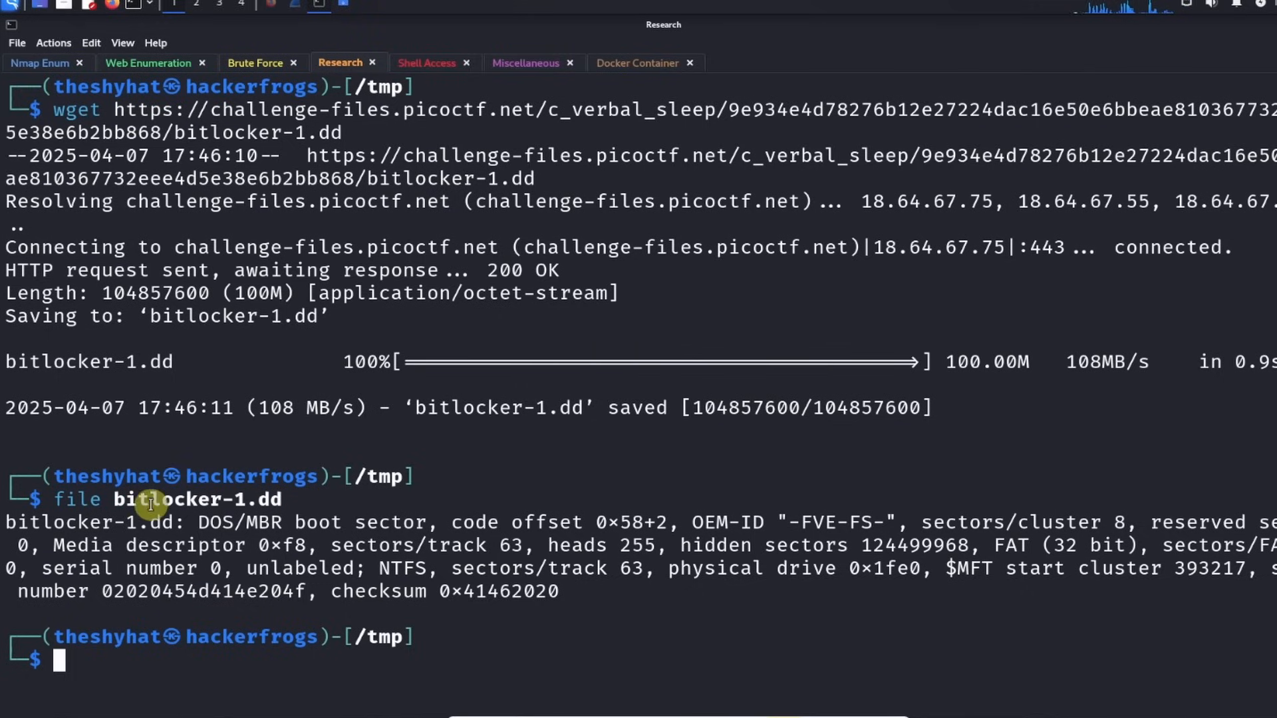
- Run bitlocker2john -i bitlocker-1.dd > bitlocker.hash to extract the BitLocker hashes
double_click(198, 499)
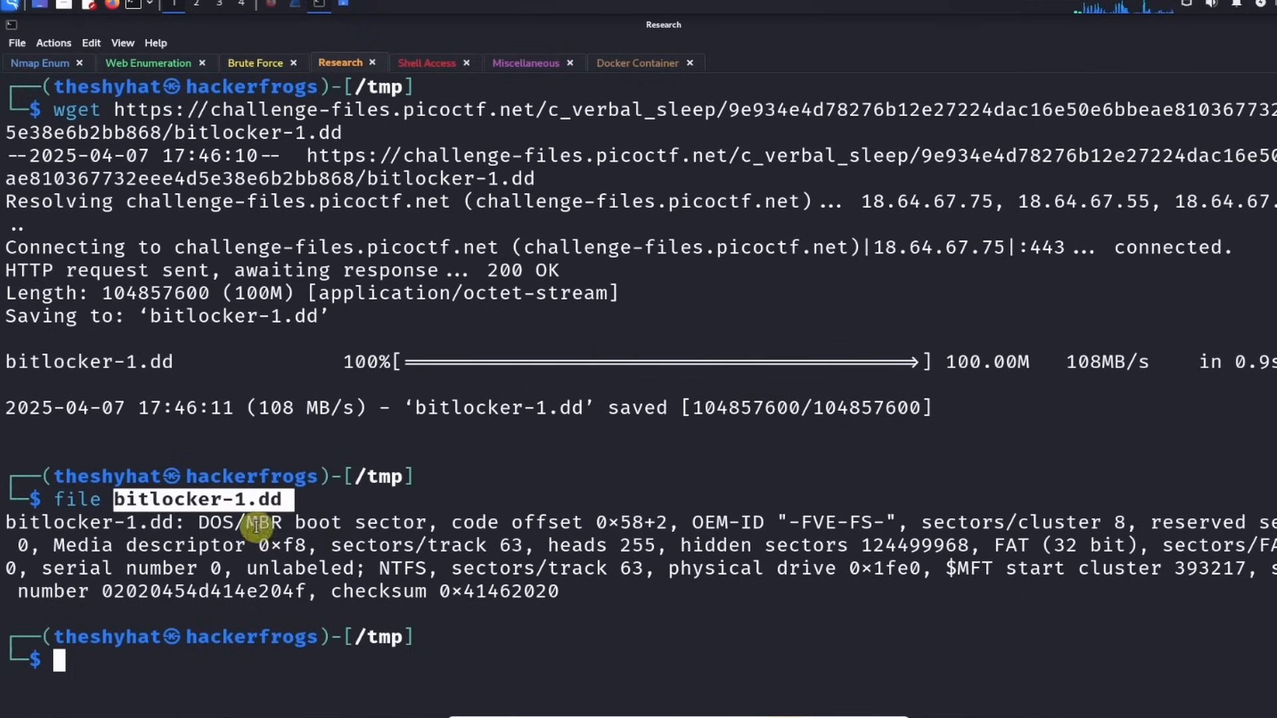
type("clear")
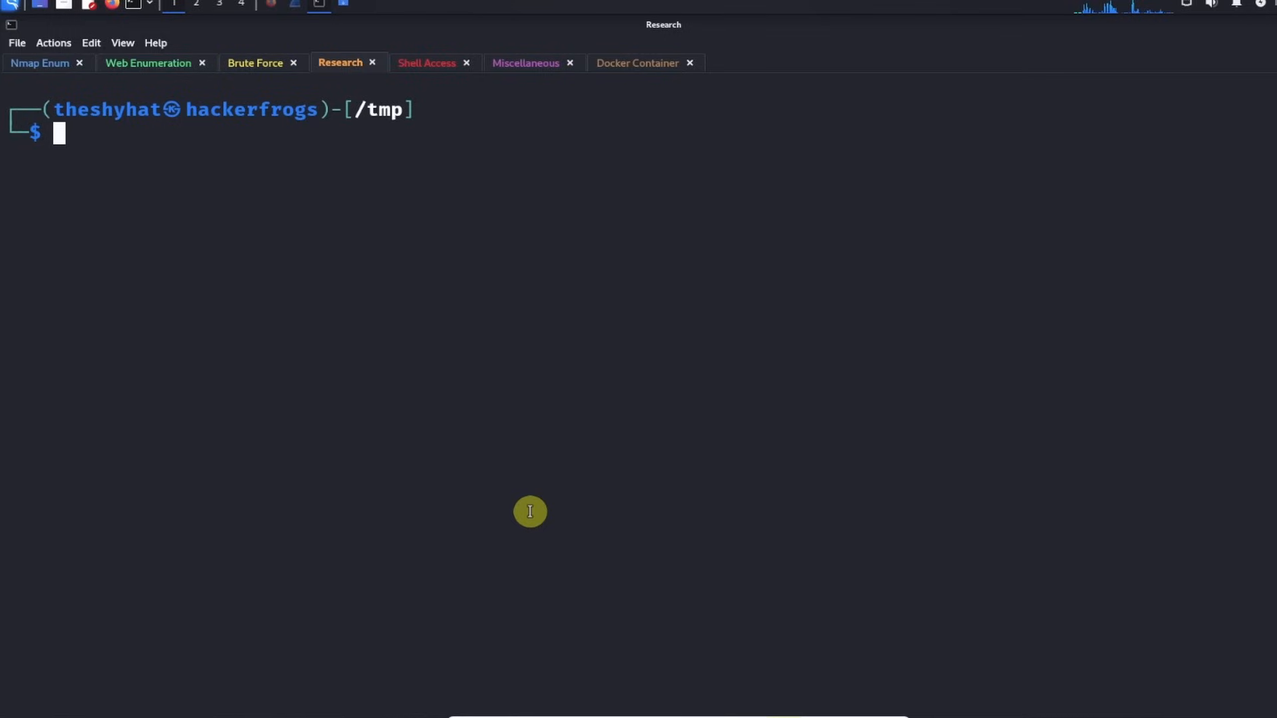
type("bitlocker2john -i bitlocker-1.dd > bitlocker.hash")
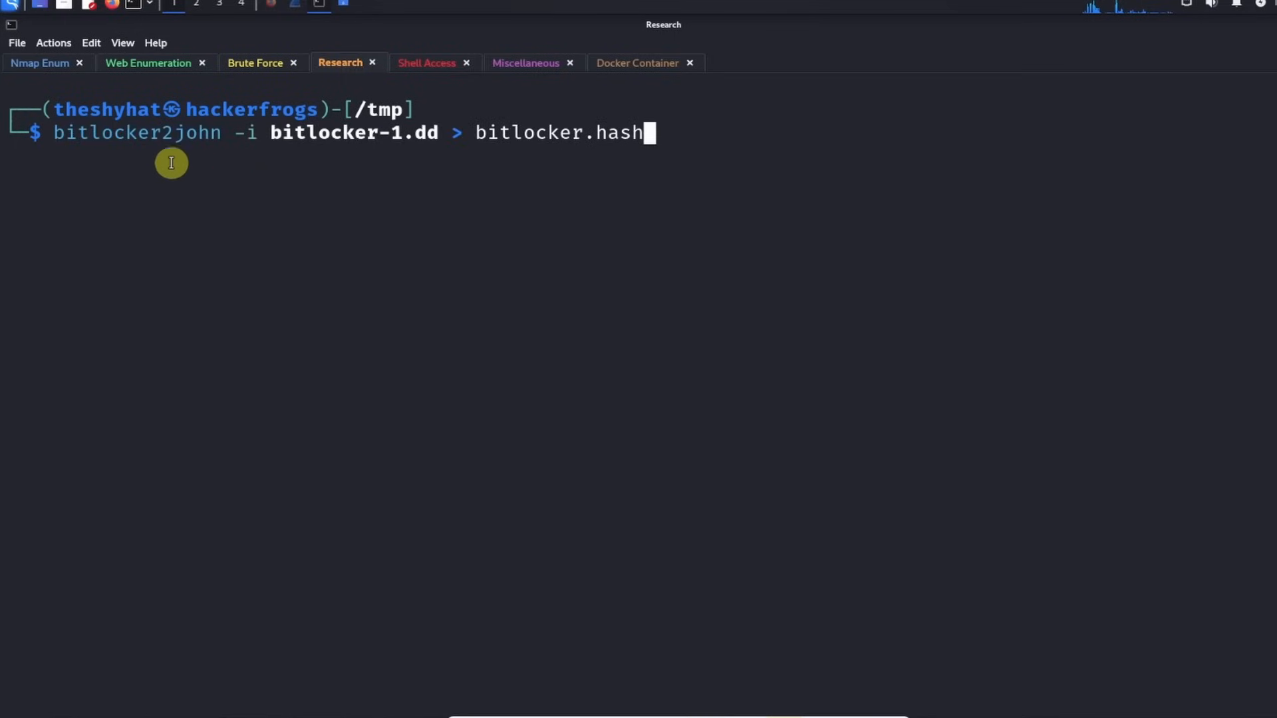
mouse_move(198, 162)
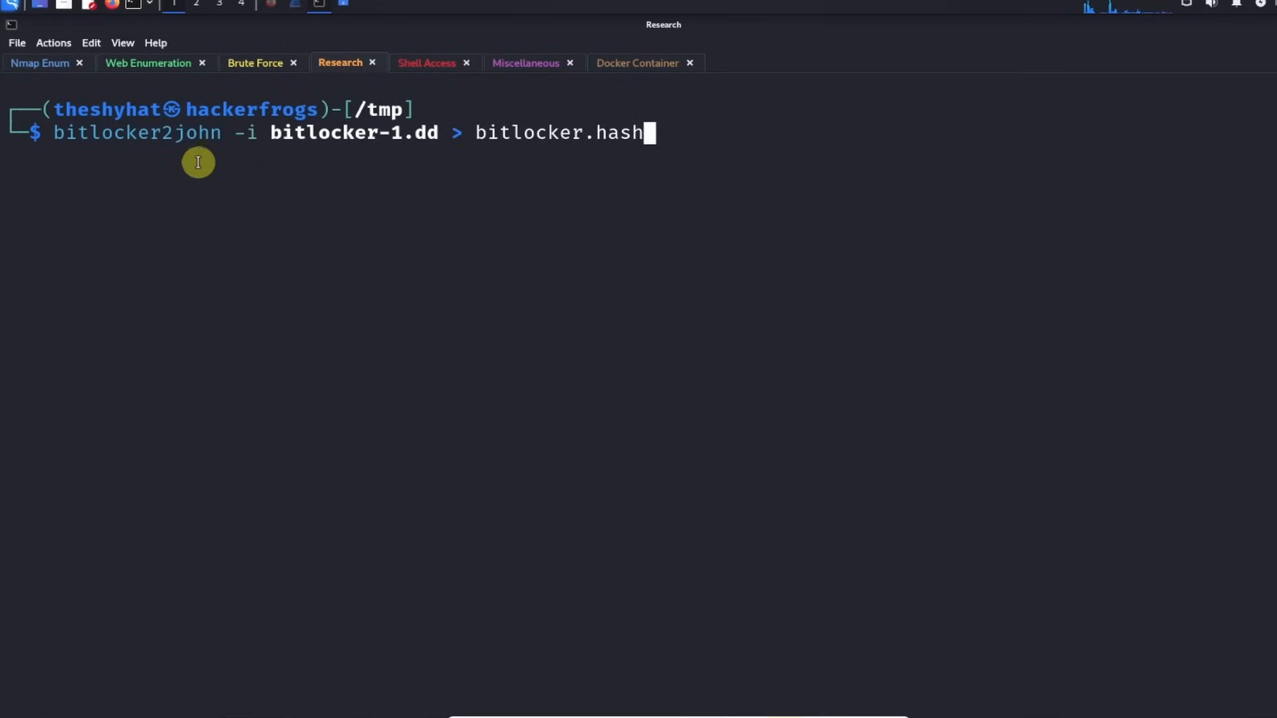
mouse_move(324, 159)
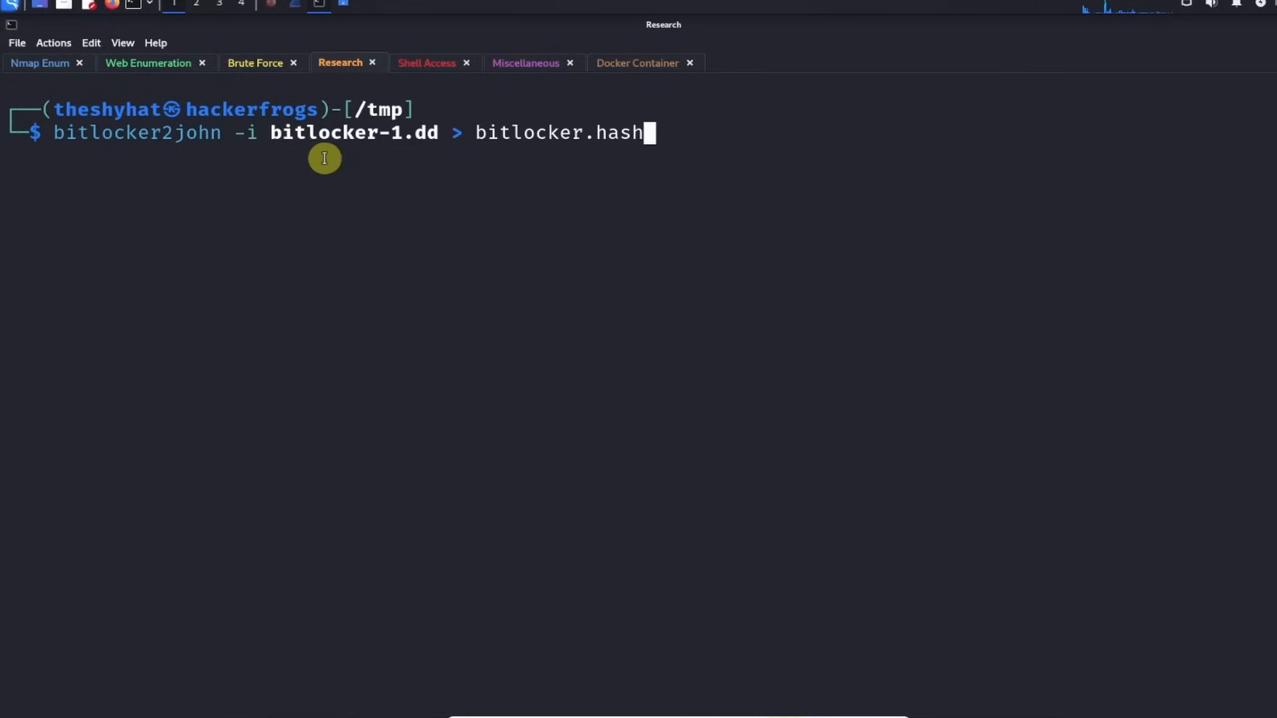
mouse_move(552, 162)
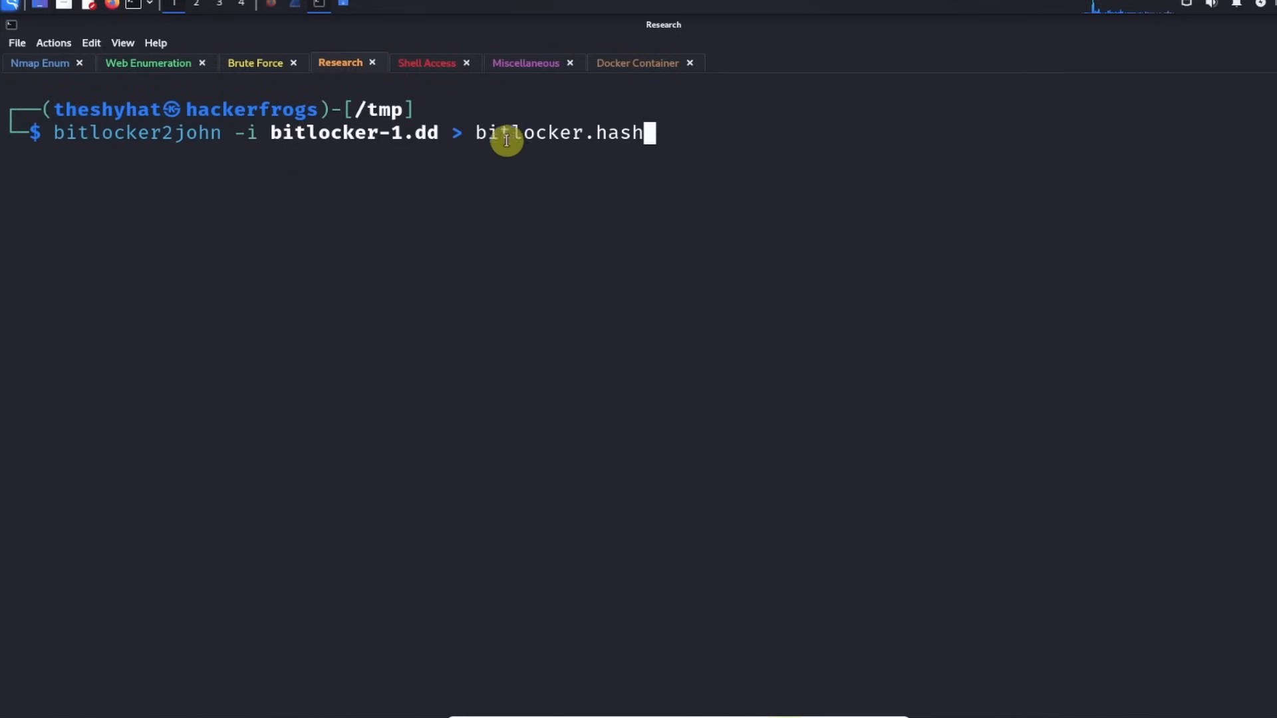
double_click(557, 133)
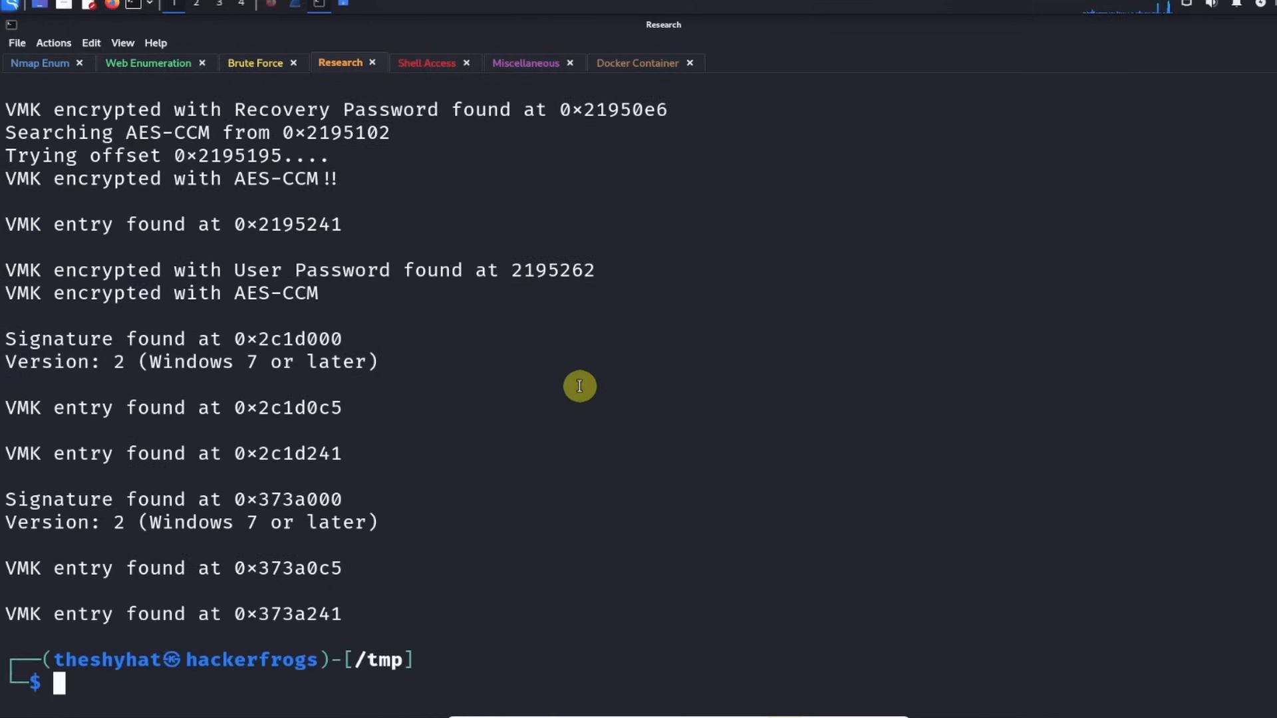
- List /tmp to see bitlocker.hash, then cat it to show the user and recovery password hashes
type("ls")
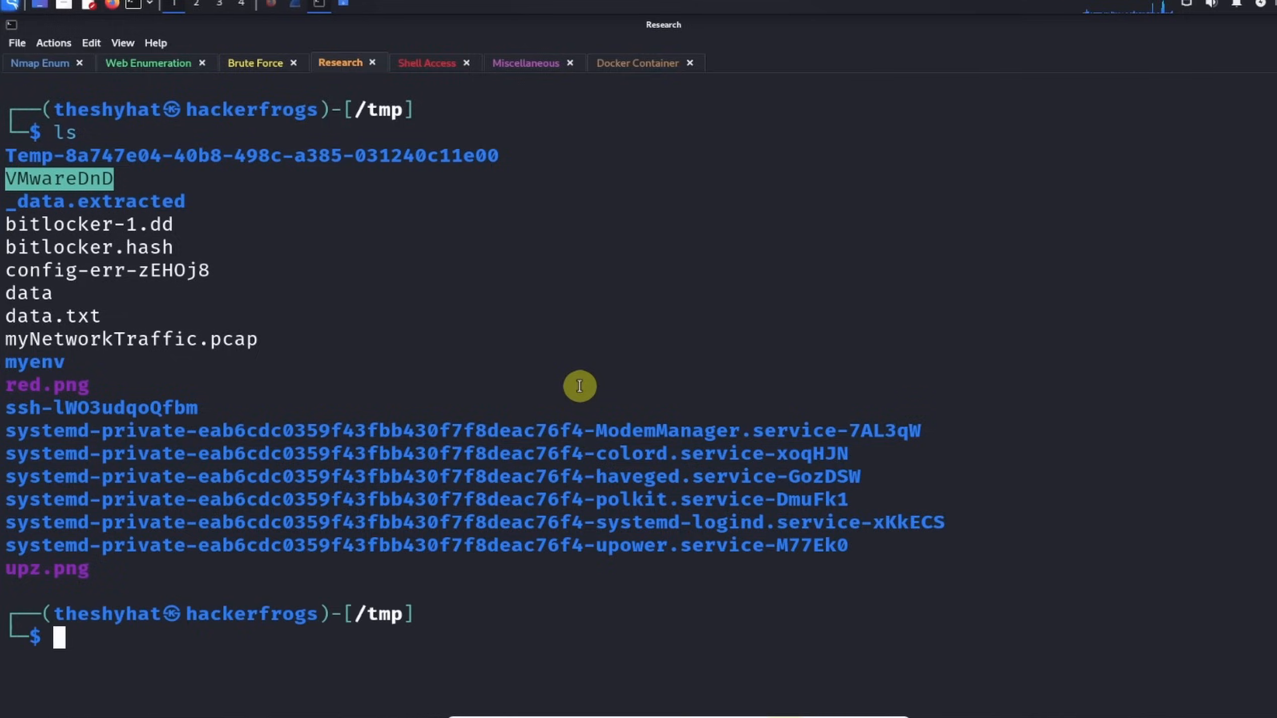
mouse_move(16, 248)
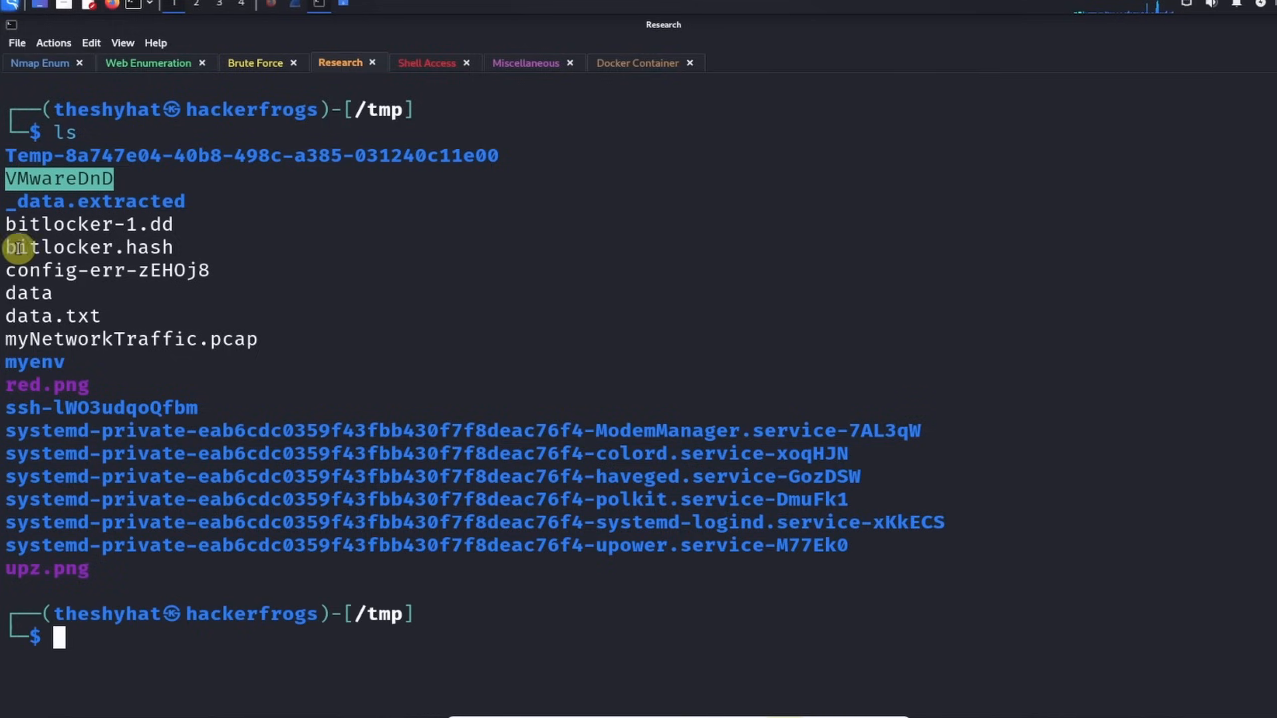
mouse_move(253, 244)
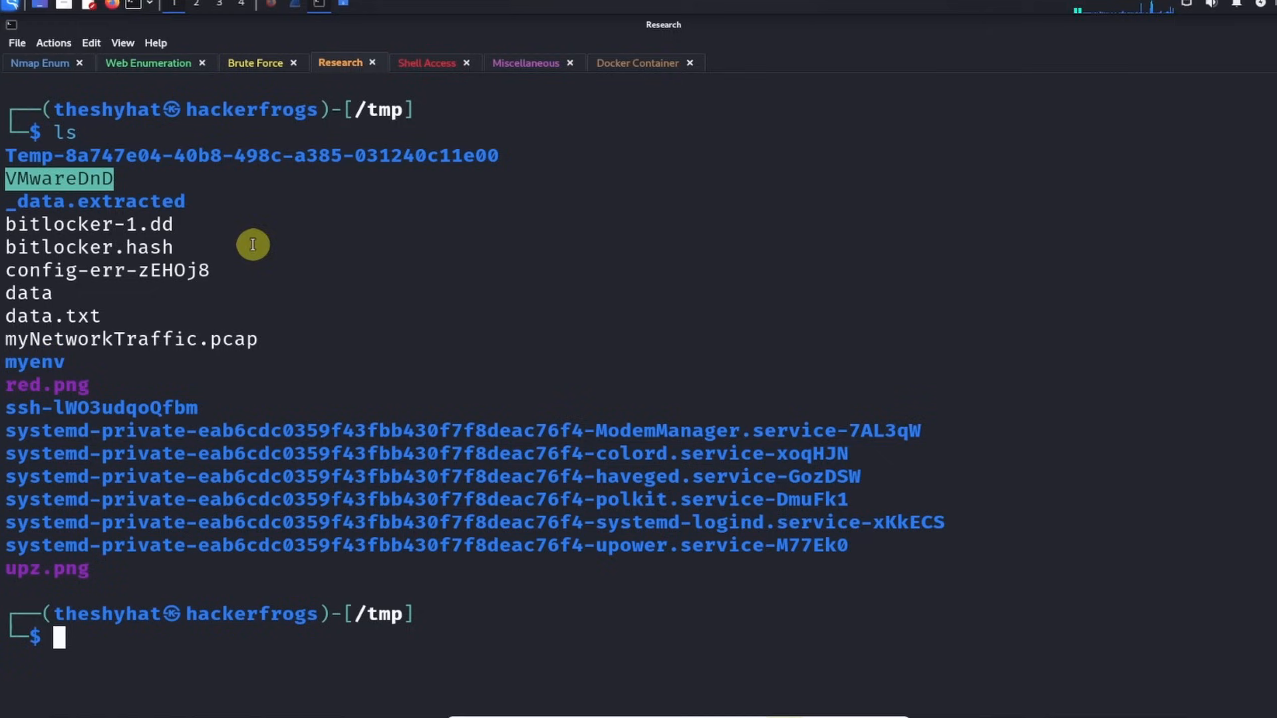
type("cat bitlo")
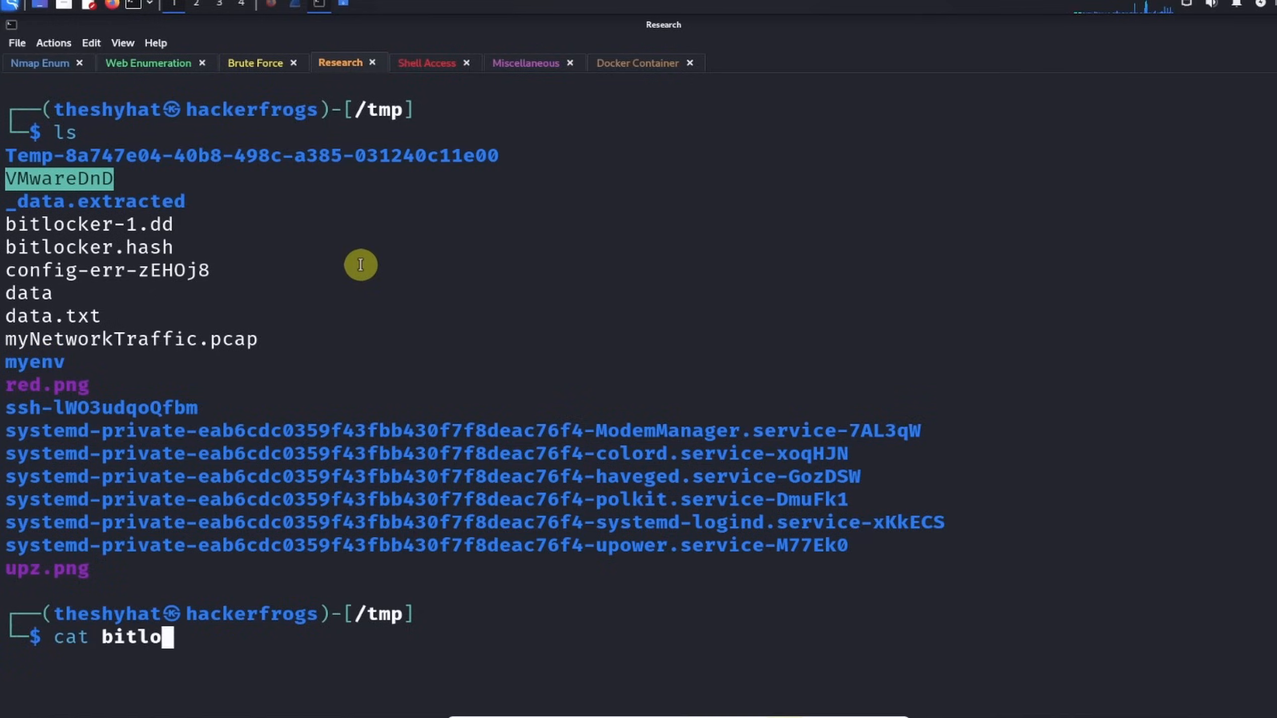
type("cker.hash")
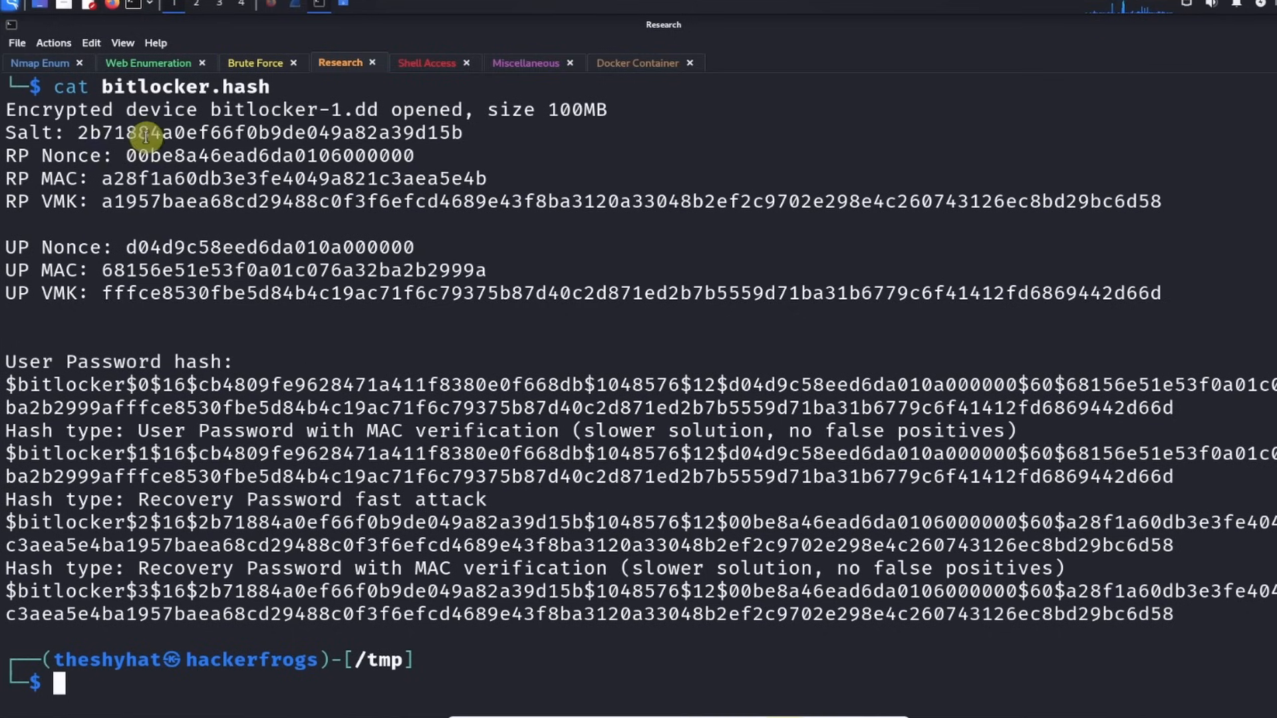
mouse_move(215, 238)
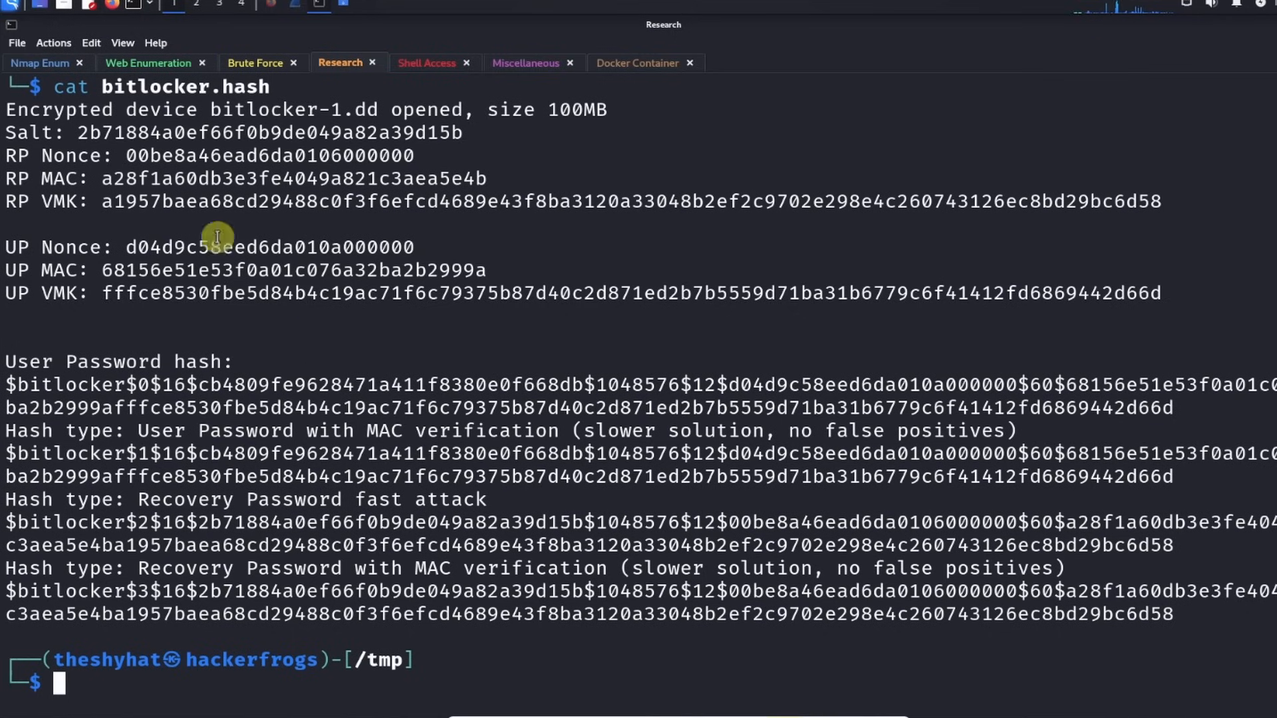
mouse_move(196, 343)
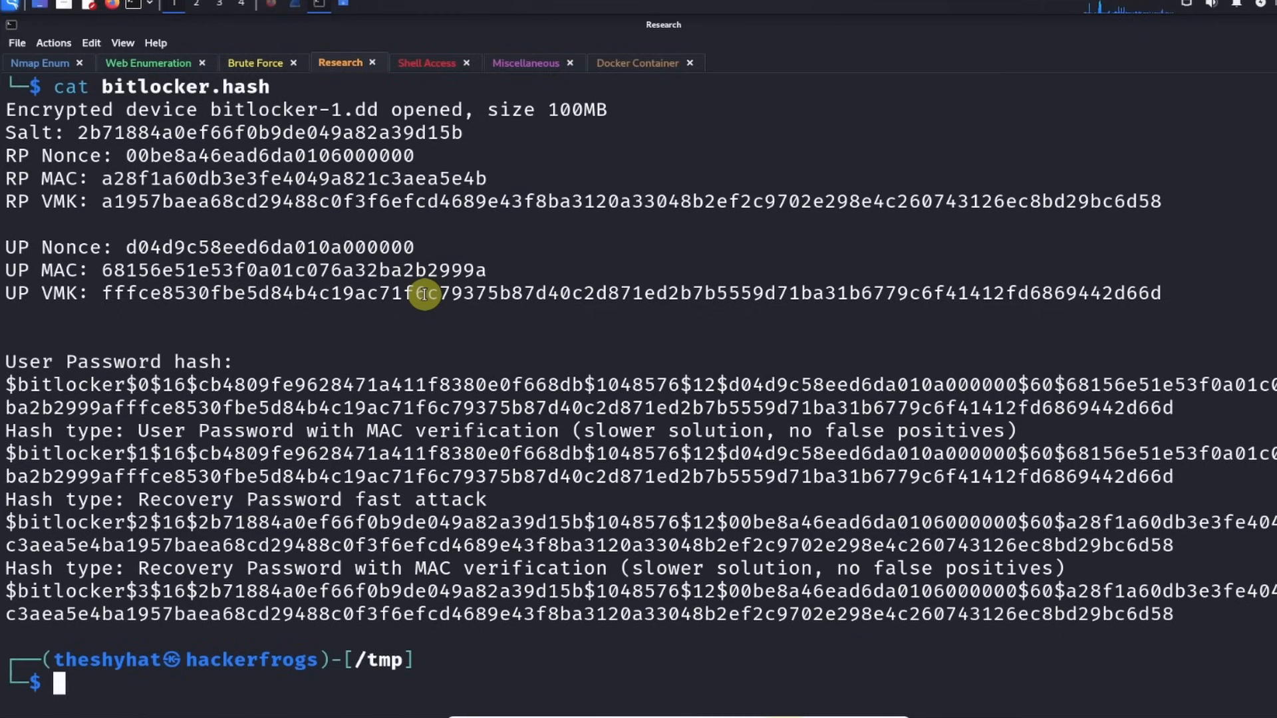
mouse_move(420, 318)
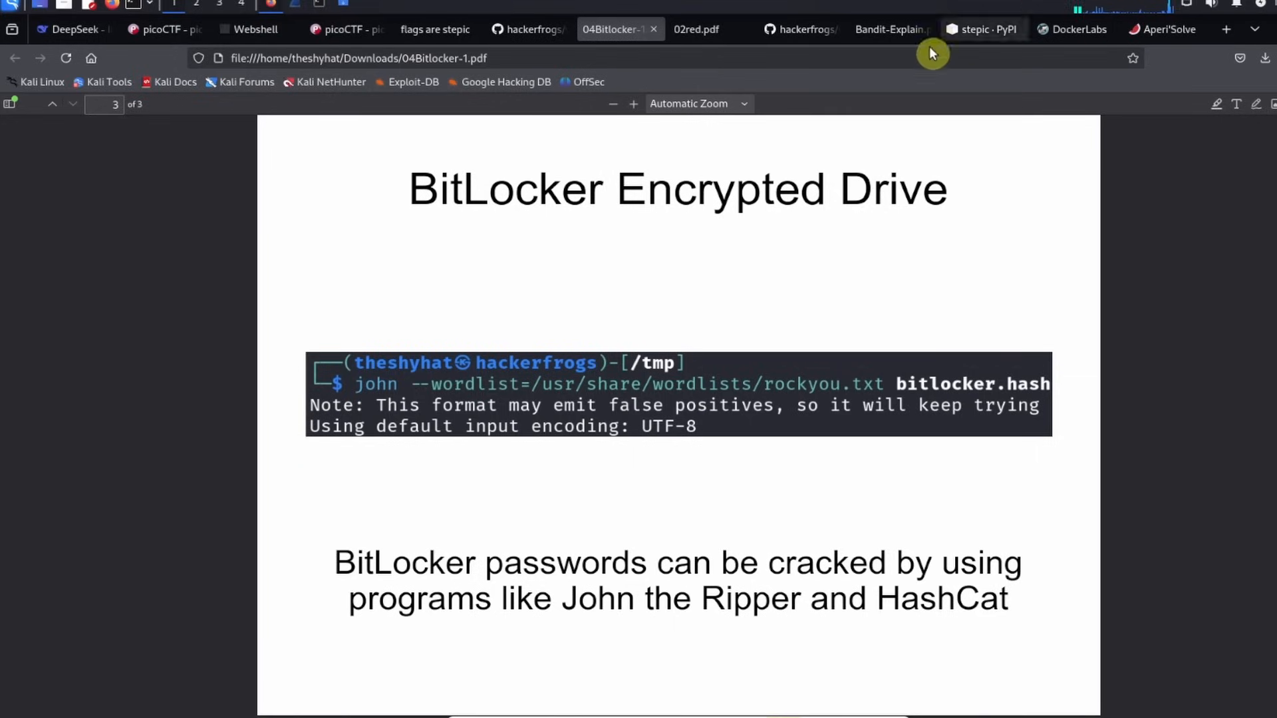
- Search Google for 'bitlocker encryption hashing method' from another browser tab
left_click(891, 29)
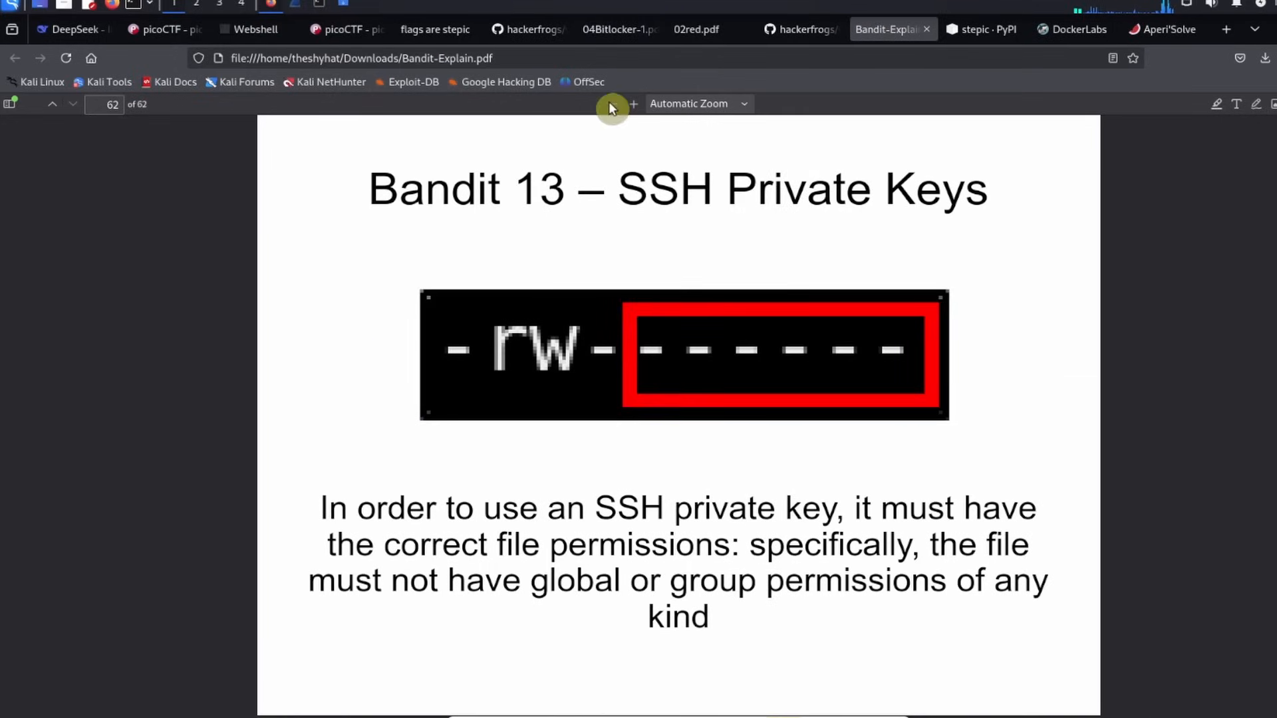
left_click(358, 58)
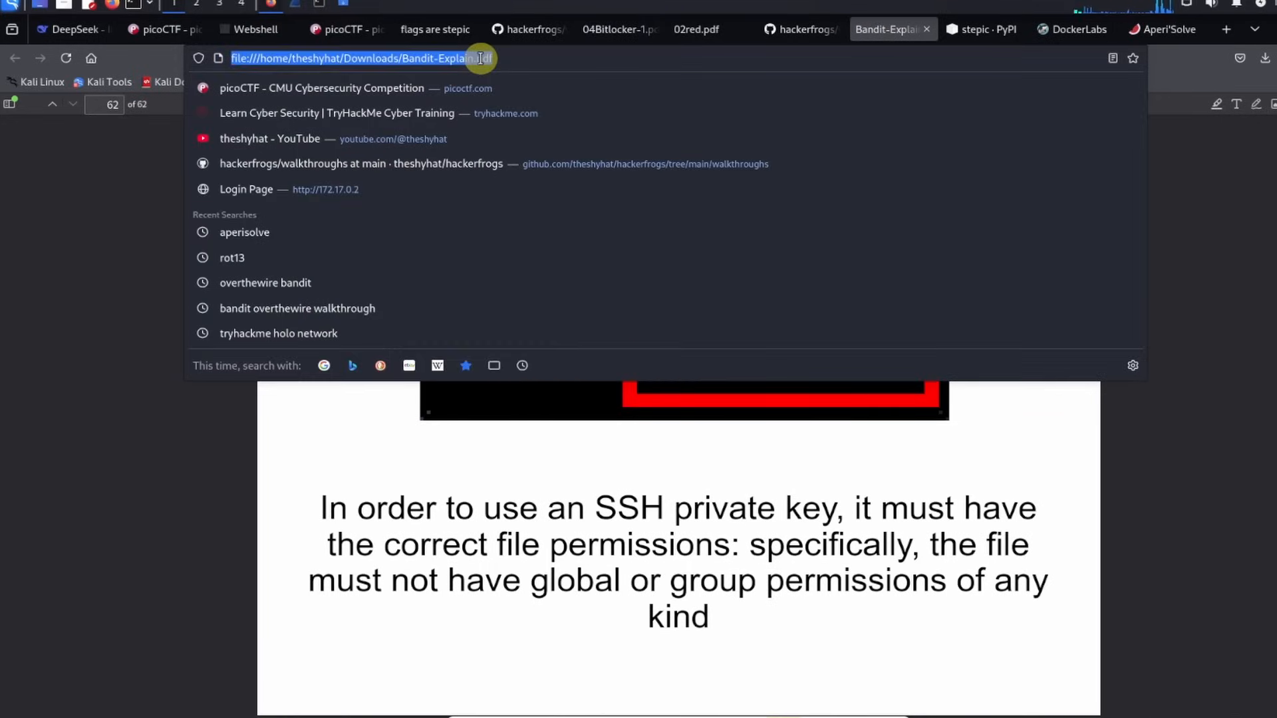
type("bitlocker encryp")
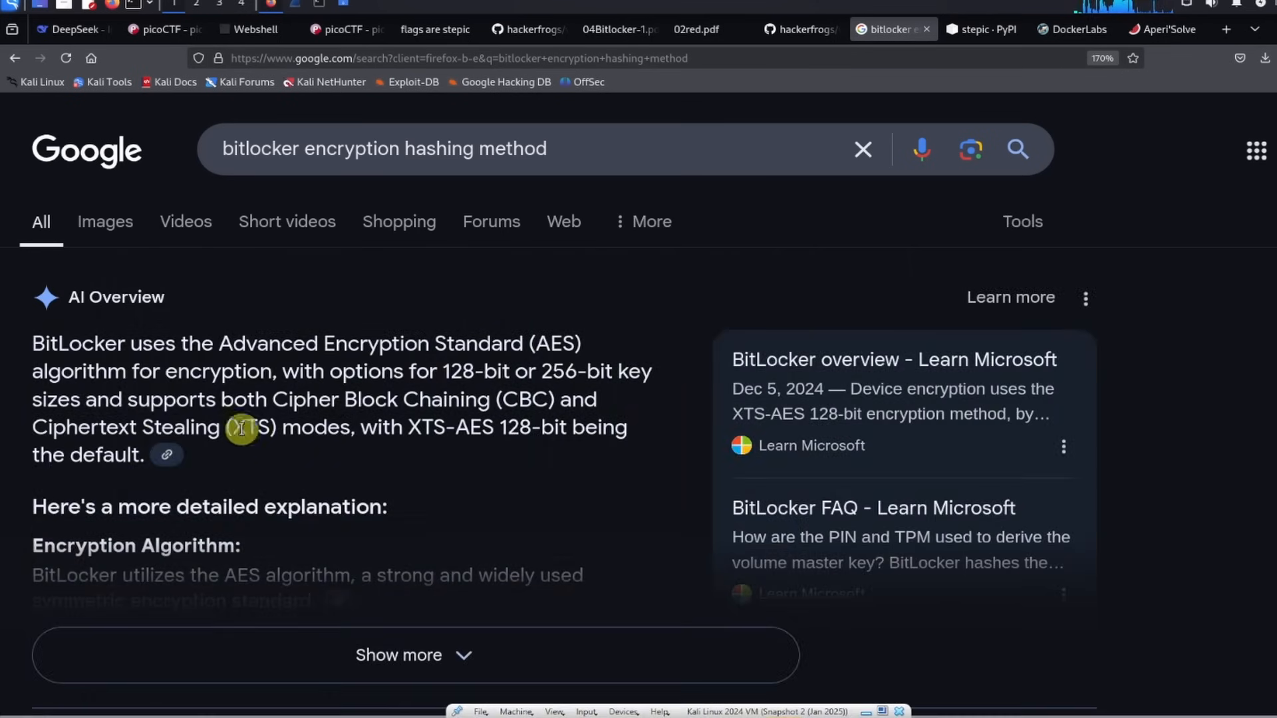
mouse_move(104, 371)
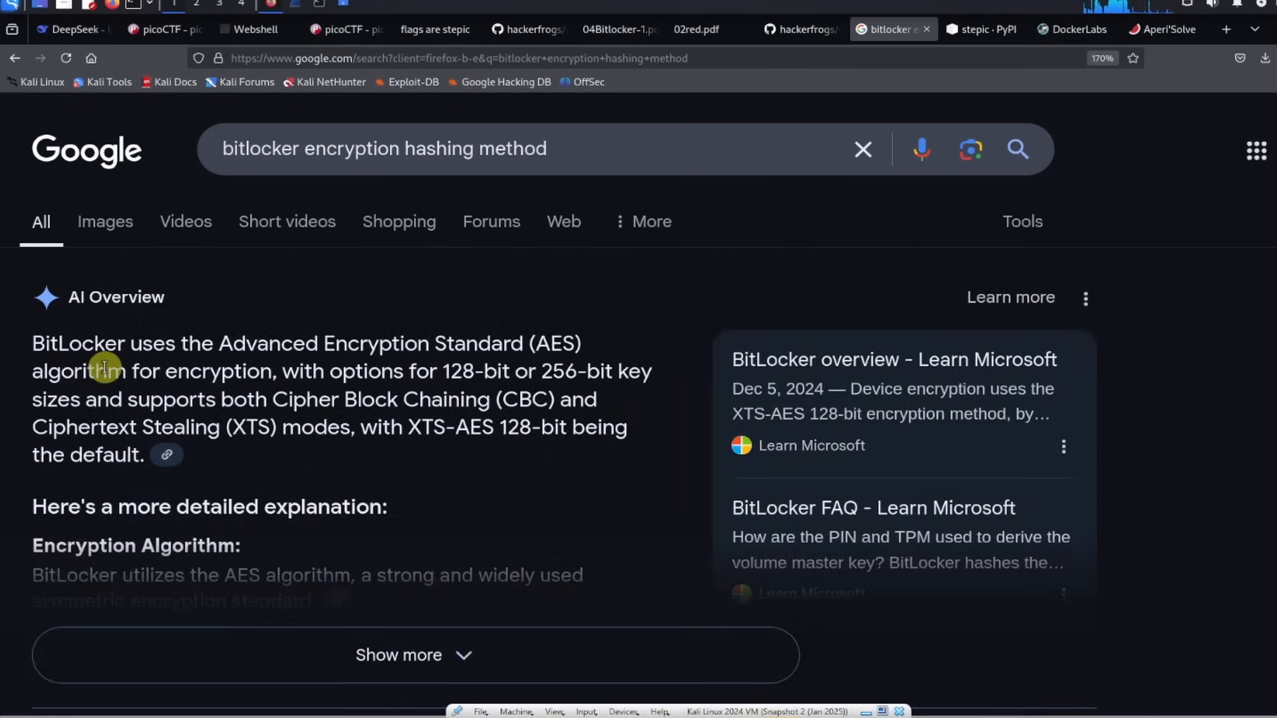
mouse_move(496, 364)
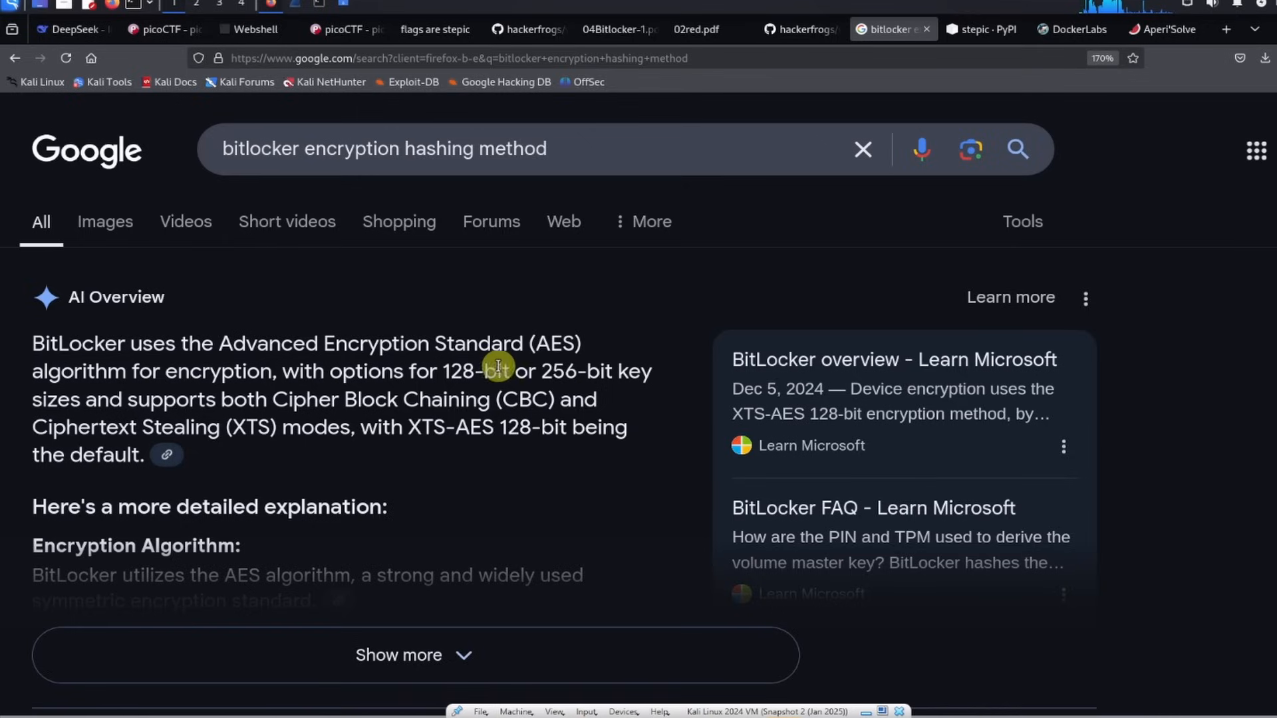
mouse_move(257, 399)
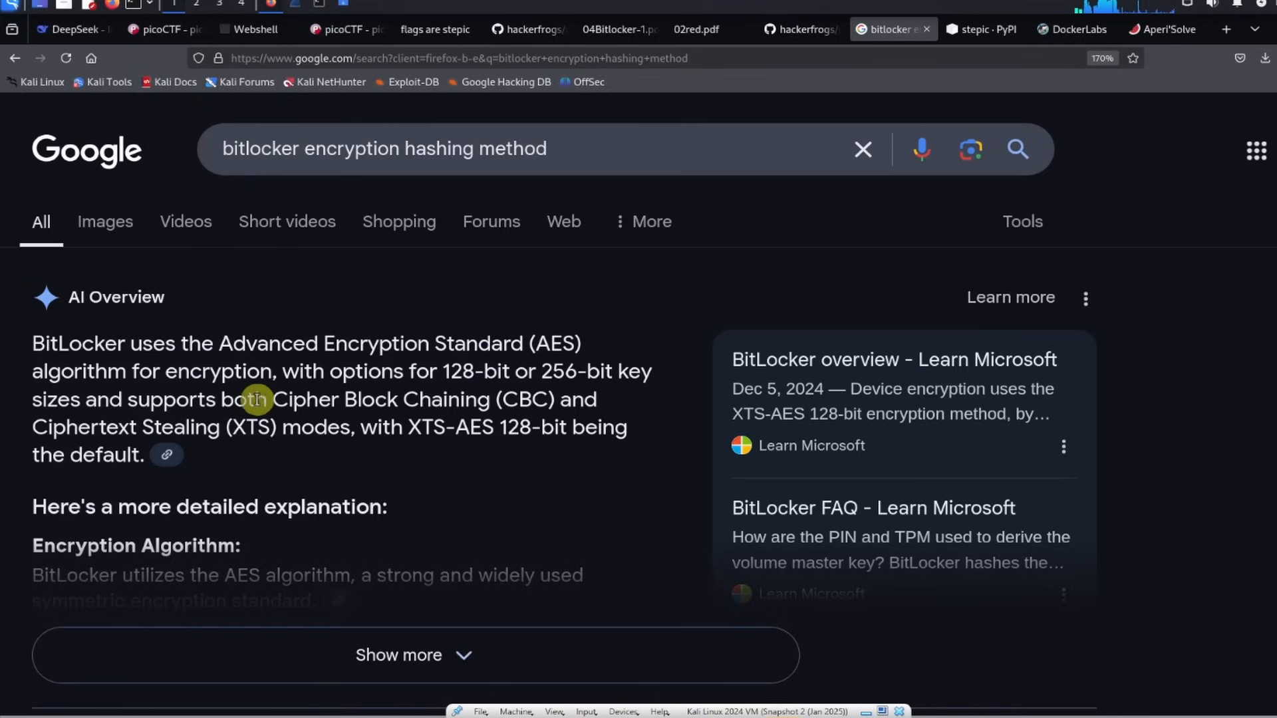
mouse_move(407, 400)
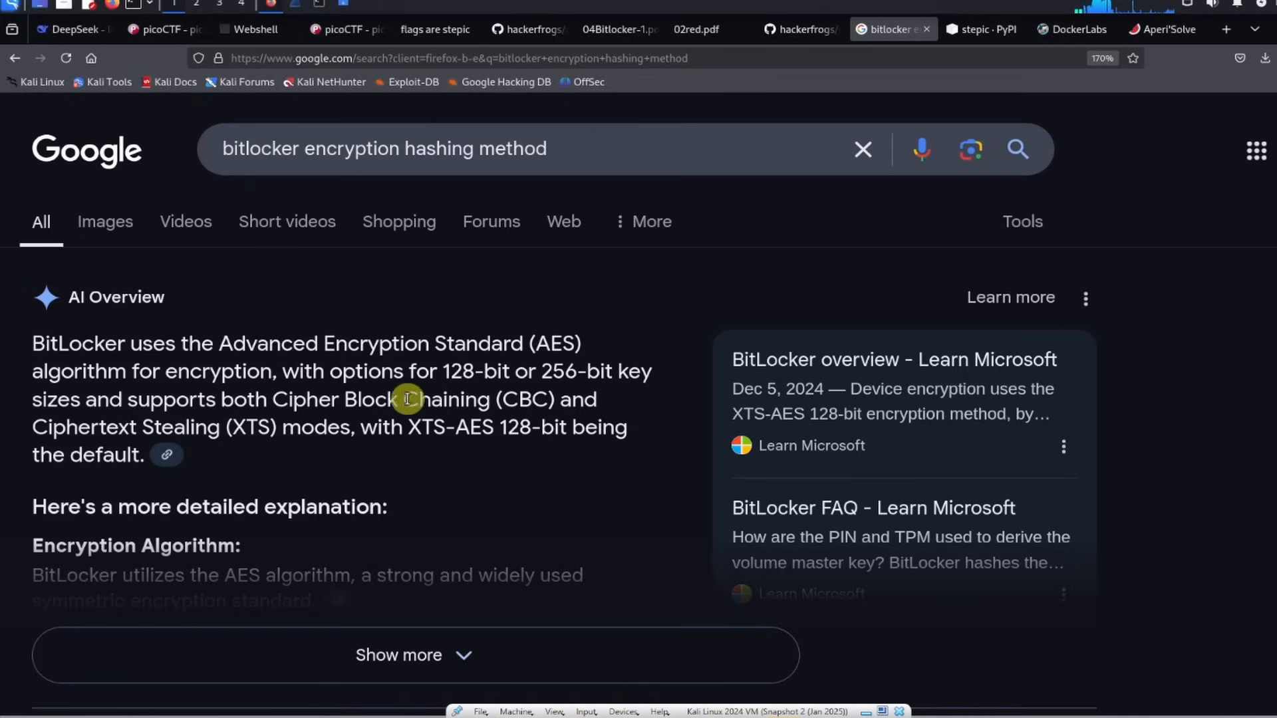
mouse_move(505, 399)
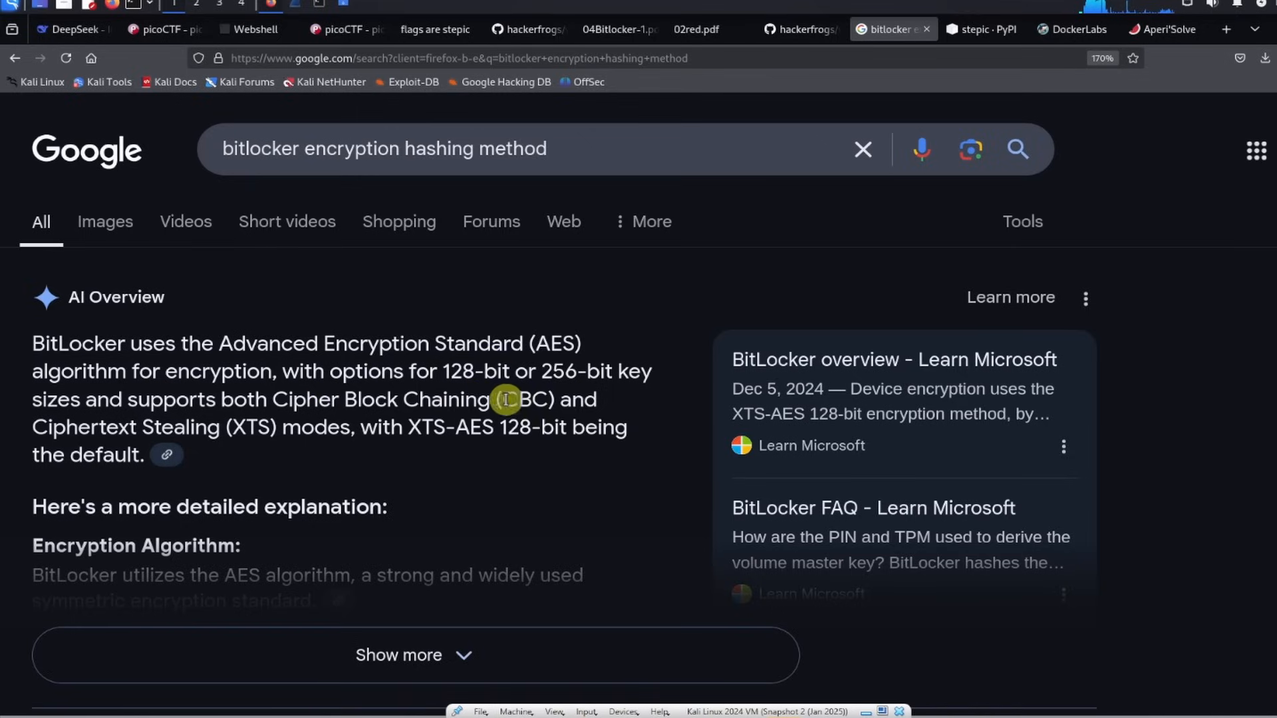
mouse_move(207, 424)
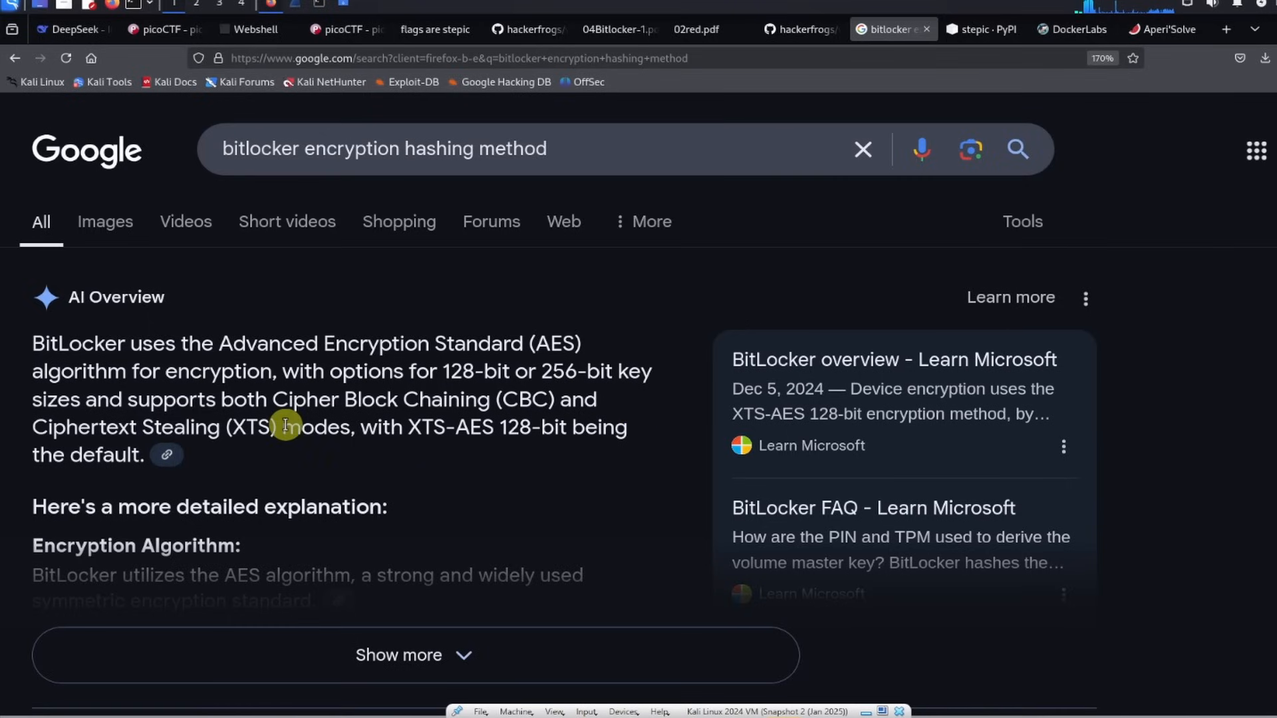
mouse_move(390, 426)
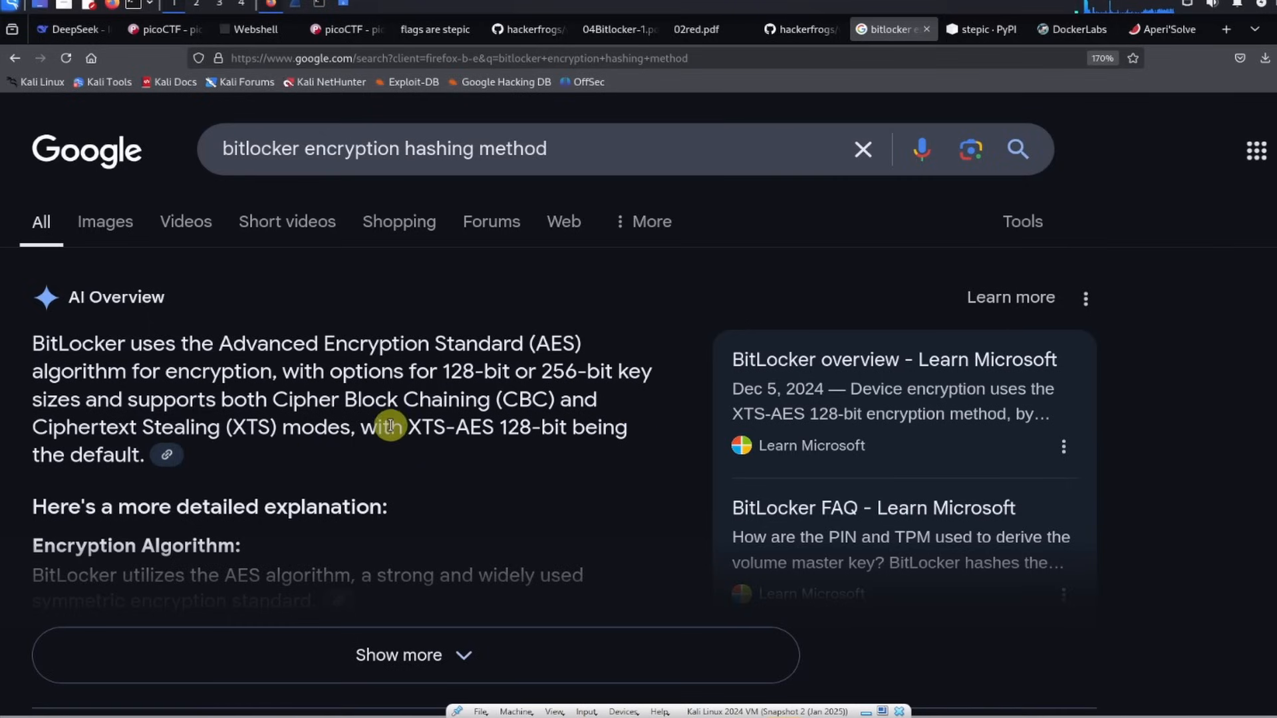
mouse_move(110, 447)
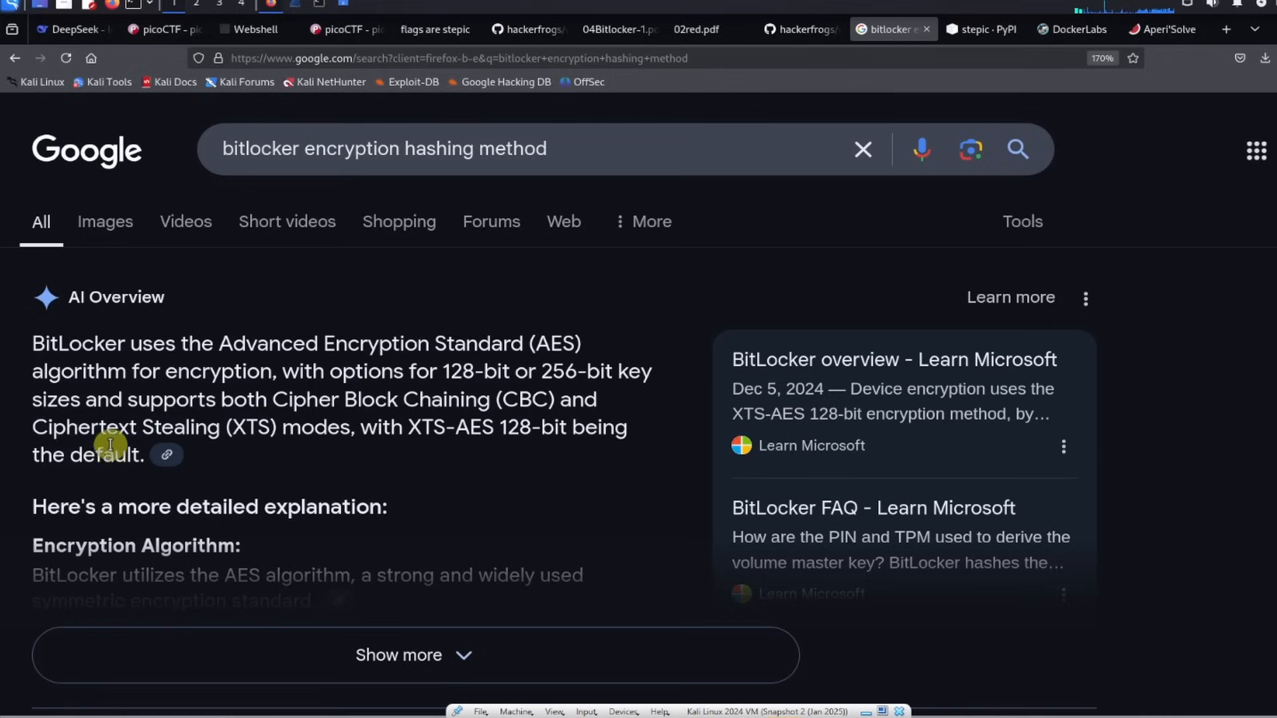
mouse_move(254, 455)
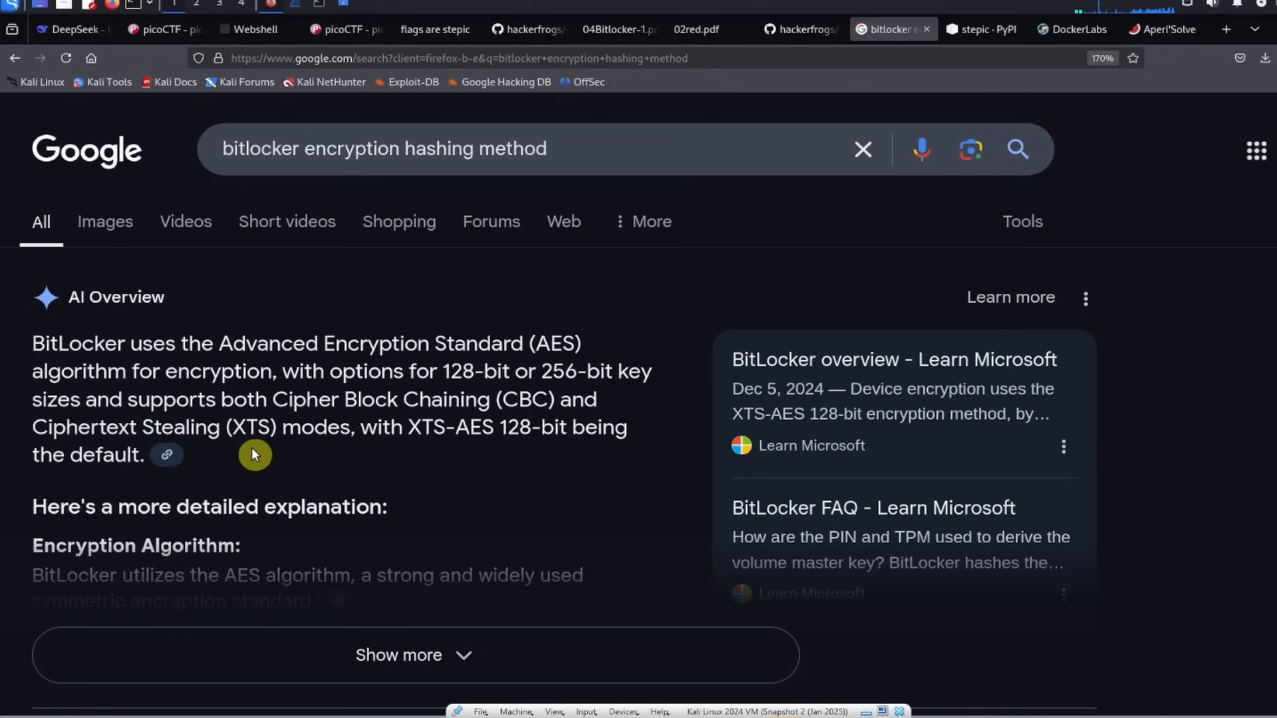
mouse_move(362, 456)
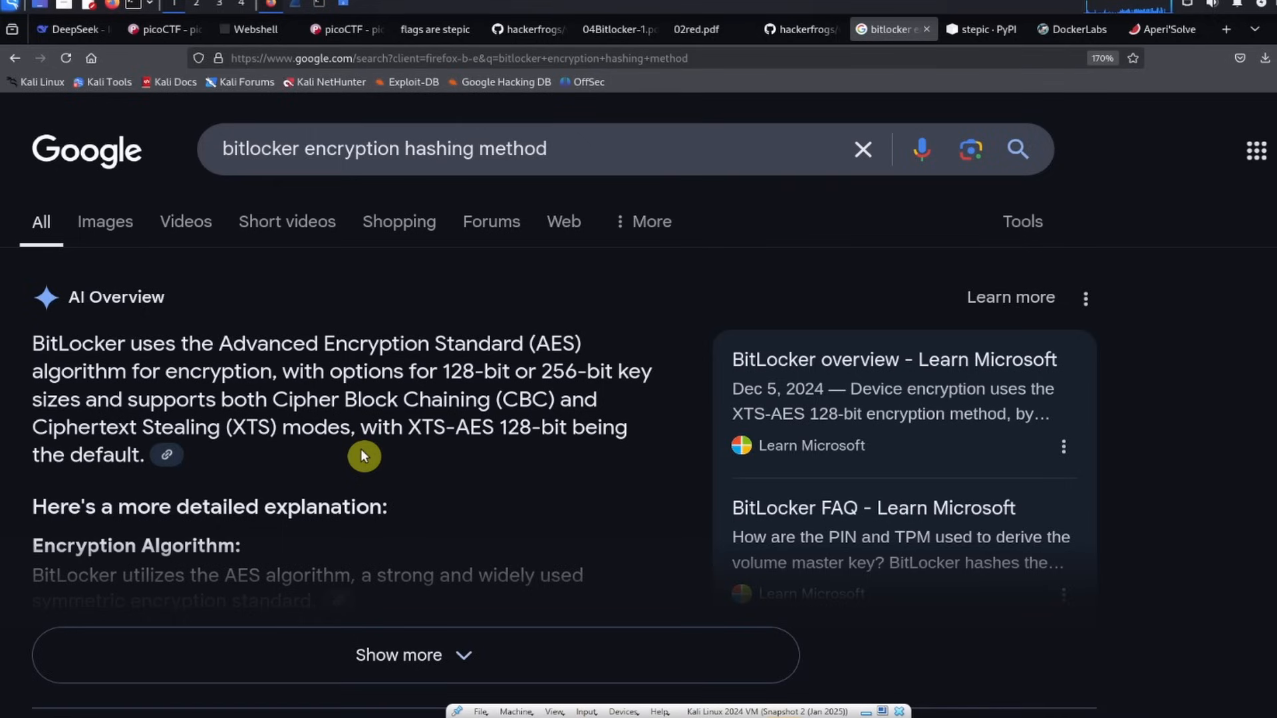
mouse_move(341, 467)
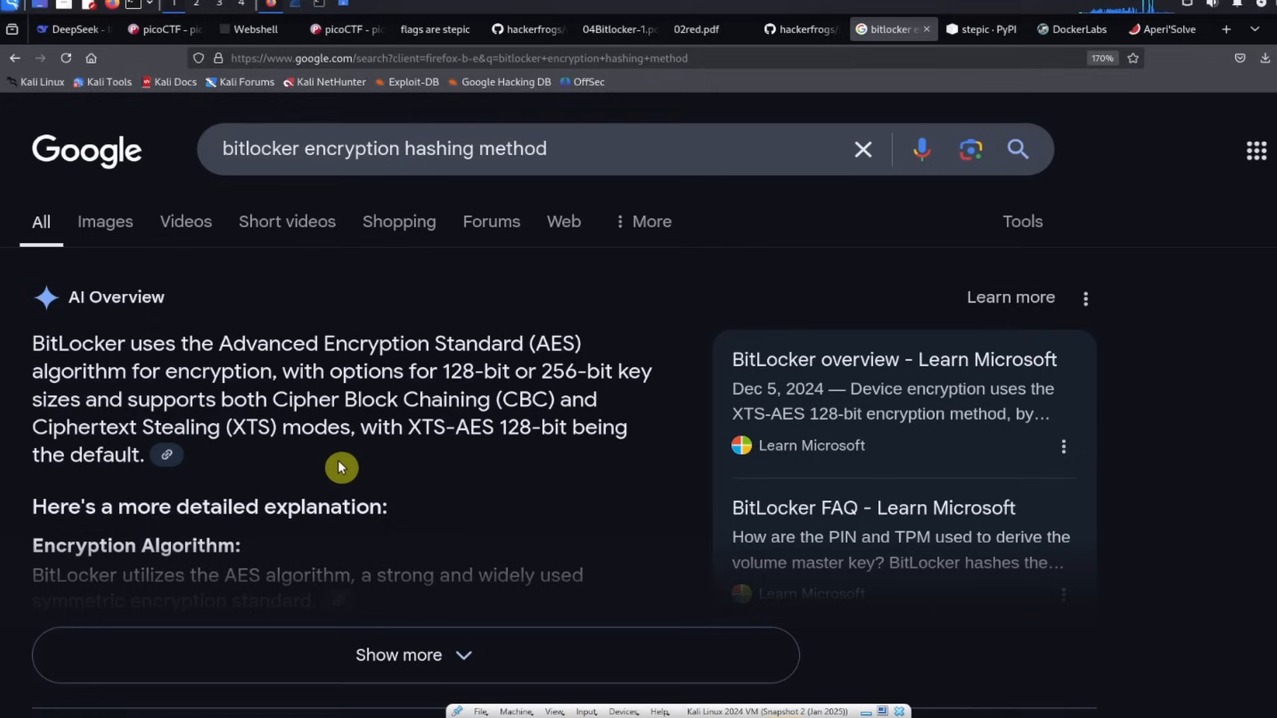
mouse_move(329, 599)
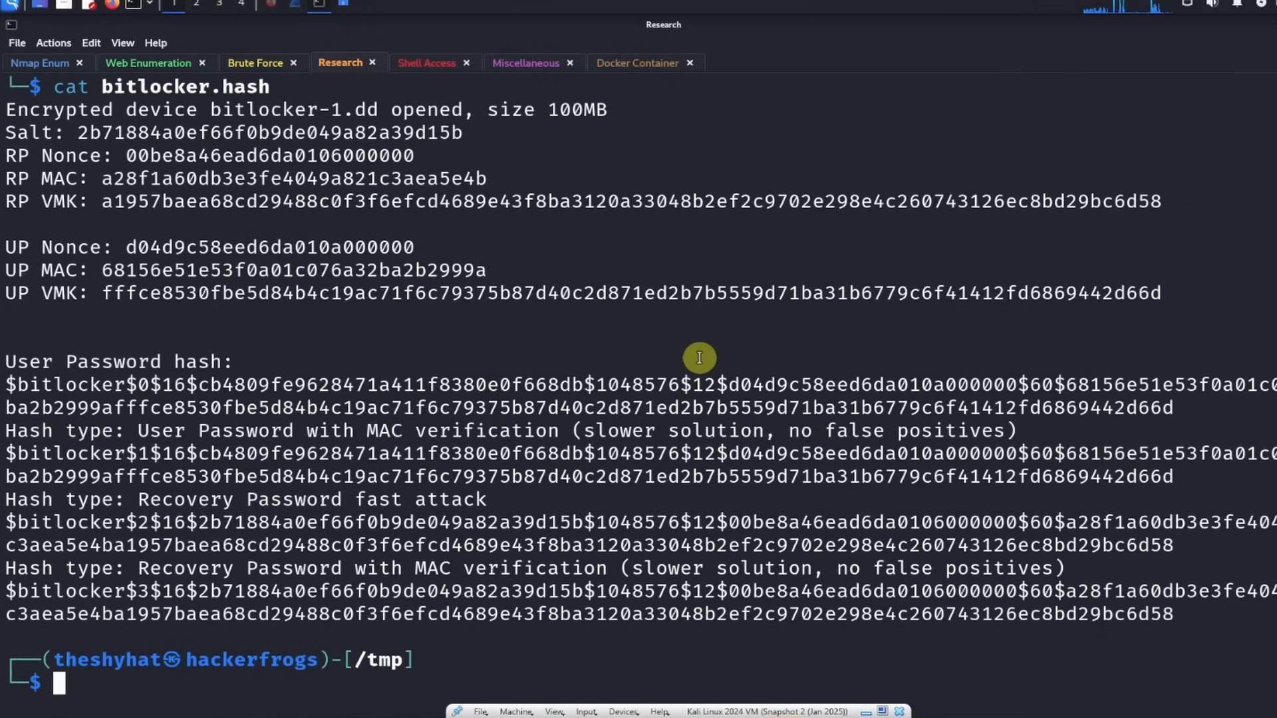
mouse_move(648, 396)
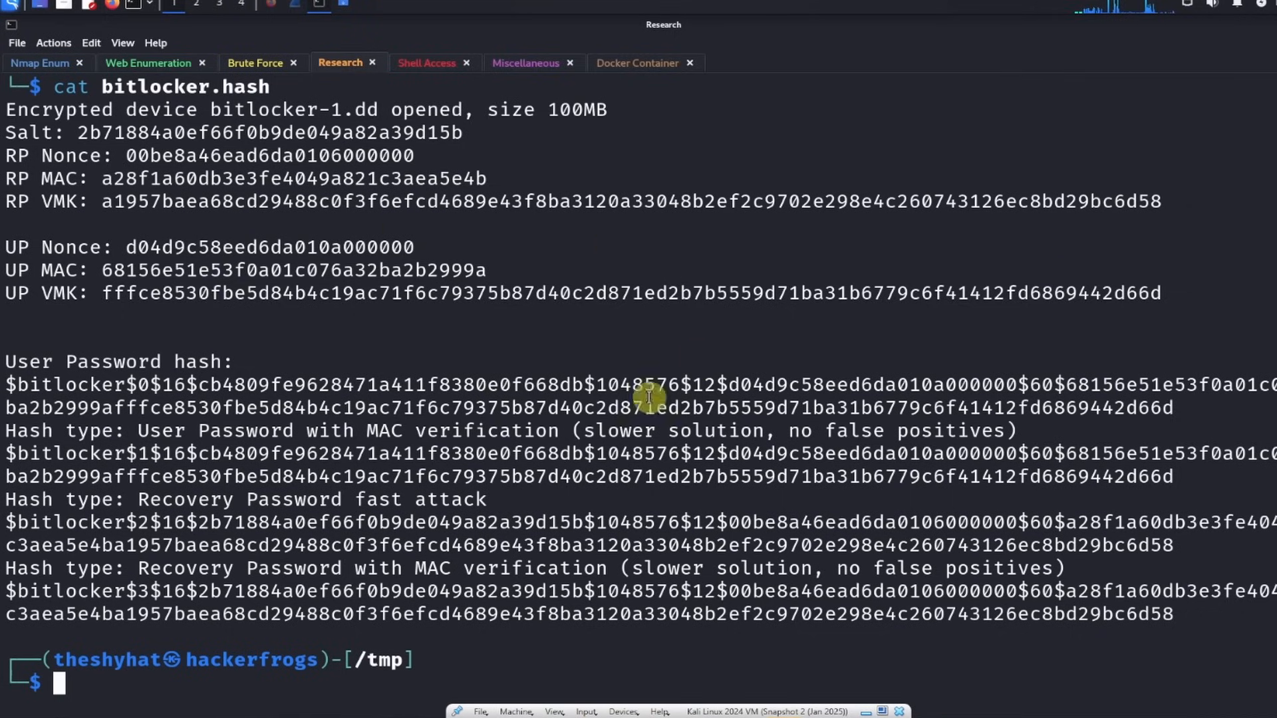
mouse_move(212, 499)
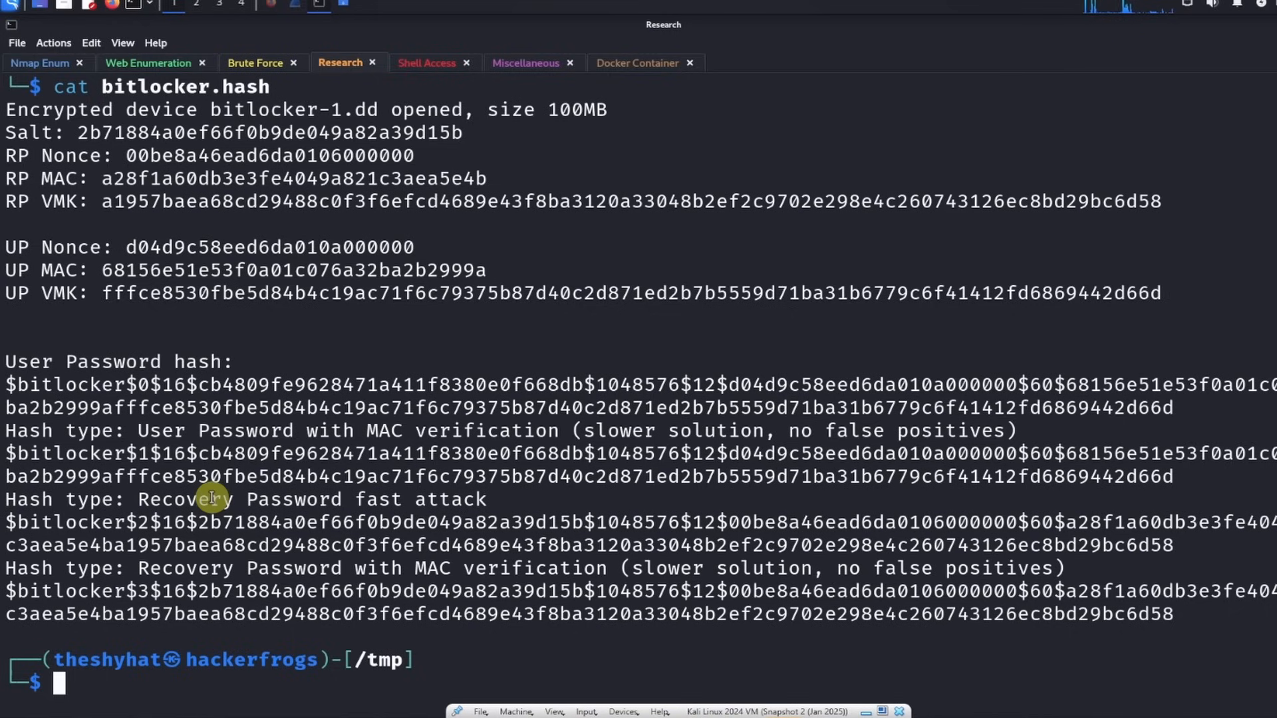
mouse_move(642, 509)
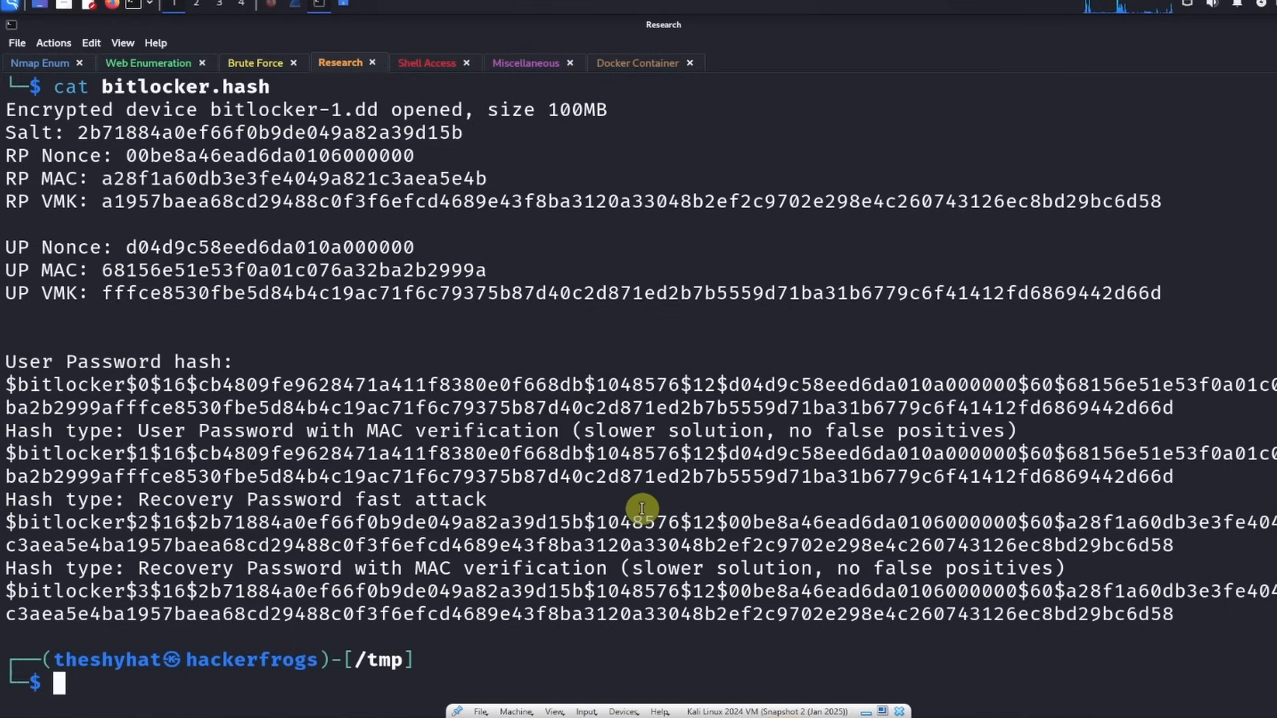
- Compose john --wordlist=/usr/share/wordlists/rockyou.txt bitlocker.hash at the /tmp prompt without running it
type("ls")
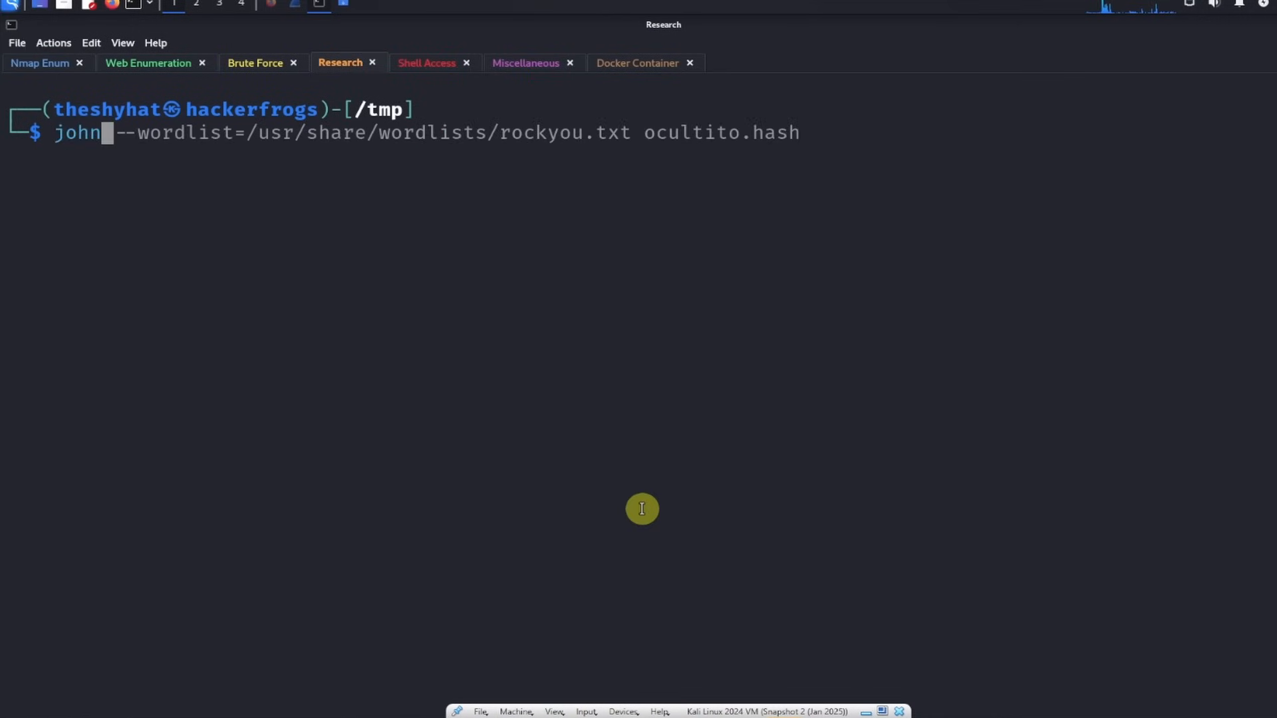
mouse_move(628, 476)
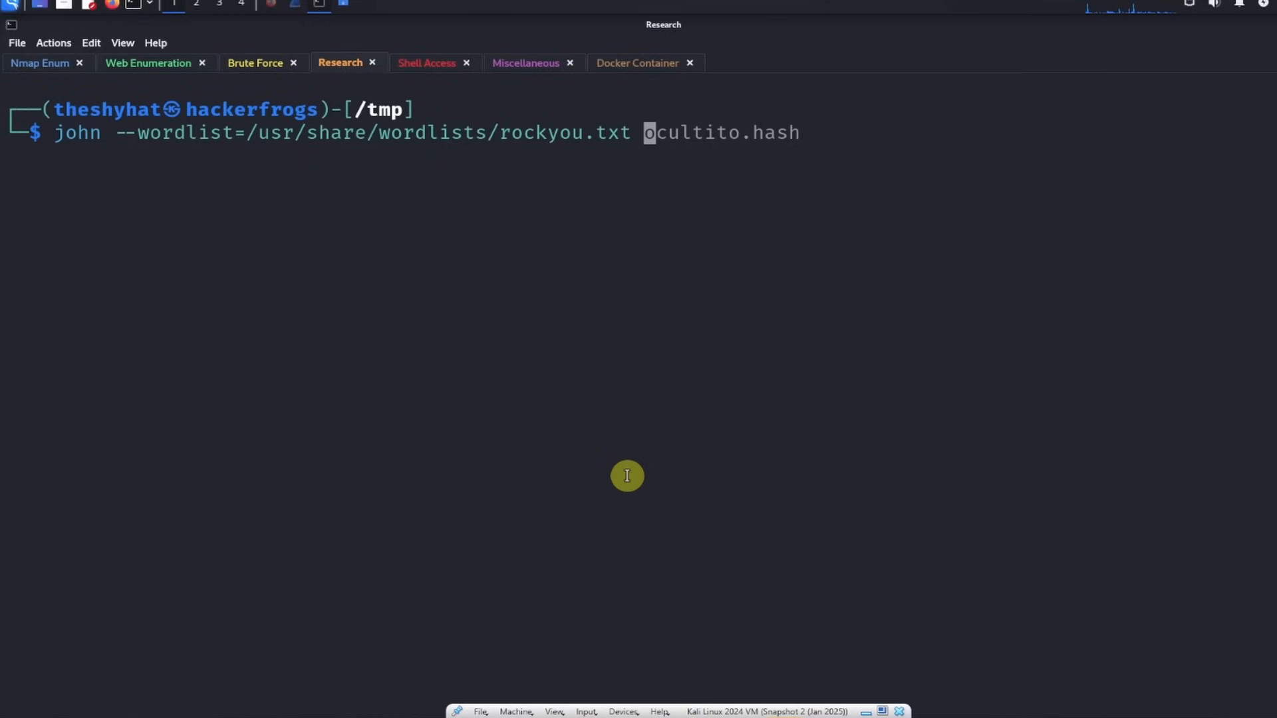
type("bitlocker.hash")
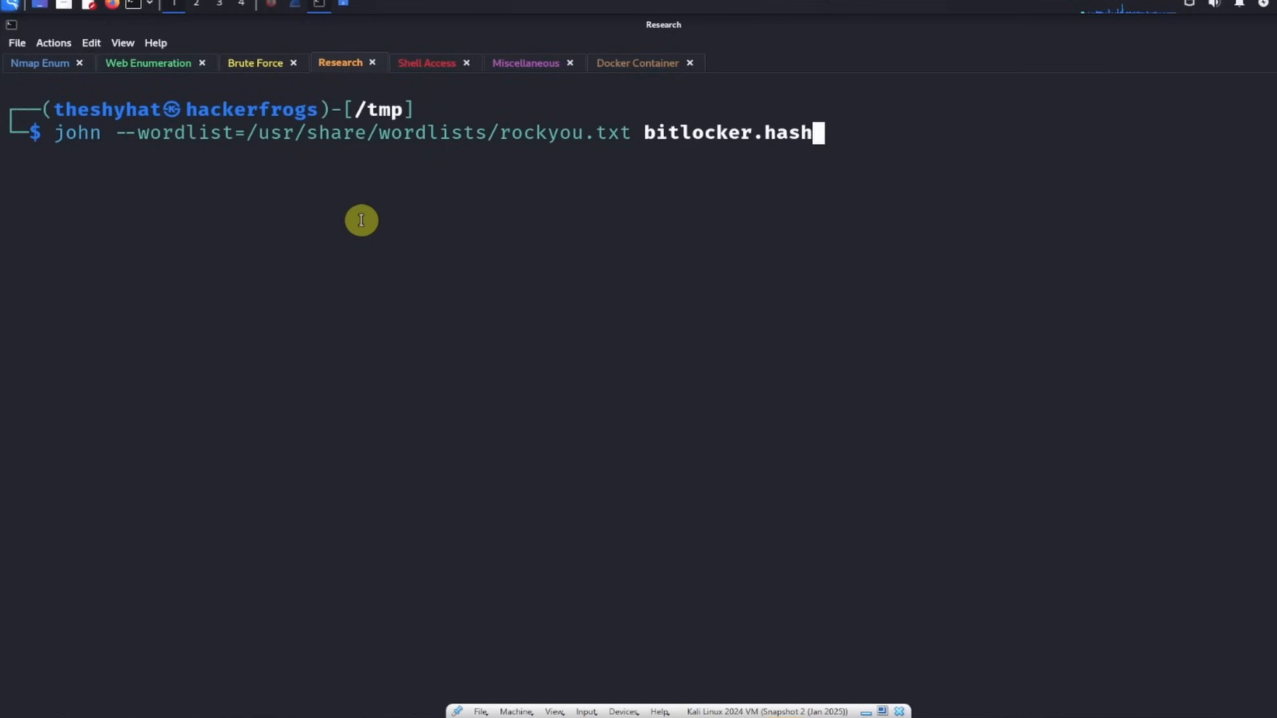
mouse_move(640, 134)
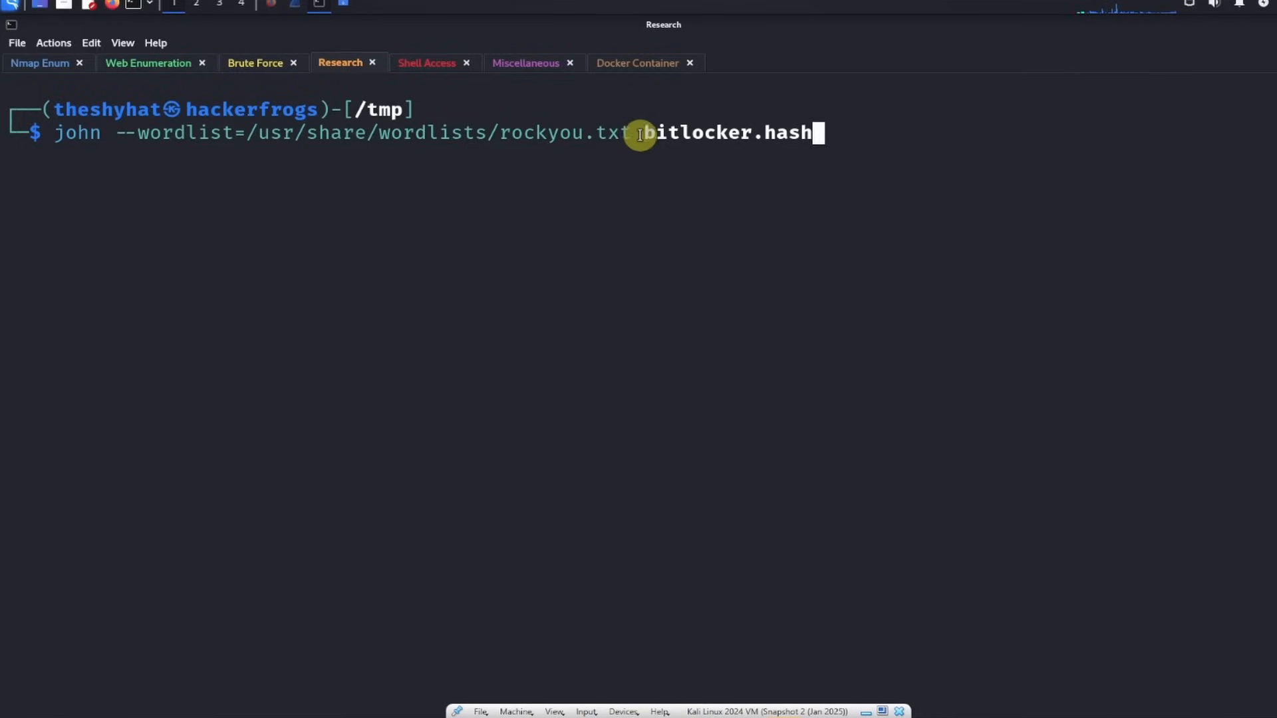
mouse_move(509, 187)
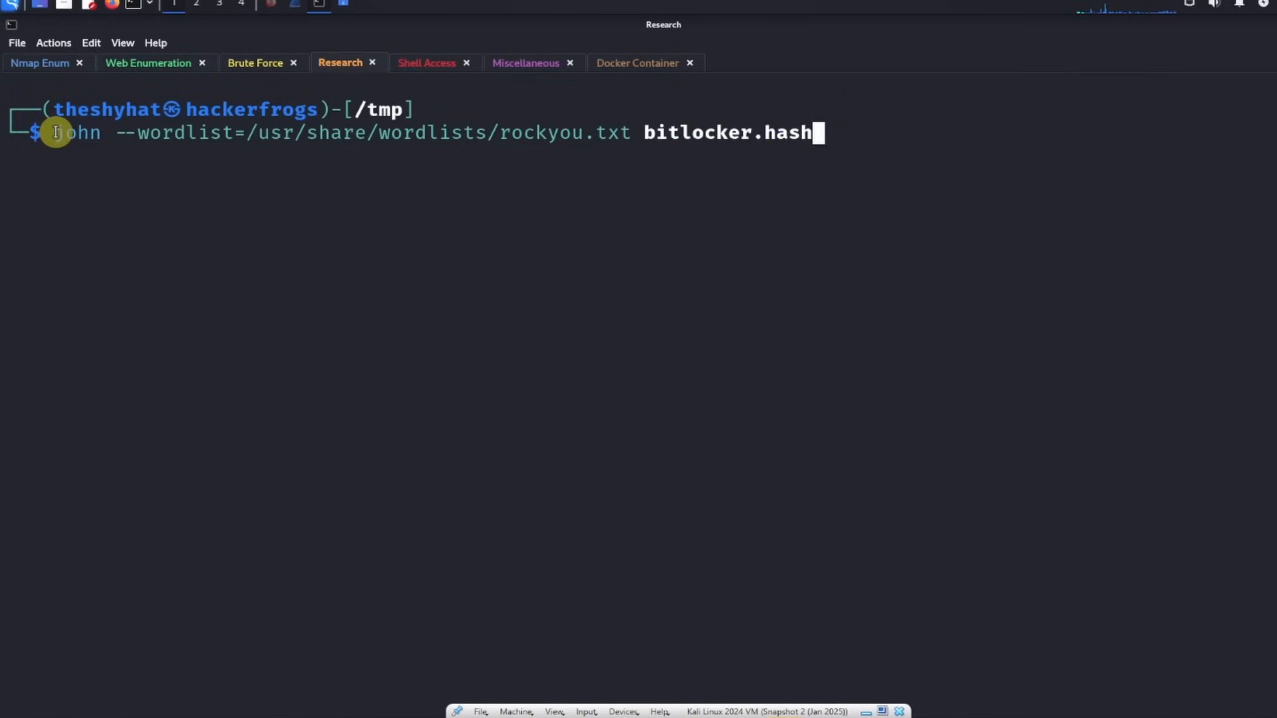
mouse_move(74, 161)
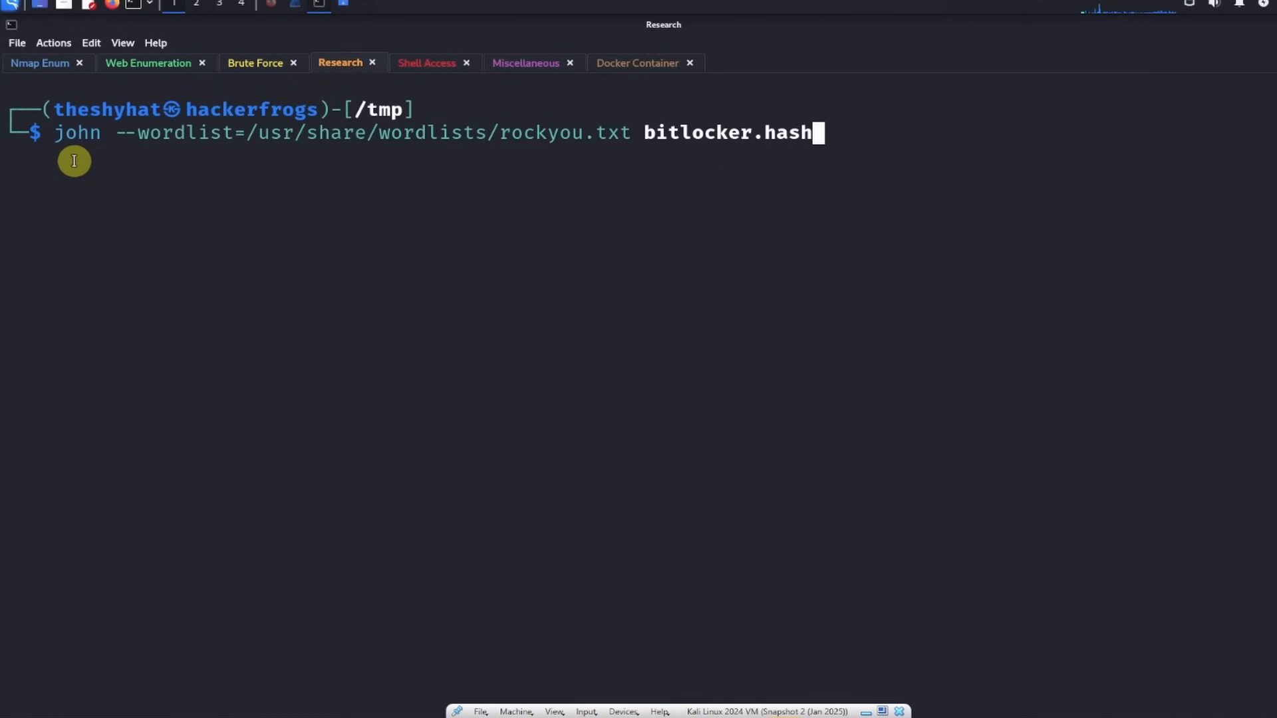
double_click(142, 133)
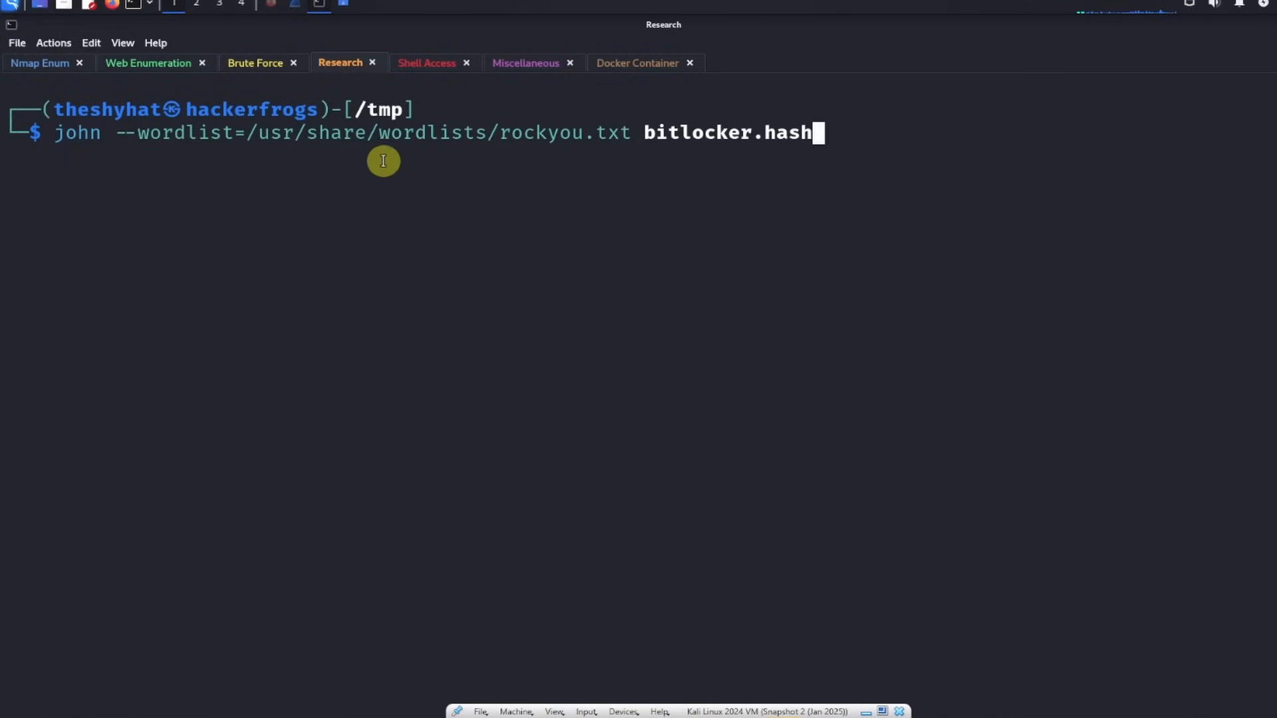
double_click(554, 133)
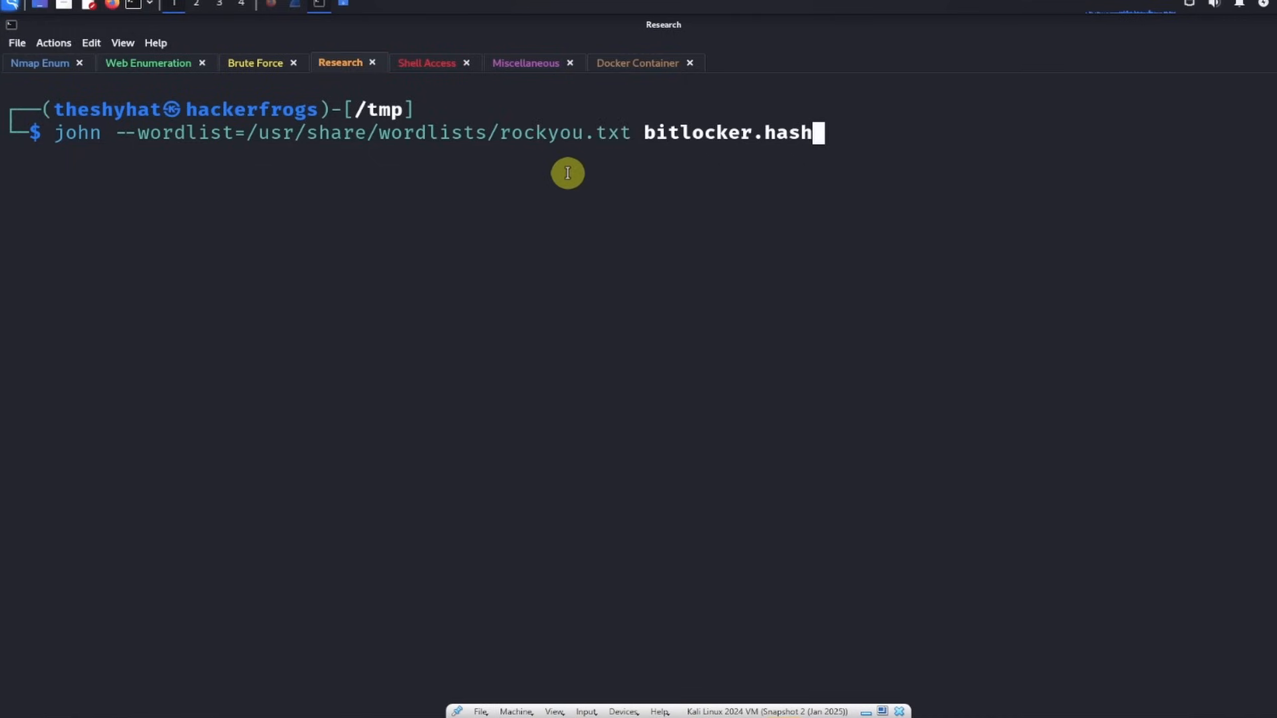
mouse_move(565, 172)
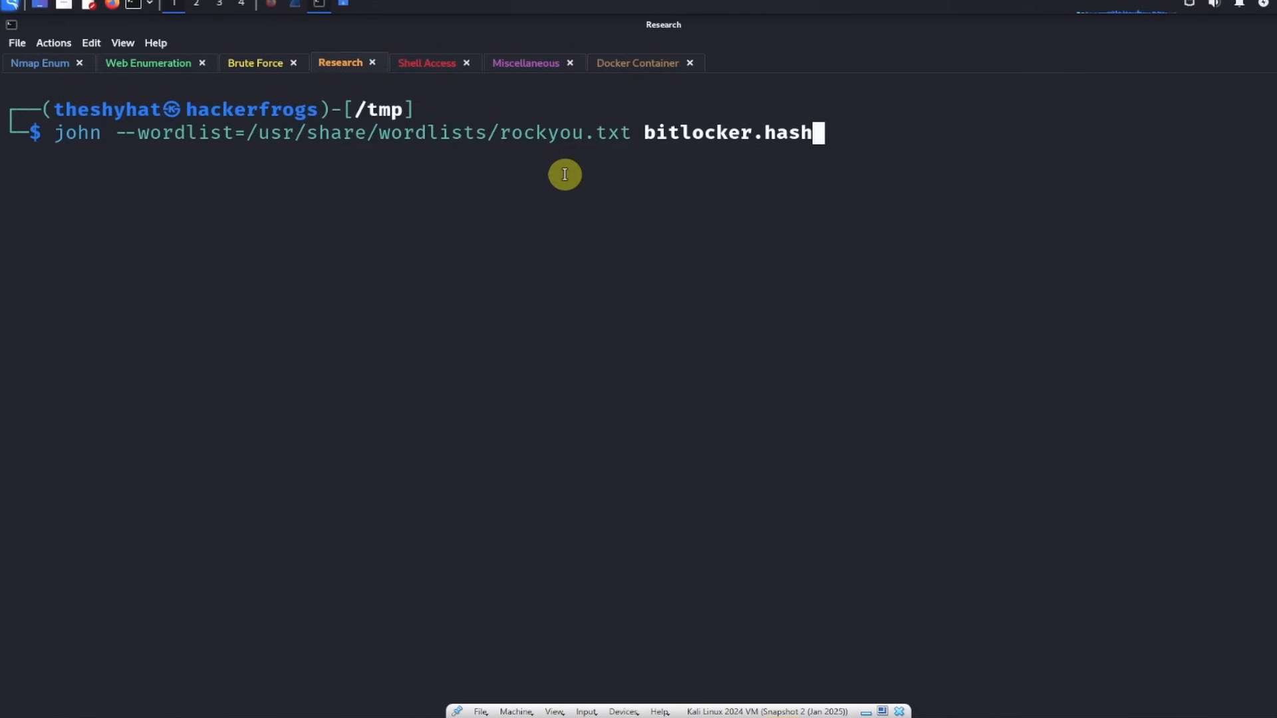
mouse_move(677, 152)
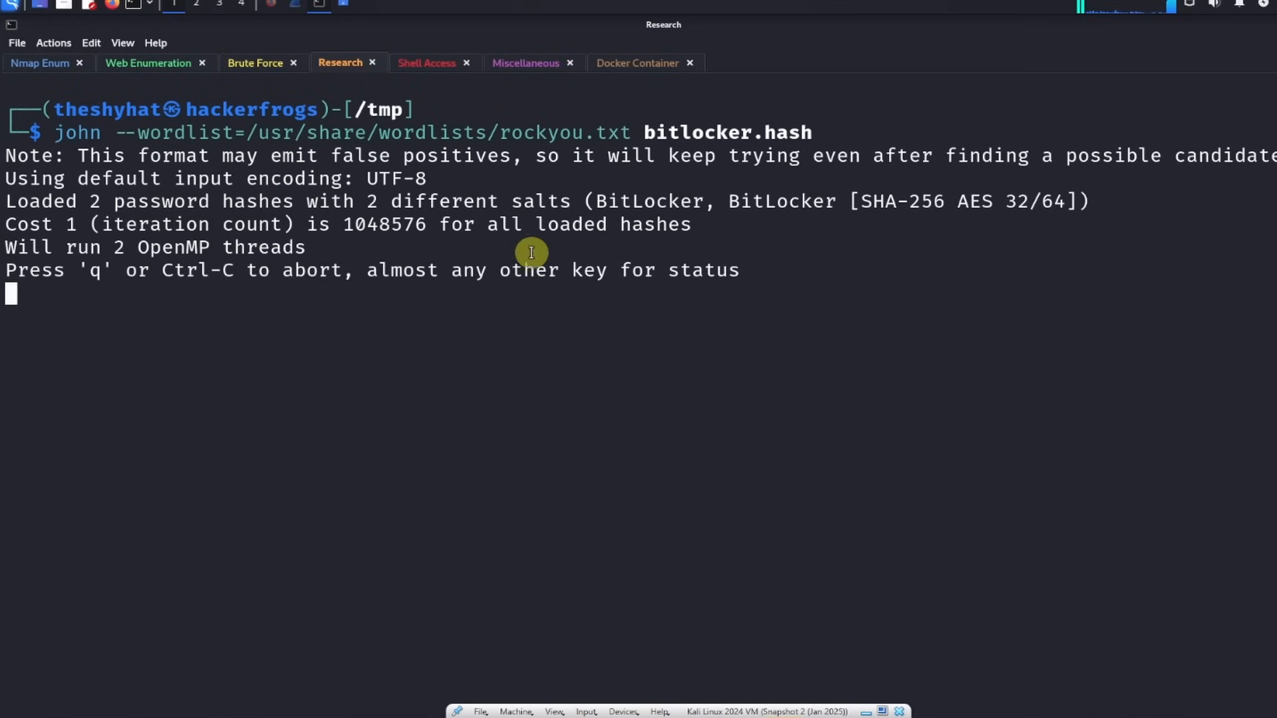
mouse_move(211, 208)
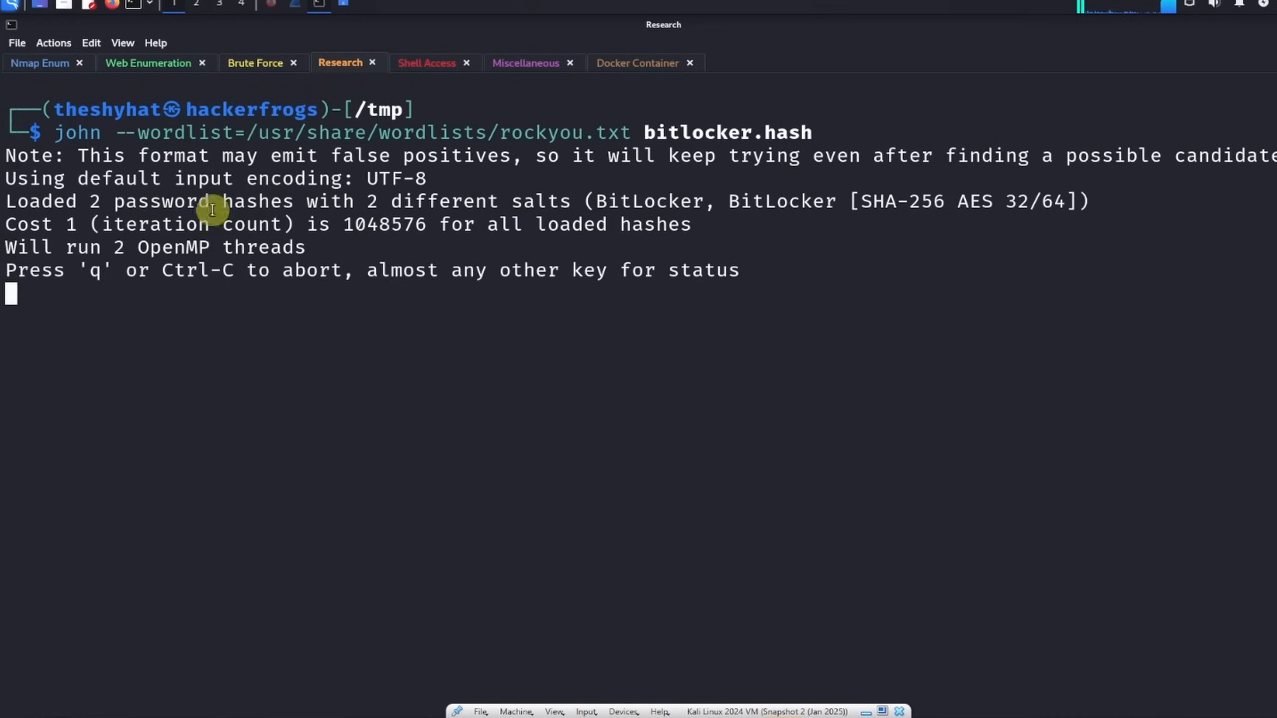
mouse_move(279, 373)
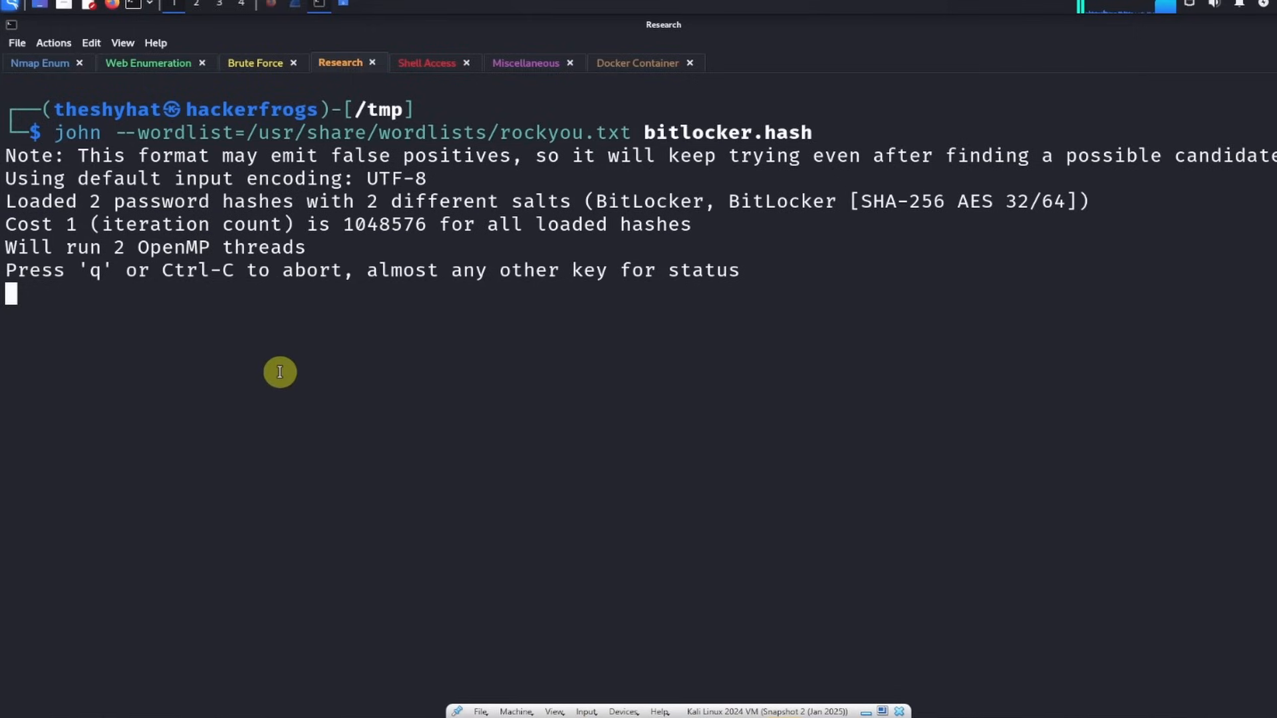
mouse_move(295, 407)
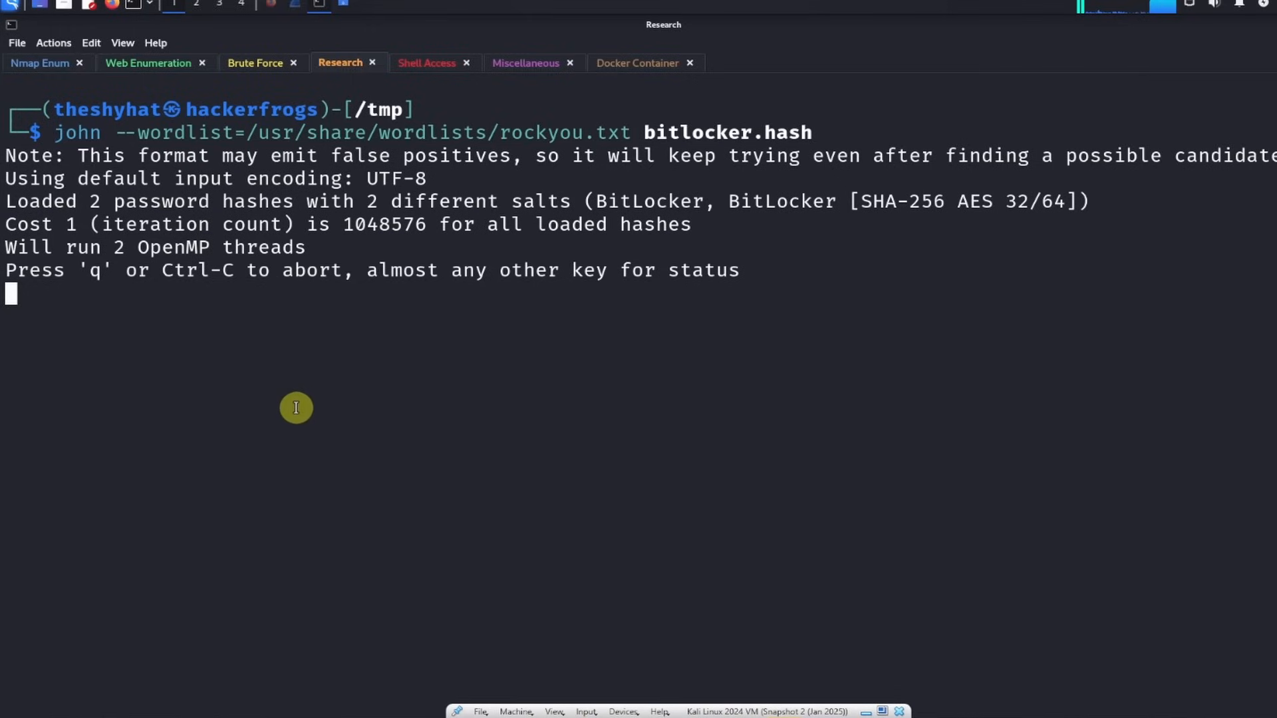
mouse_move(251, 70)
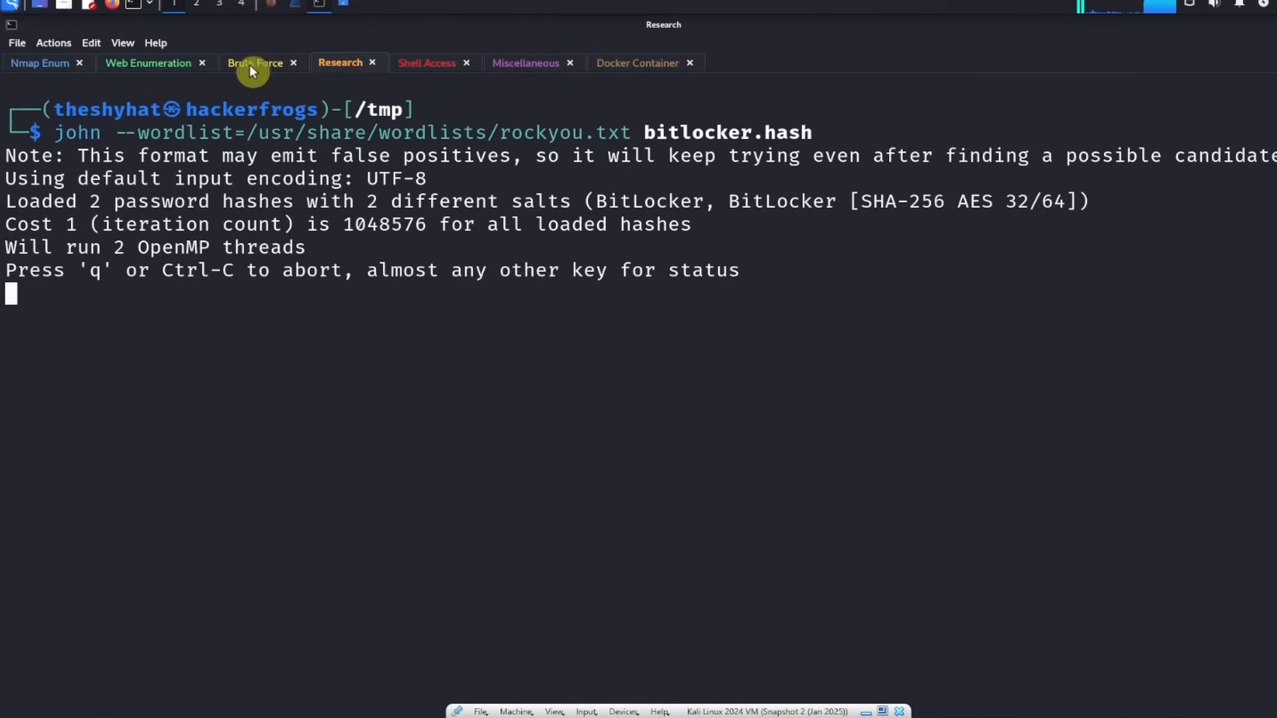
- In the Brute Force session, sudo apt install libbde-utils and clear back to an empty /tmp prompt
left_click(256, 63)
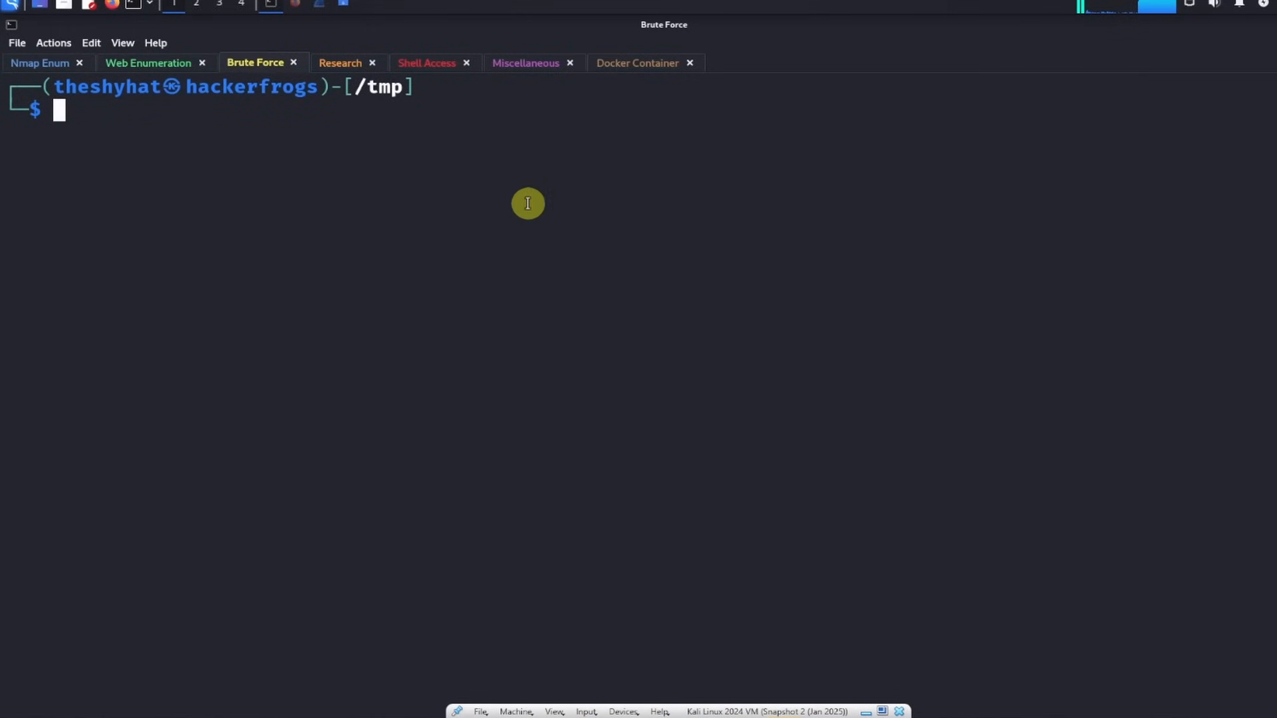
mouse_move(551, 211)
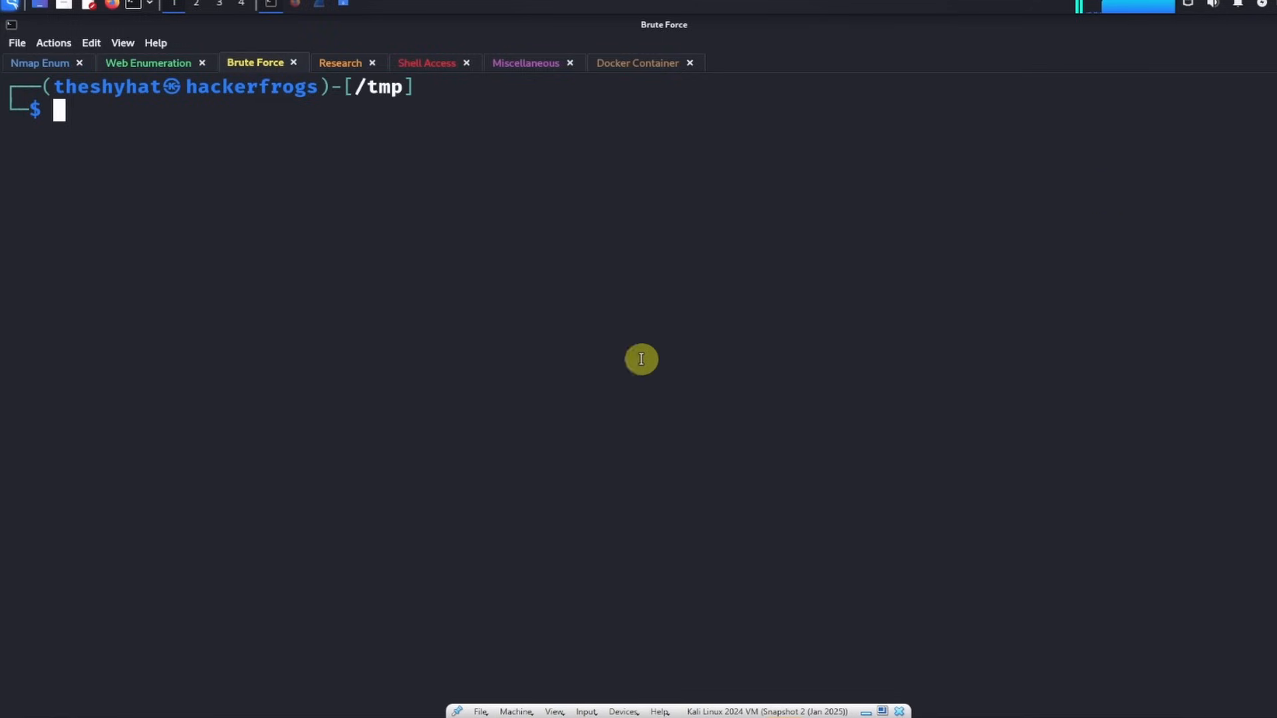
type("sudo install sshuttle")
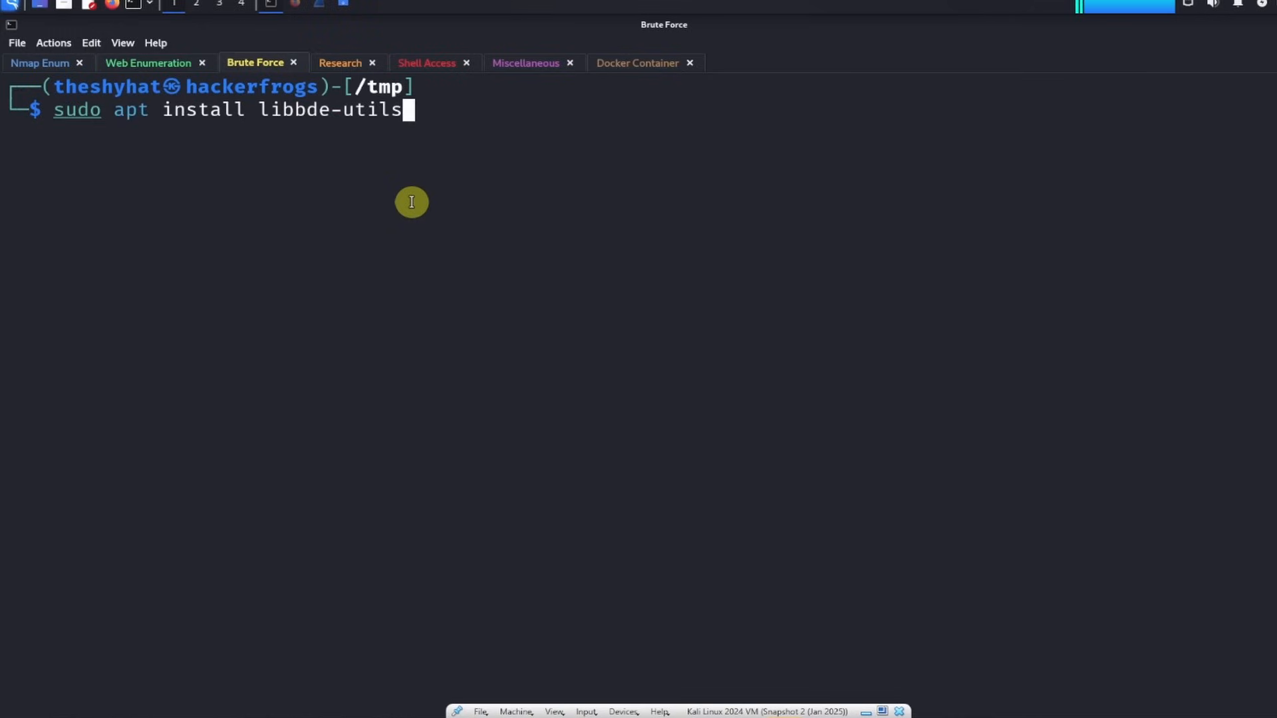
key("Return")
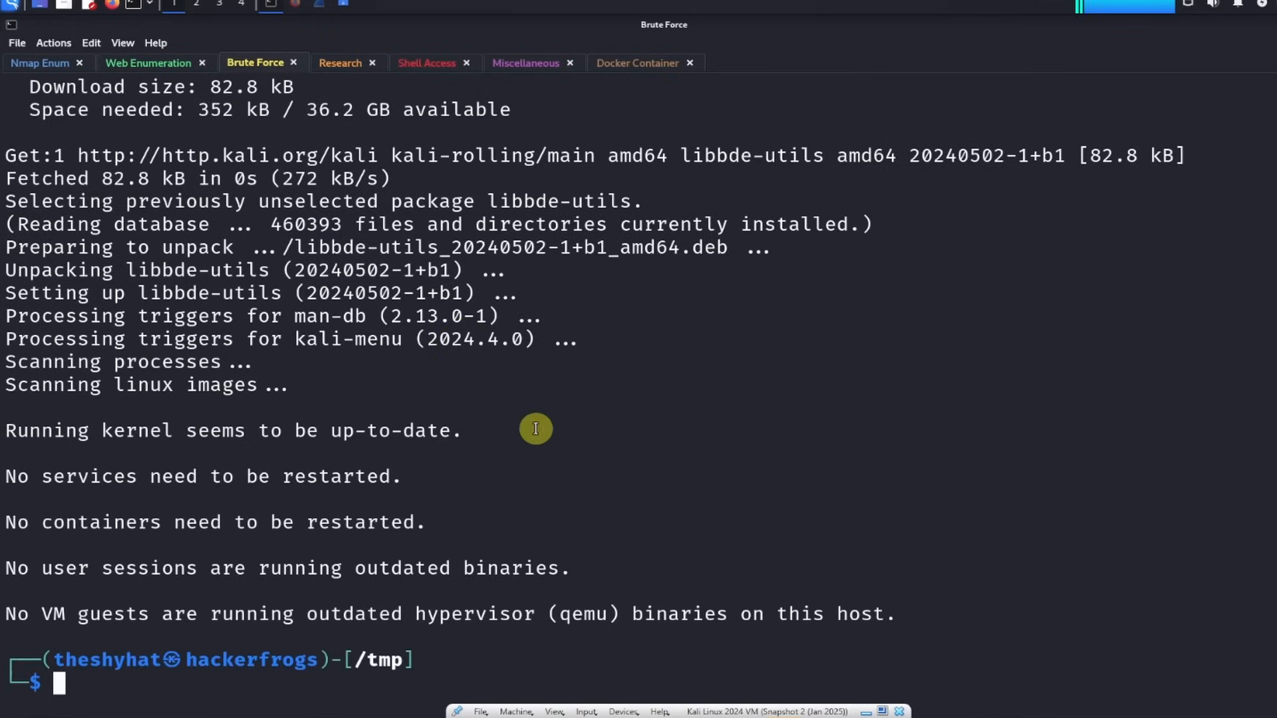
type("clear")
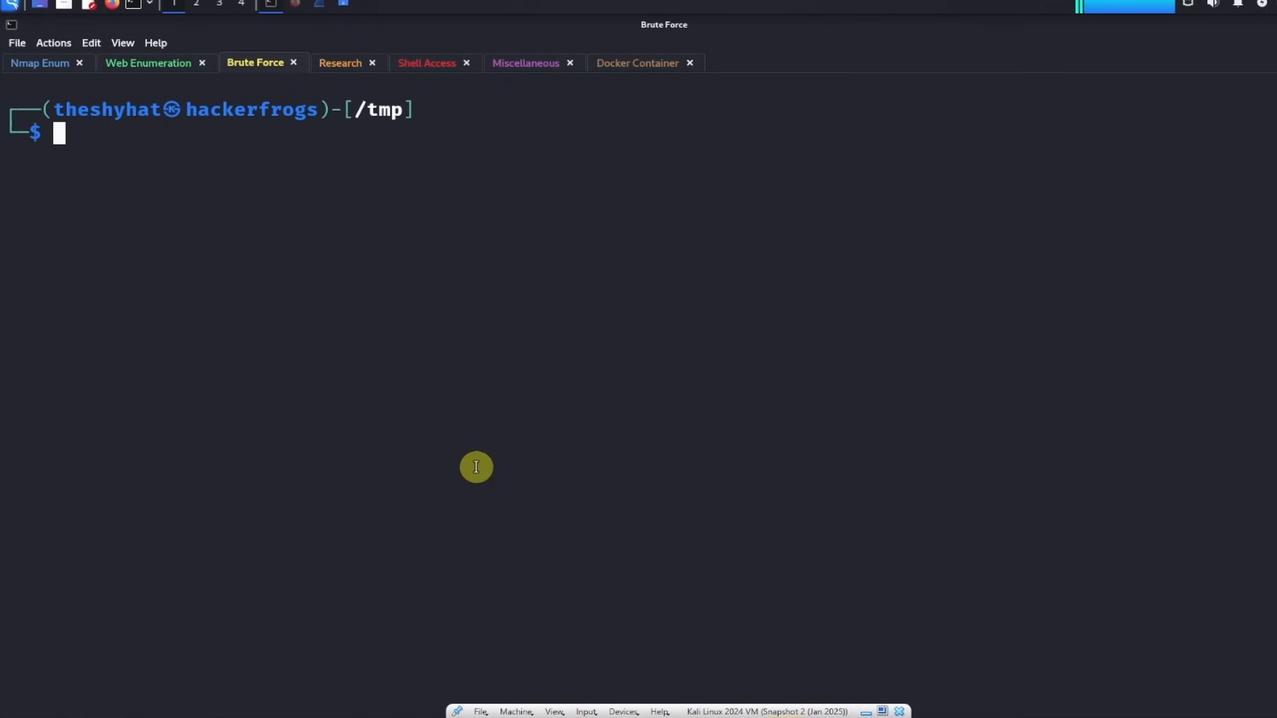
mouse_move(341, 66)
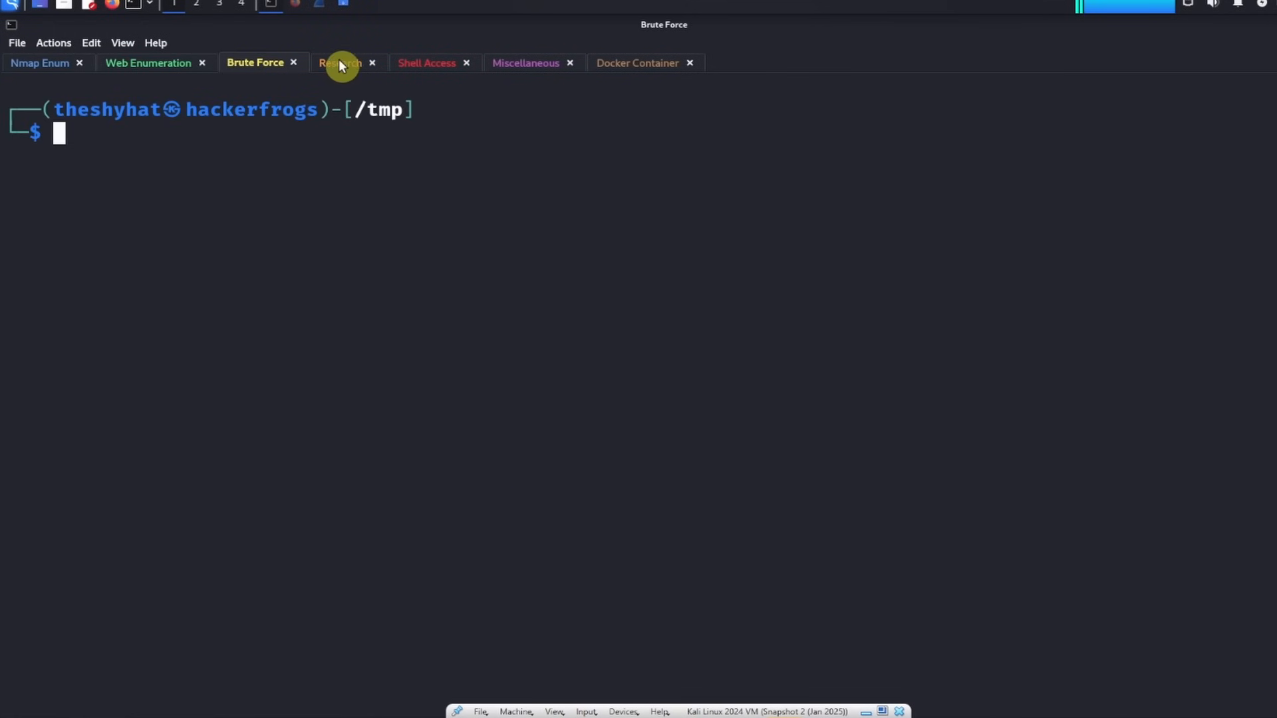
left_click(341, 63)
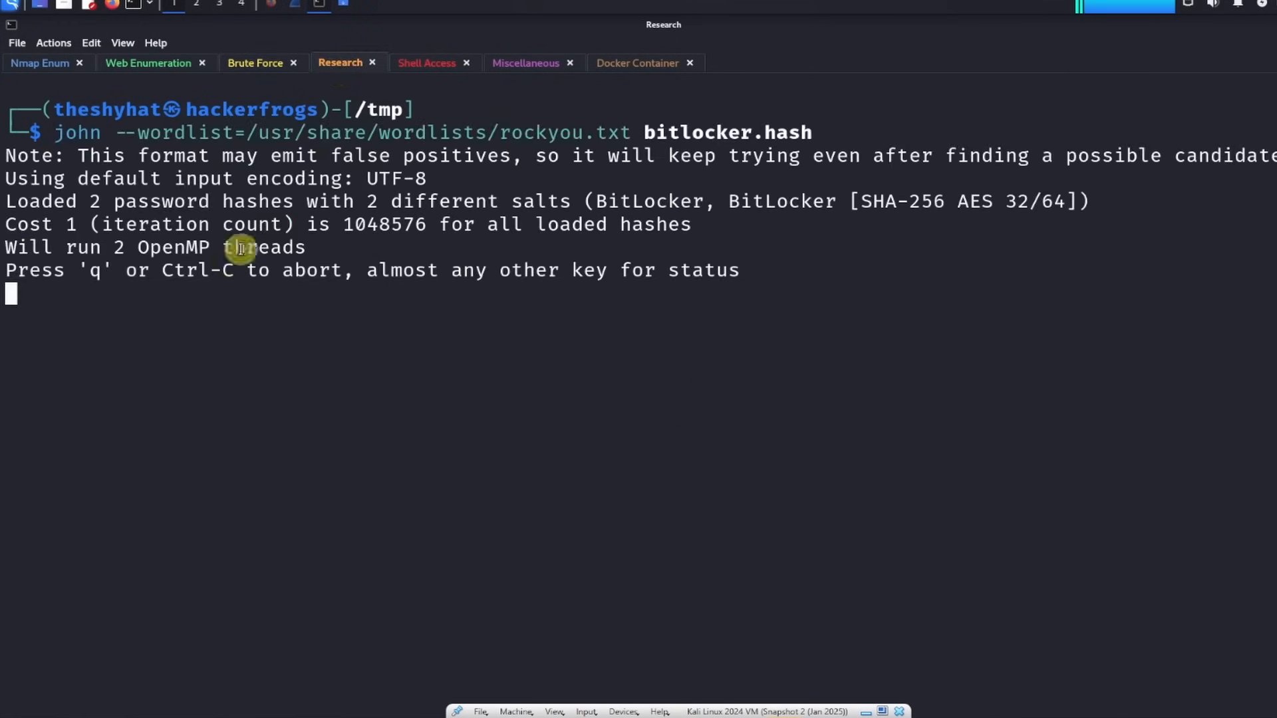
mouse_move(615, 237)
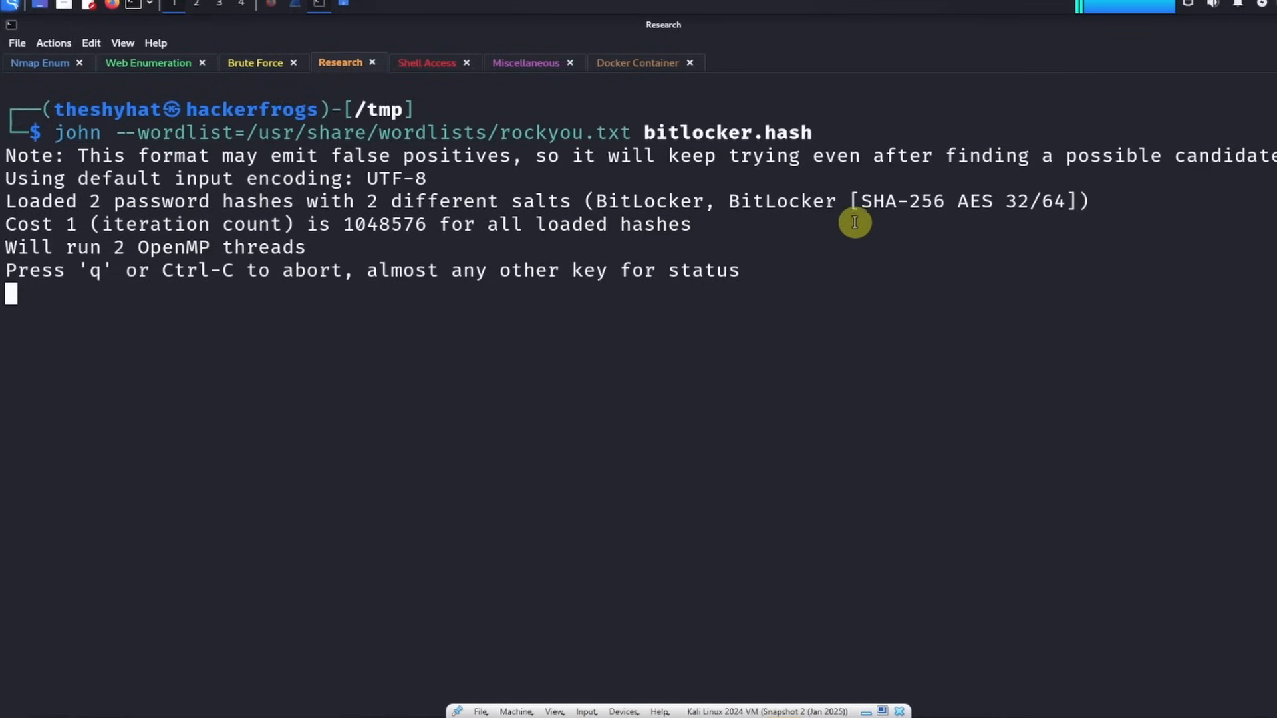
mouse_move(938, 243)
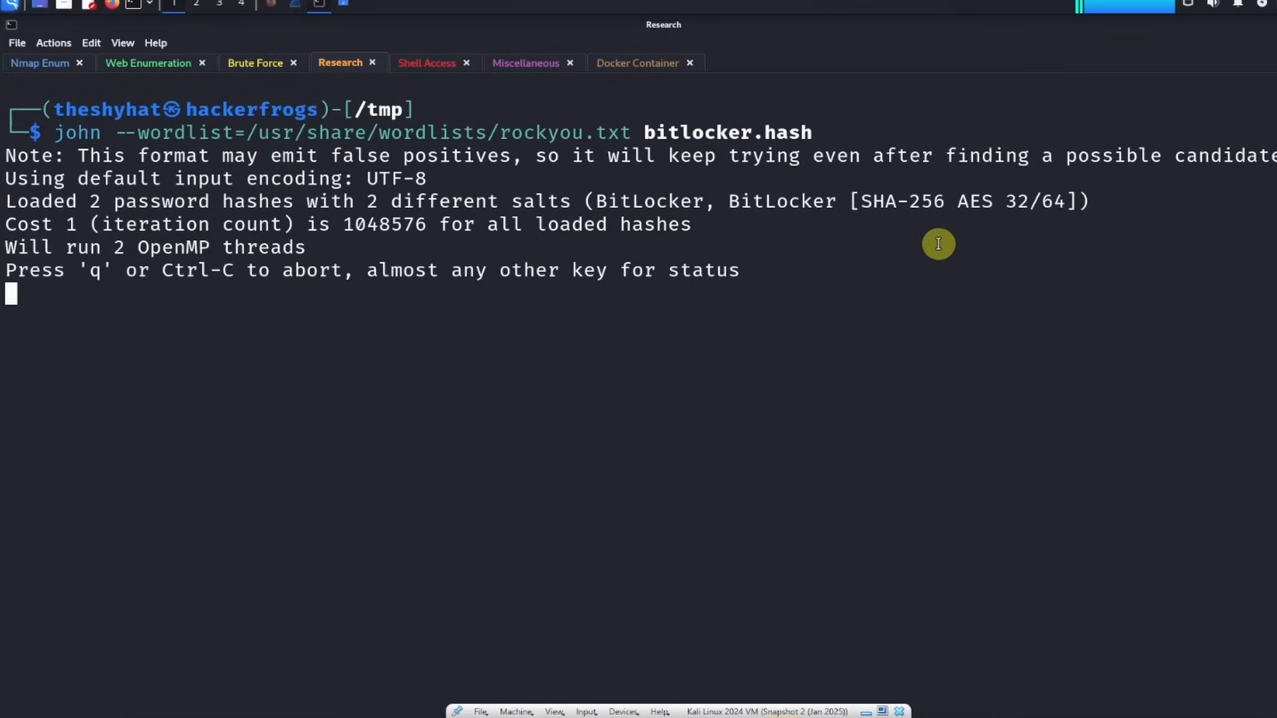
left_click(255, 62)
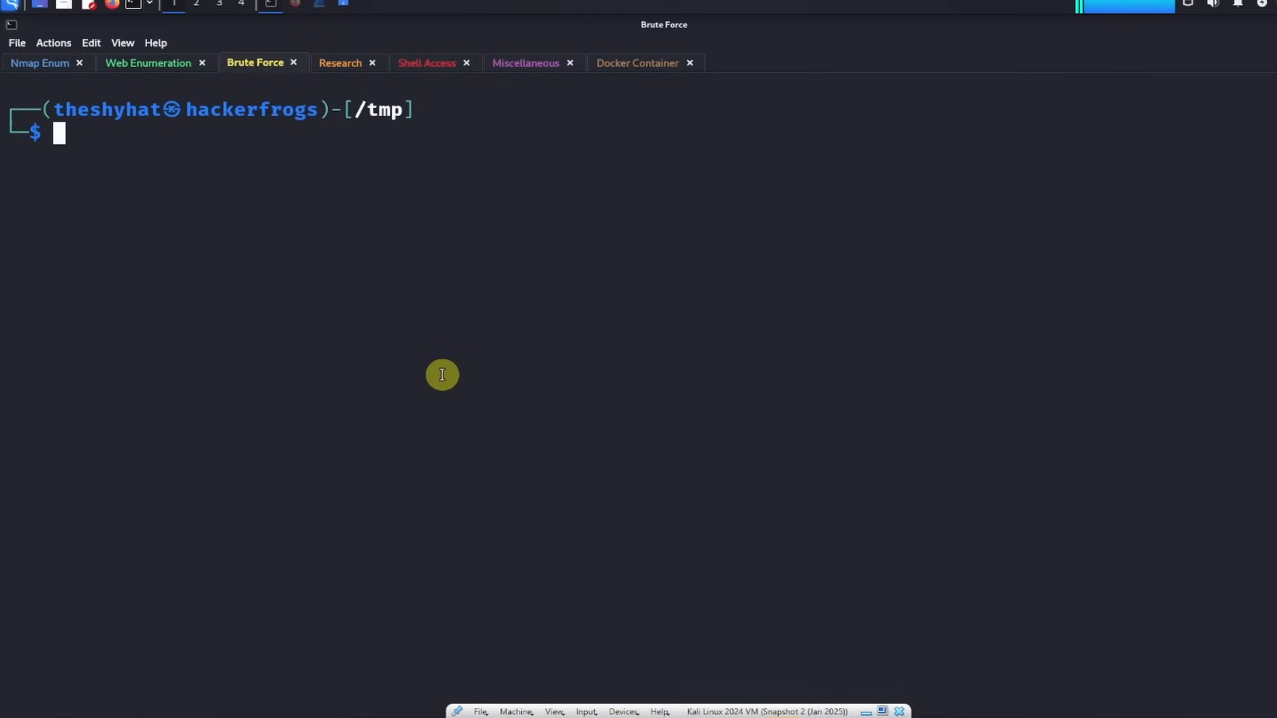
mouse_move(438, 357)
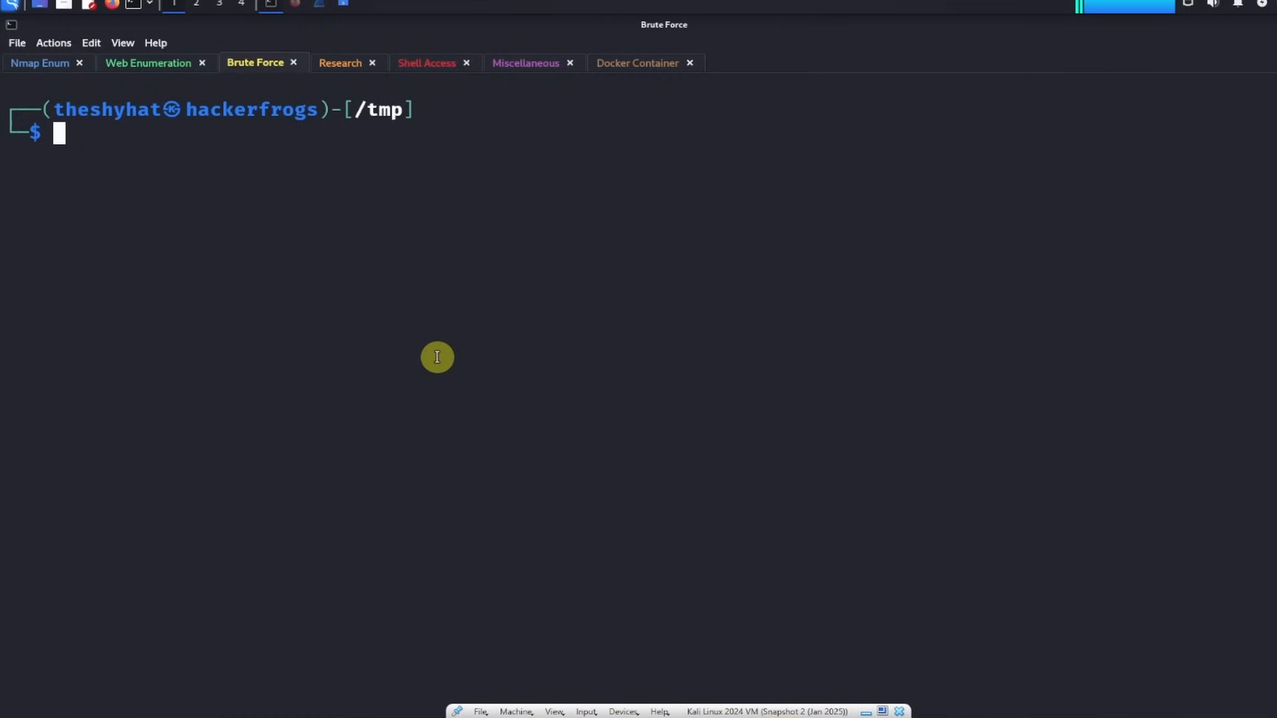
mouse_move(690, 331)
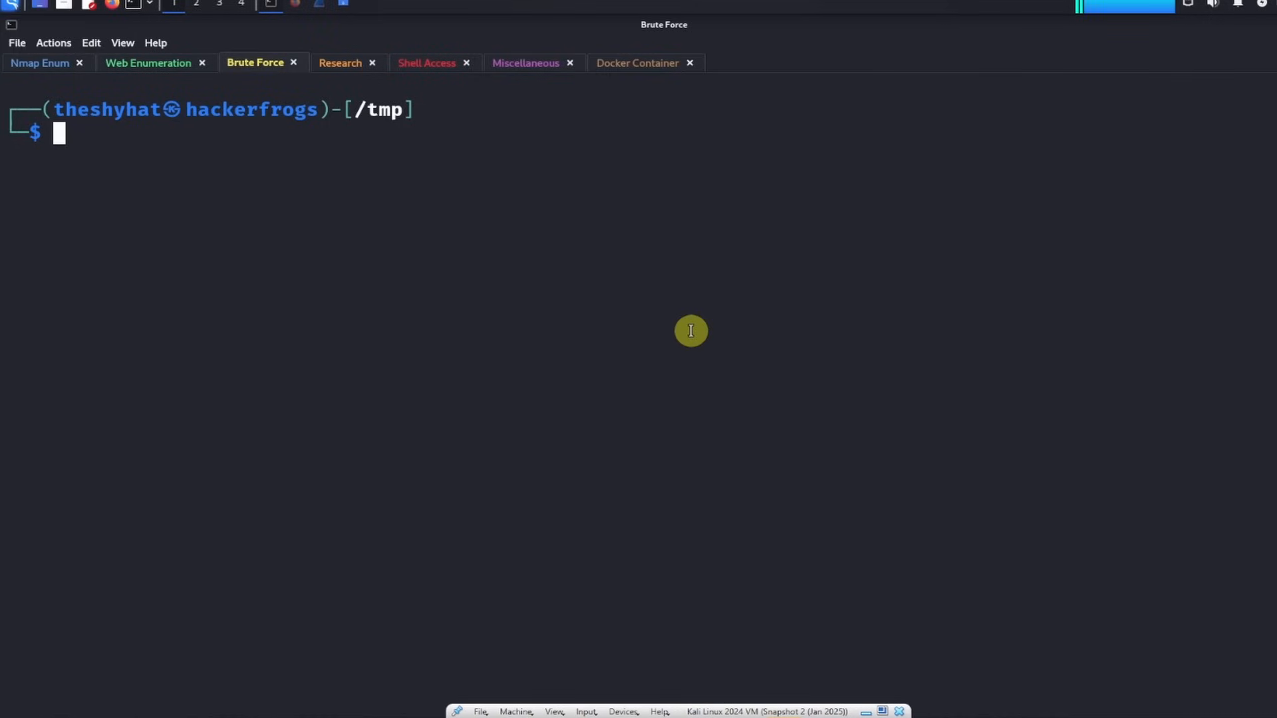
mouse_move(204, 278)
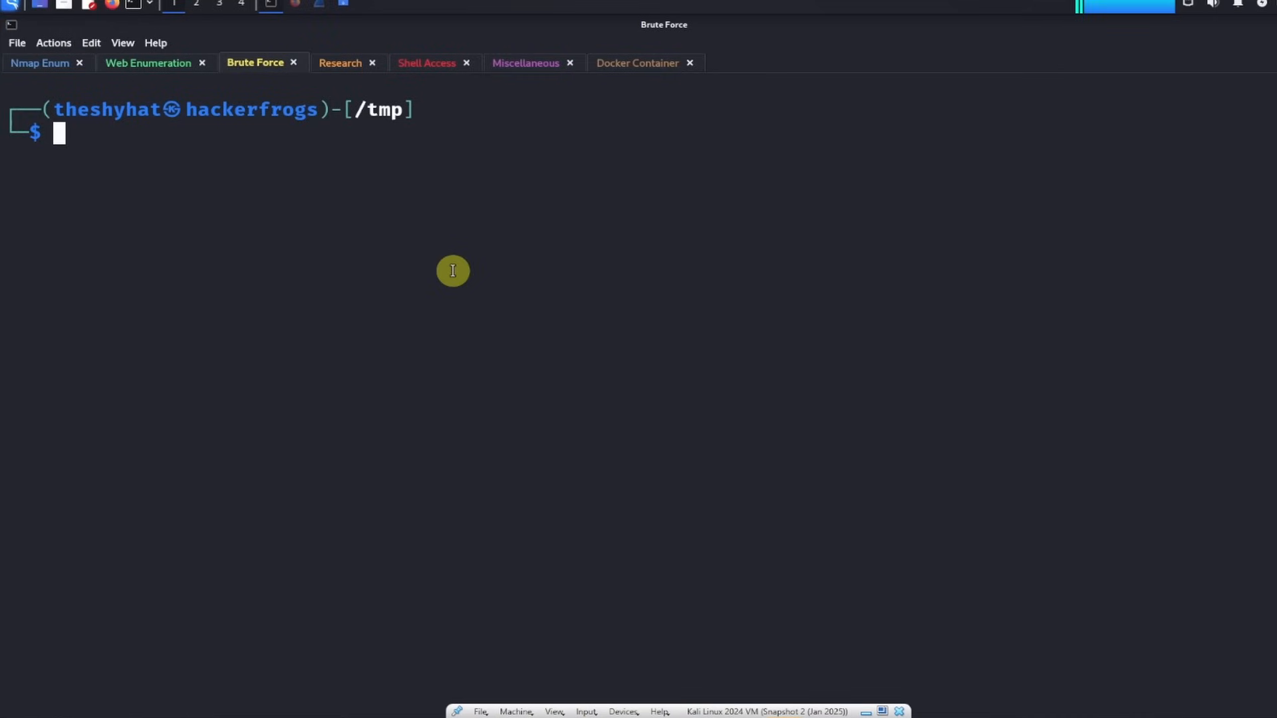
- Enter sudo mkdir /mnt/bitlocker at the Brute Force prompt to prepare a mount point
type("sudo mkdir /mnt/bitlocker")
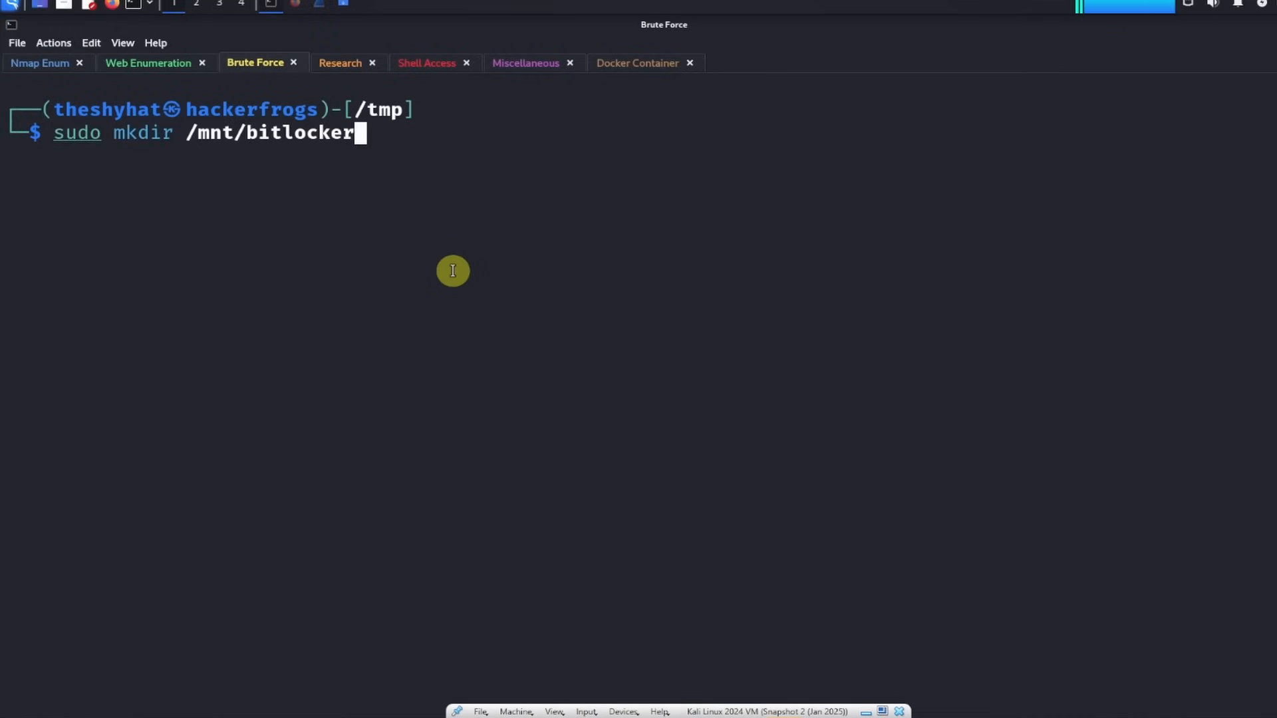
mouse_move(132, 156)
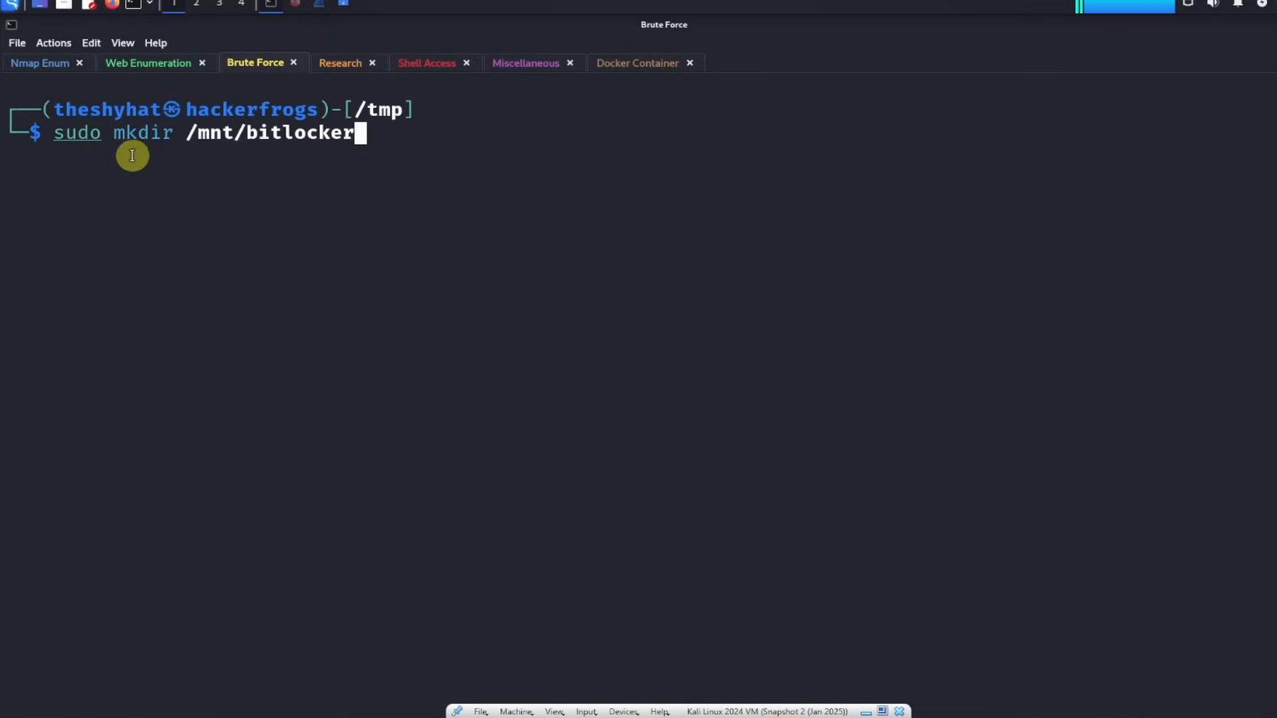
mouse_move(217, 159)
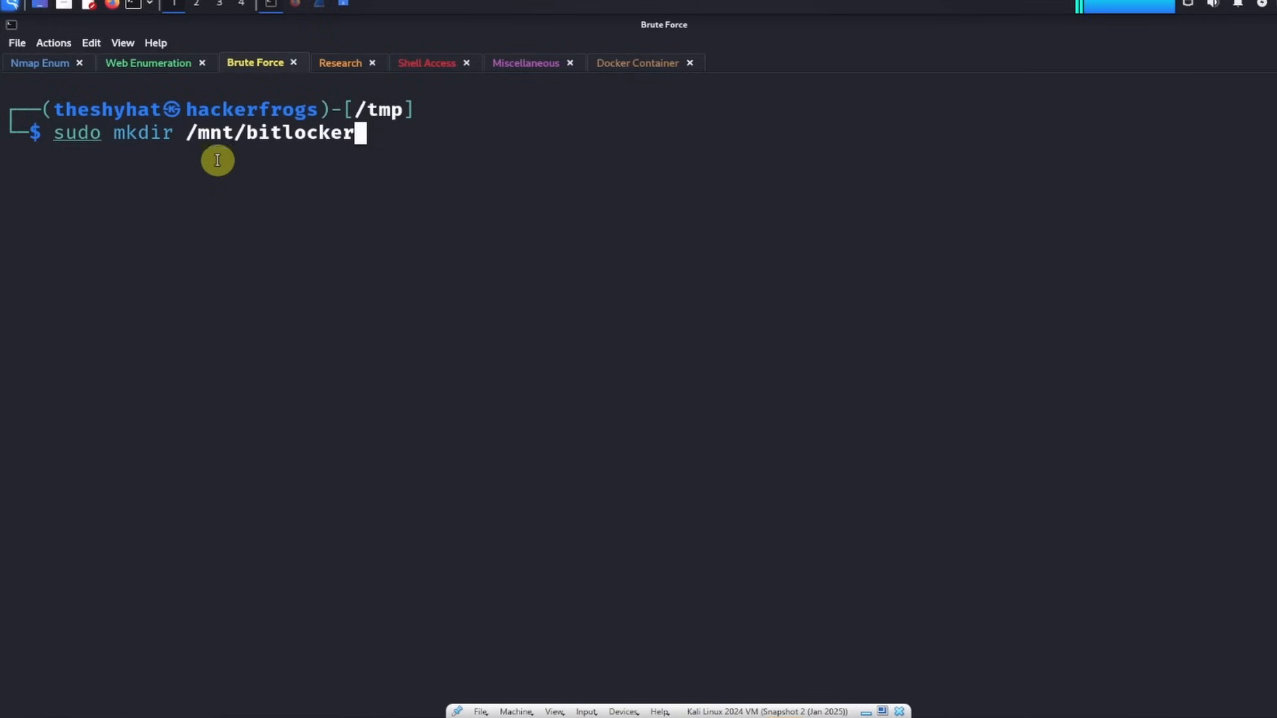
mouse_move(284, 165)
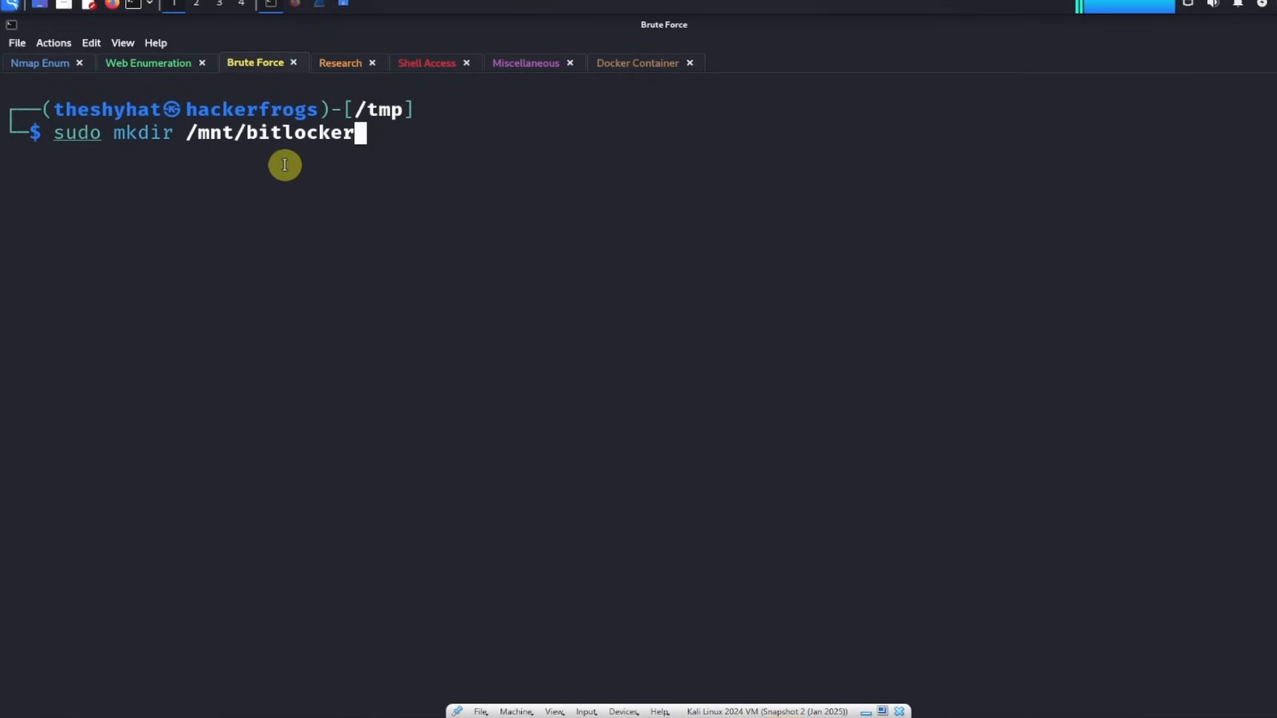
mouse_move(539, 190)
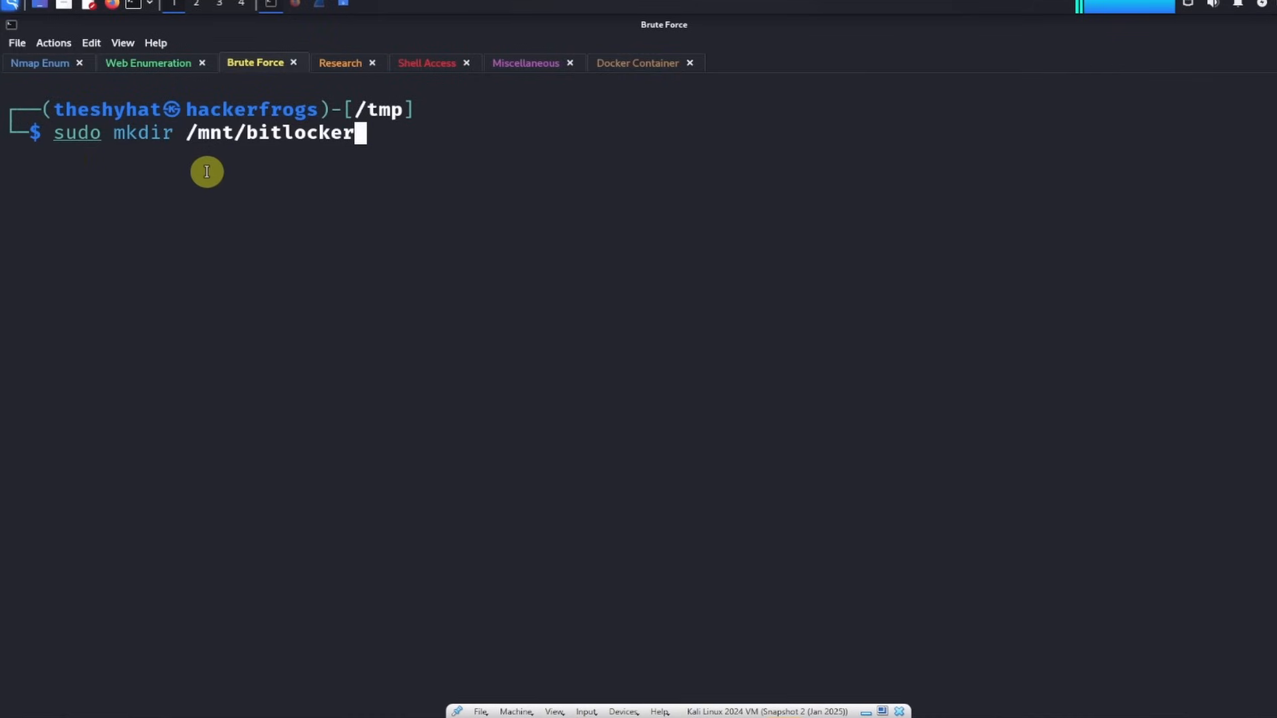
mouse_move(222, 157)
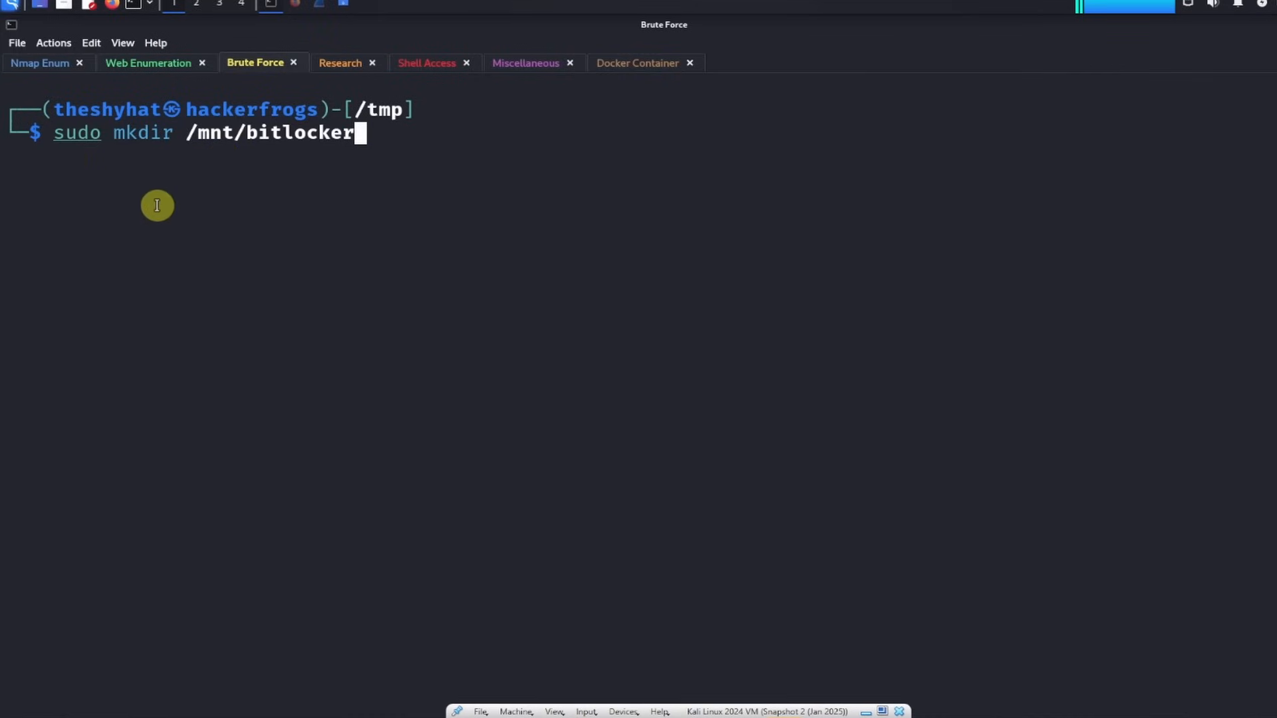
mouse_move(222, 163)
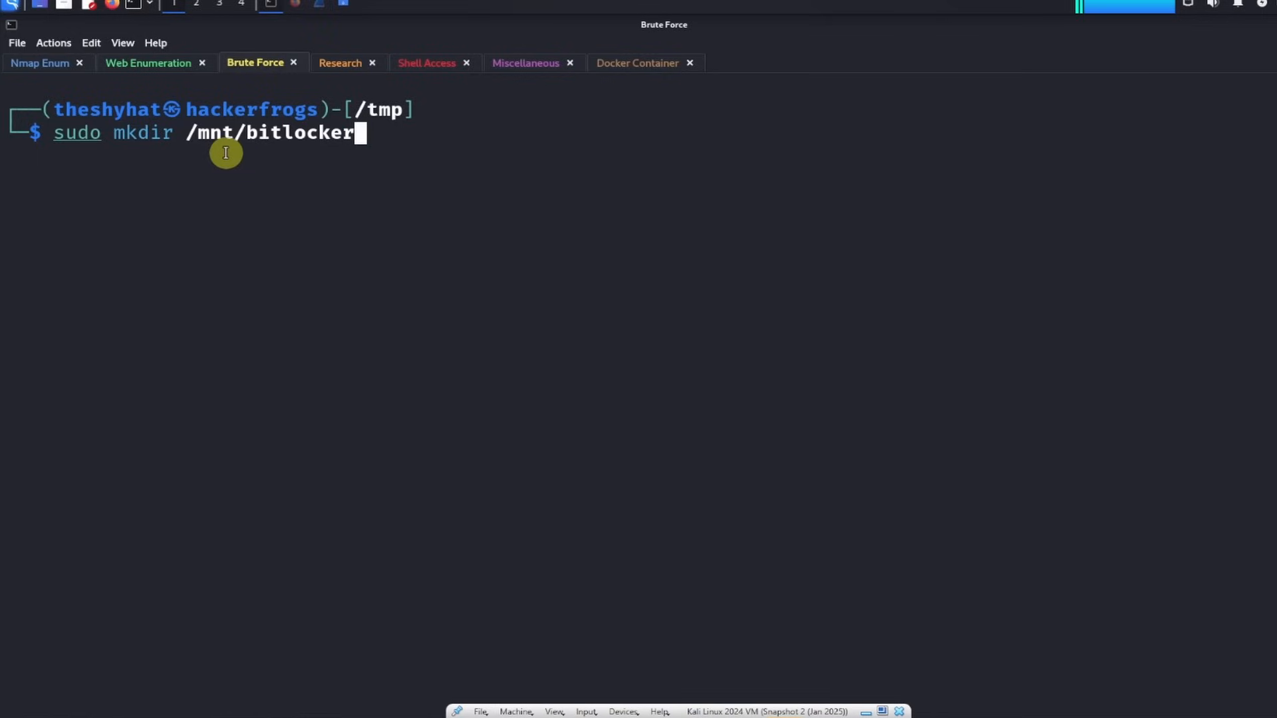
mouse_move(226, 155)
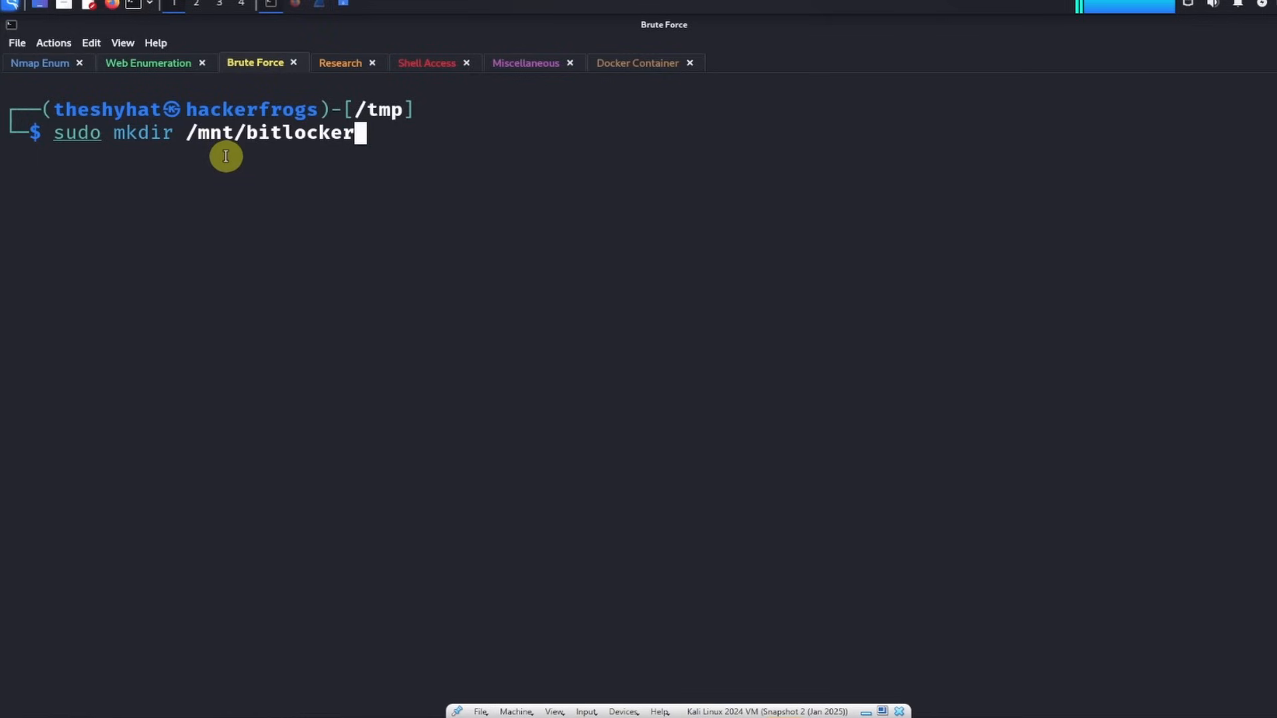
mouse_move(228, 159)
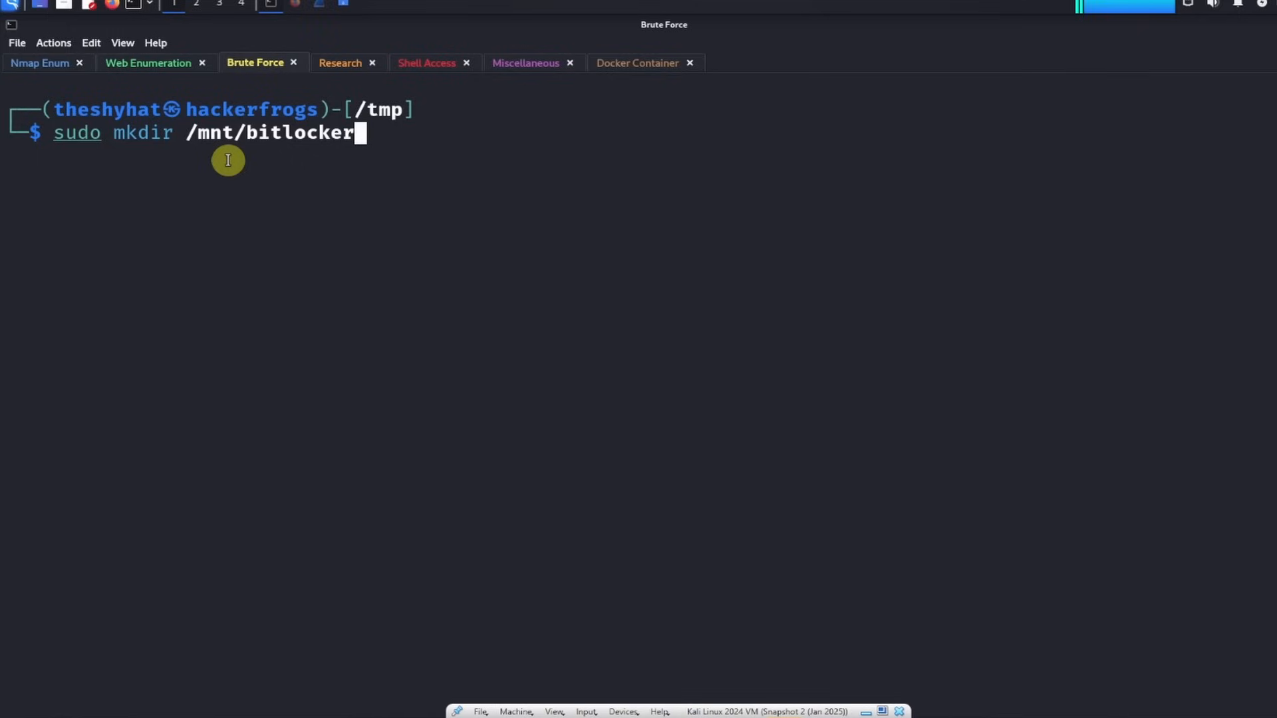
mouse_move(222, 163)
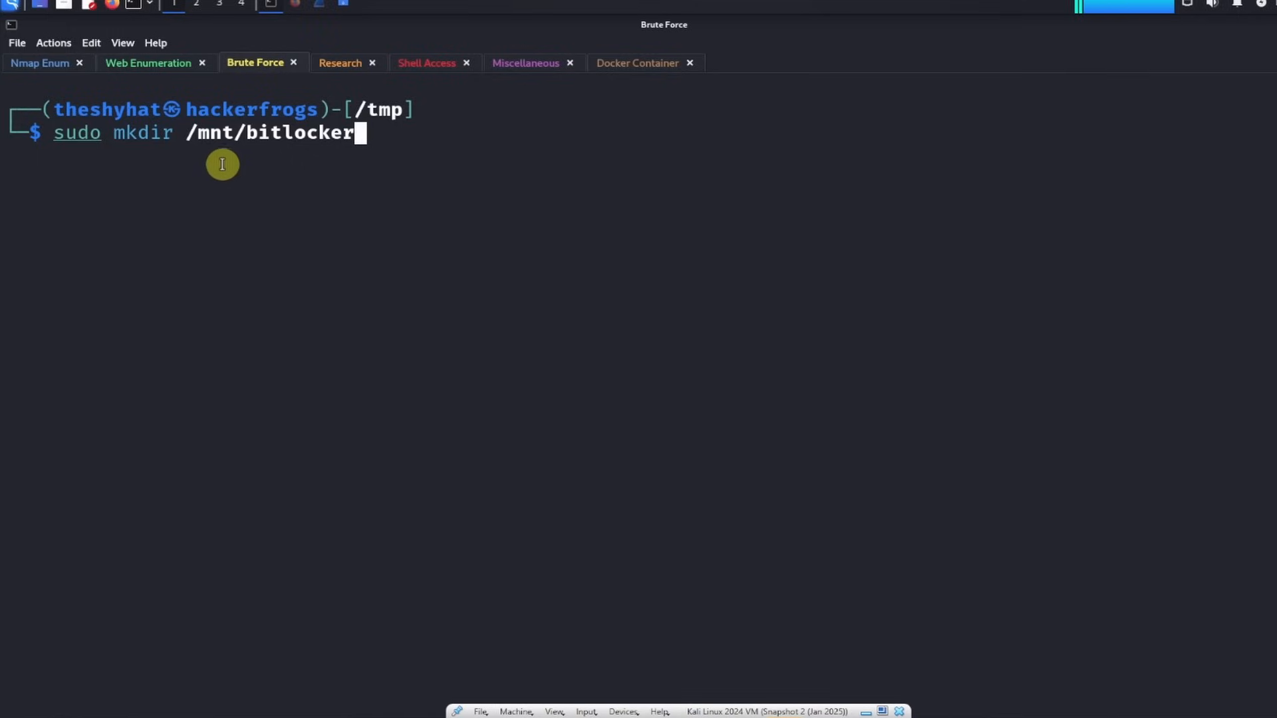
mouse_move(678, 285)
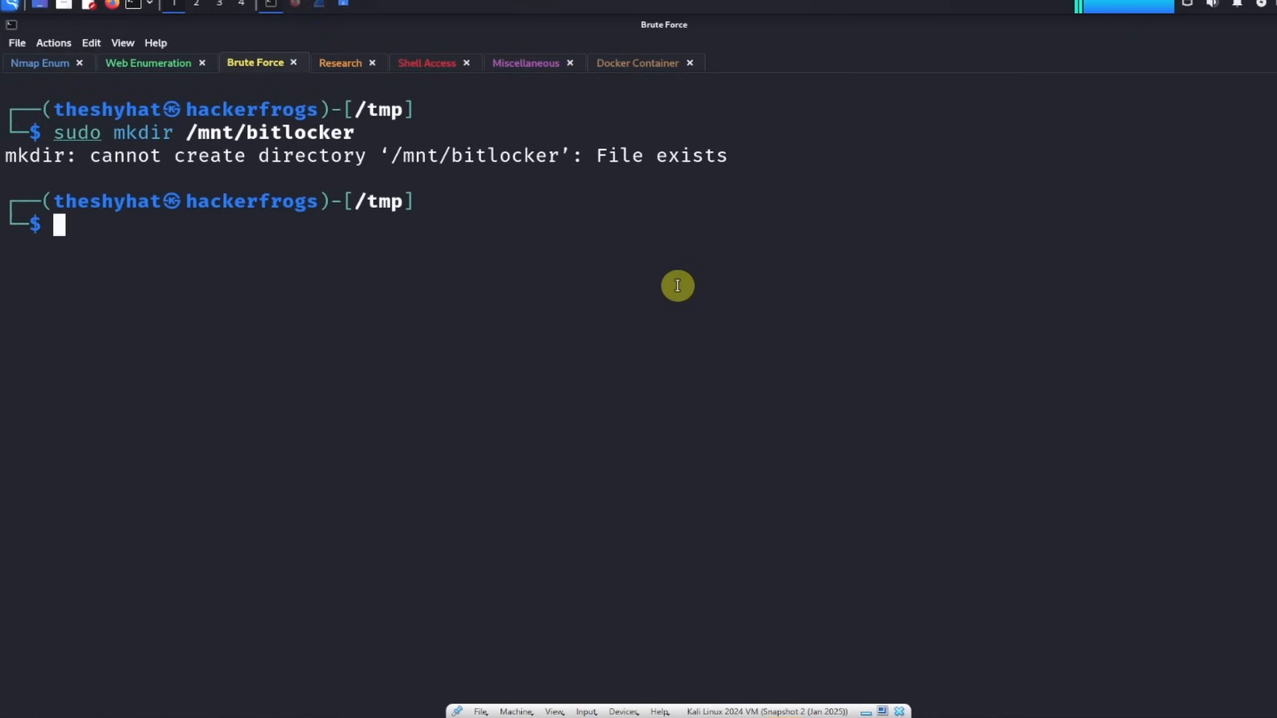
mouse_move(451, 195)
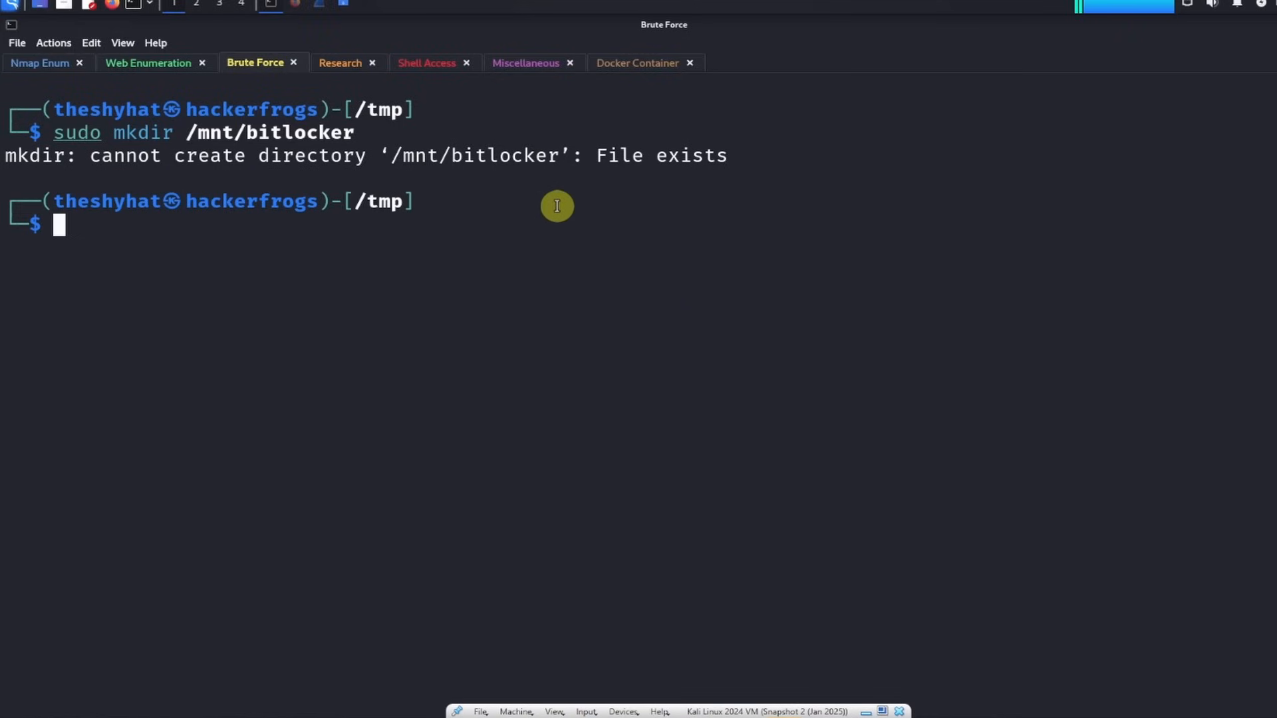
mouse_move(237, 226)
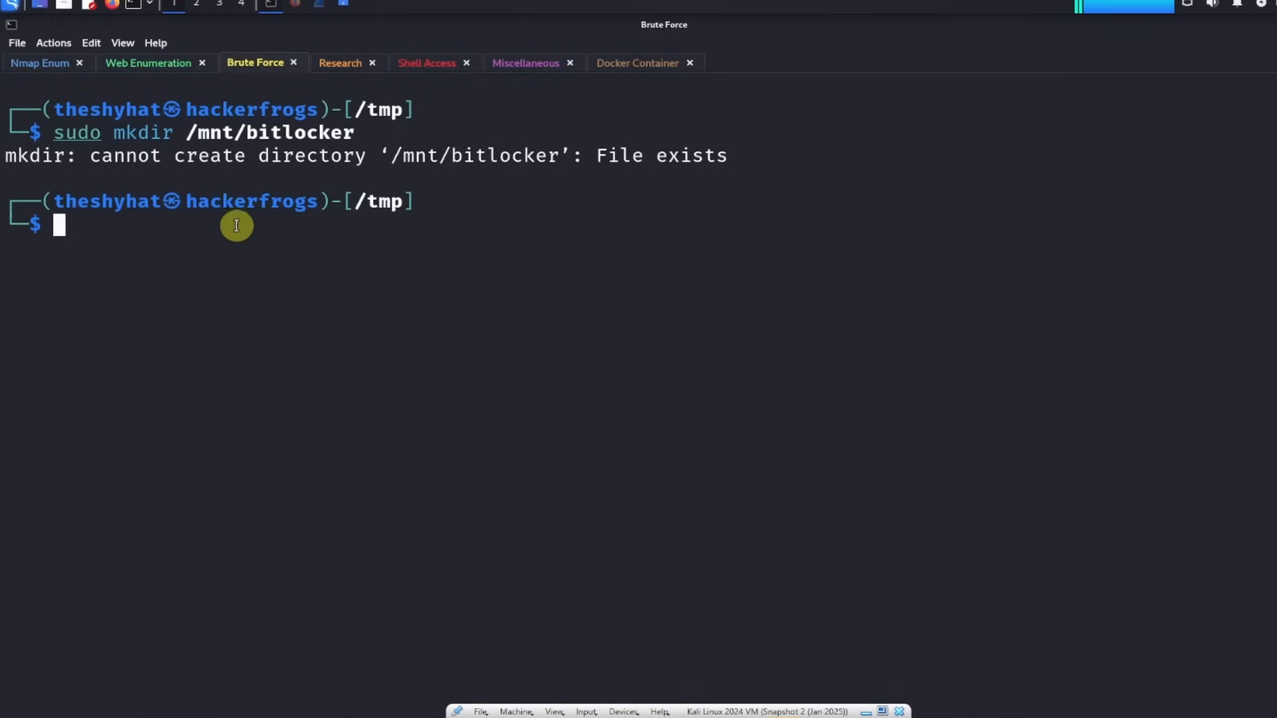
mouse_move(654, 203)
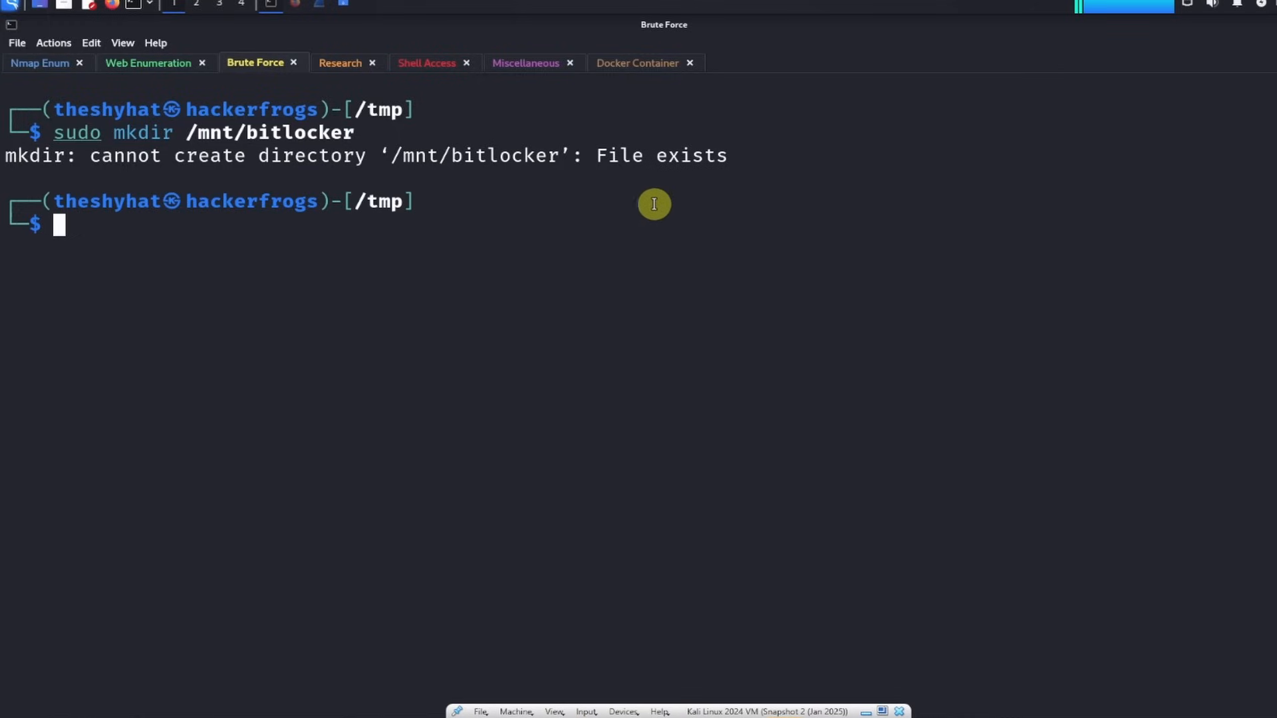
mouse_move(512, 205)
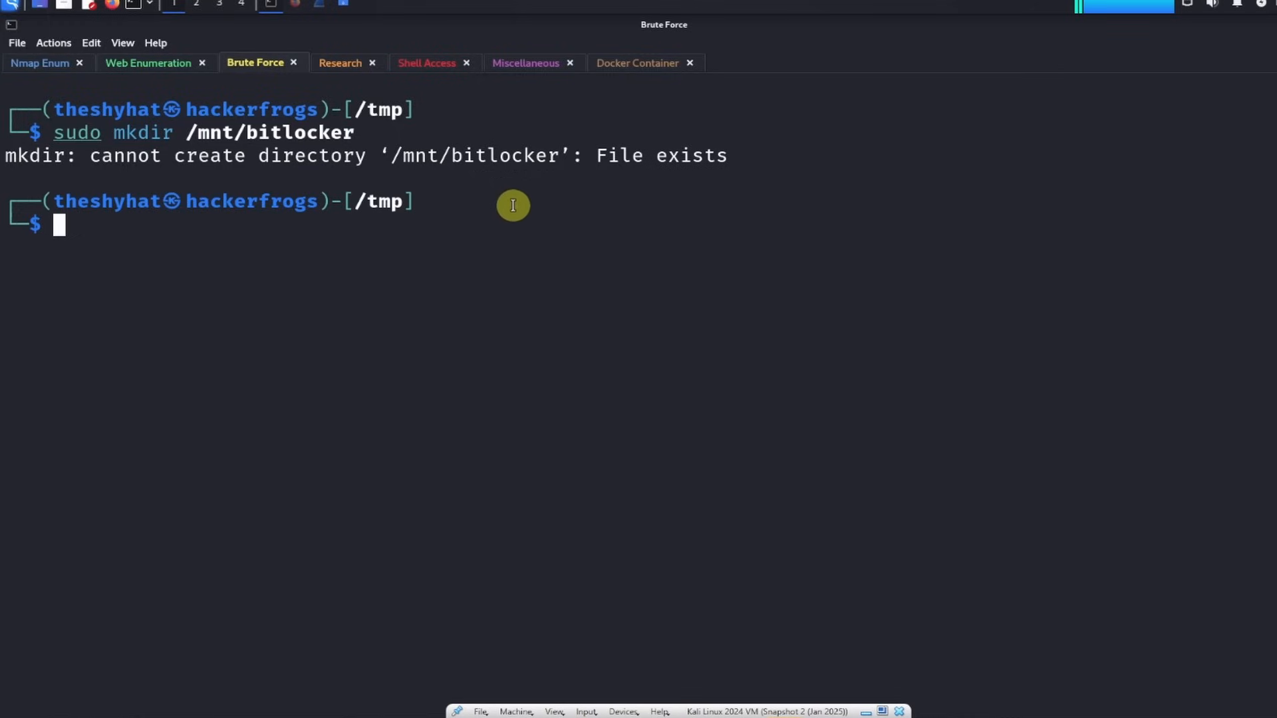
mouse_move(553, 223)
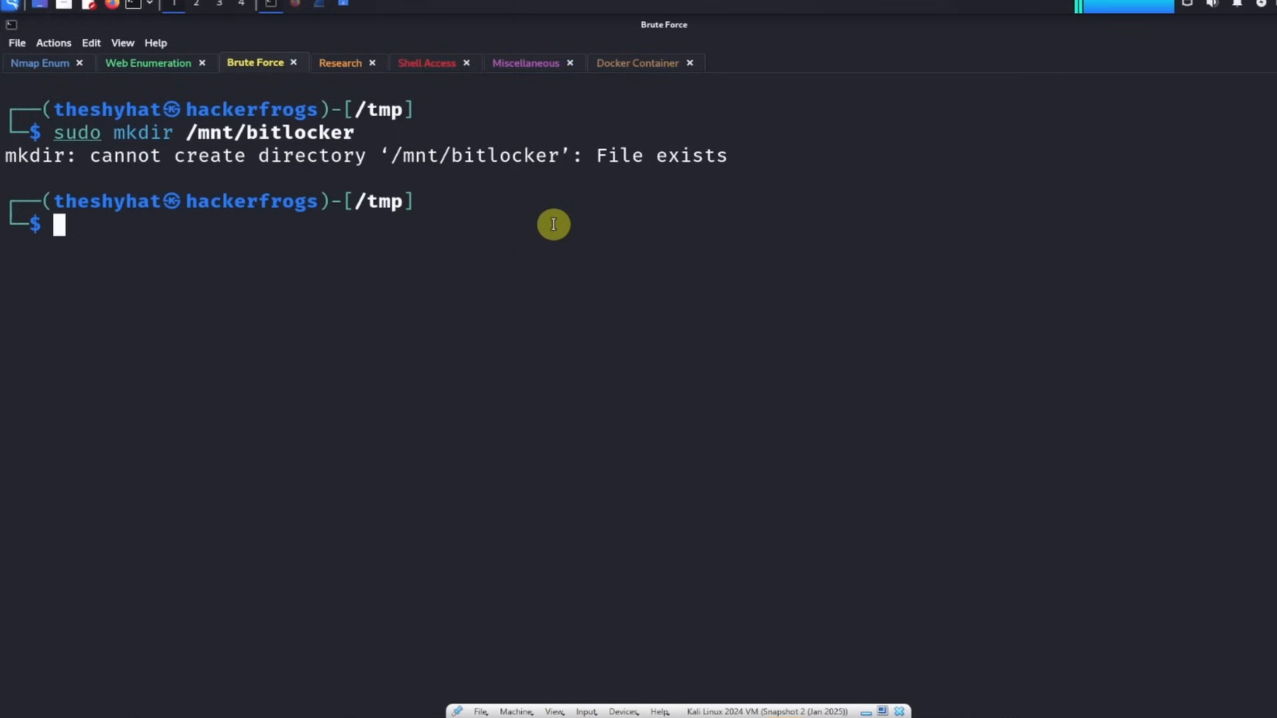
mouse_move(545, 232)
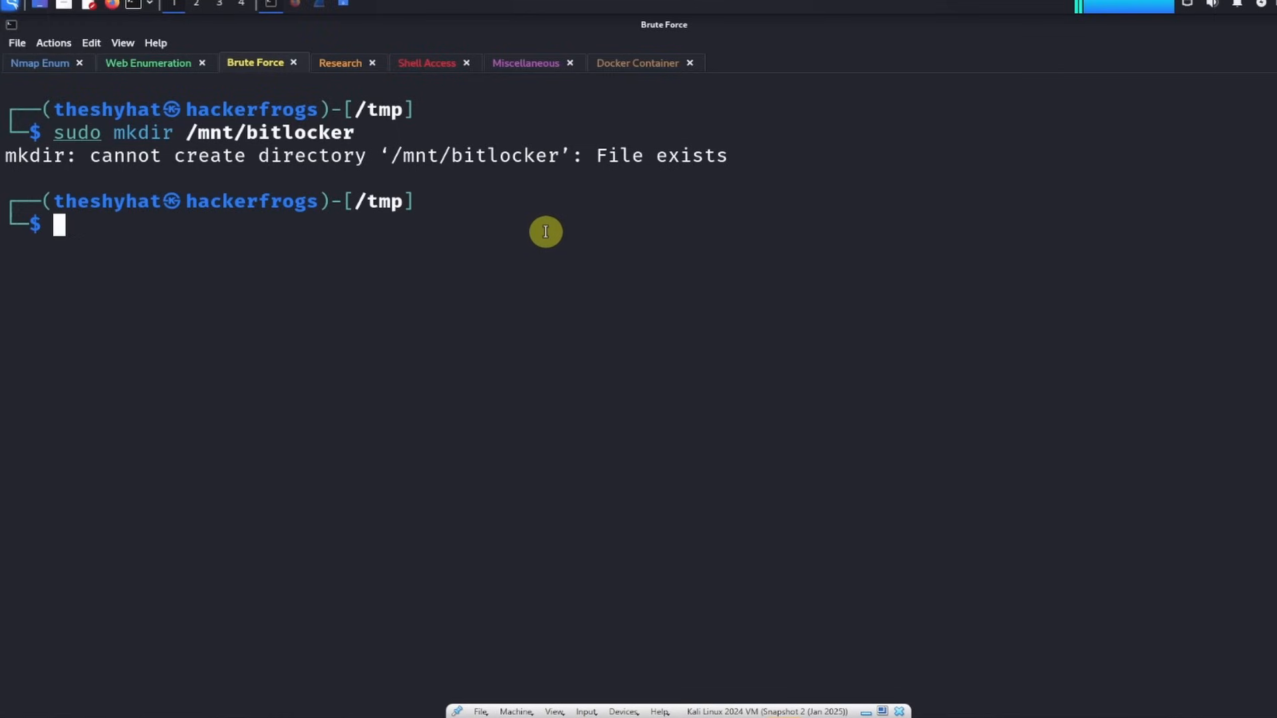
mouse_move(553, 254)
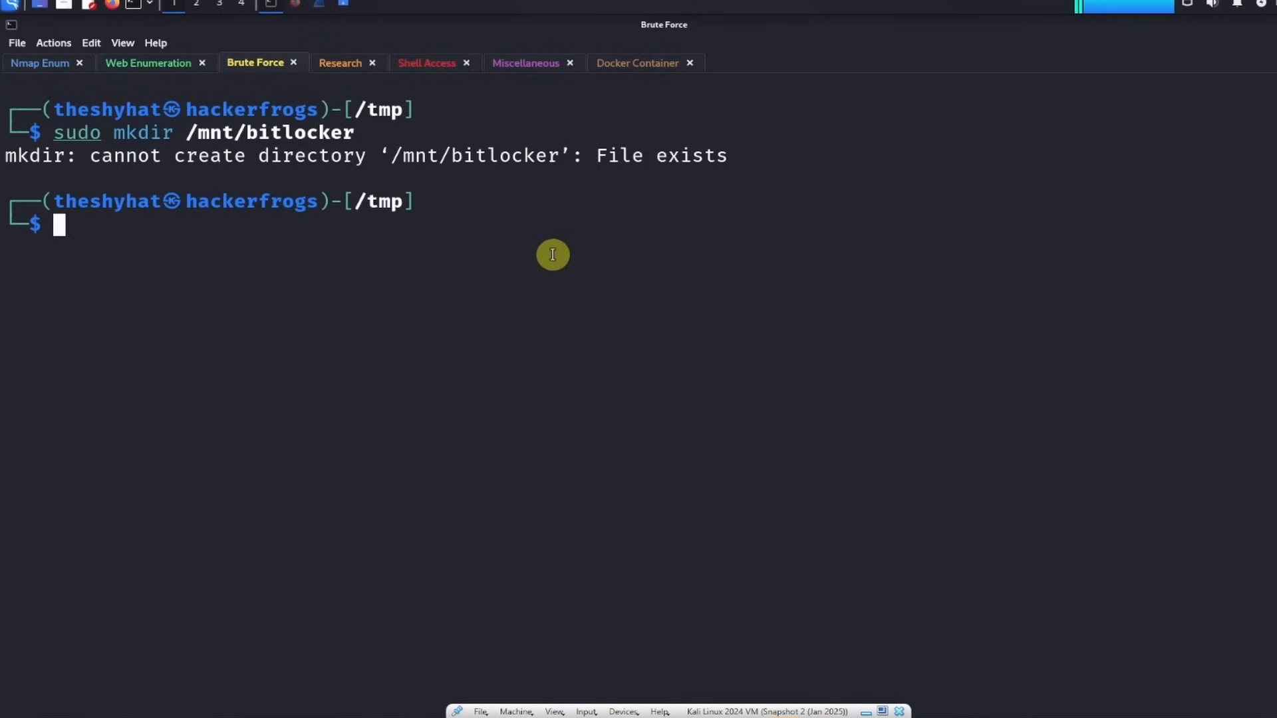
mouse_move(292, 307)
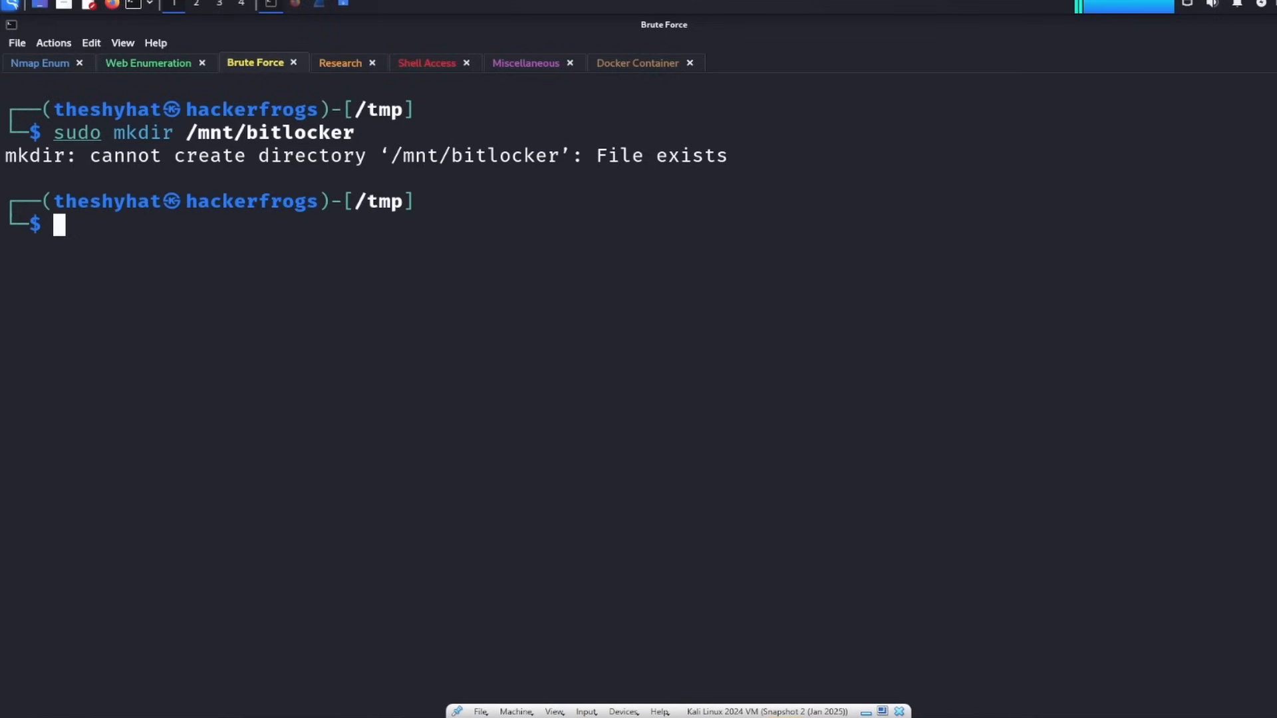
mouse_move(342, 74)
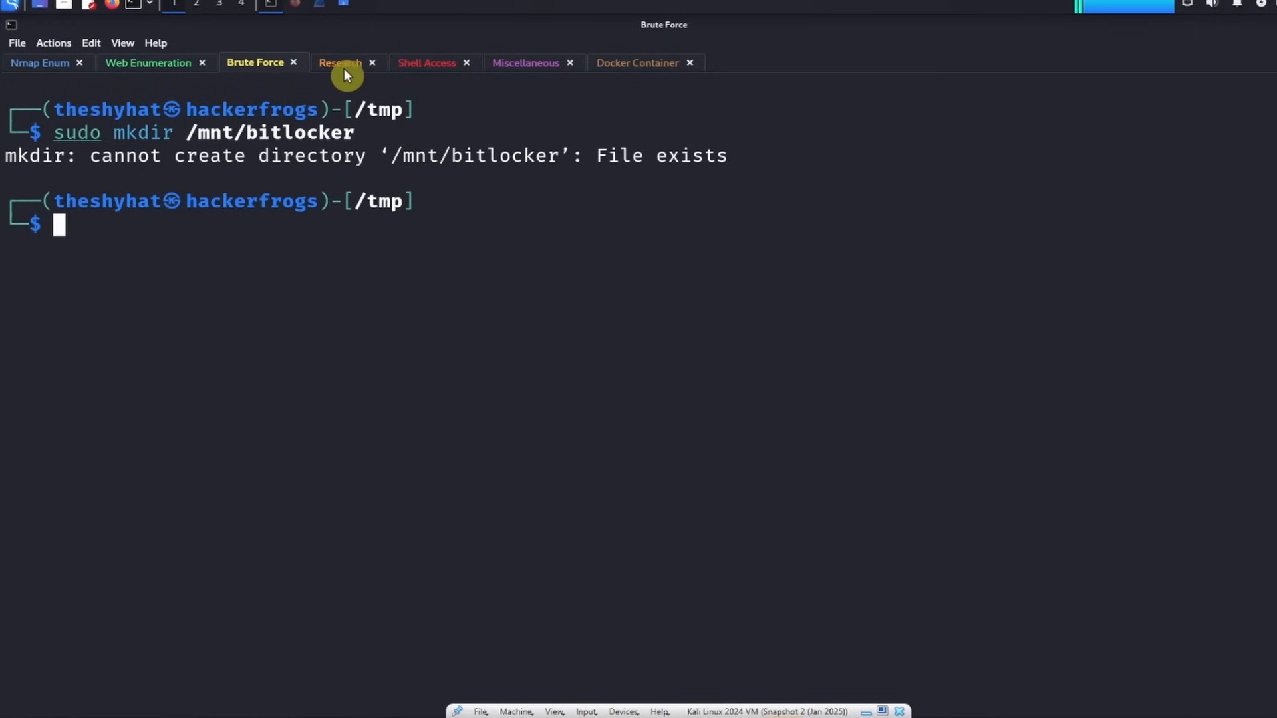
left_click(341, 63)
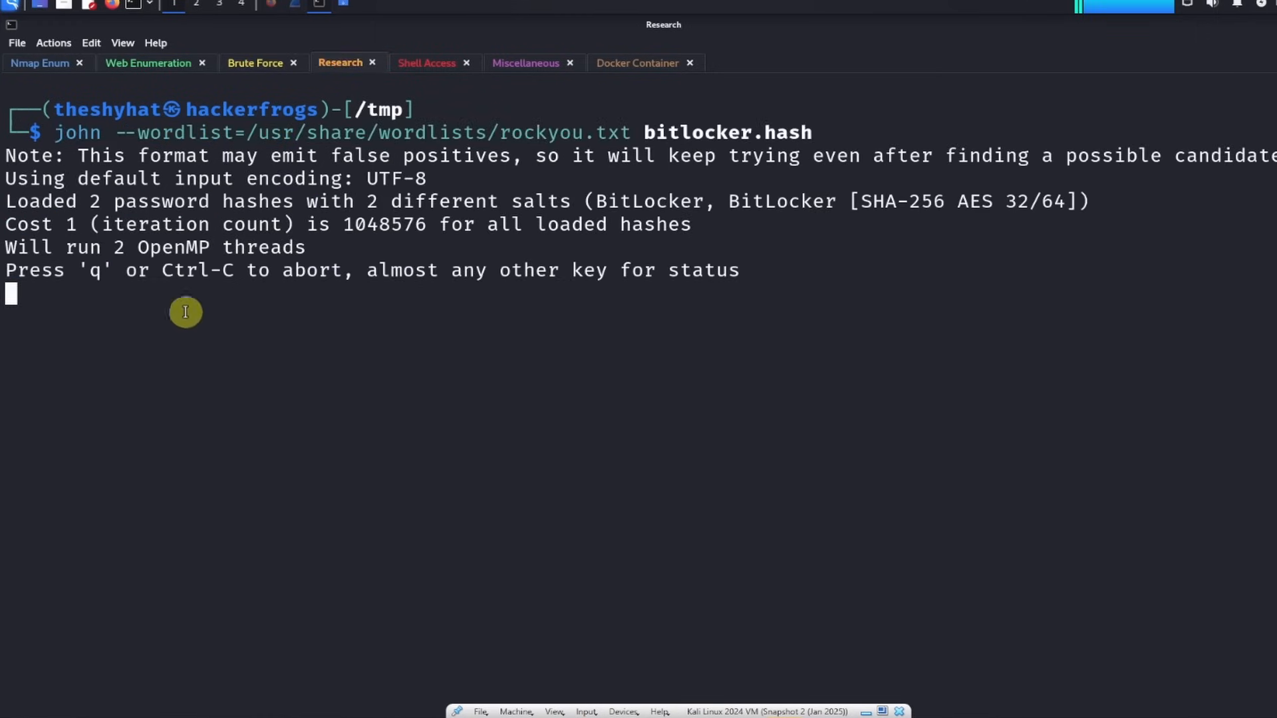
mouse_move(461, 381)
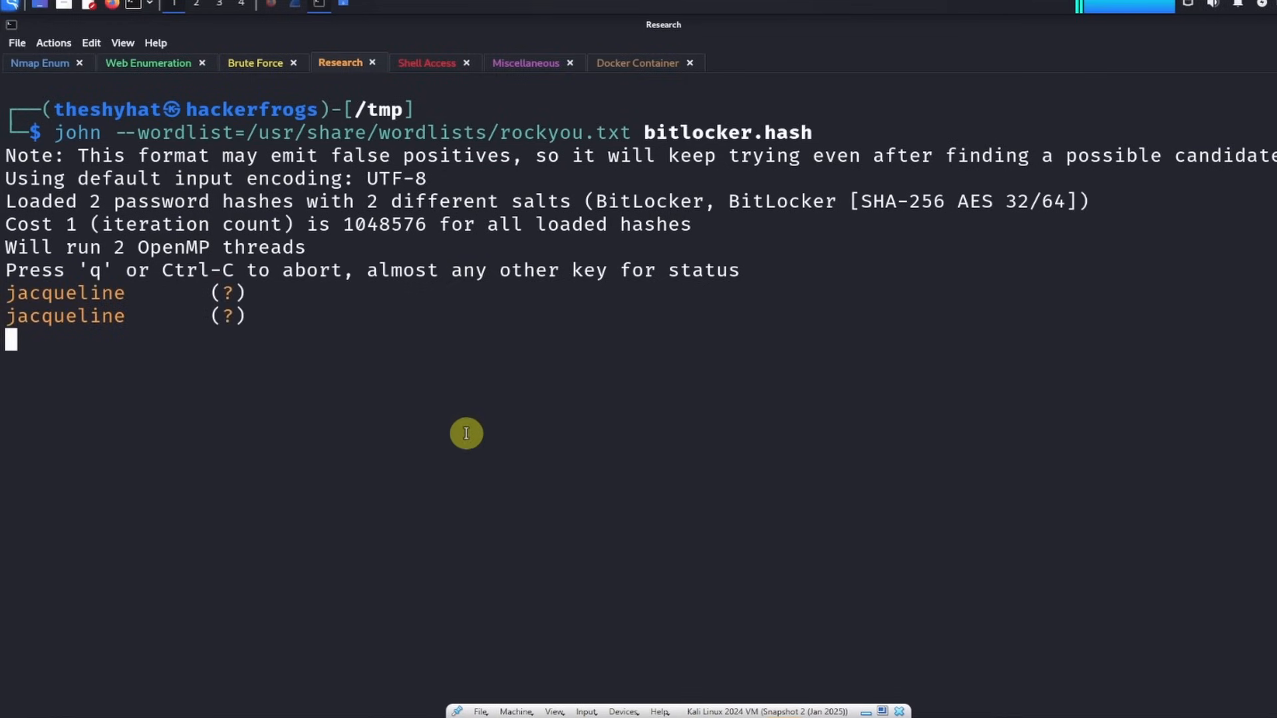
mouse_move(81, 315)
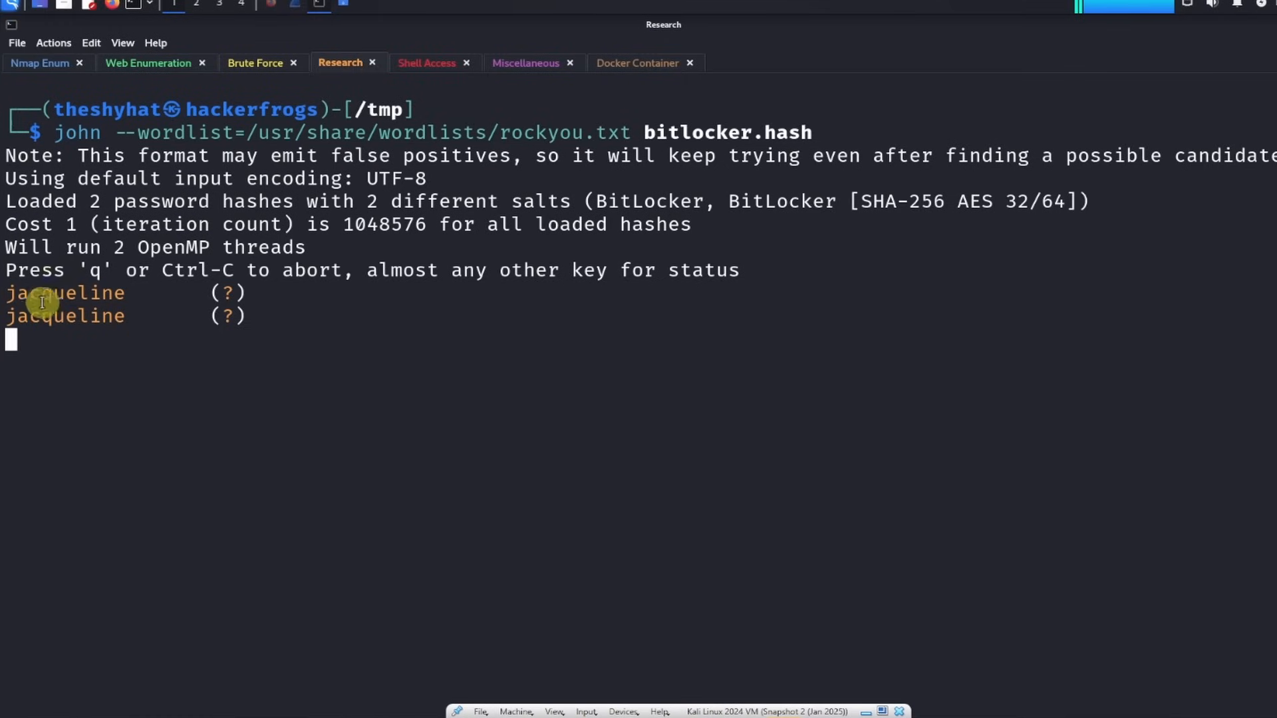
double_click(65, 293)
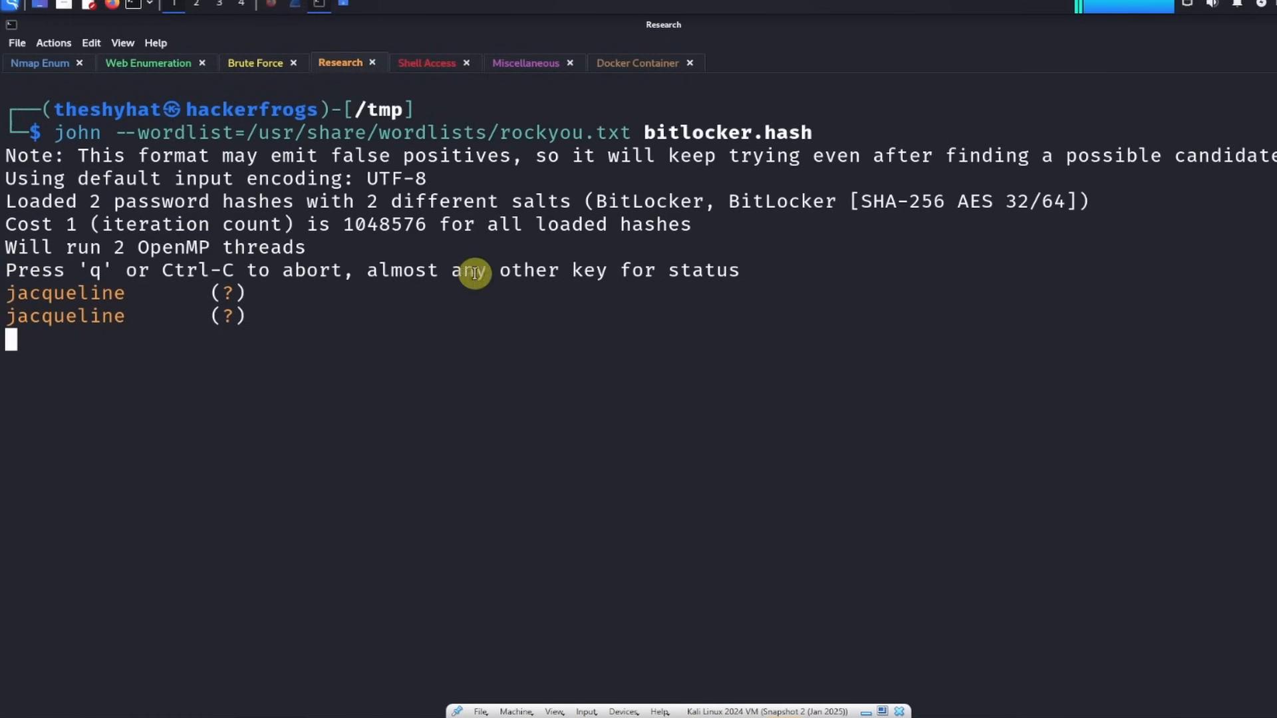
mouse_move(486, 285)
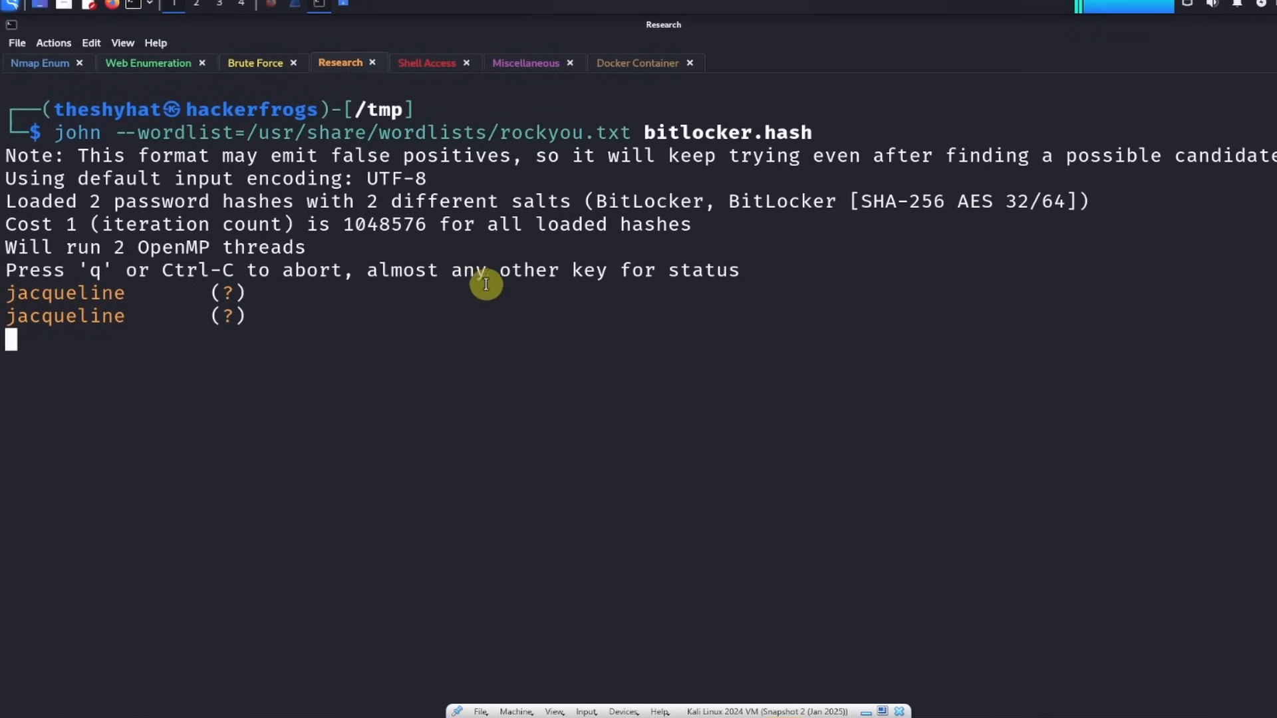
mouse_move(264, 87)
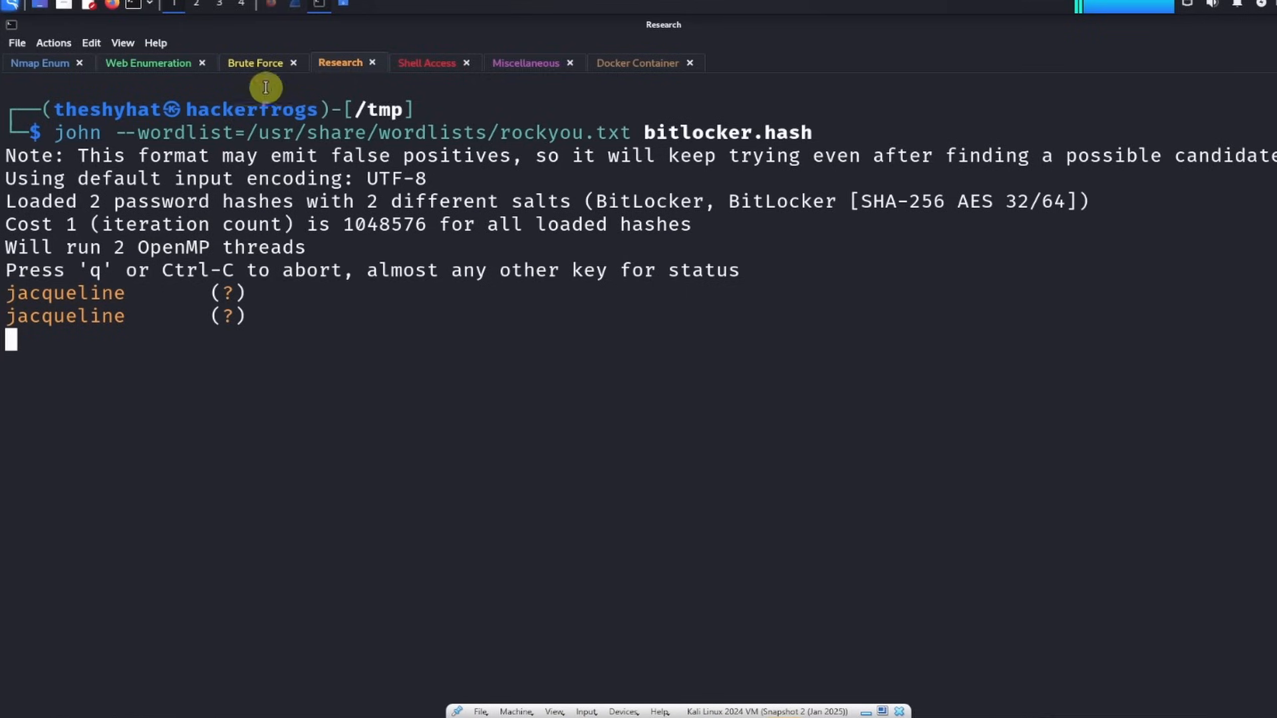
- Return to the mount-directory session and select the image name bitlocker-1.dd for the bdemount command
left_click(255, 62)
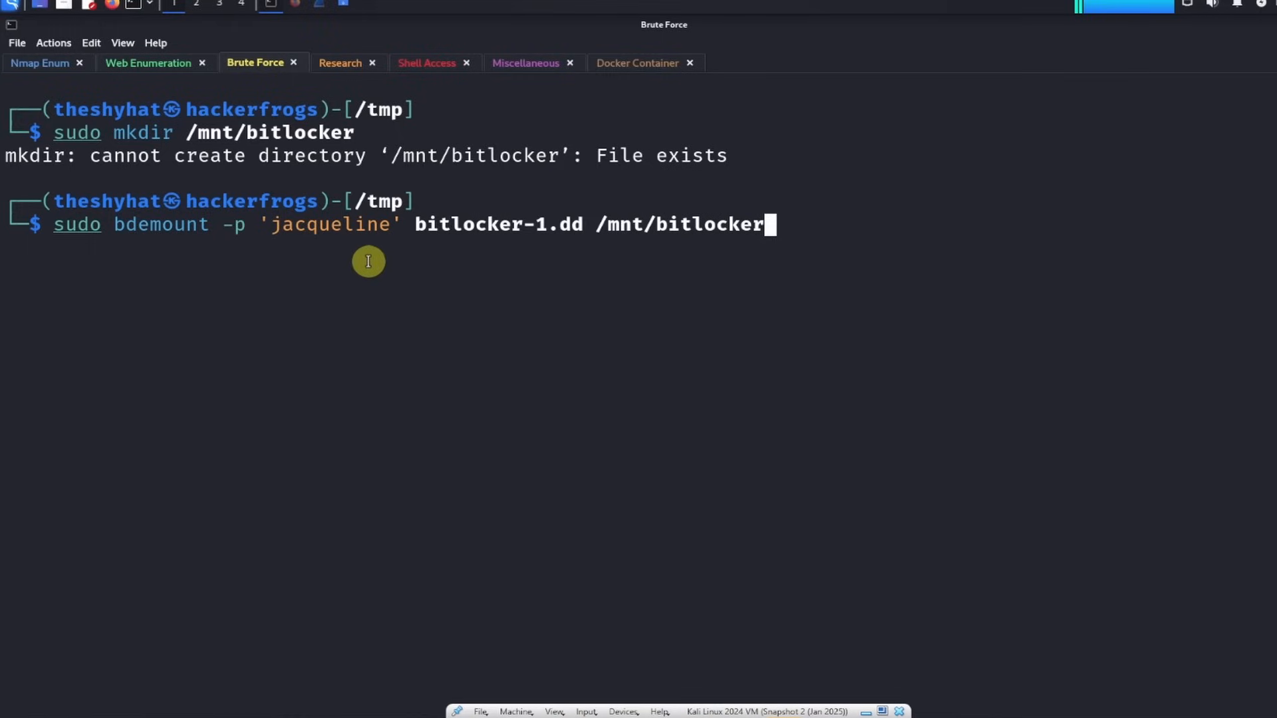
mouse_move(288, 275)
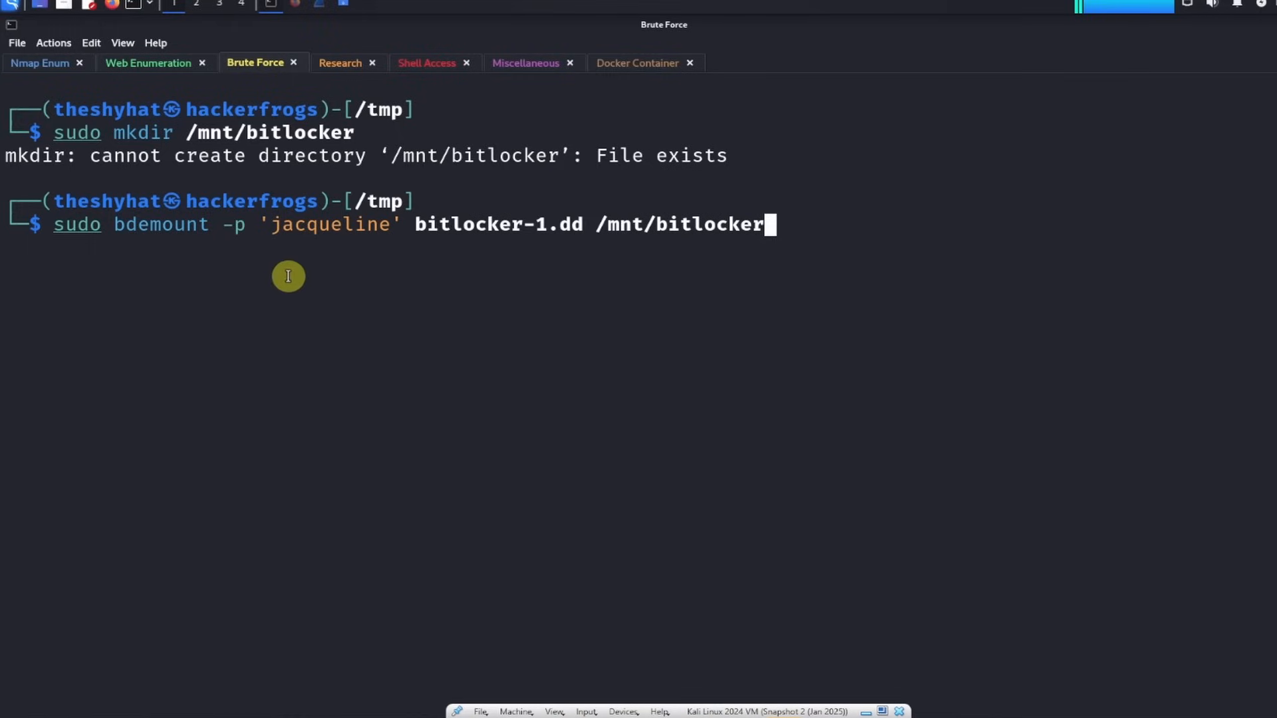
mouse_move(181, 255)
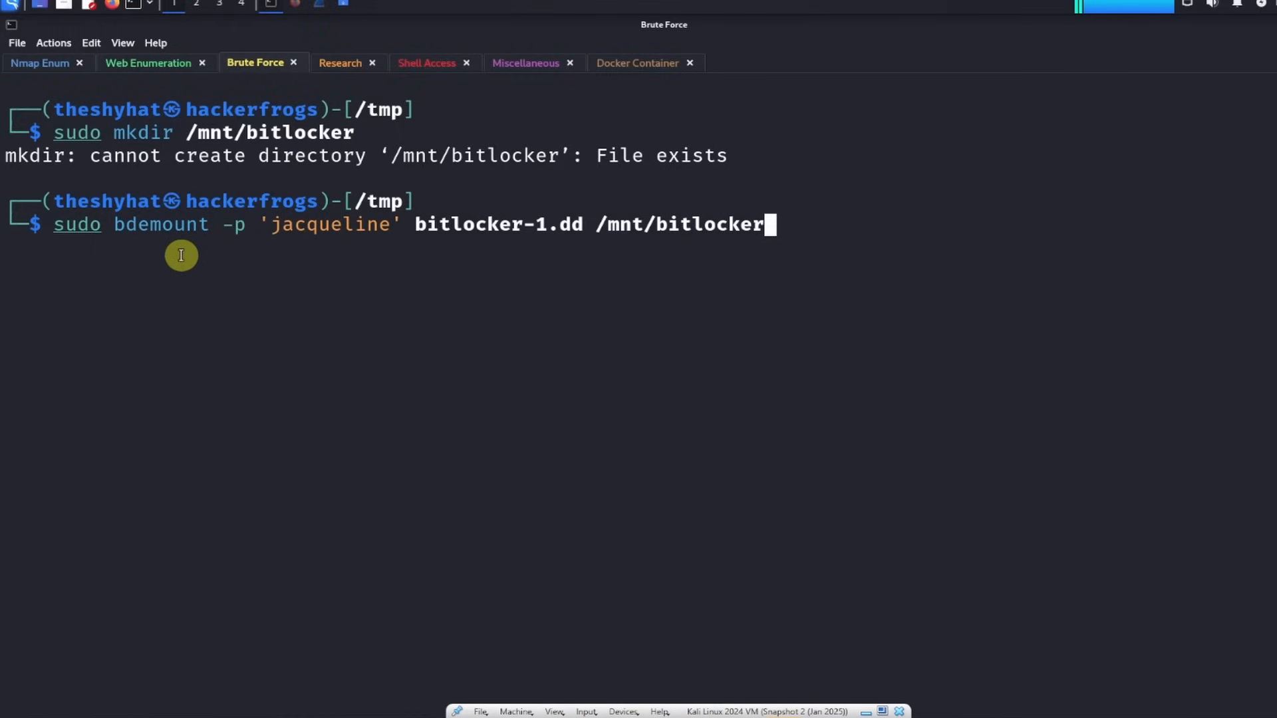
mouse_move(204, 251)
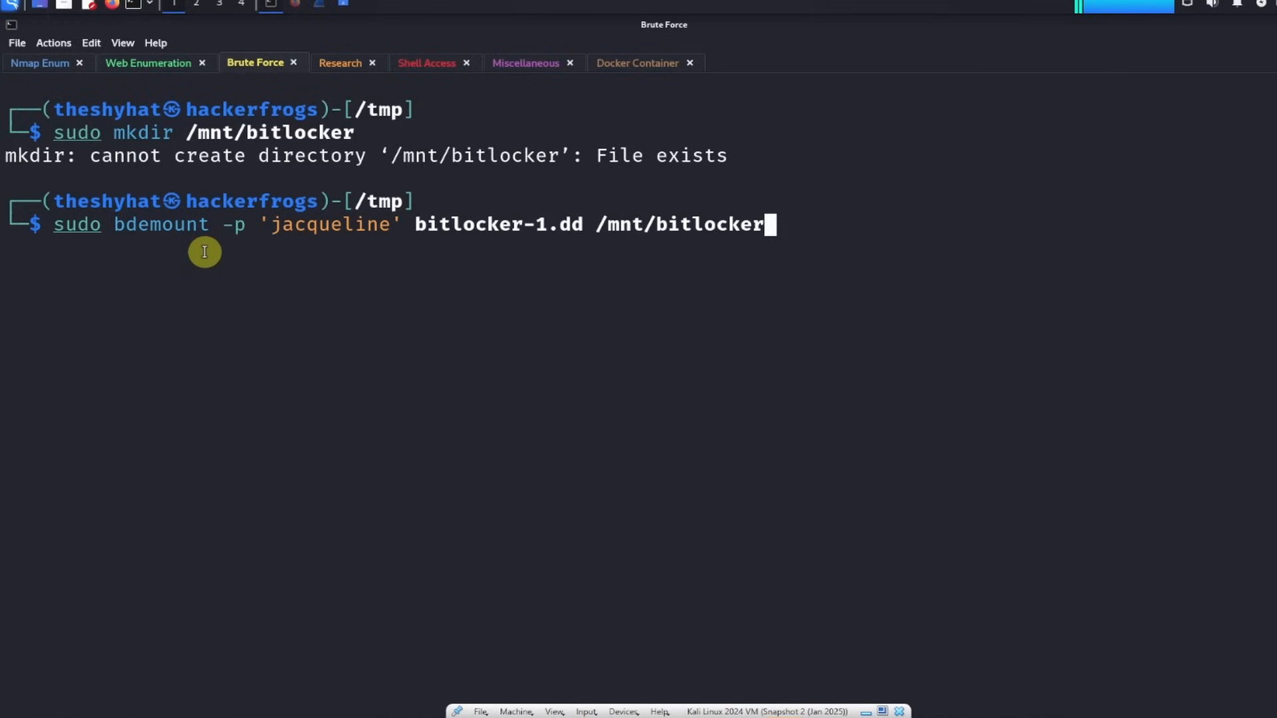
mouse_move(210, 254)
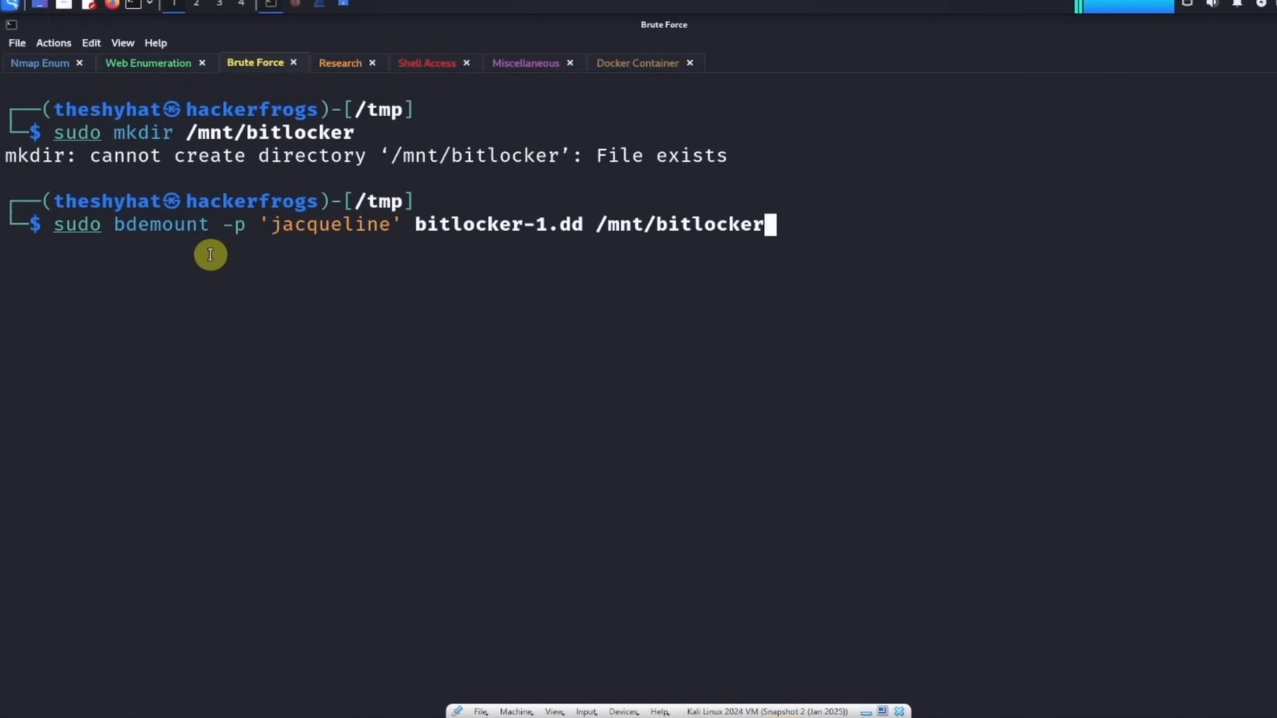
left_click_drag(210, 225, 399, 225)
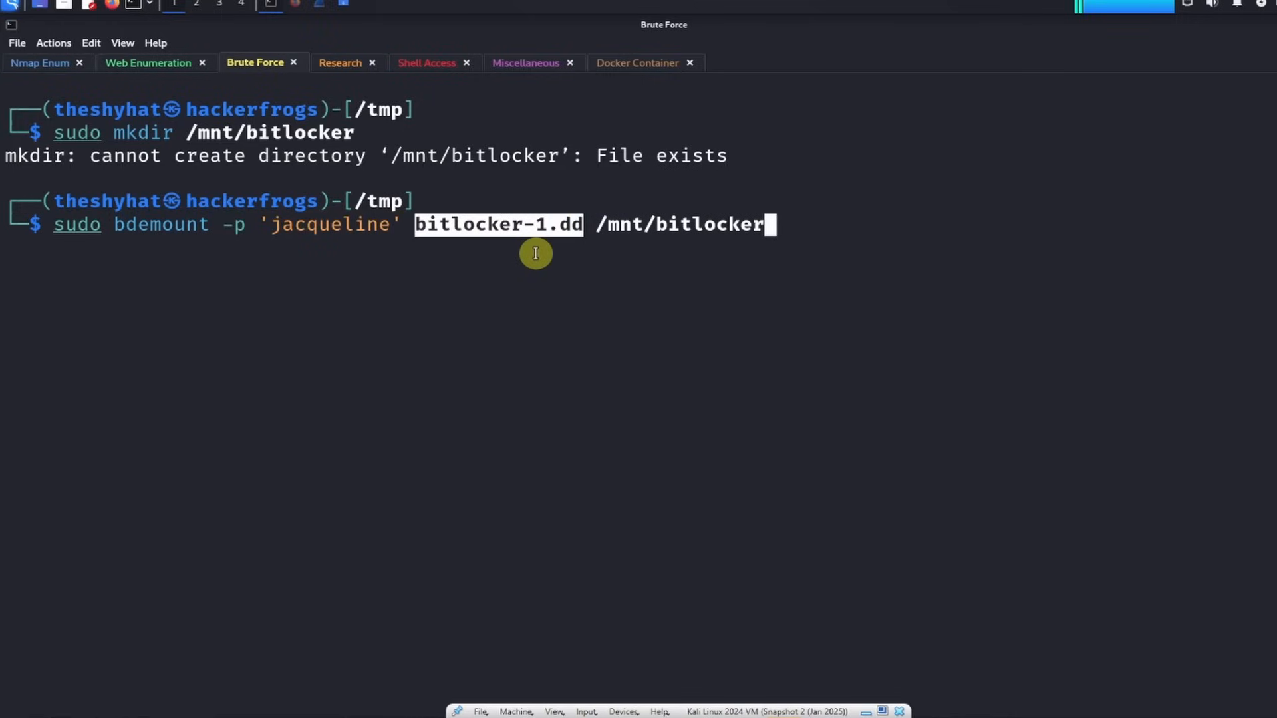
mouse_move(571, 262)
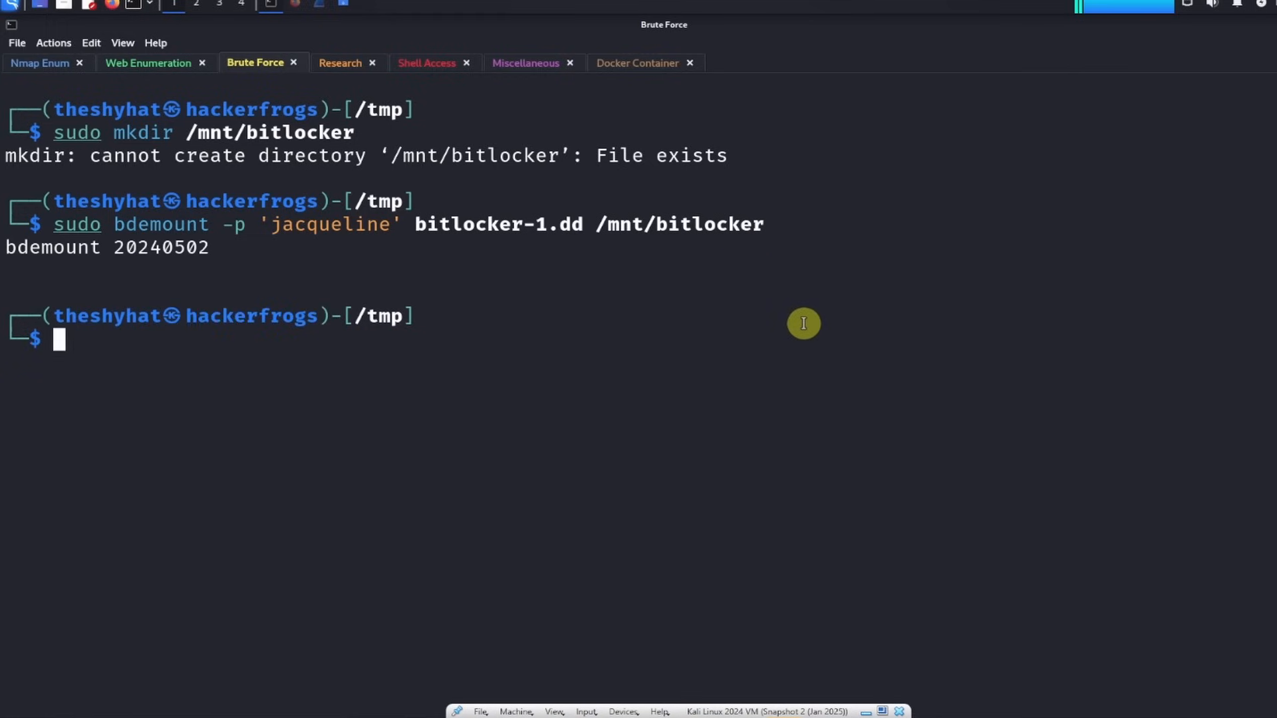
mouse_move(192, 241)
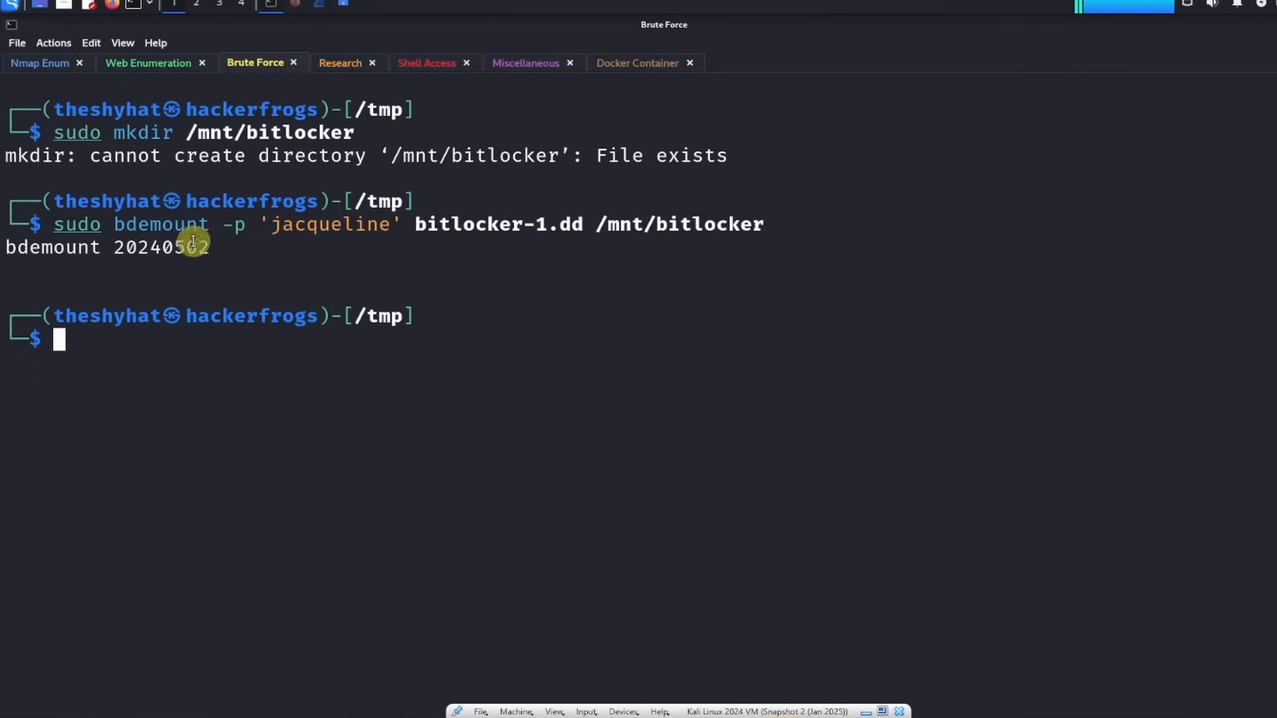
mouse_move(440, 270)
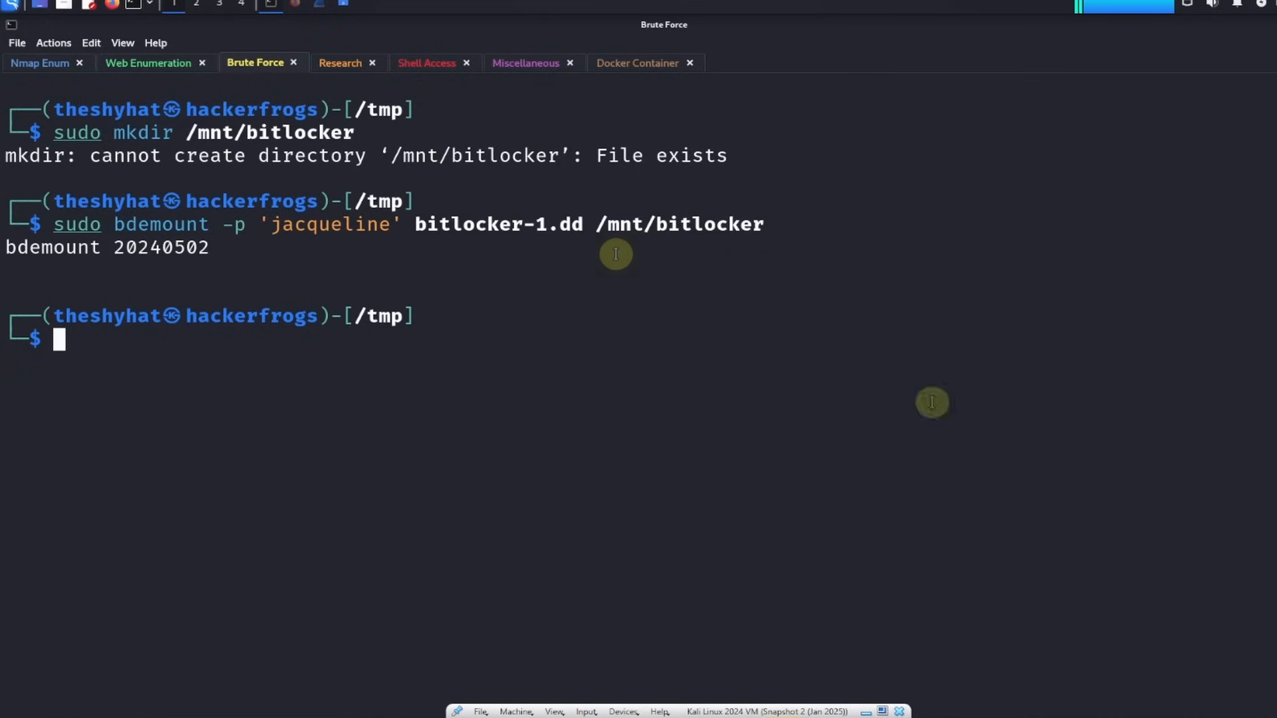
mouse_move(531, 358)
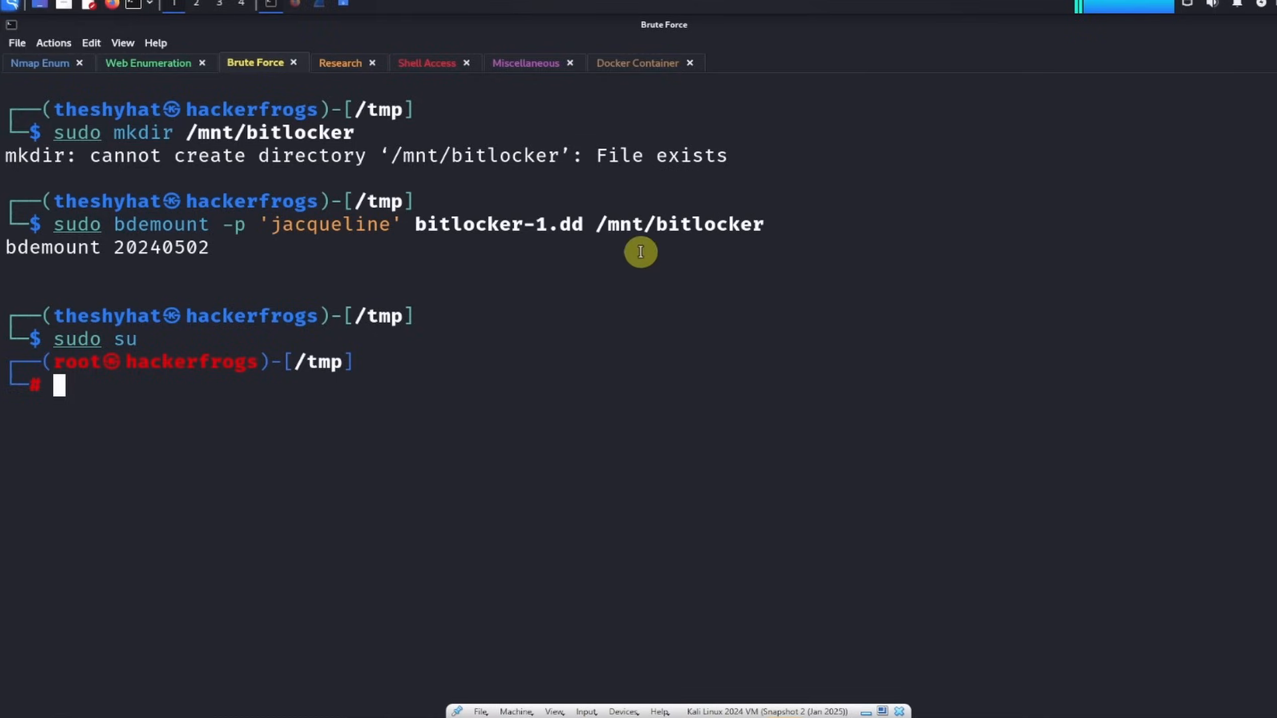
- Go to /home/theshyhat/Downloads, list its contents and run 'file bde1'
double_click(678, 224)
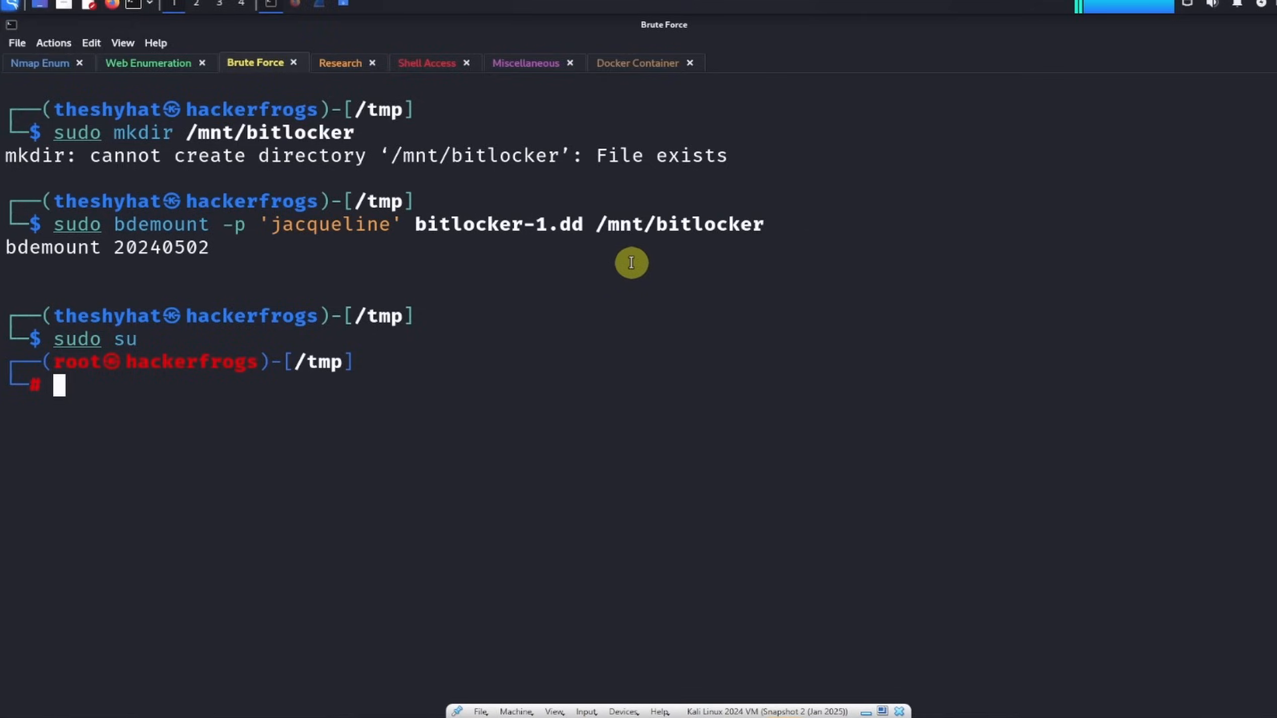
type("cd /home/theshyhat/Downloads")
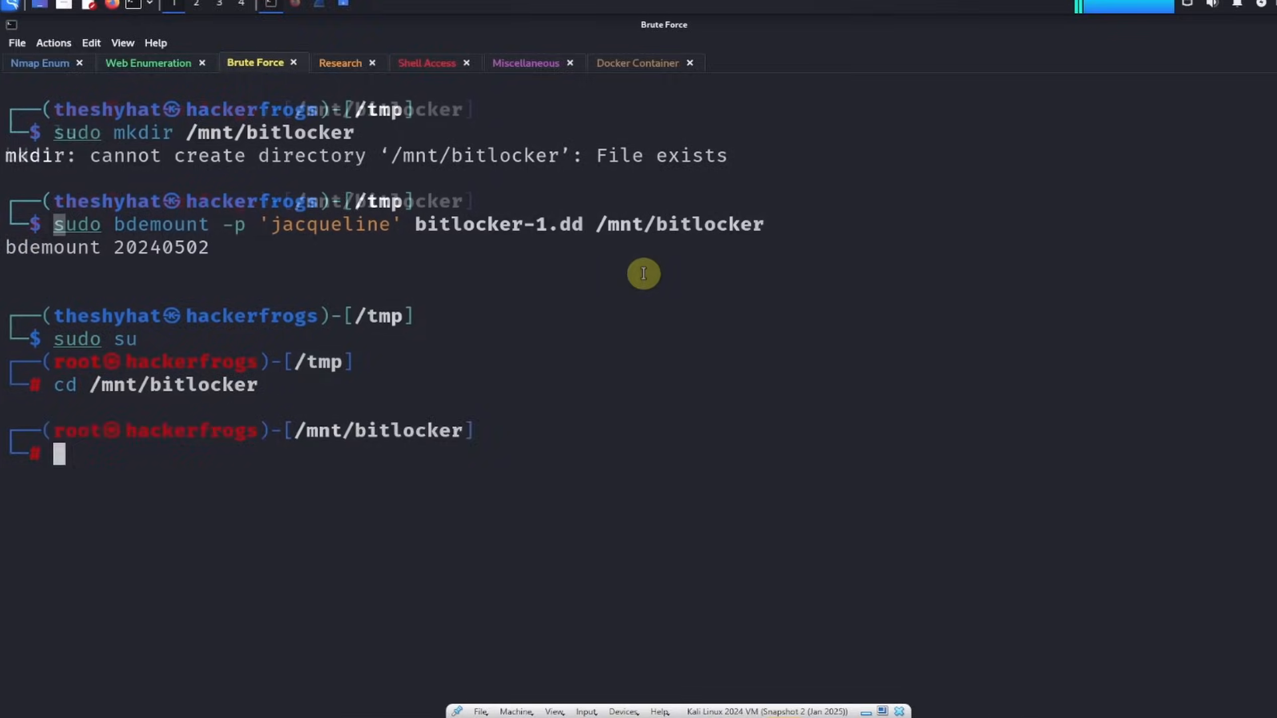
type("ls")
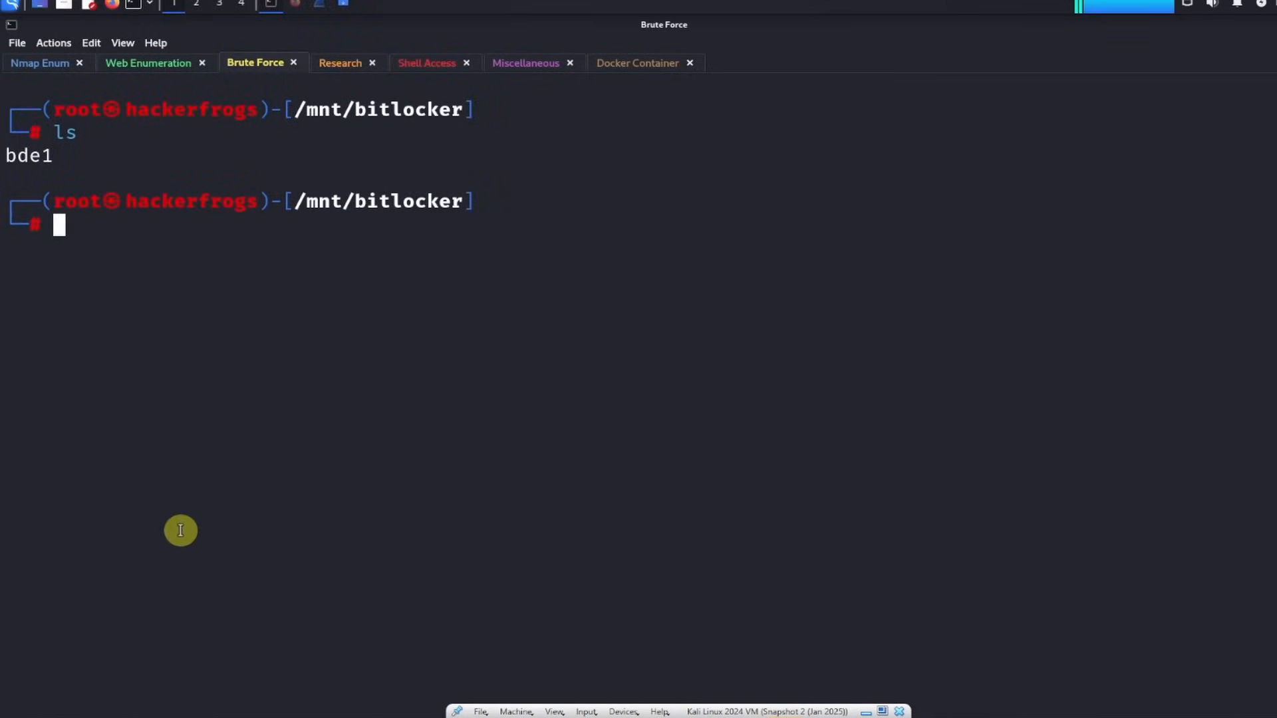
mouse_move(36, 177)
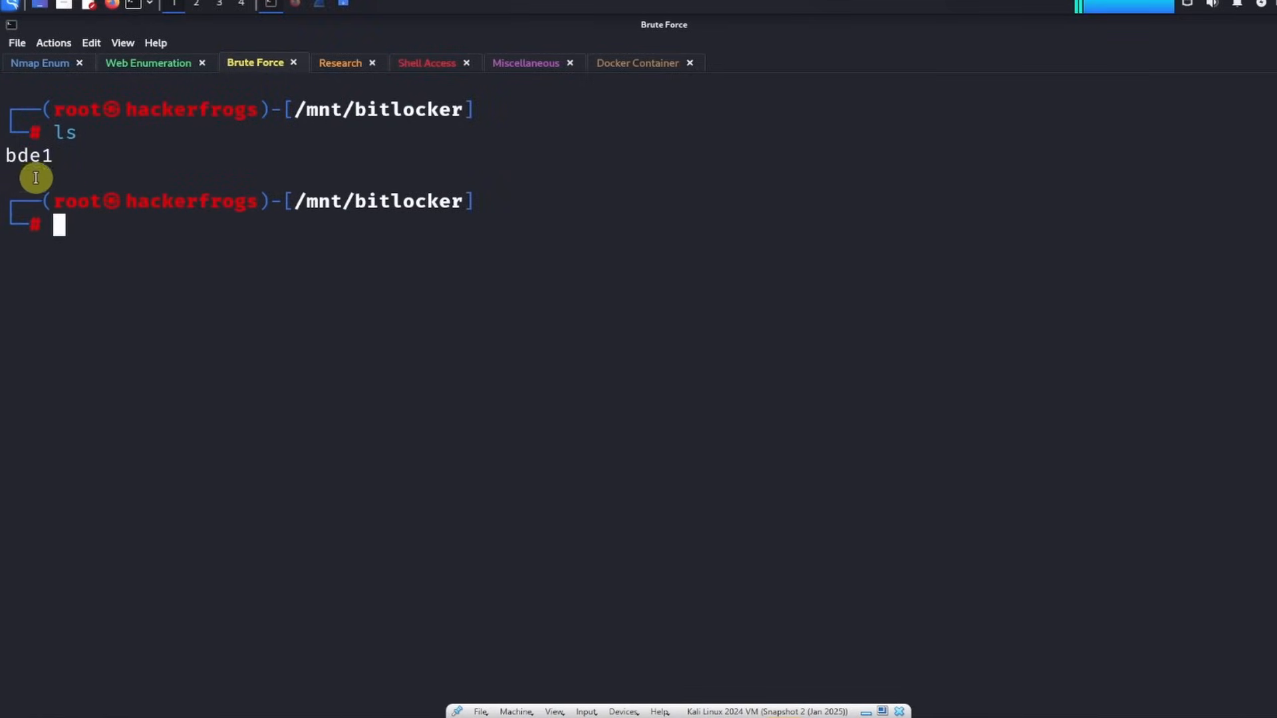
type("file bde1")
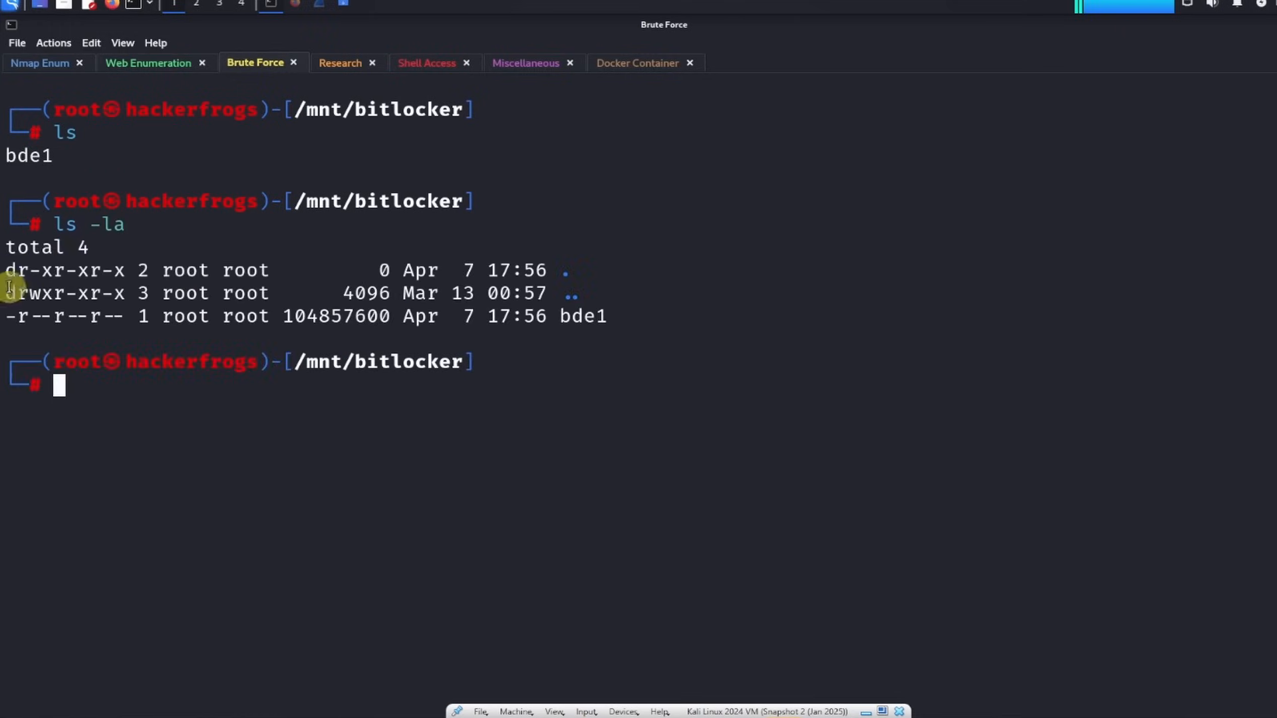
mouse_move(415, 329)
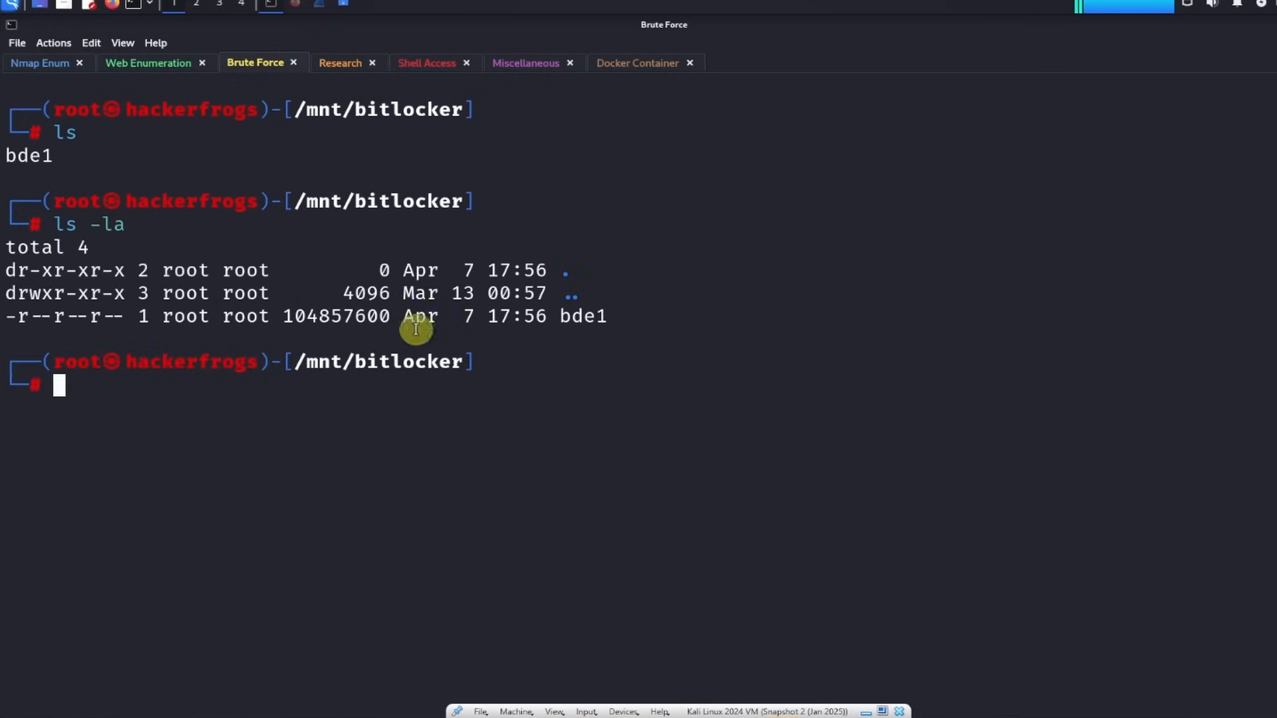
mouse_move(640, 338)
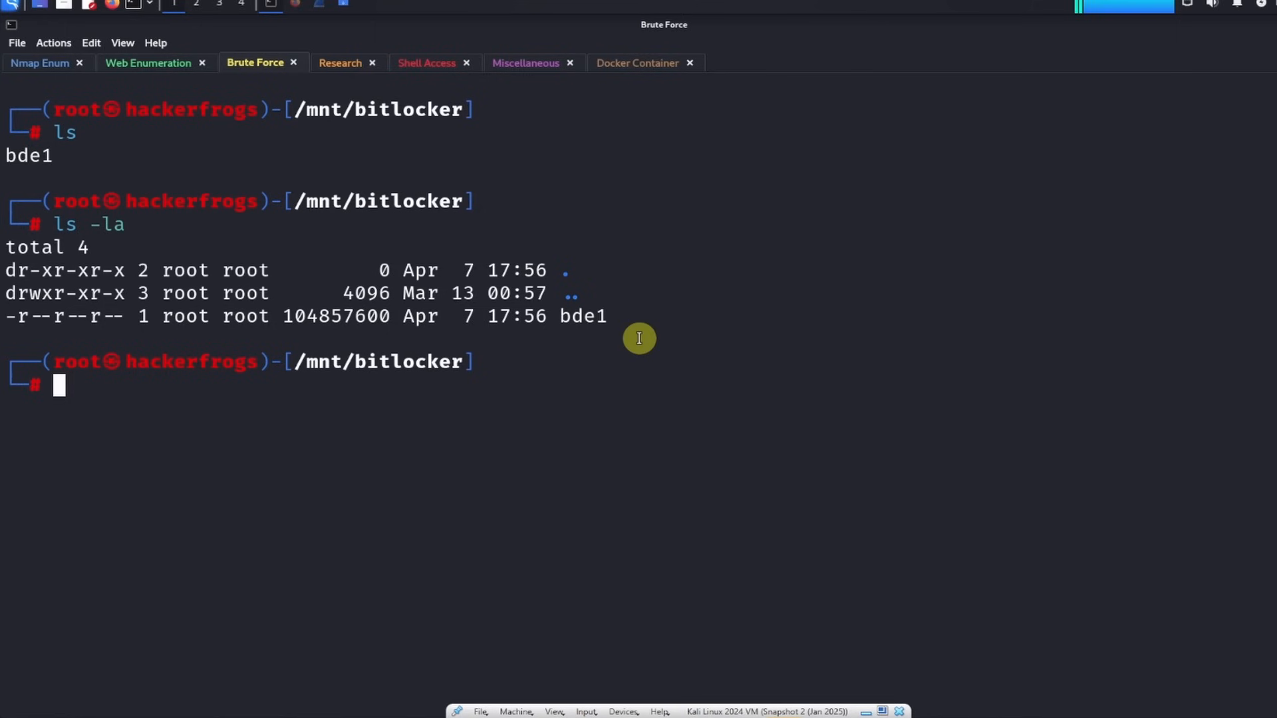
- Run 'file bde1' again and highlight bde1 identified as an NTFS boot sector
type("file bde1")
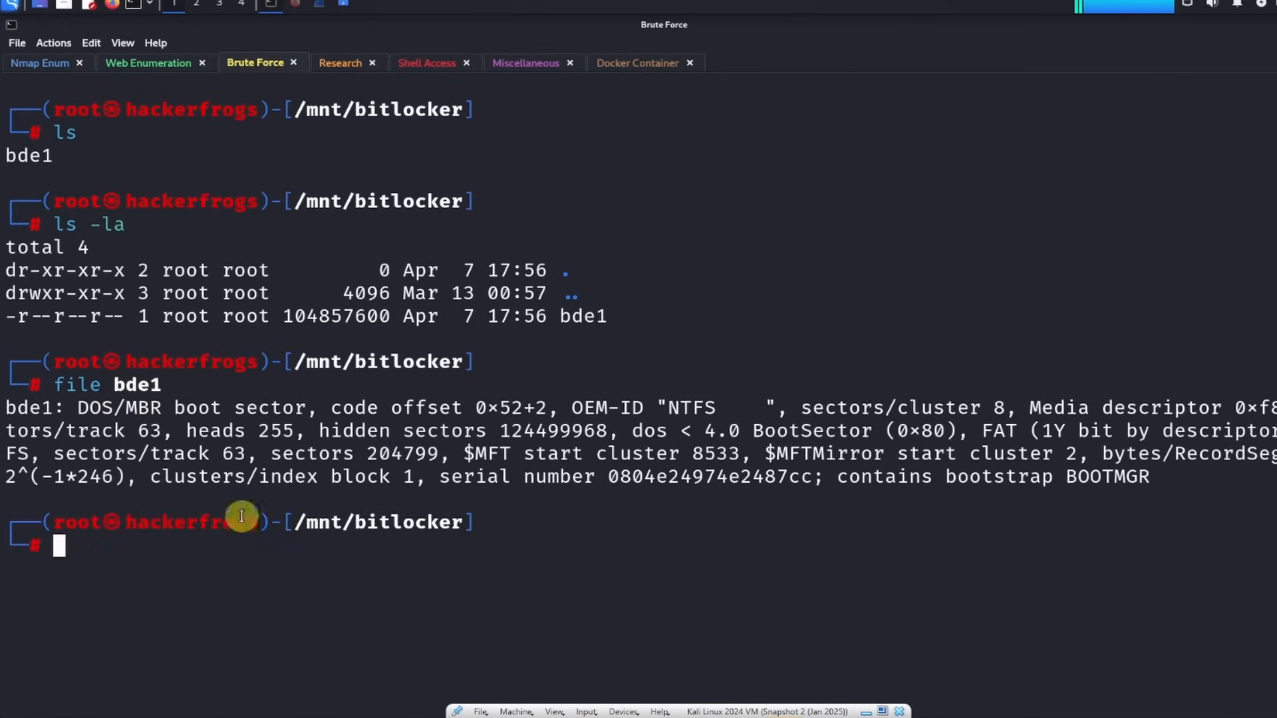
mouse_move(560, 317)
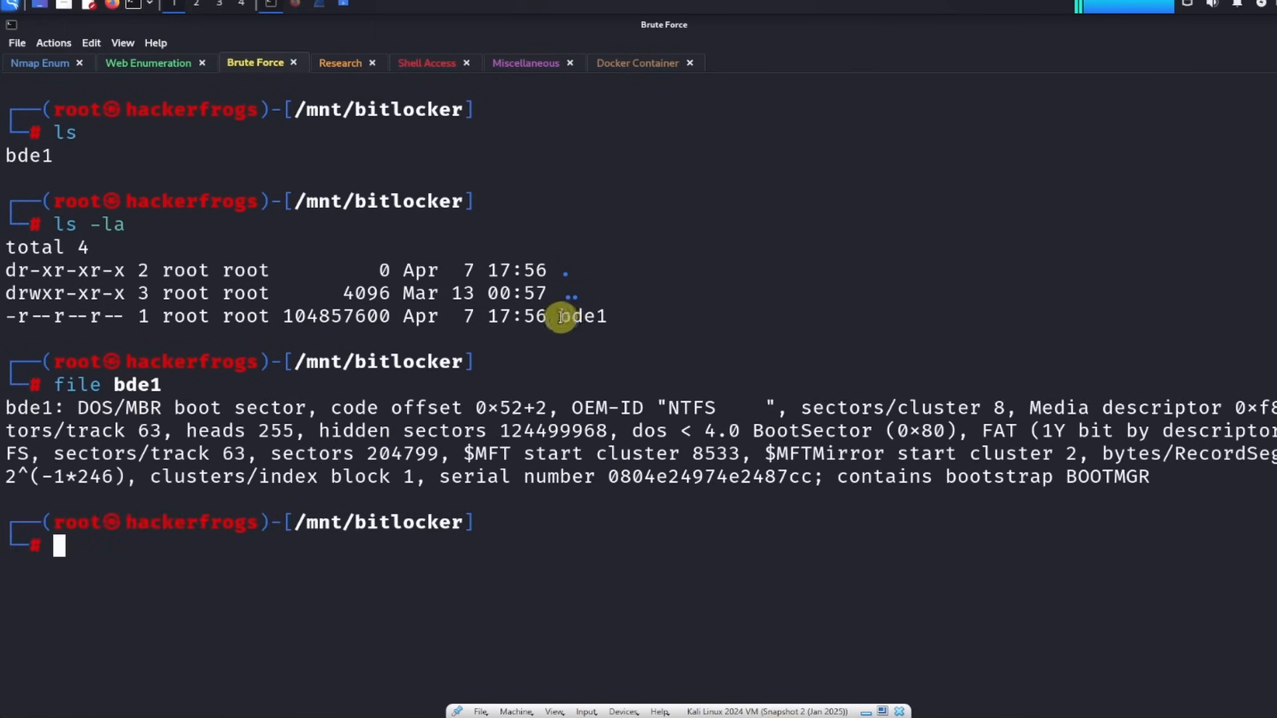
double_click(582, 317)
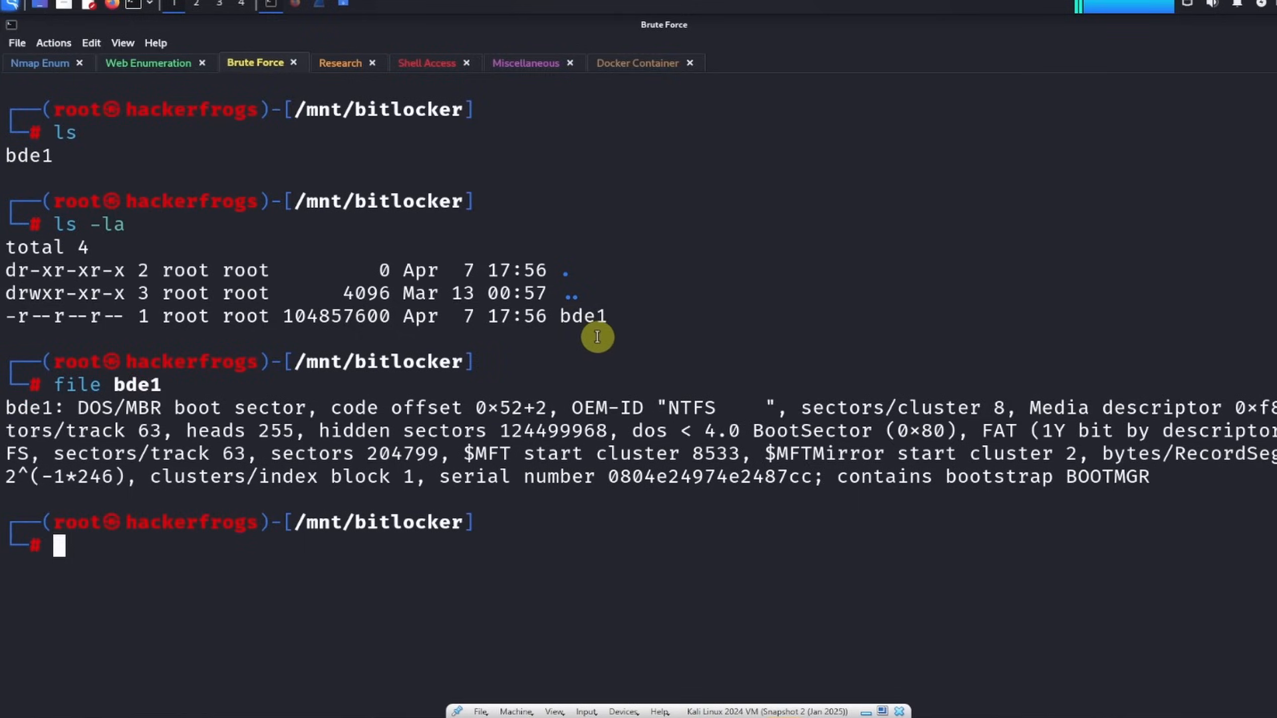
double_click(581, 316)
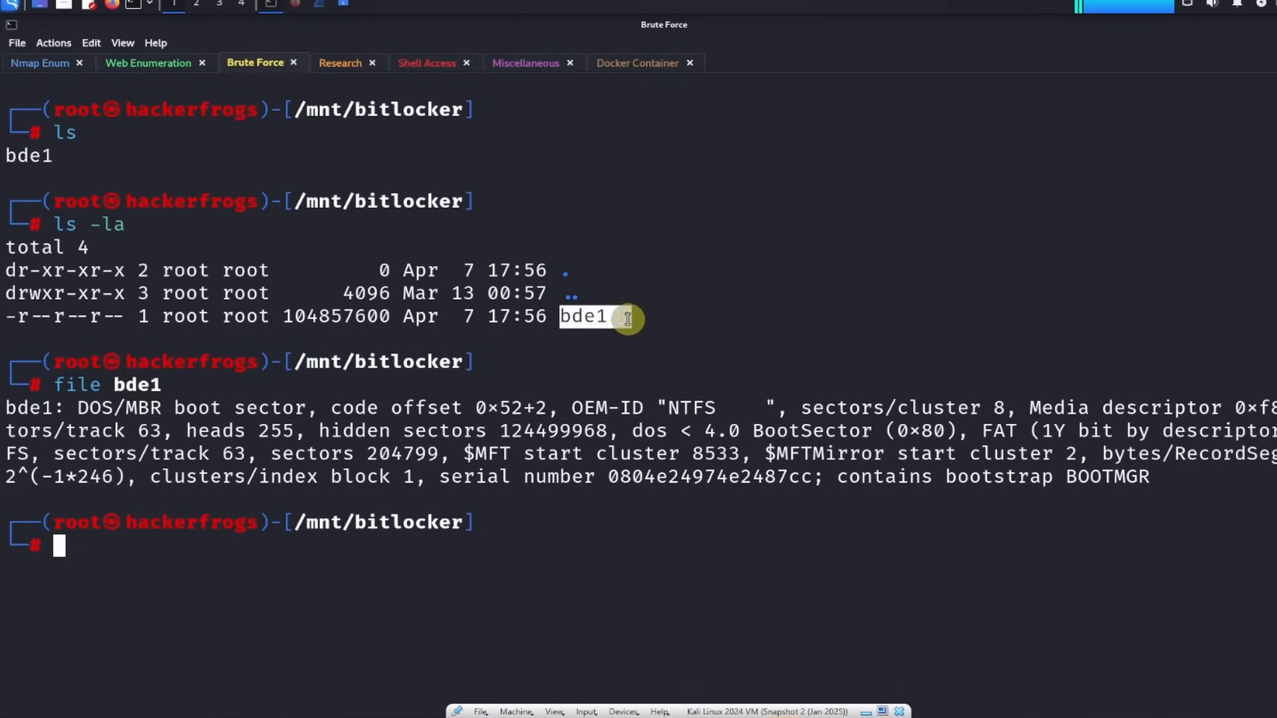
mouse_move(590, 341)
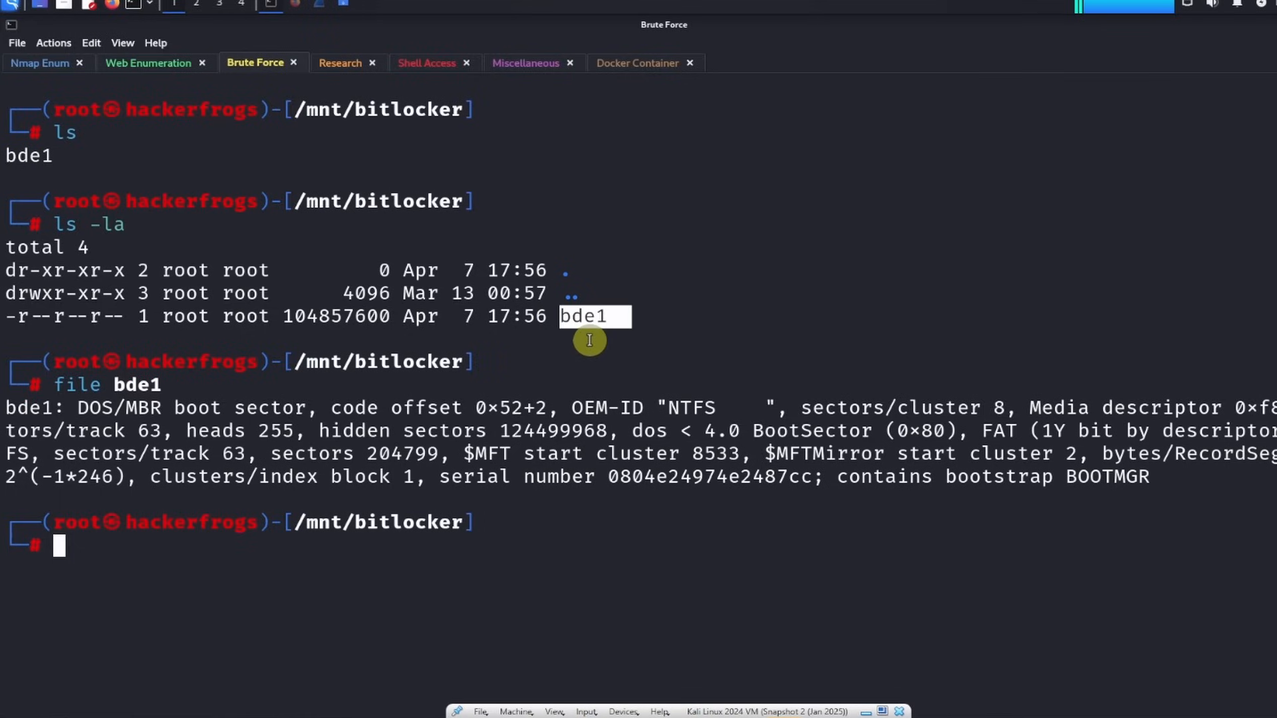
mouse_move(481, 274)
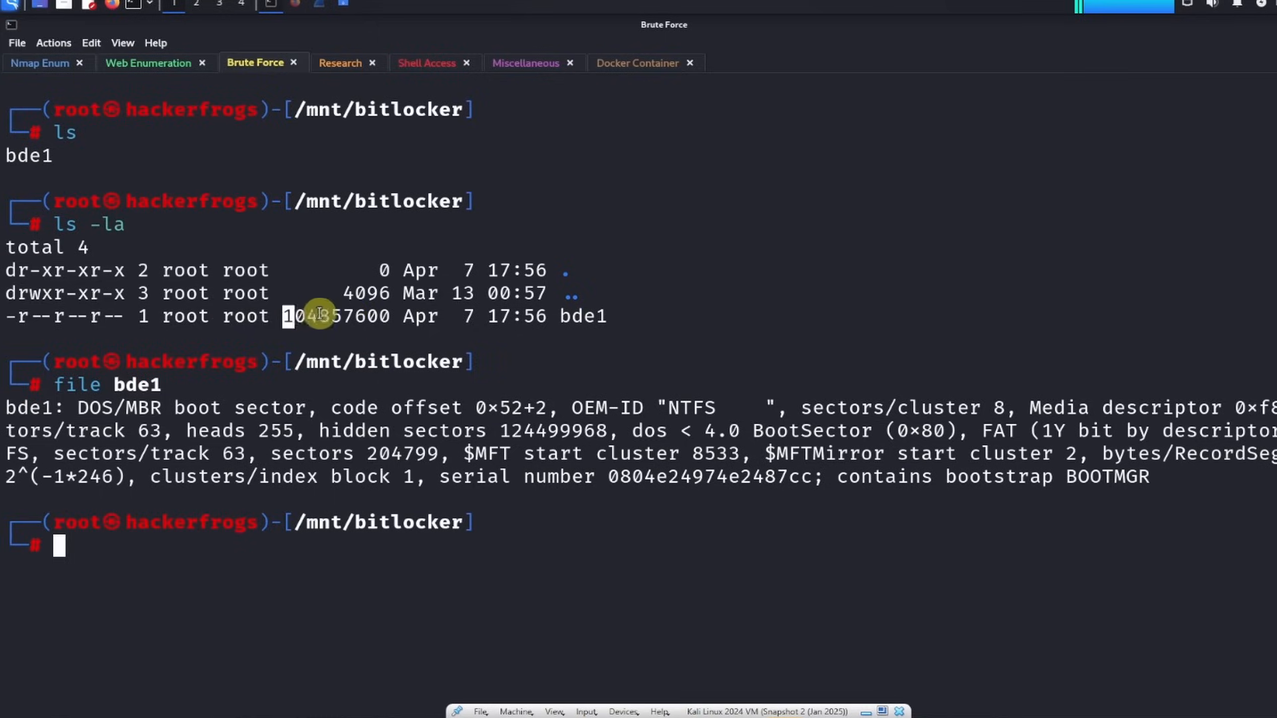
double_click(336, 317)
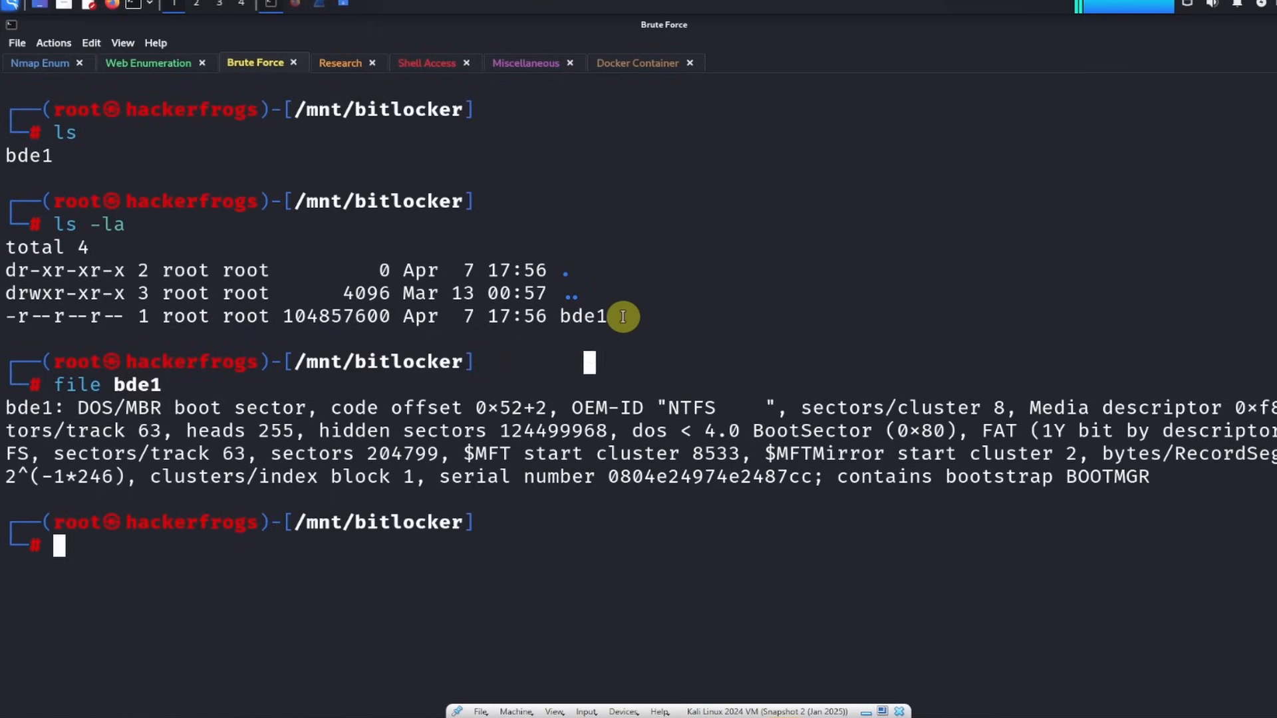
type("strings bde1 | grep pico")
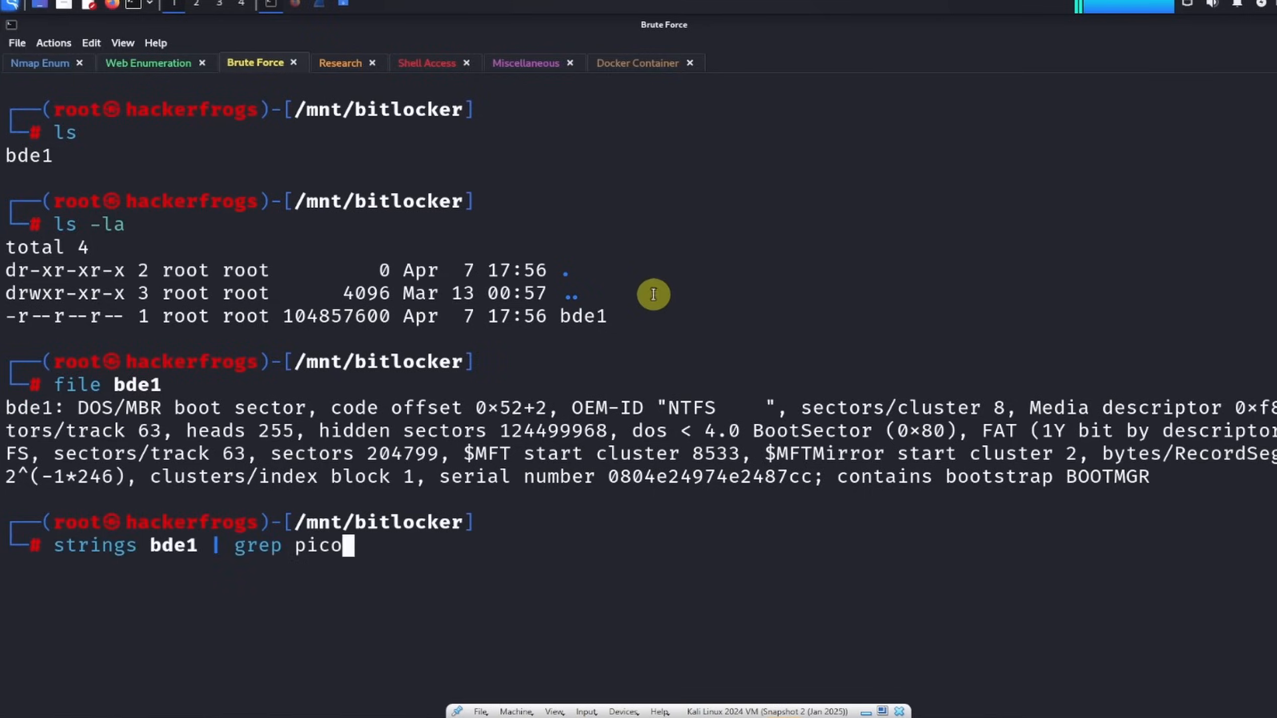
mouse_move(259, 579)
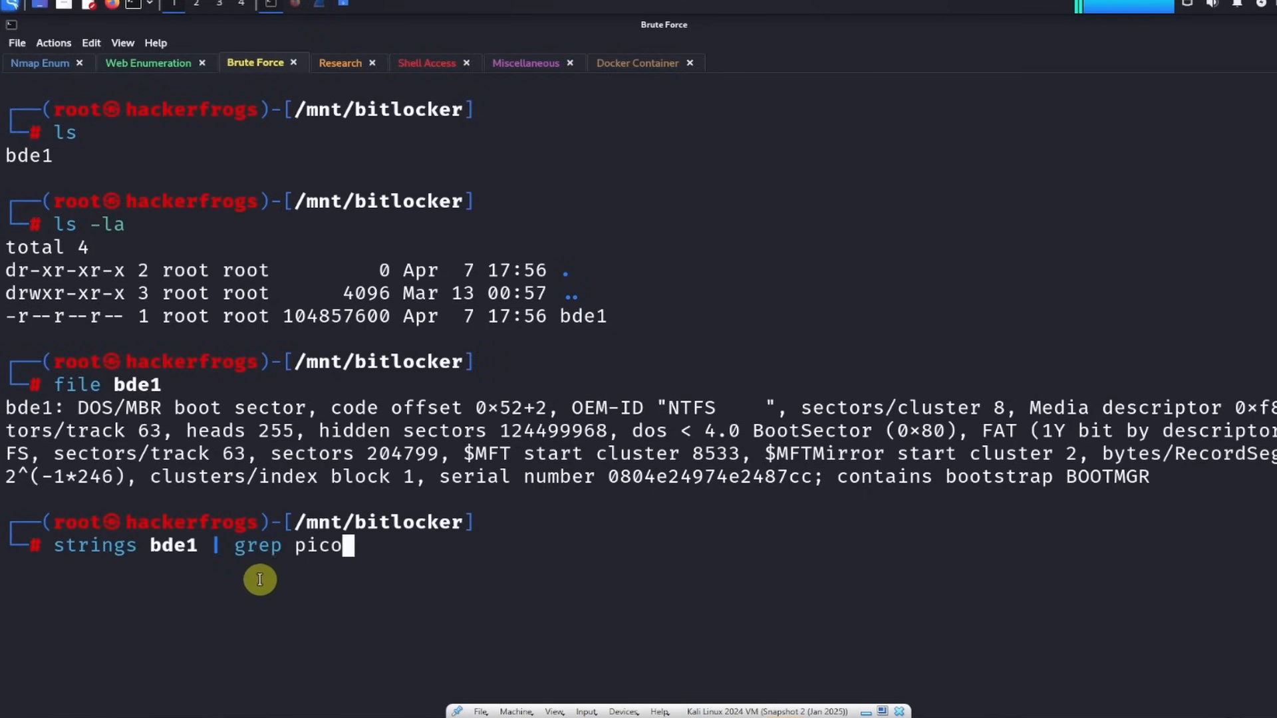
mouse_move(174, 567)
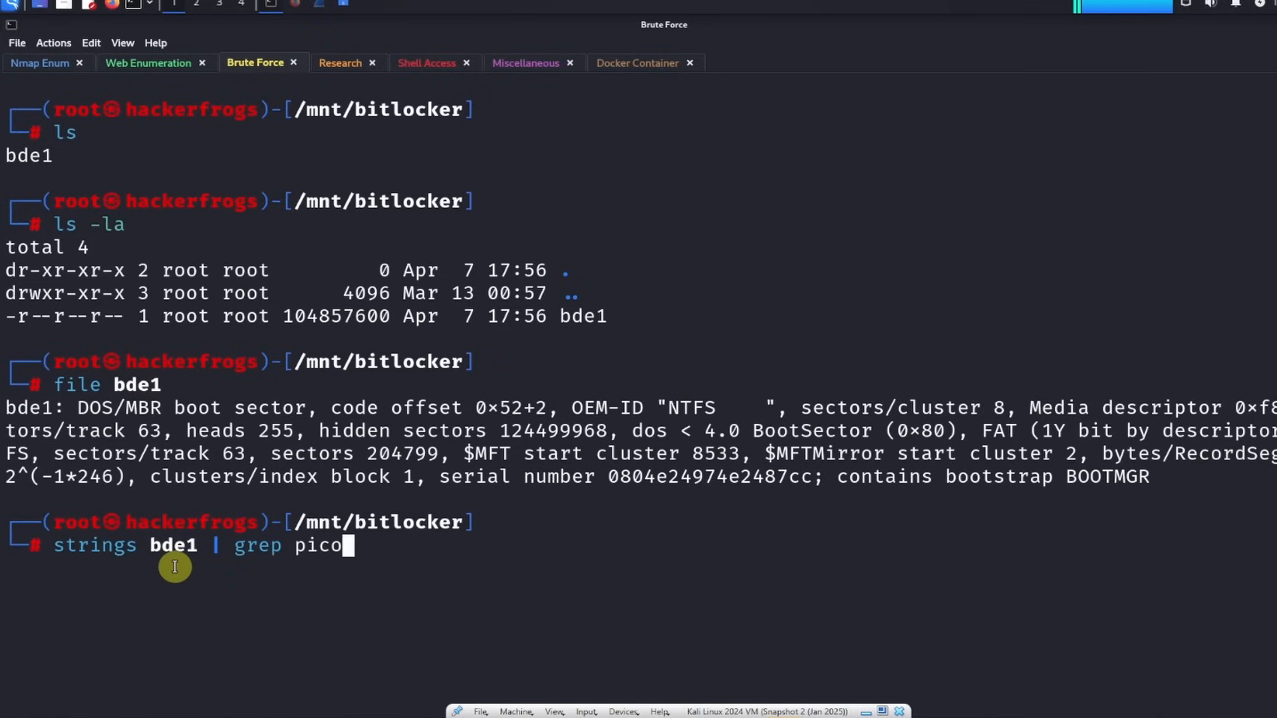
double_click(172, 546)
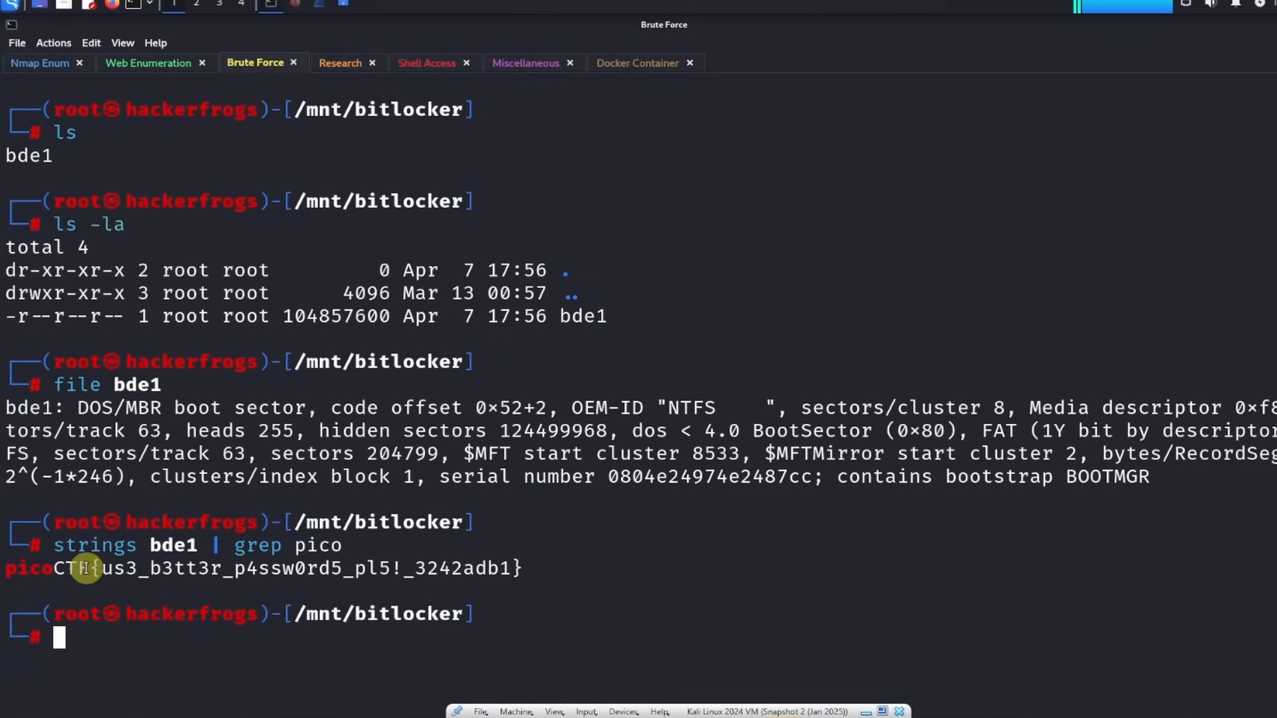
mouse_move(115, 591)
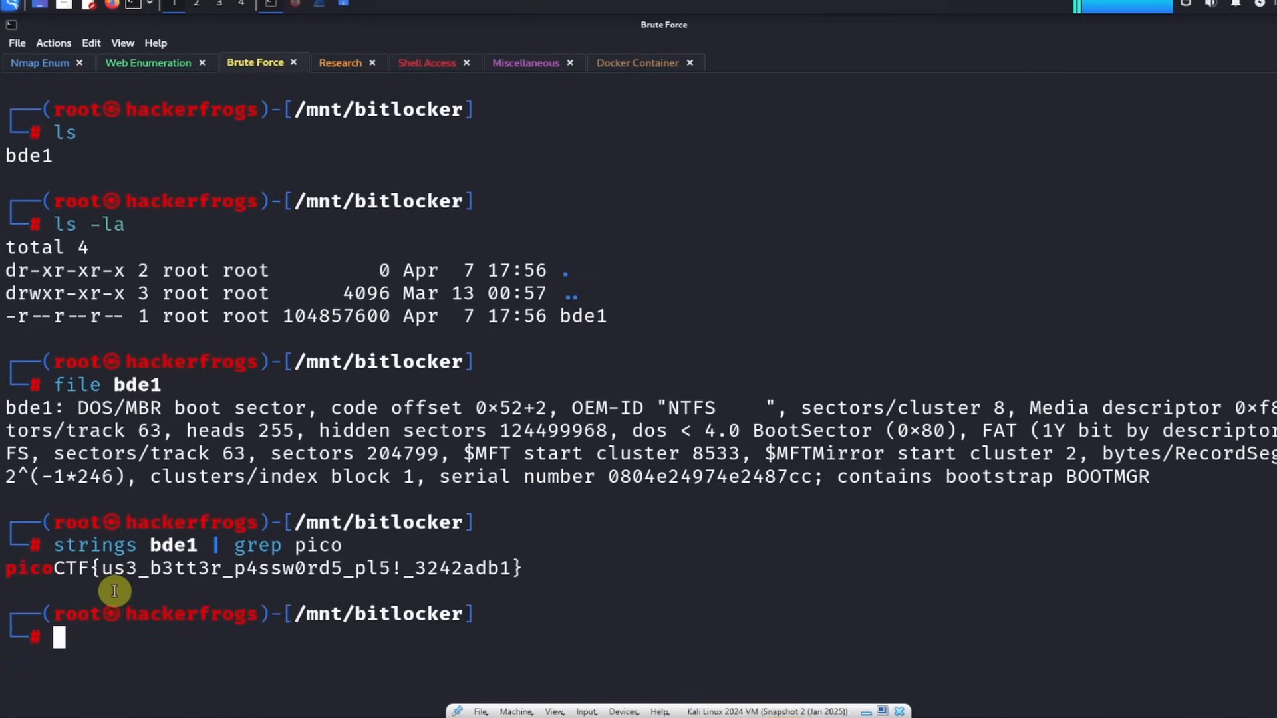
mouse_move(410, 593)
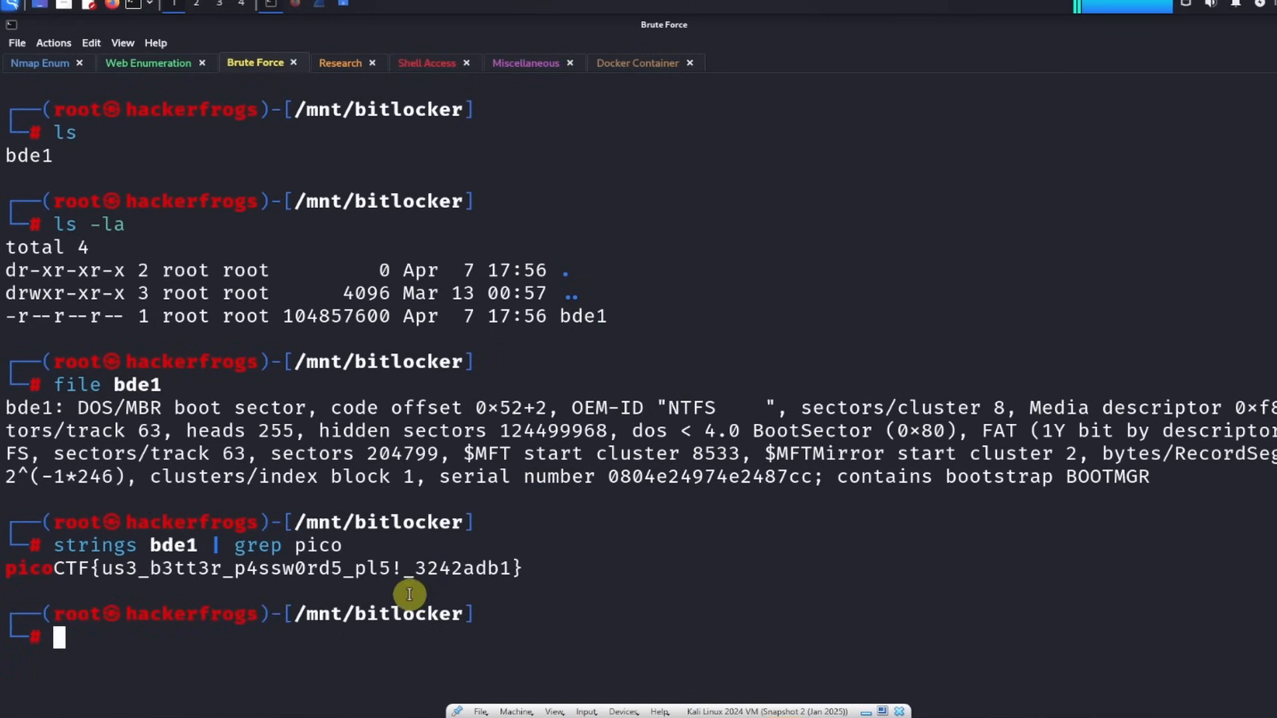
left_click_drag(5, 568, 276, 568)
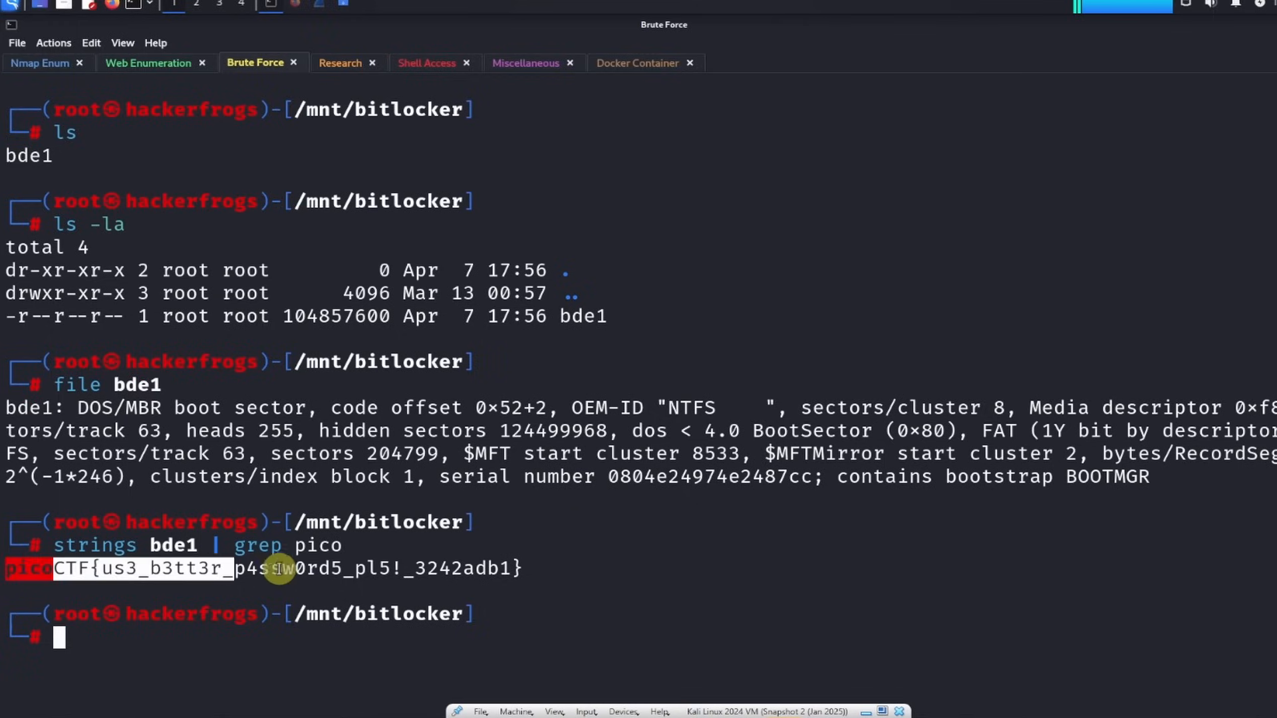
right_click(277, 568)
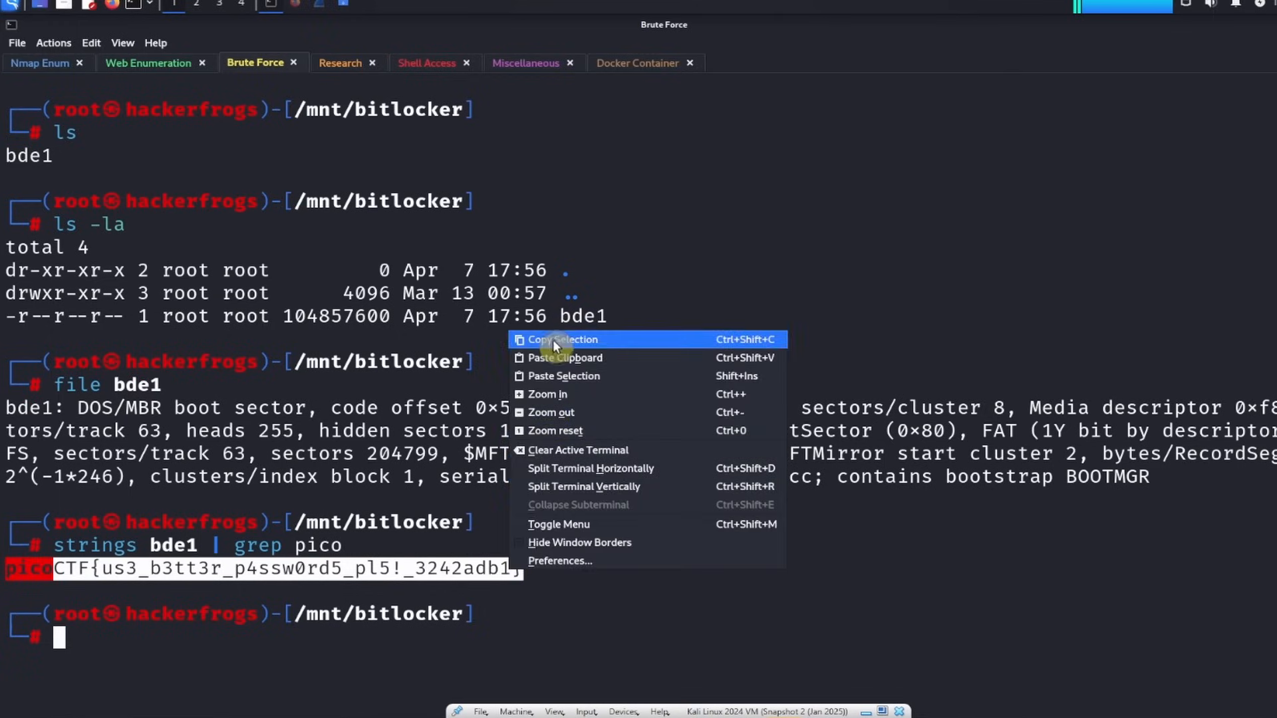
left_click(561, 339)
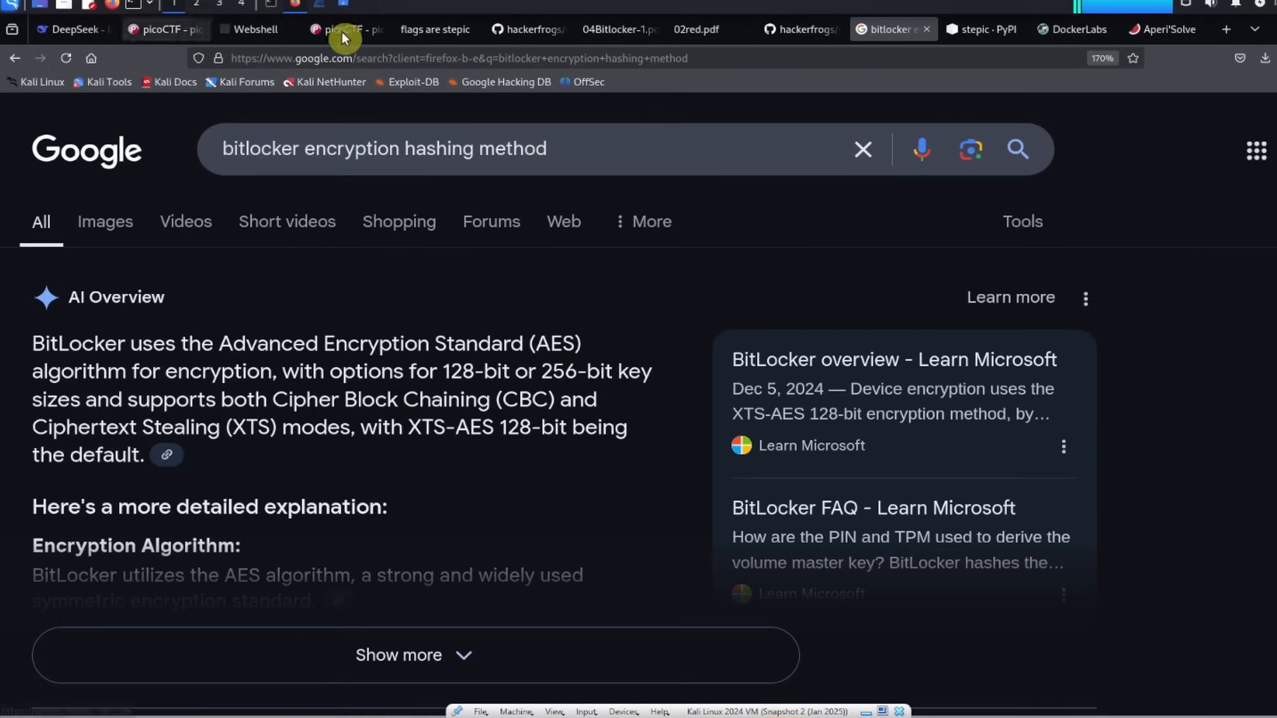
- Submit the copied flag on the picoCTF Bitlocker-1 challenge, dismiss the solved banner and reopen its details
left_click(342, 29)
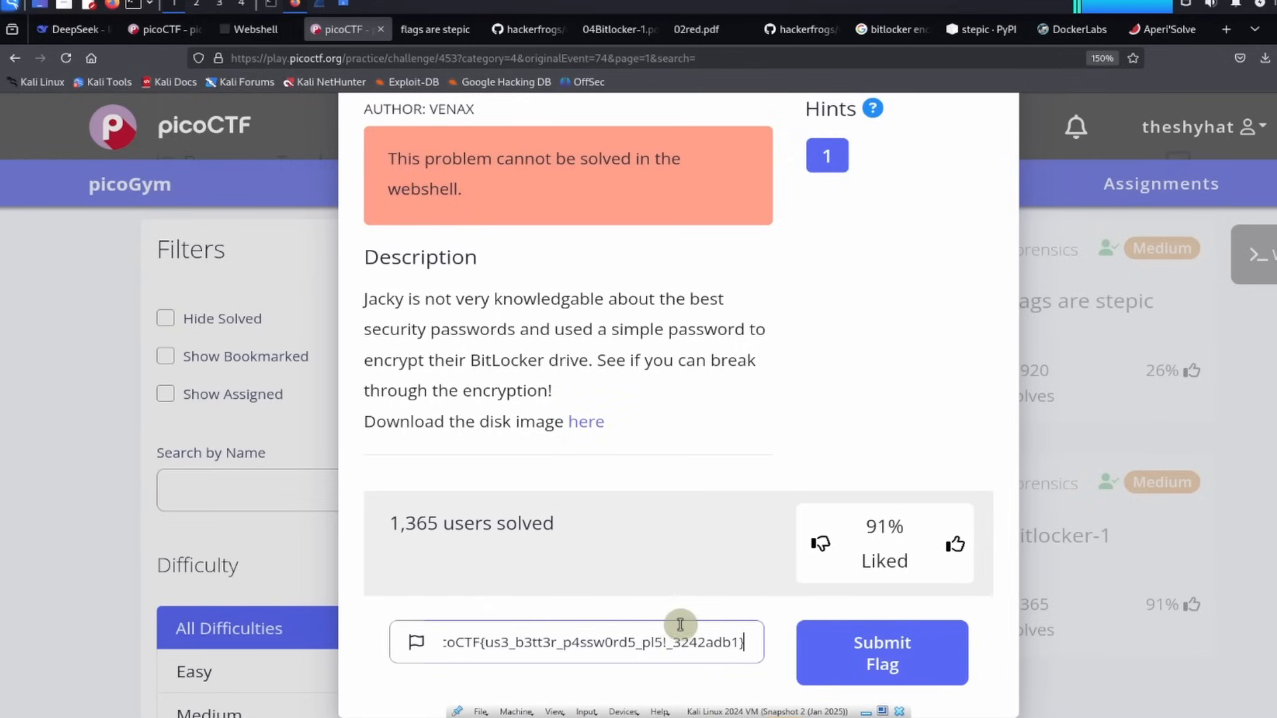
left_click(881, 652)
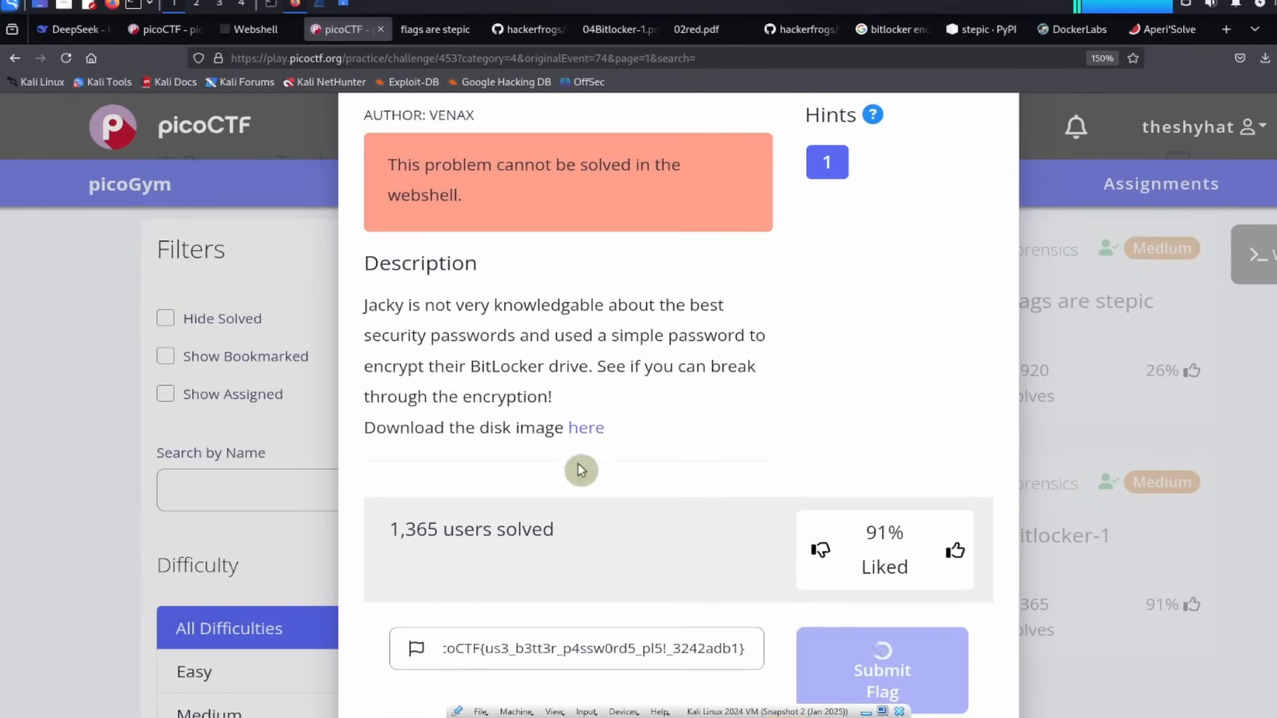
left_click(880, 669)
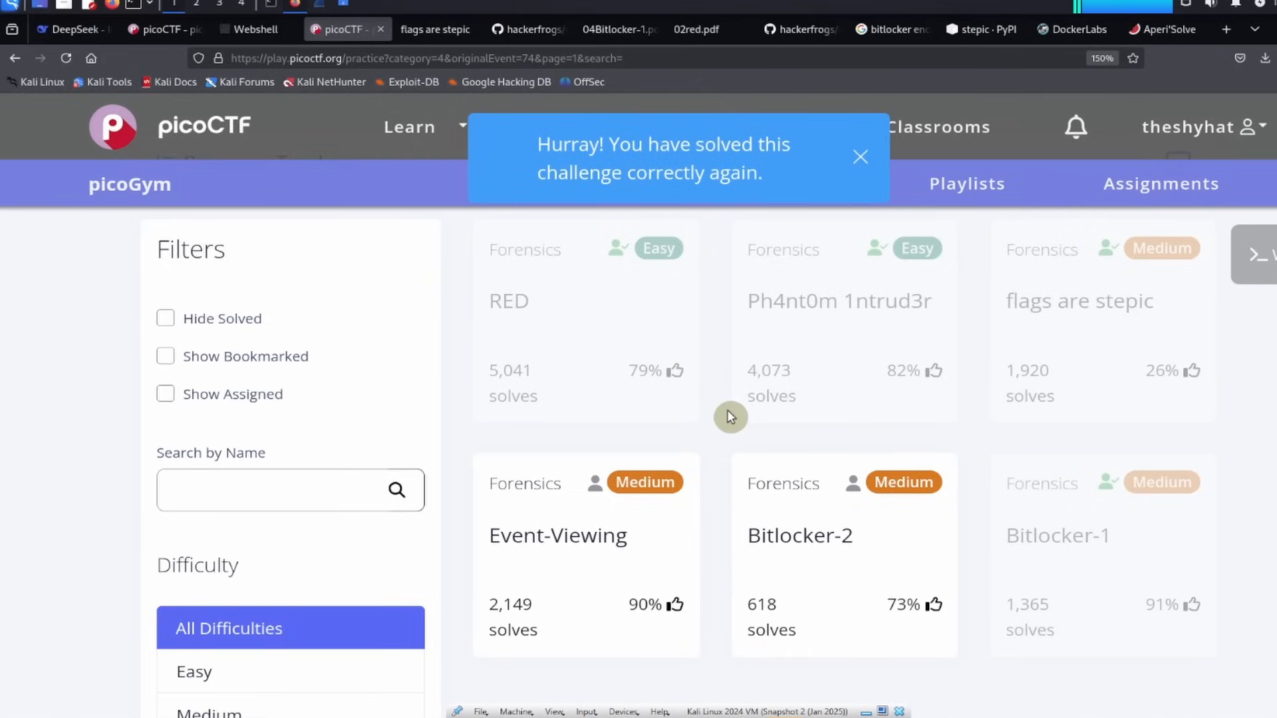
left_click(861, 157)
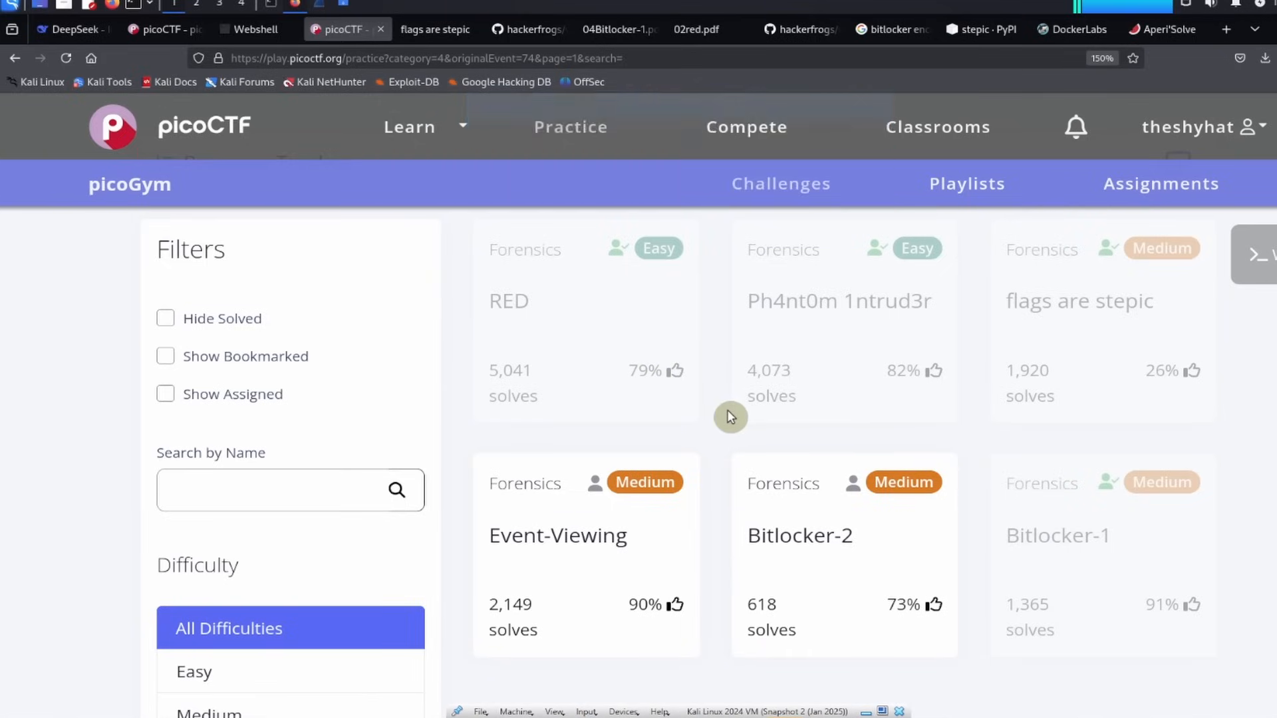
mouse_move(1076, 536)
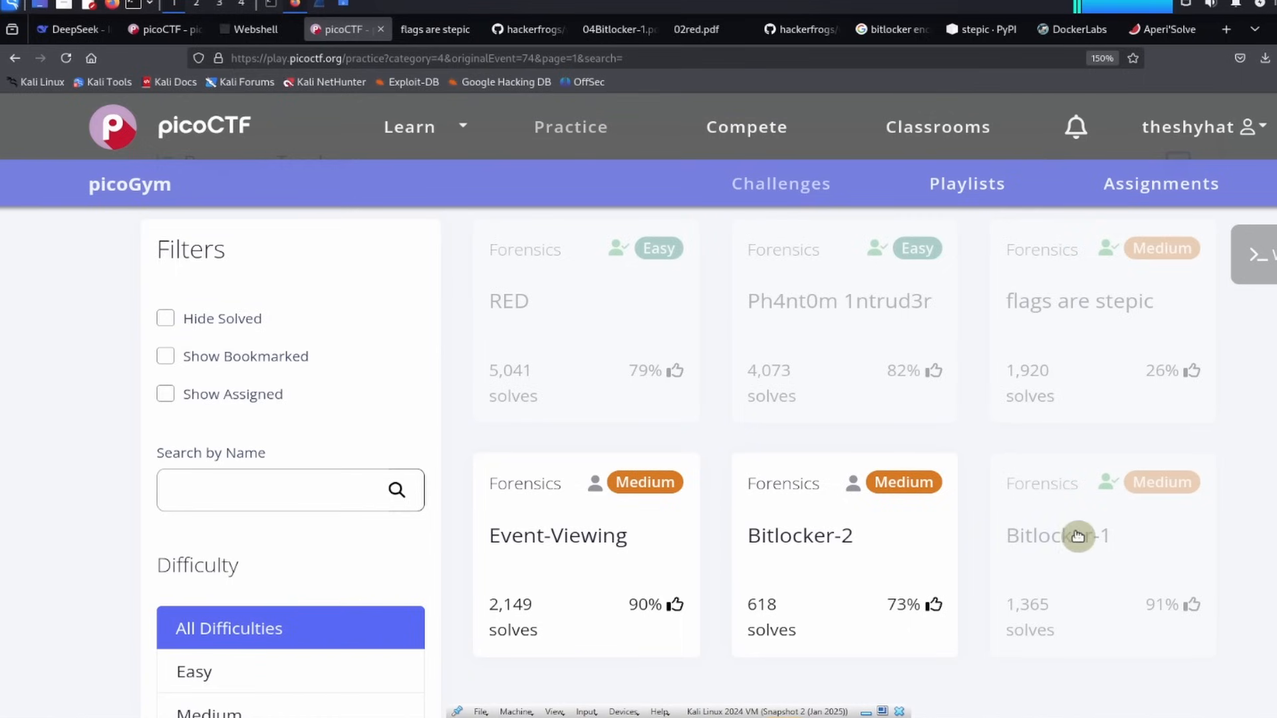
left_click(1057, 535)
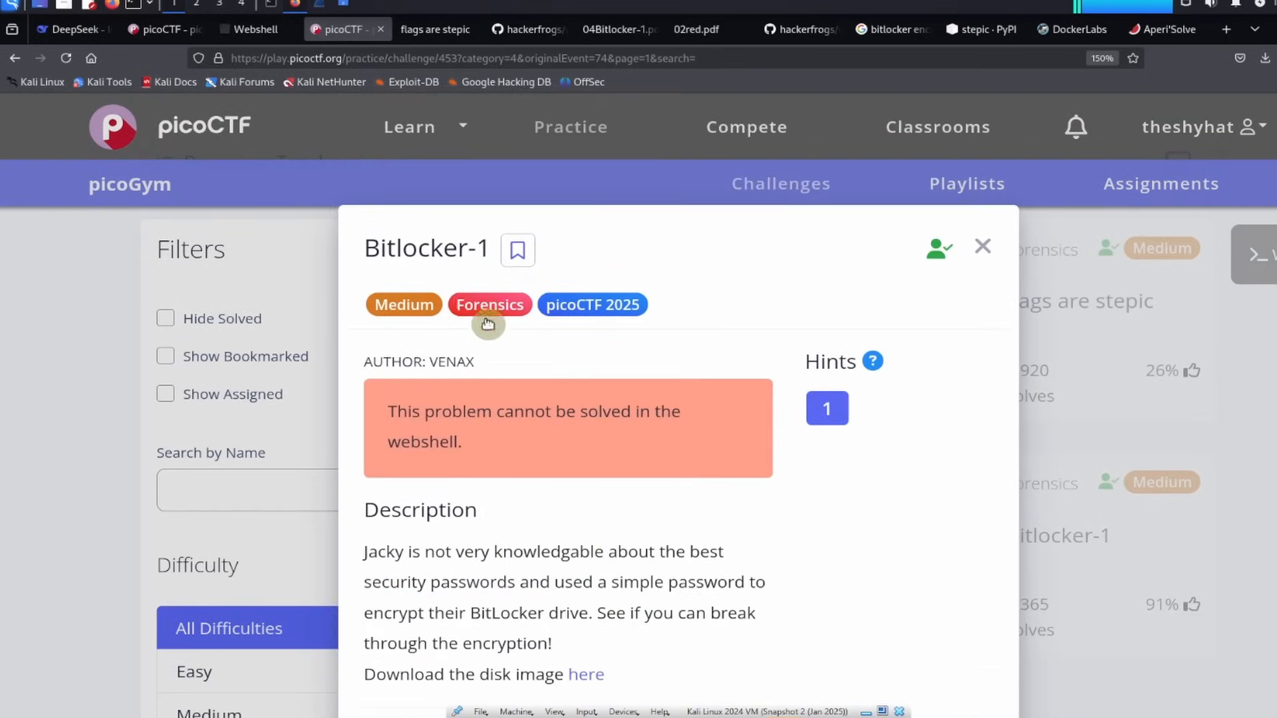
mouse_move(635, 338)
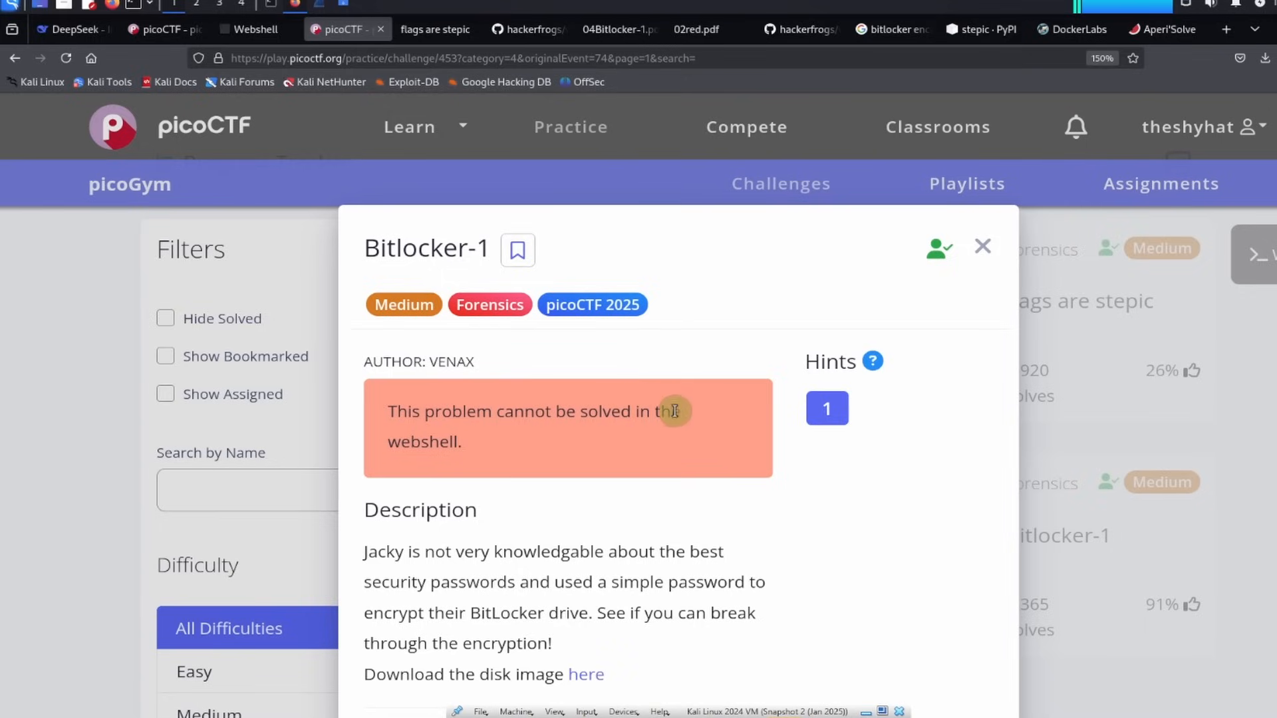
mouse_move(692, 393)
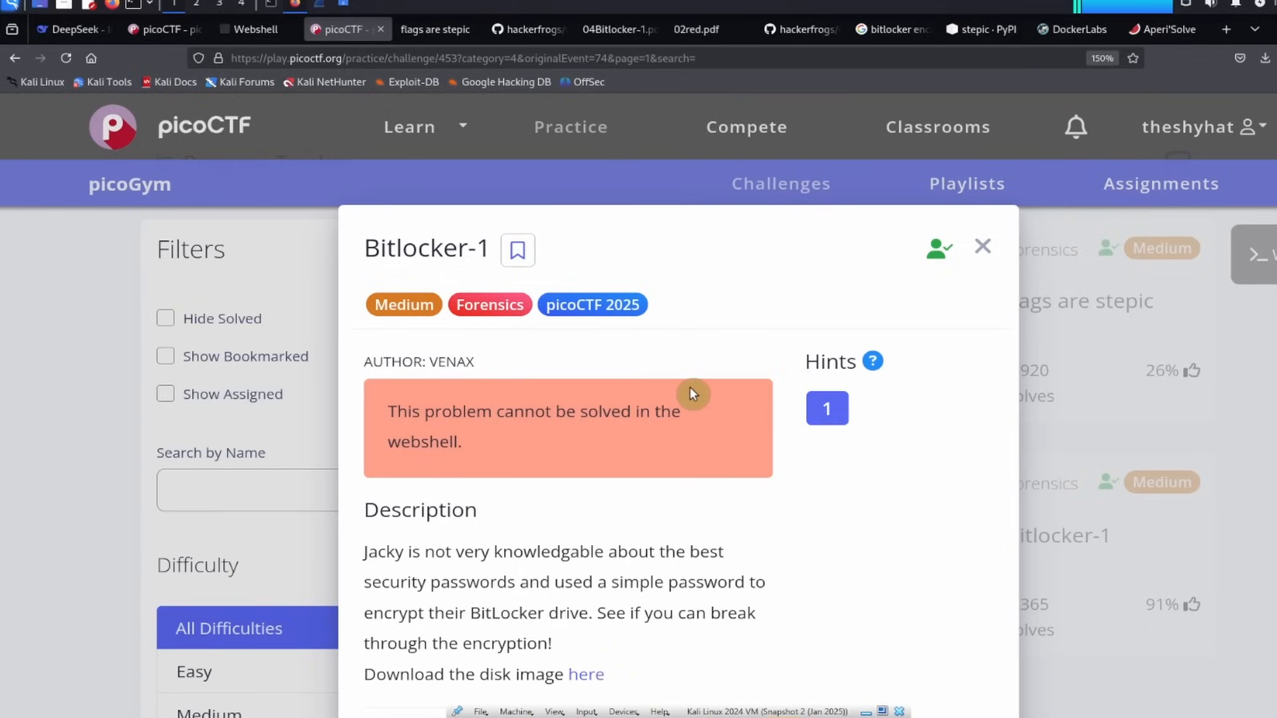